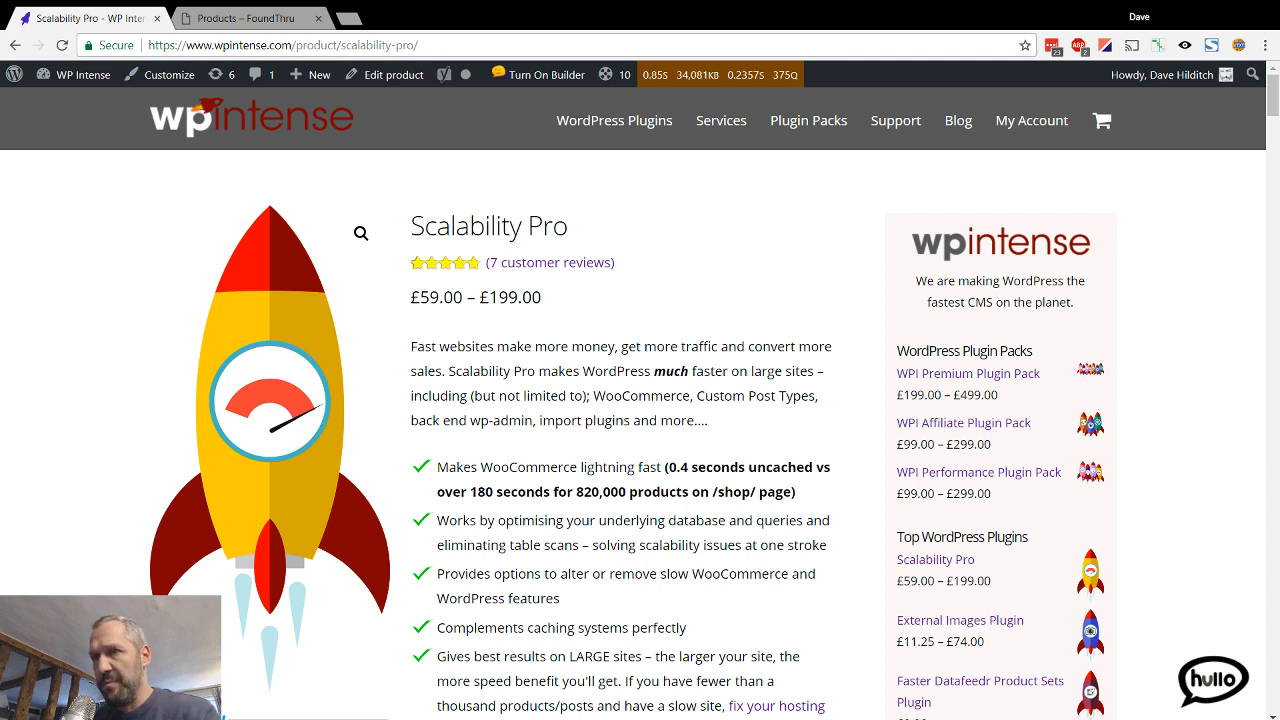
Read down the Scalability Pro description to table scans and page caching, then go to the FoundThru shop
scroll("down", 3)
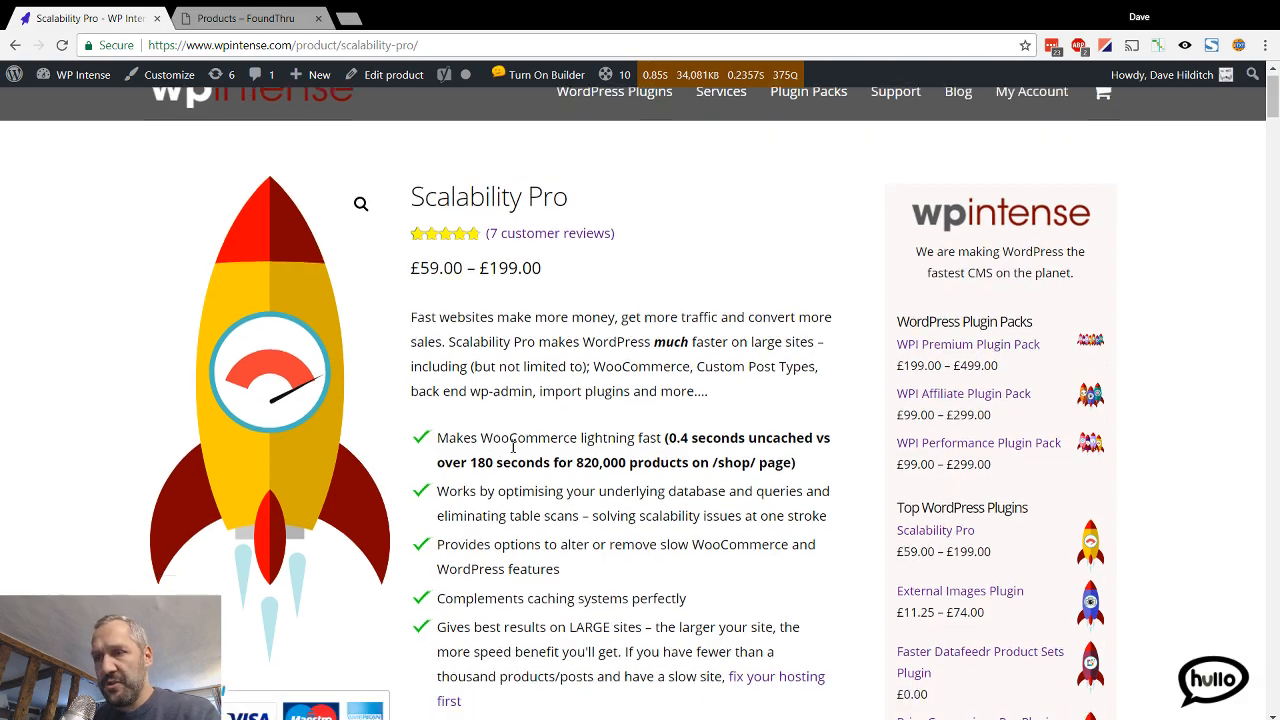
scroll("down", 3)
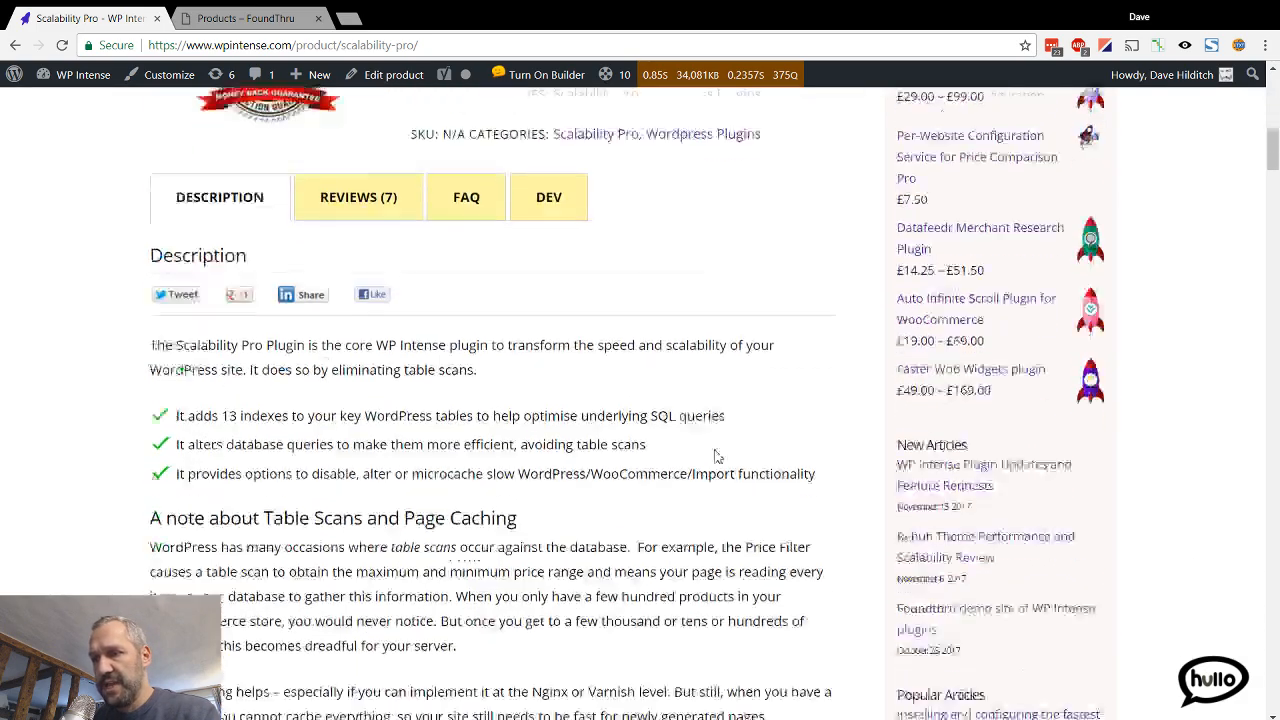
scroll("down", 3)
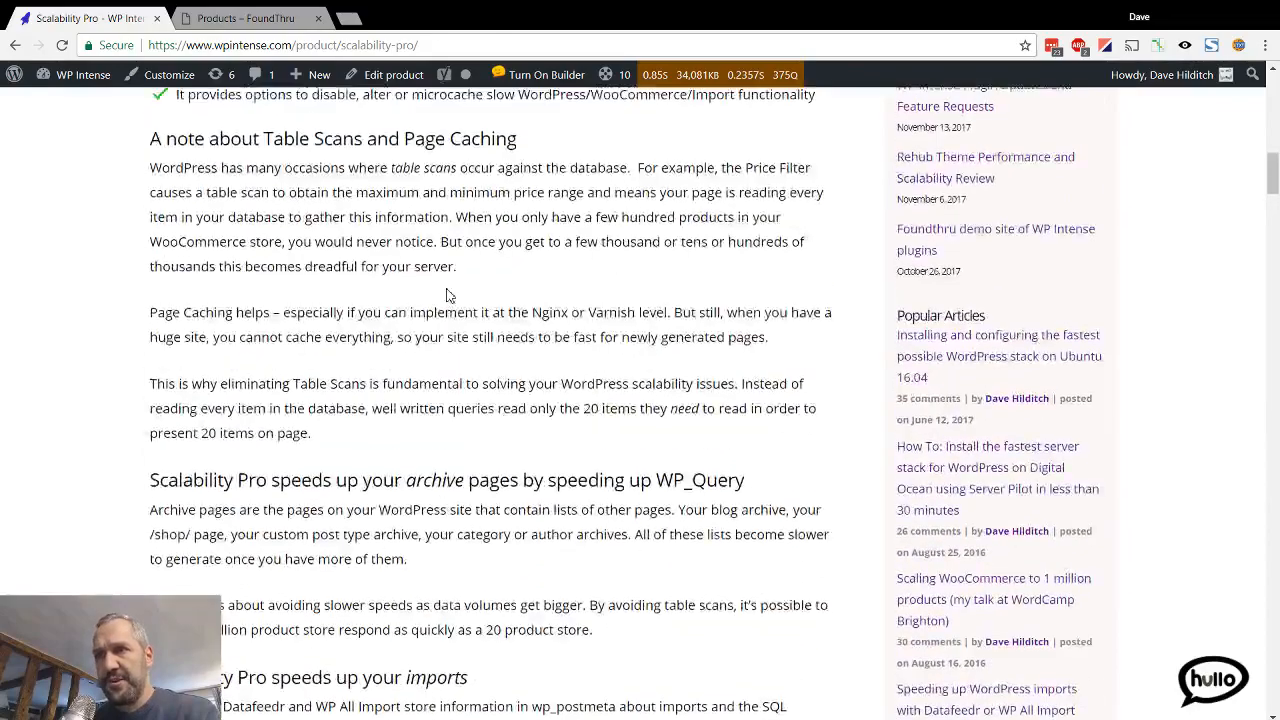
left_click(250, 18)
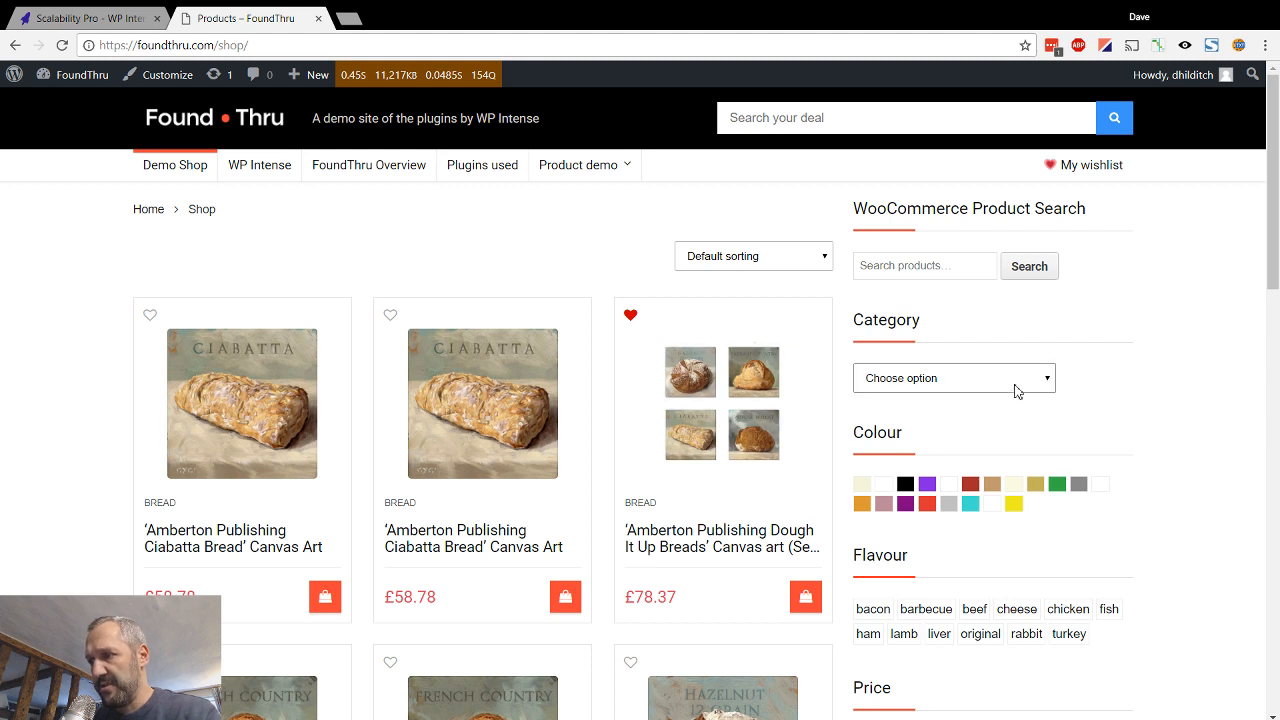
mouse_move(86, 188)
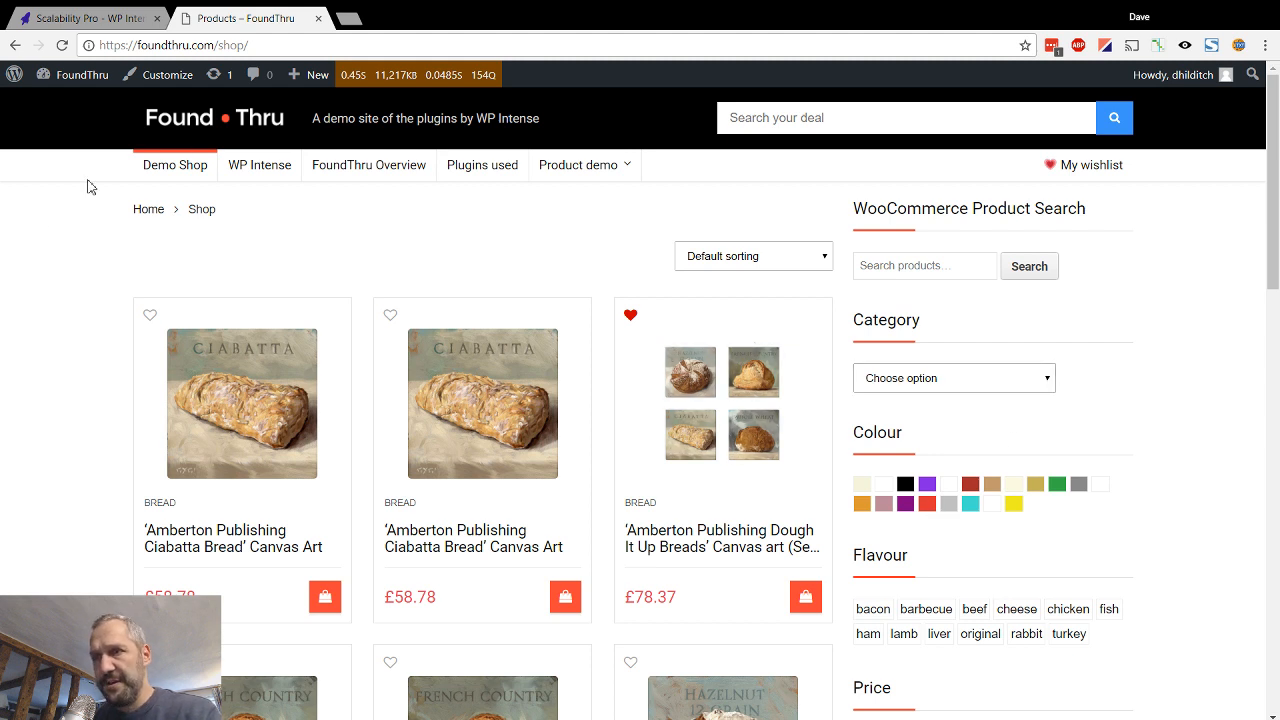
Check Query Monitor's performance details and browse the /shop/ bread products down to the footer
left_click(354, 76)
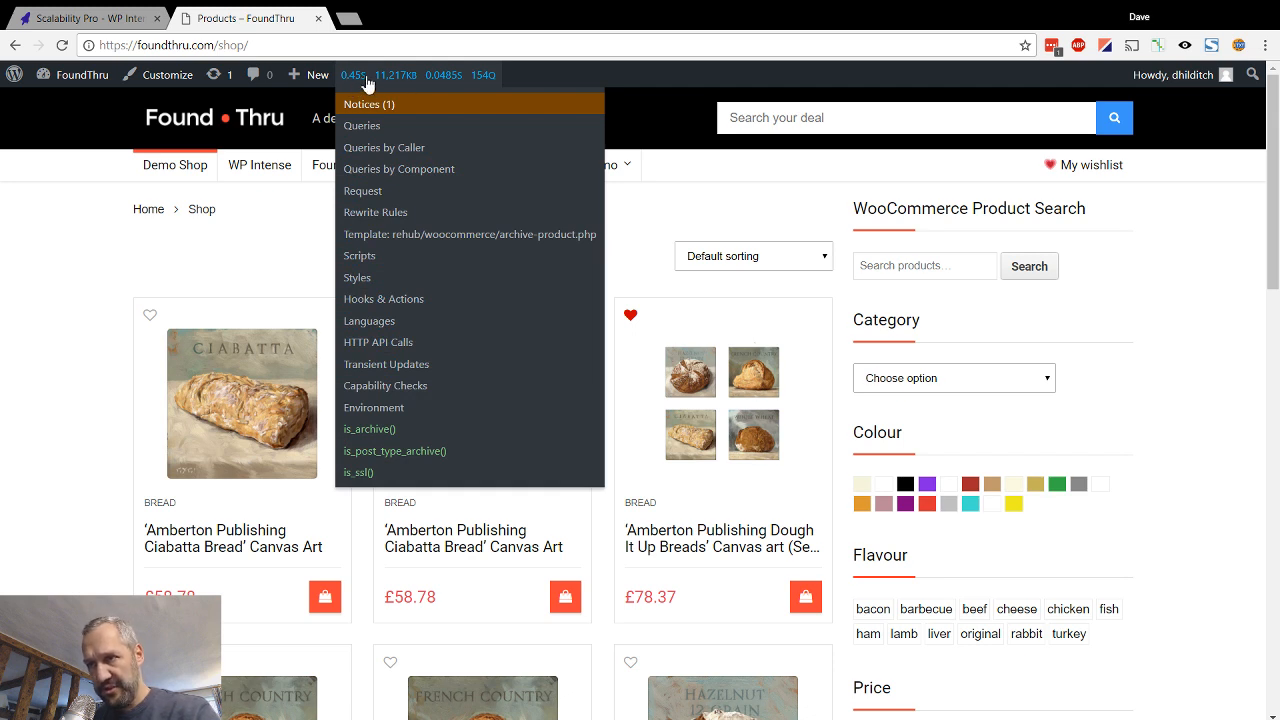
mouse_move(424, 84)
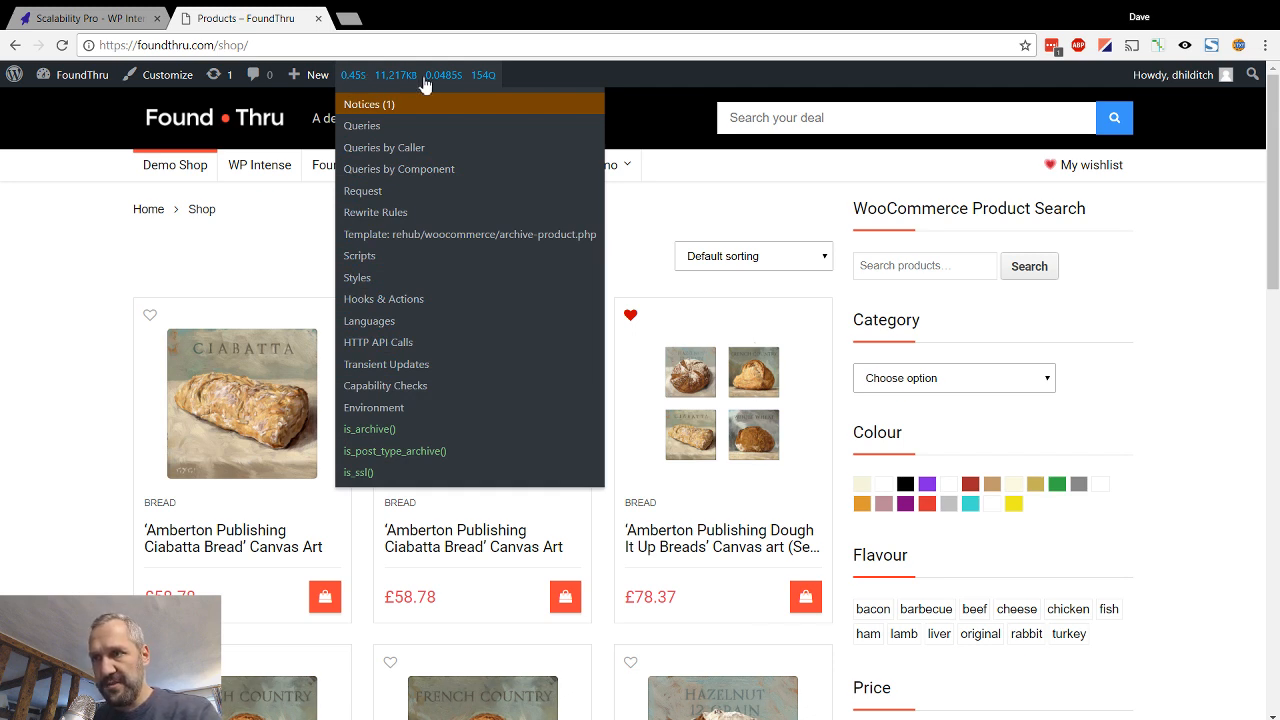
mouse_move(442, 84)
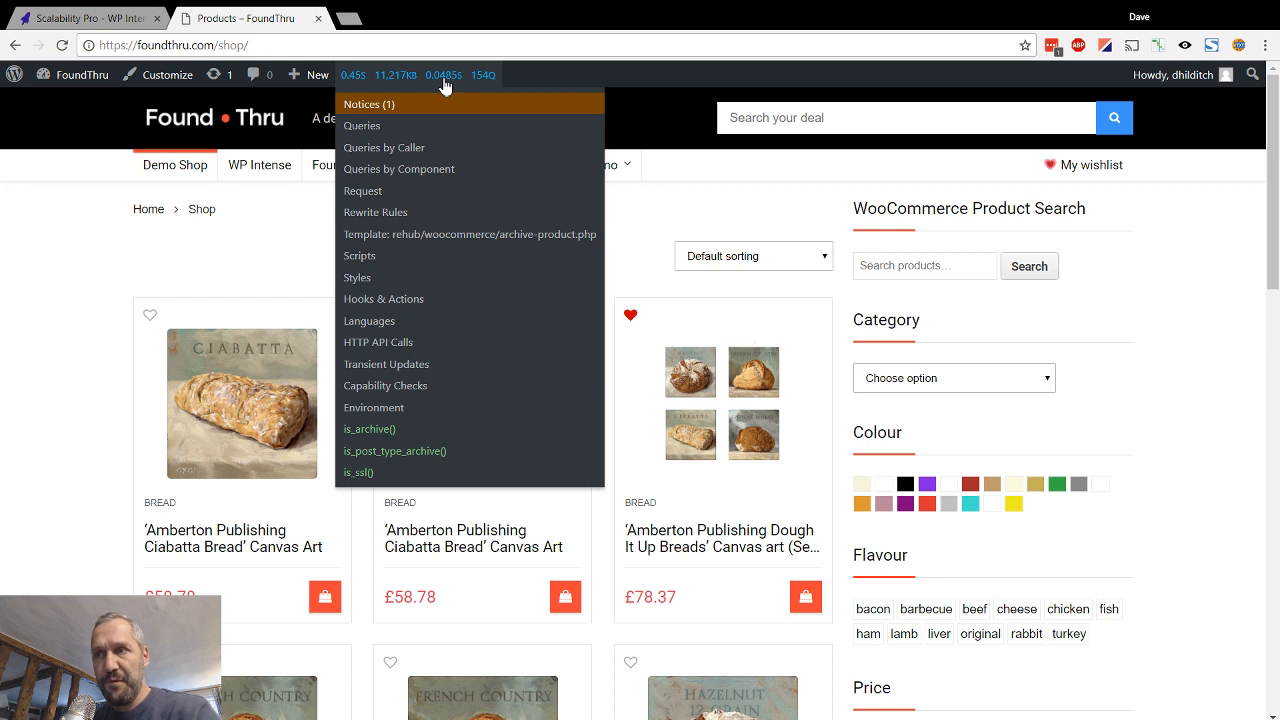
mouse_move(358, 90)
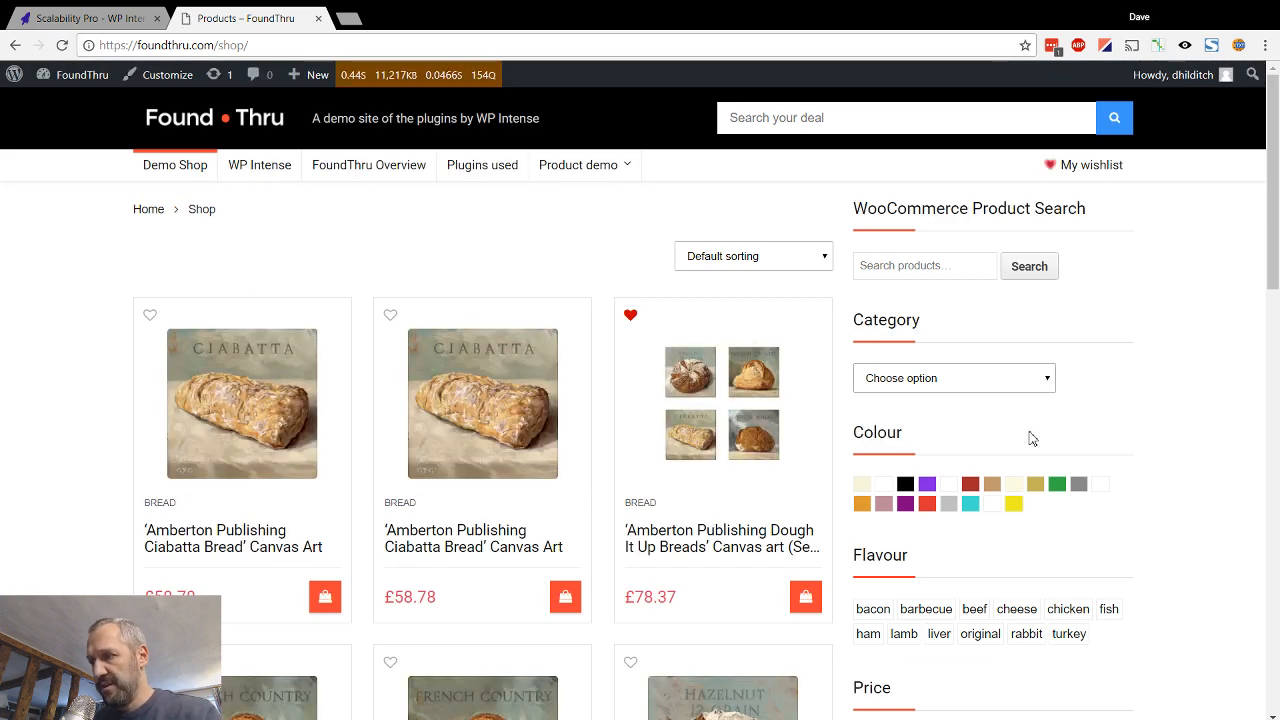
scroll("down", 3)
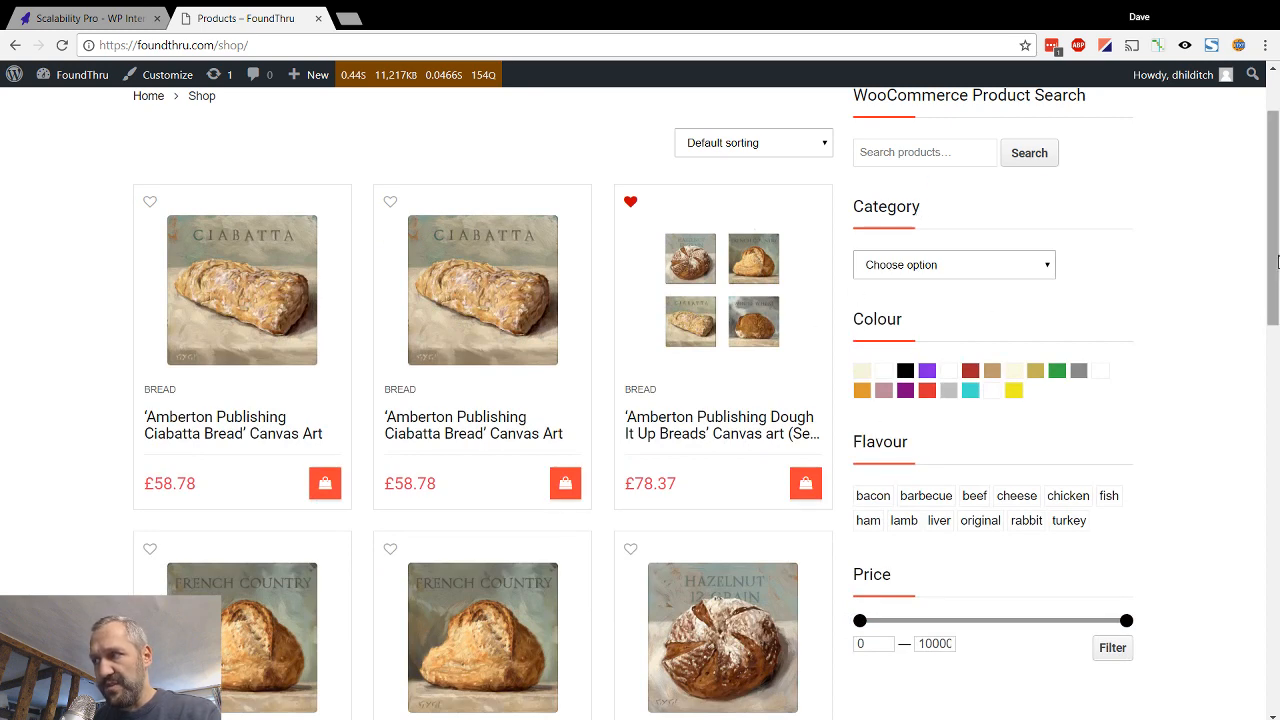
scroll("up", 3)
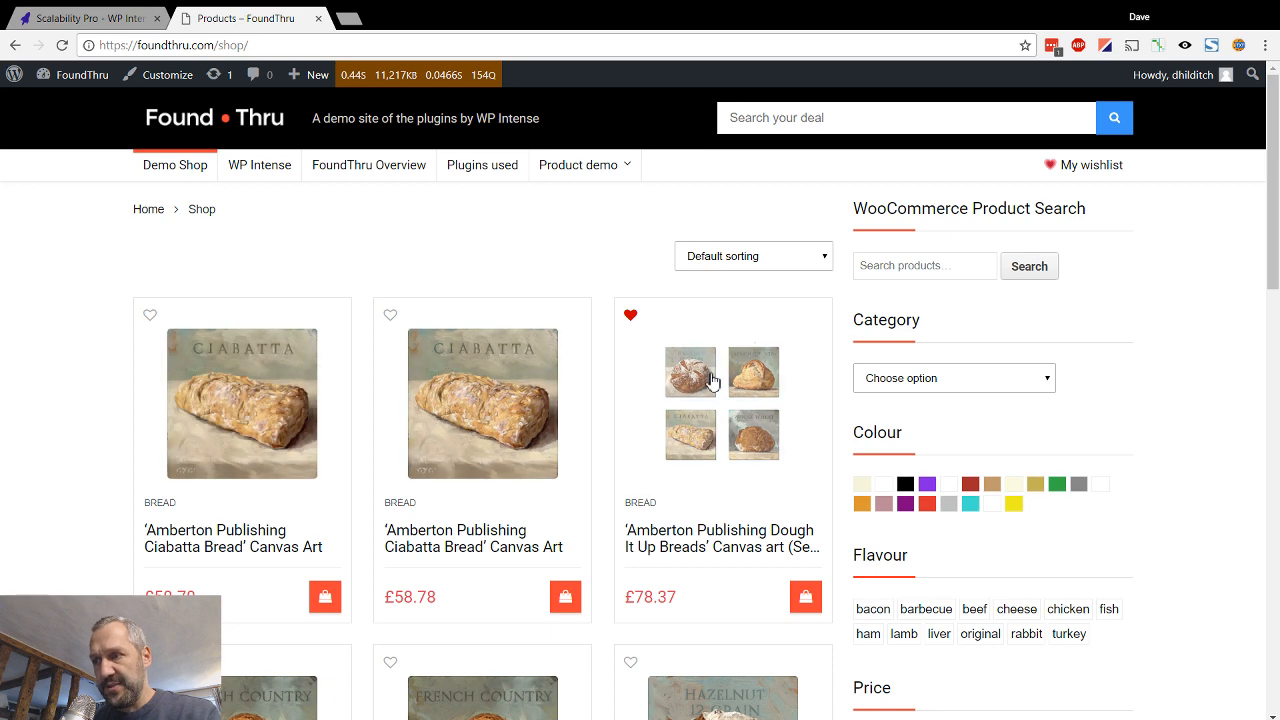
mouse_move(422, 456)
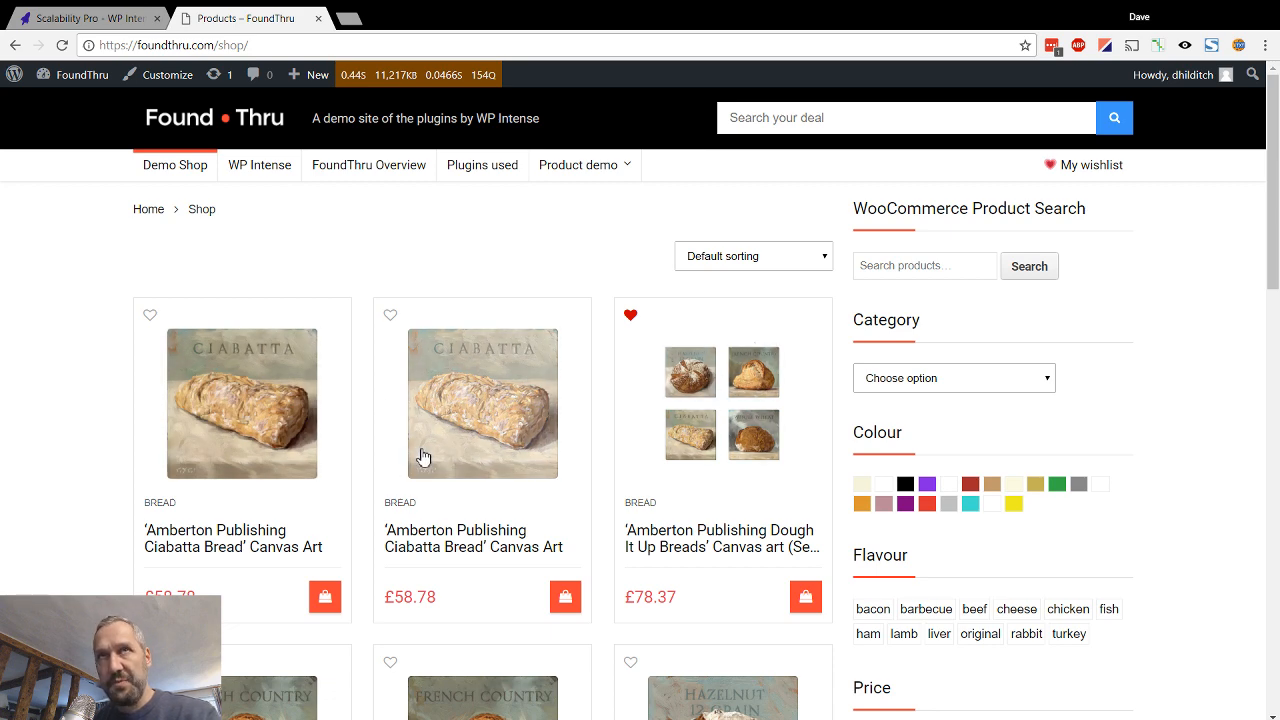
scroll("down", 3)
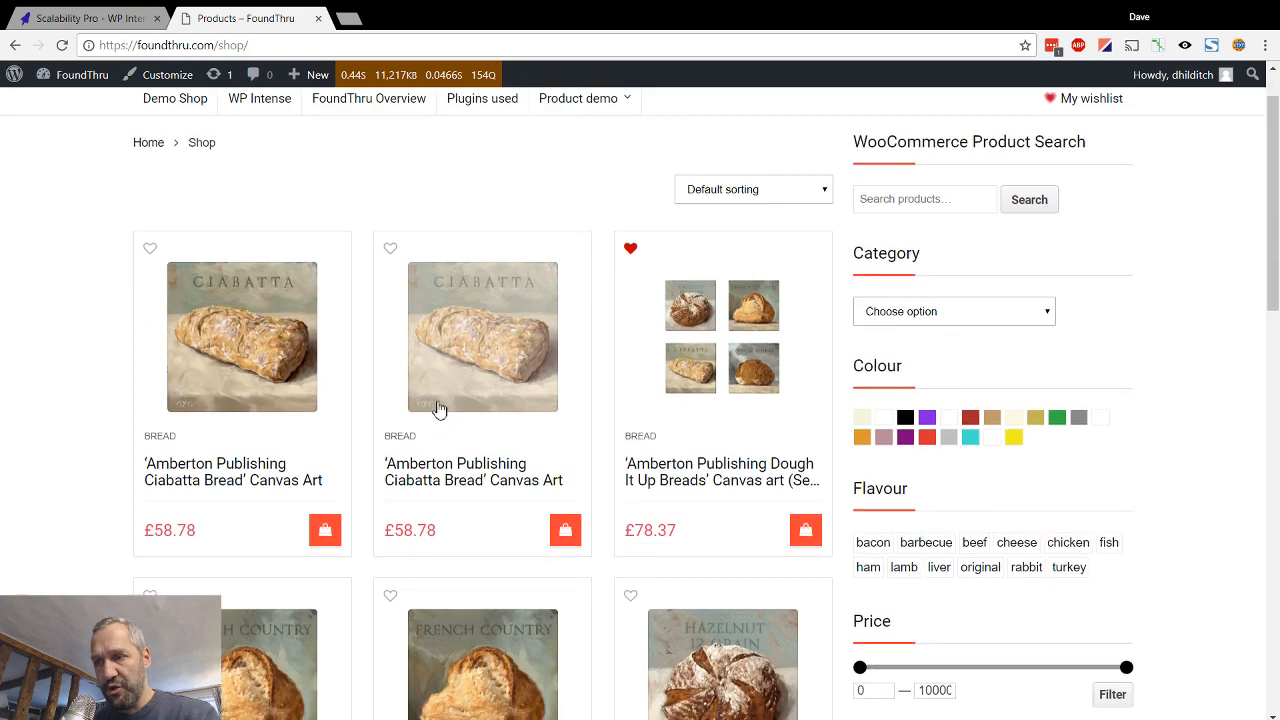
scroll("down", 3)
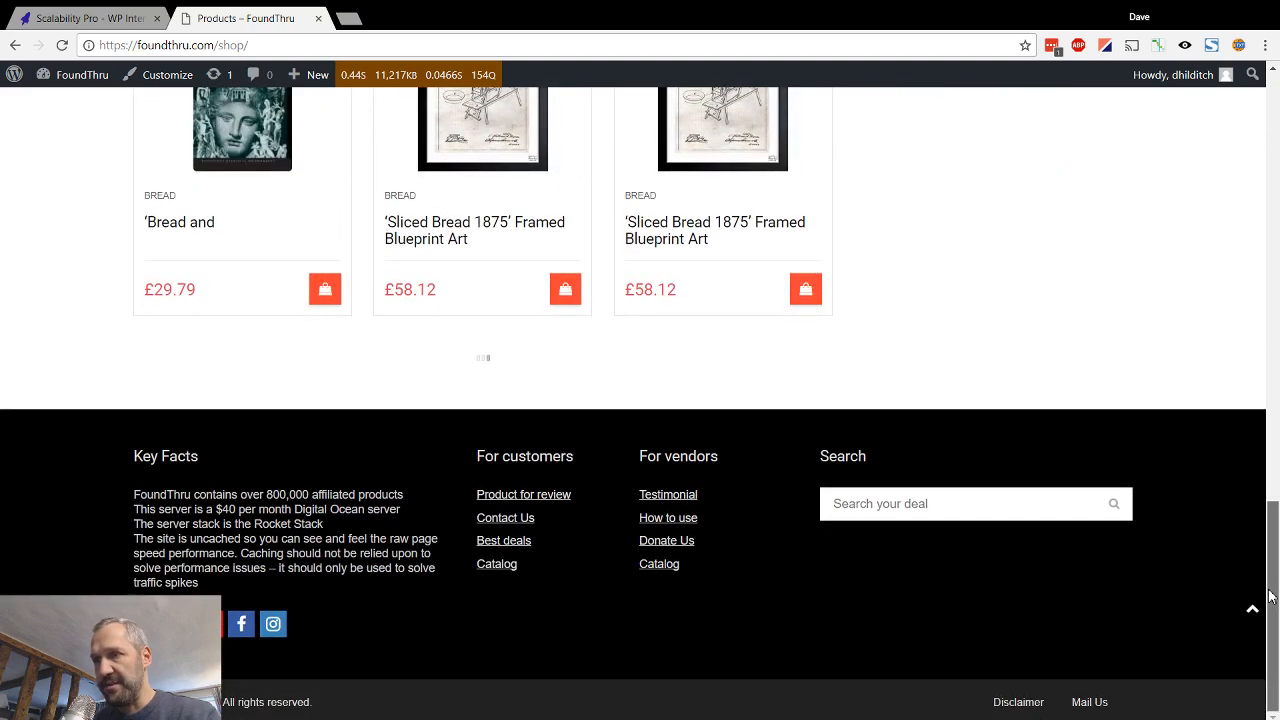
scroll("up", 3)
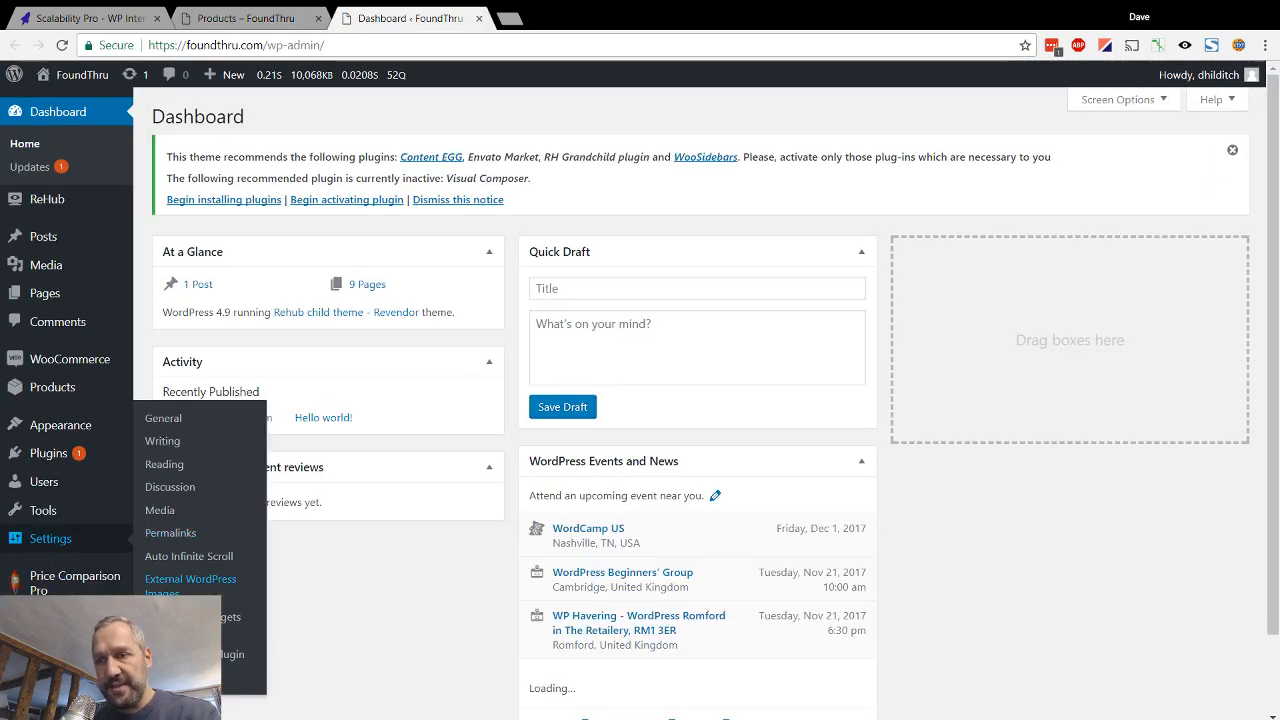
Reach Settings > Scalability Pro Plugin, with Plugins > Installed Plugins open in a separate tab
left_click(190, 578)
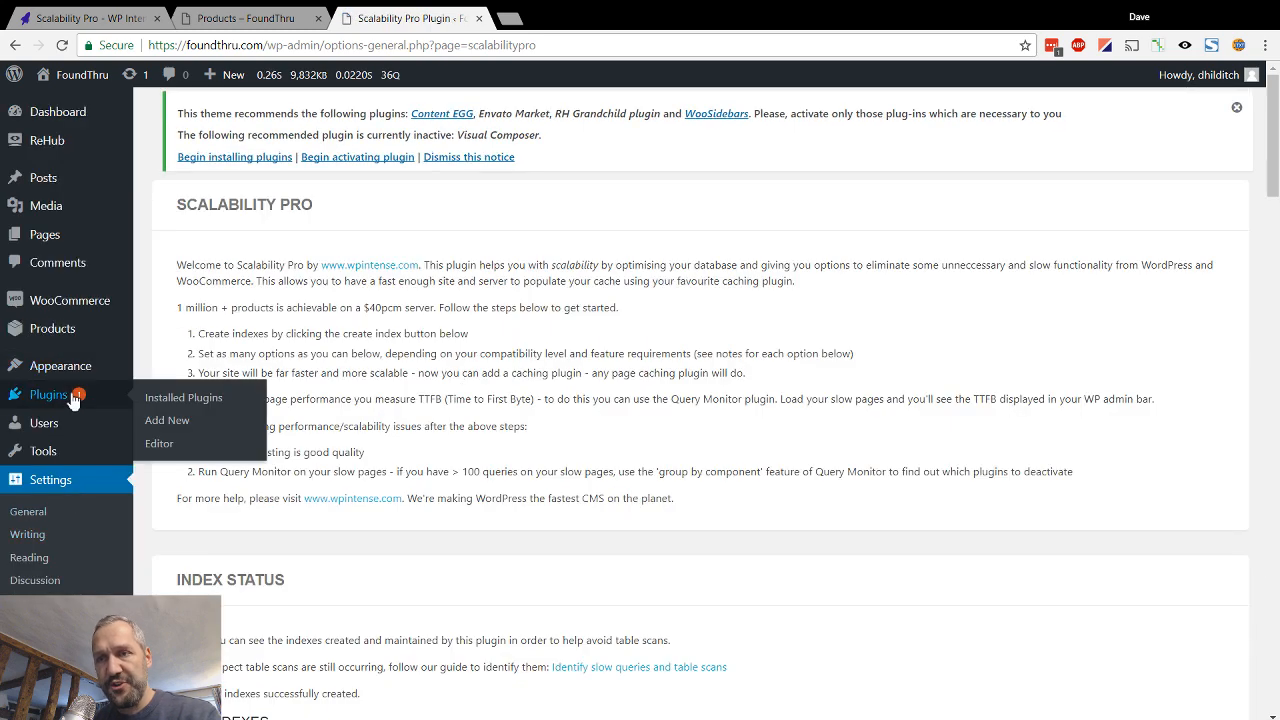
left_click(250, 18)
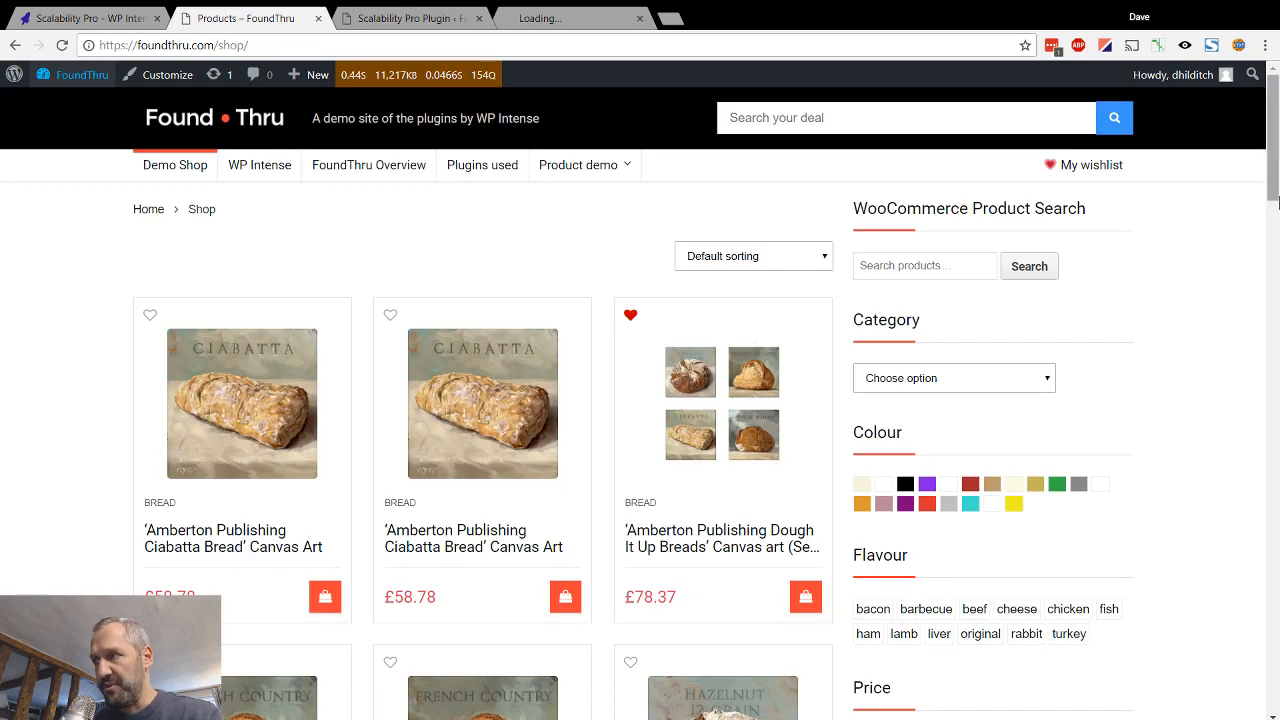
scroll("down", 3)
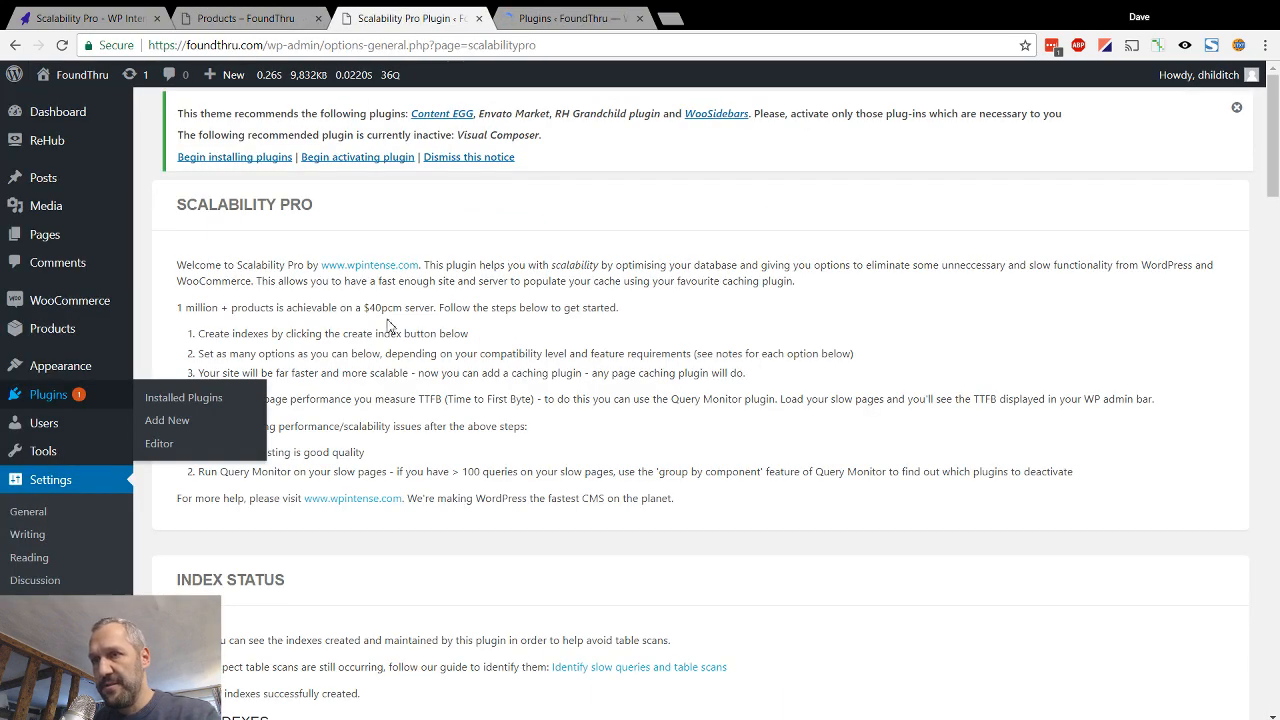
left_click(184, 396)
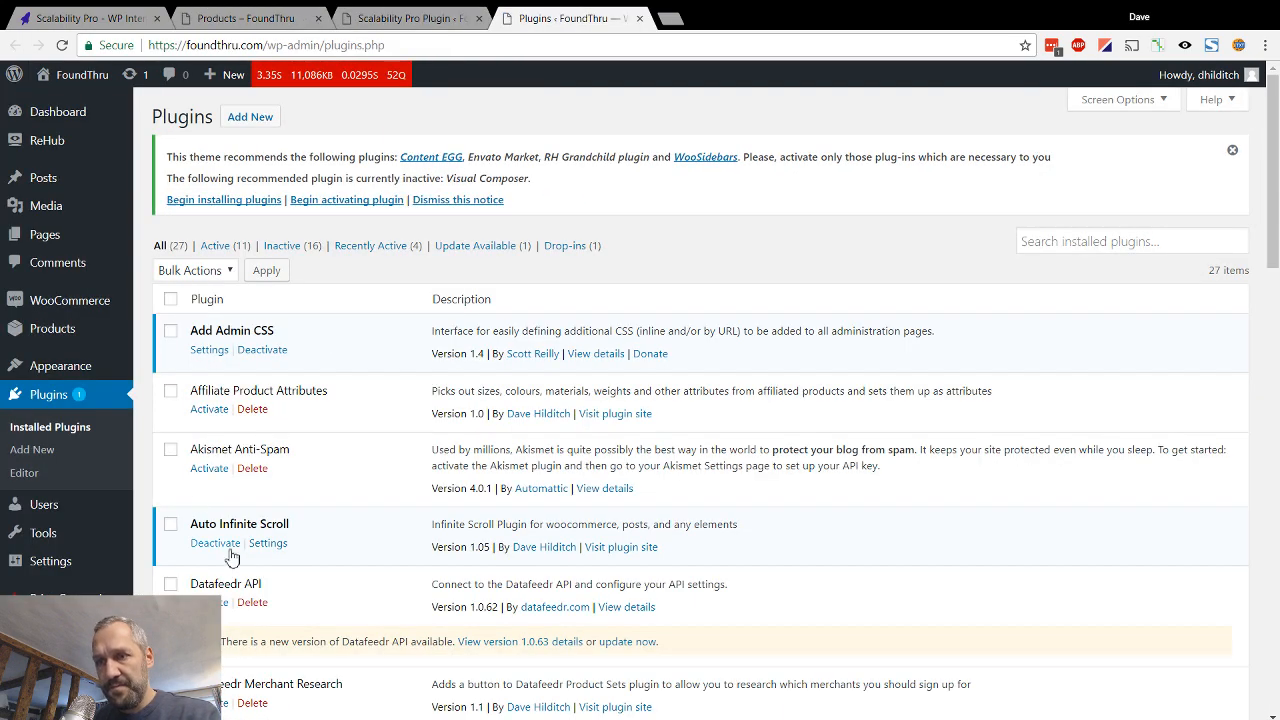
left_click(404, 18)
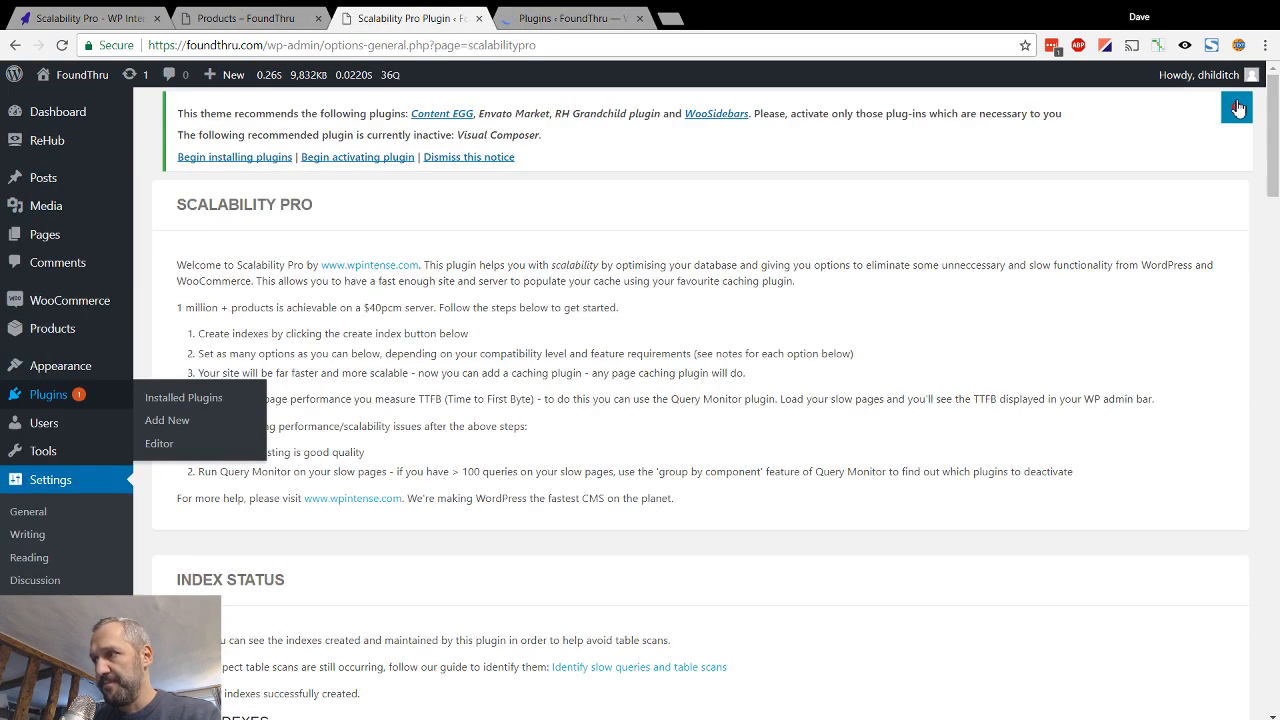
Review the created WPI indexes list on the Scalability Pro settings page
scroll("down", 3)
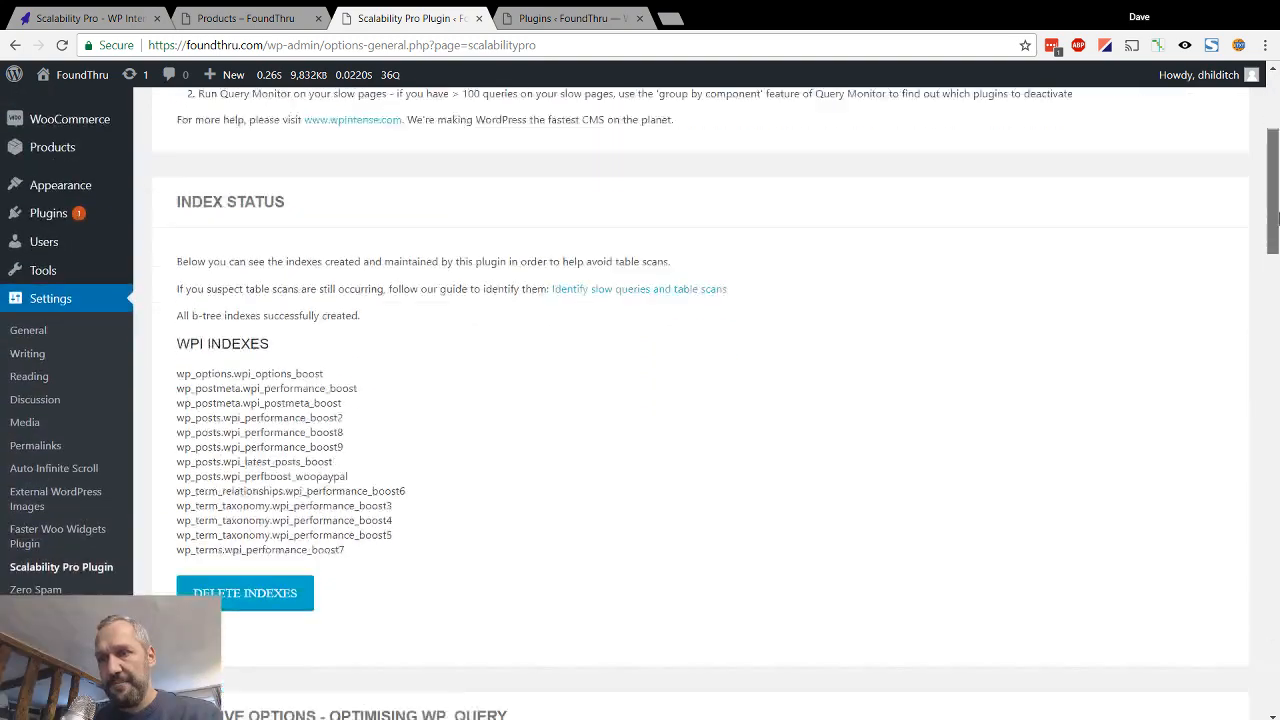
scroll("up", 3)
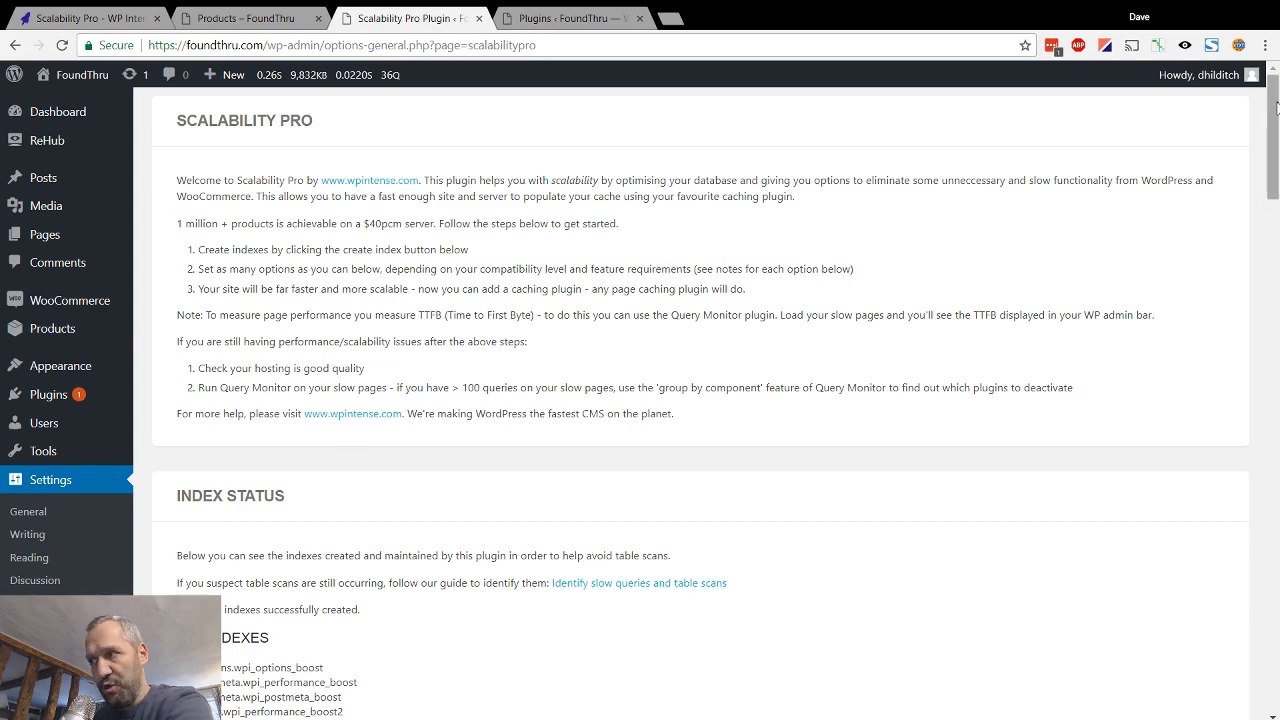
scroll("down", 3)
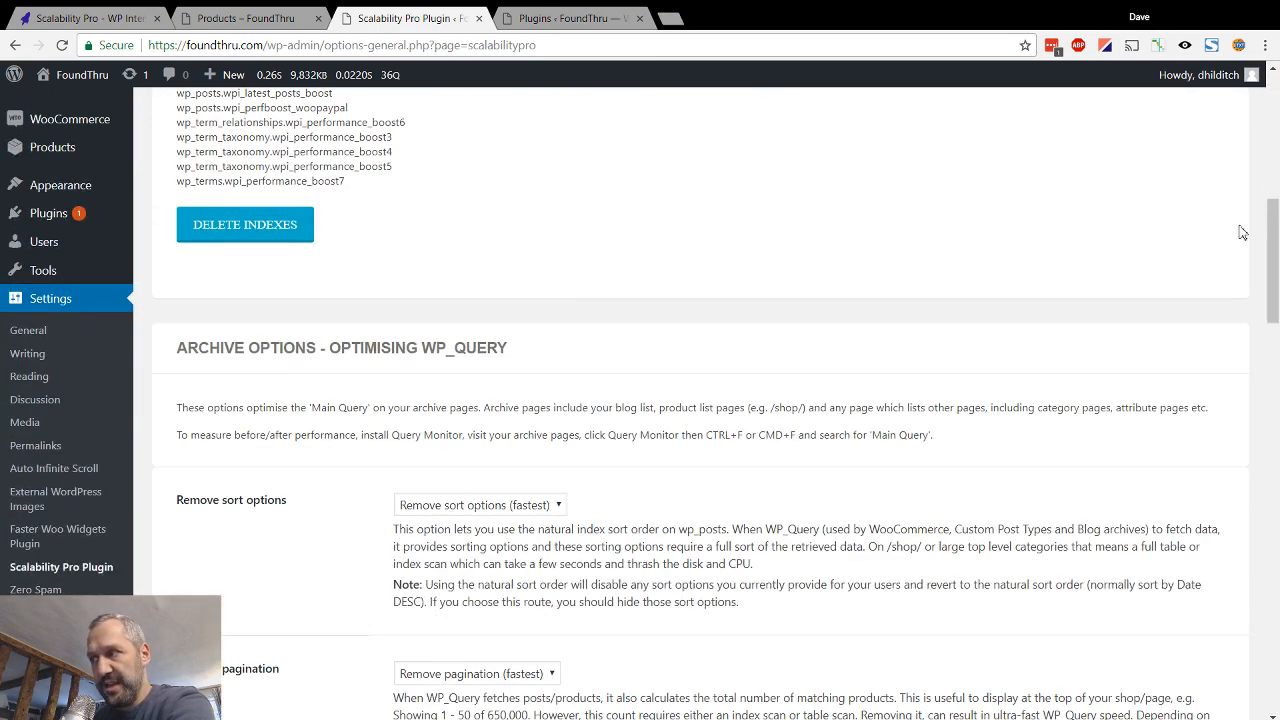
scroll("up", 3)
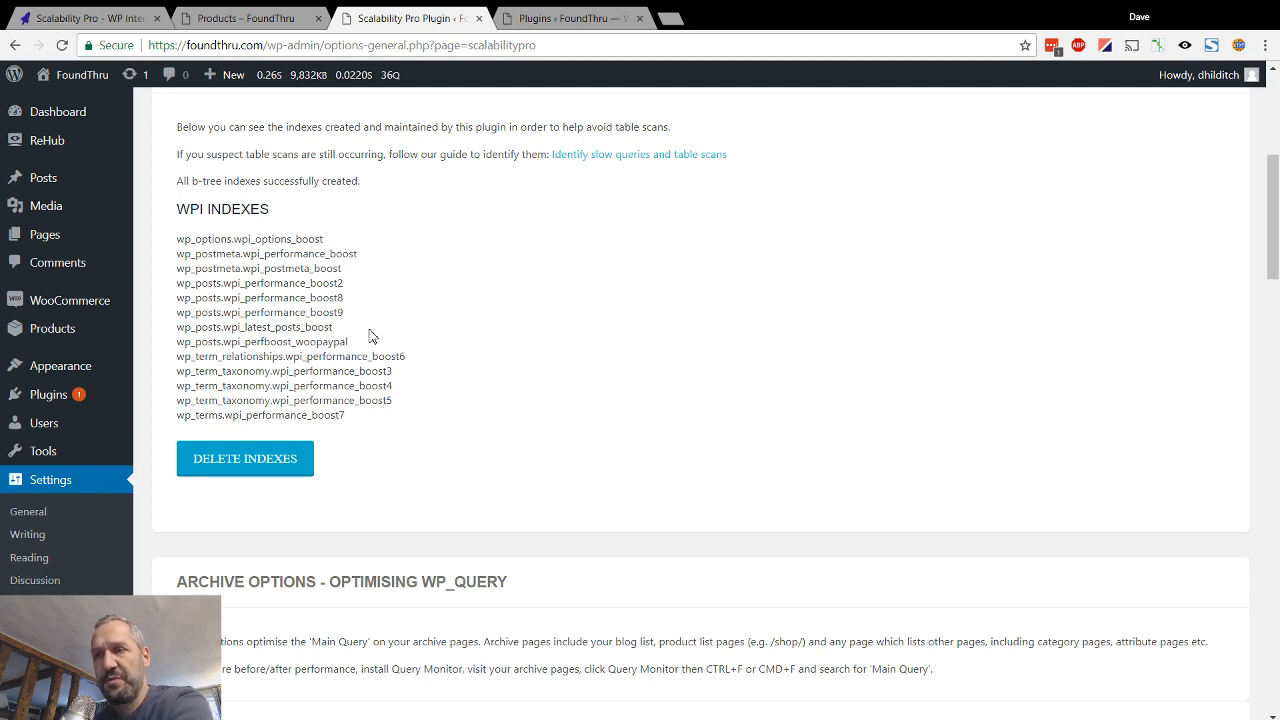
mouse_move(434, 360)
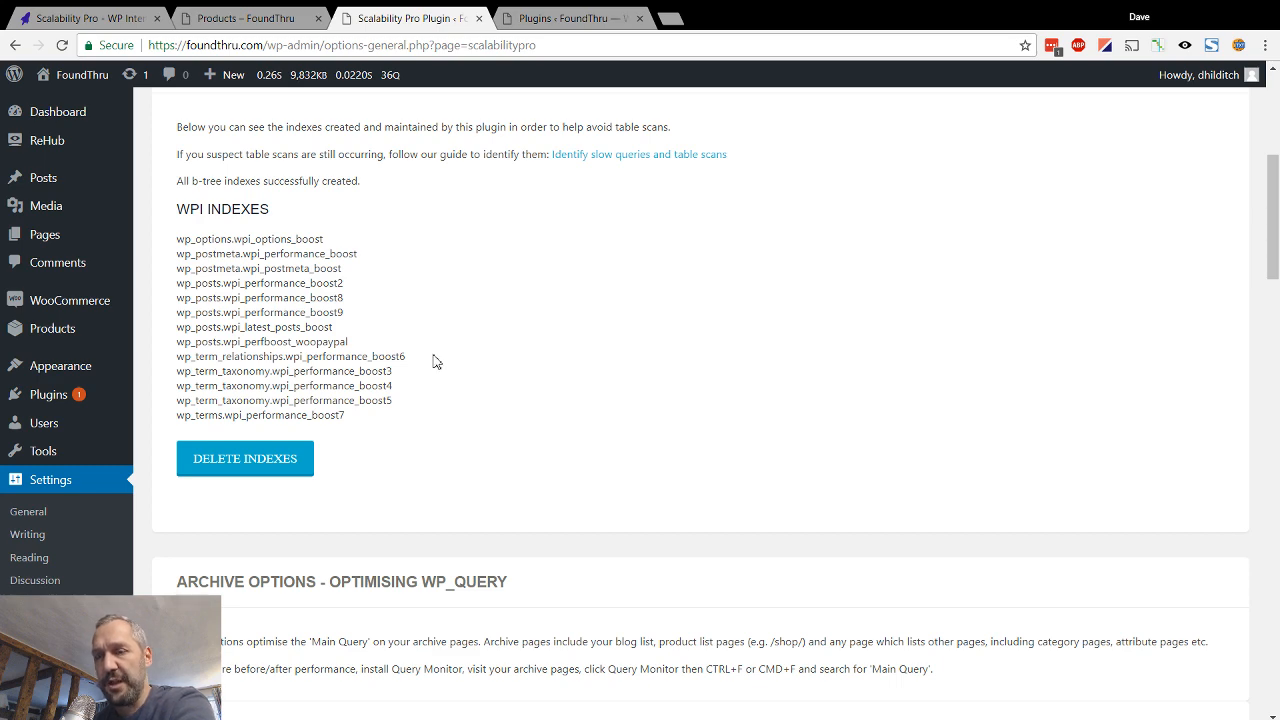
scroll("down", 3)
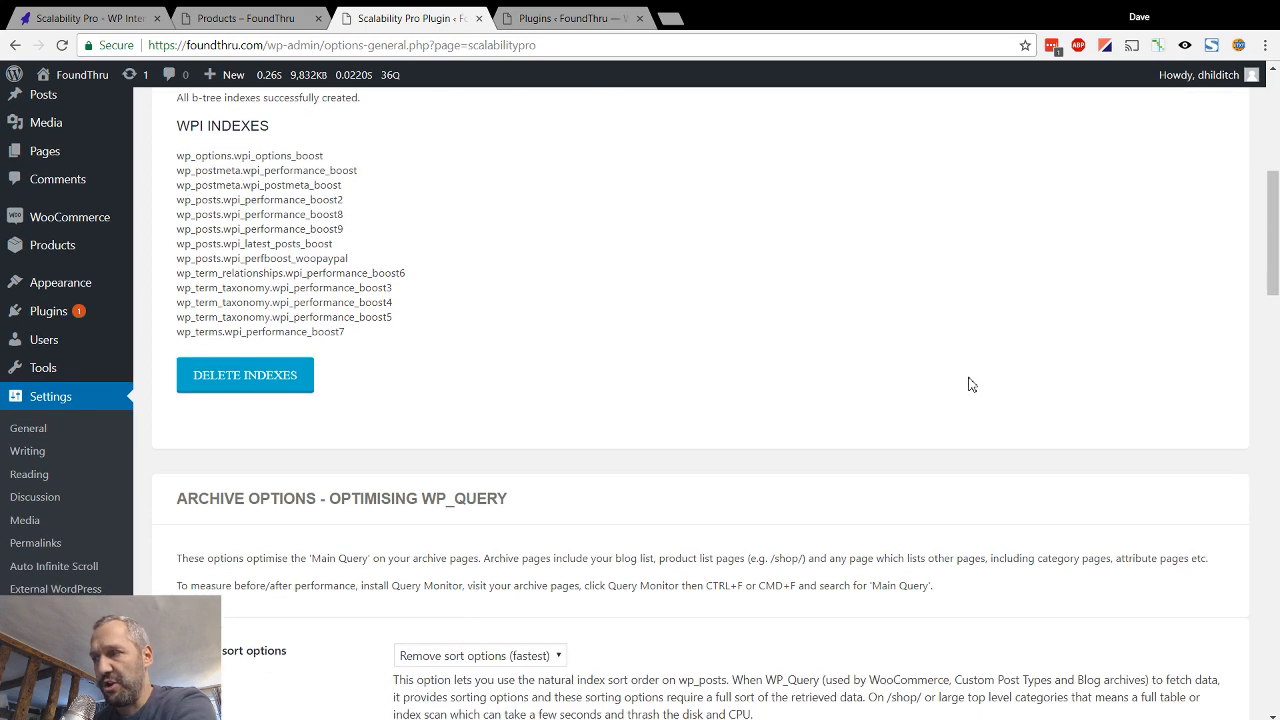
scroll("up", 3)
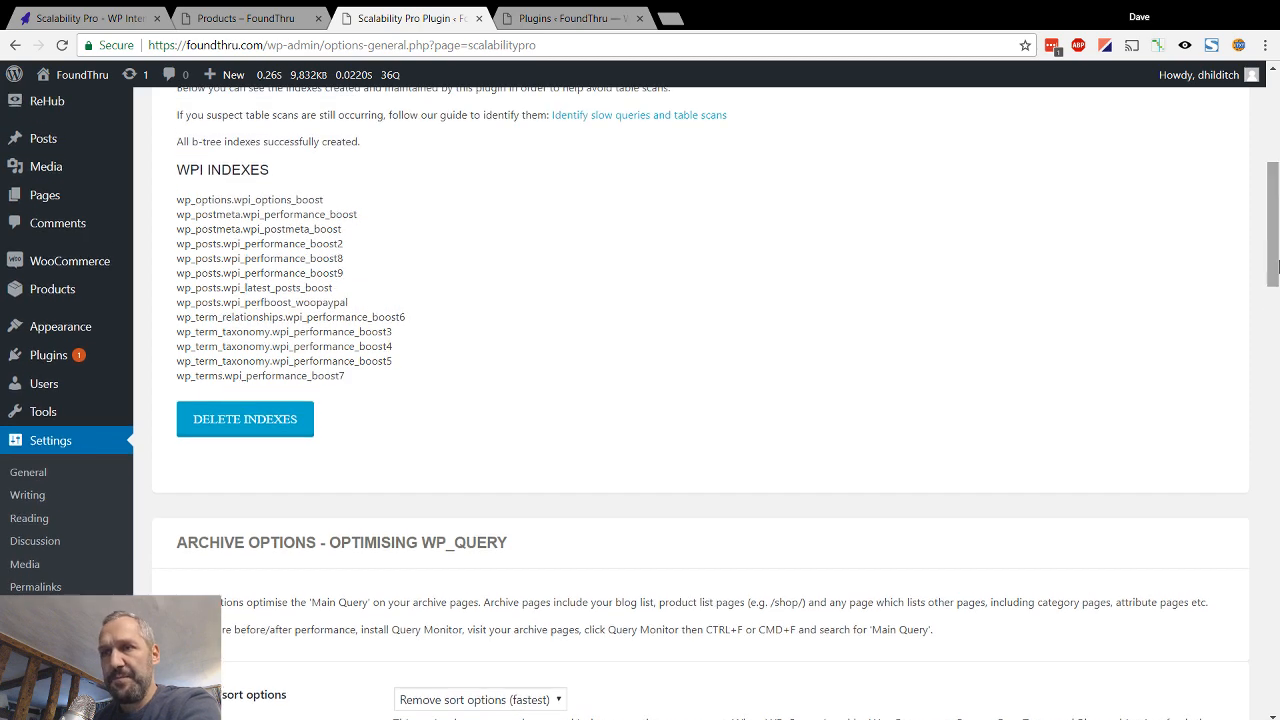
mouse_move(258, 424)
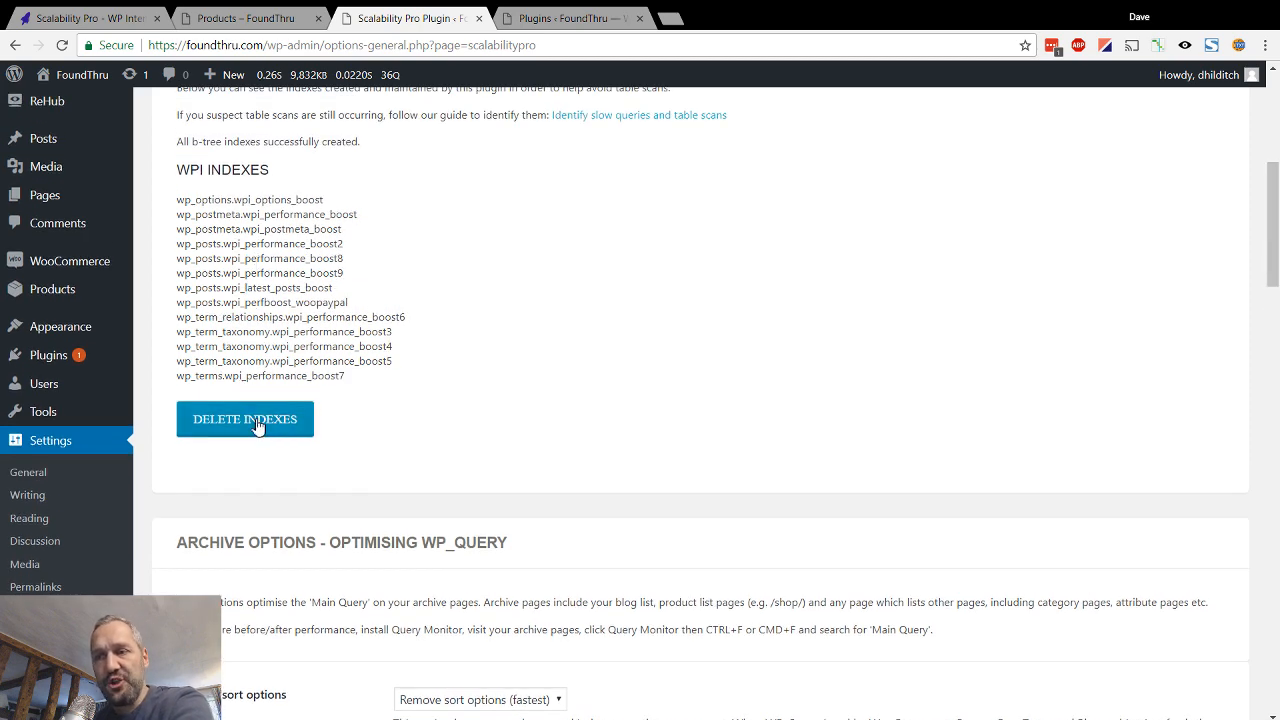
mouse_move(268, 444)
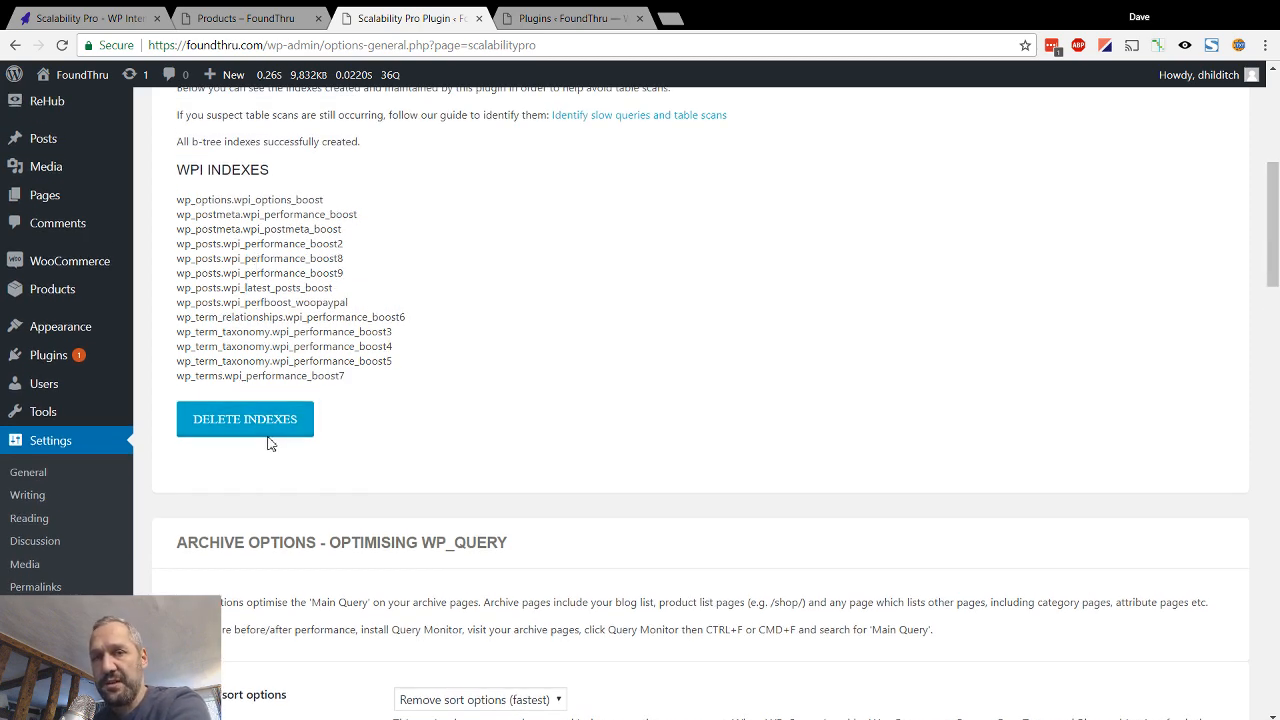
mouse_move(220, 190)
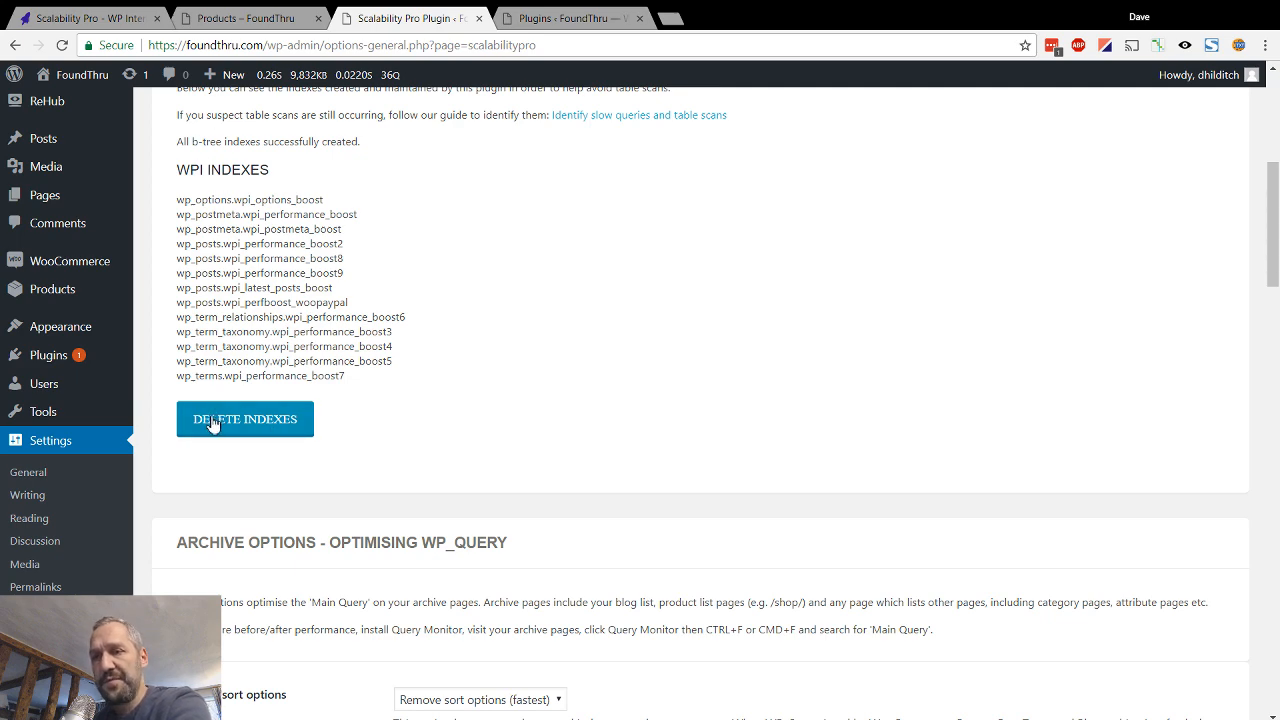
Bring the Archive Options – Optimising WP_QUERY section into view
scroll("down", 3)
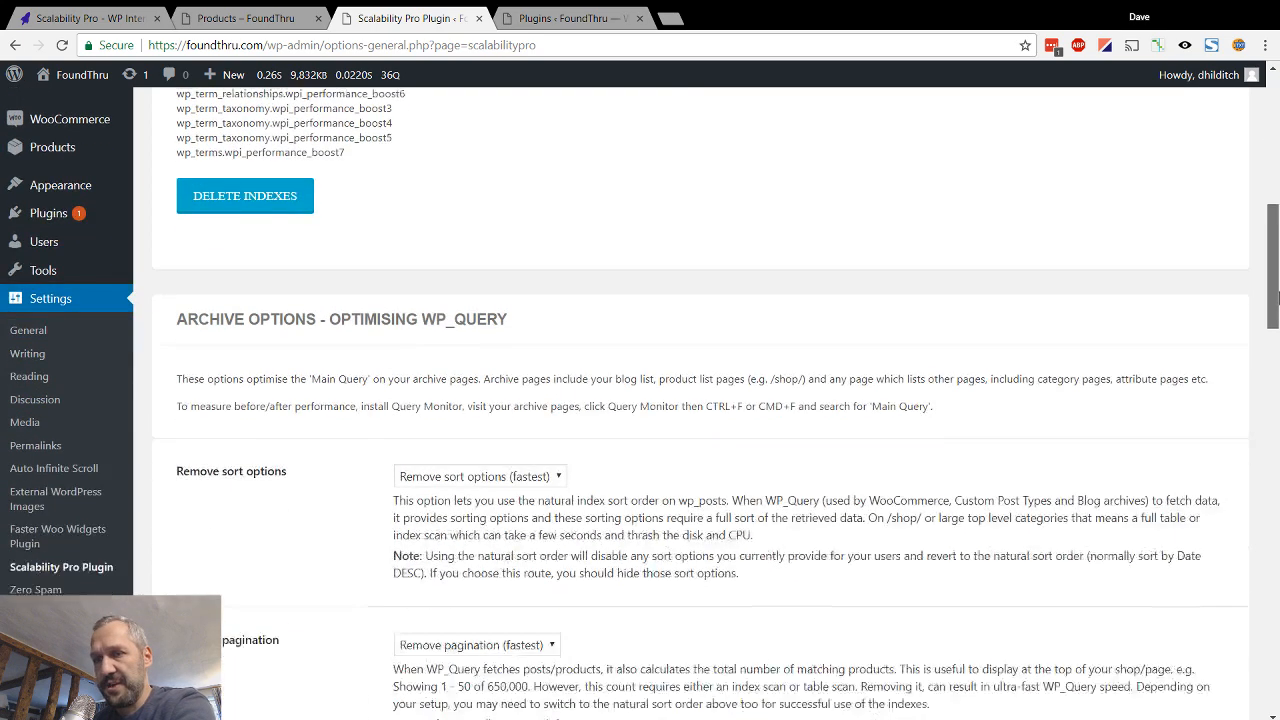
scroll("down", 3)
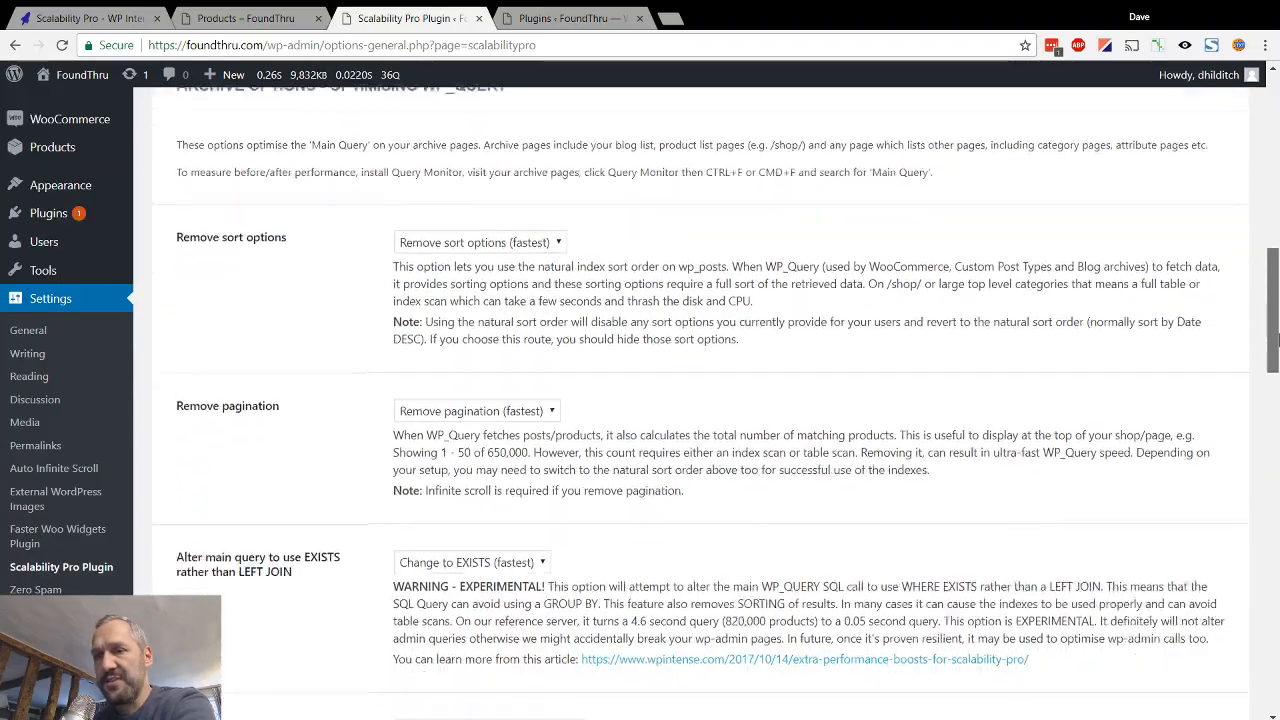
scroll("down", 3)
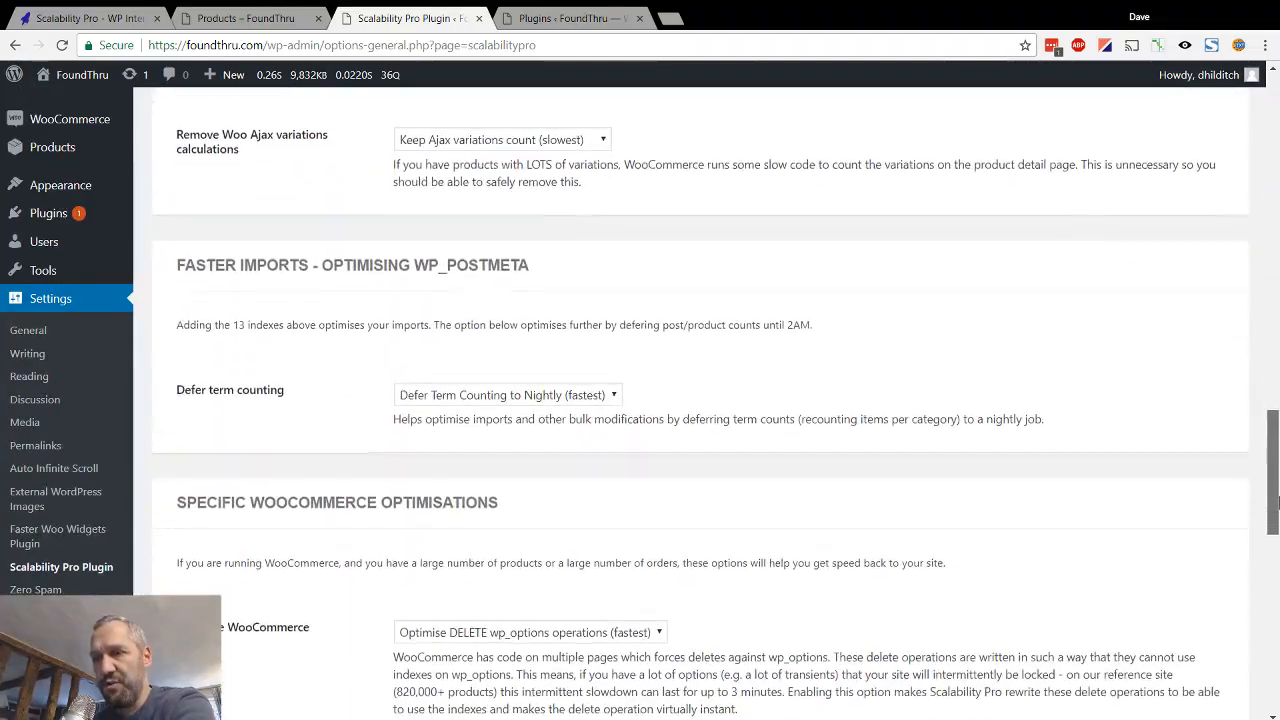
scroll("up", 3)
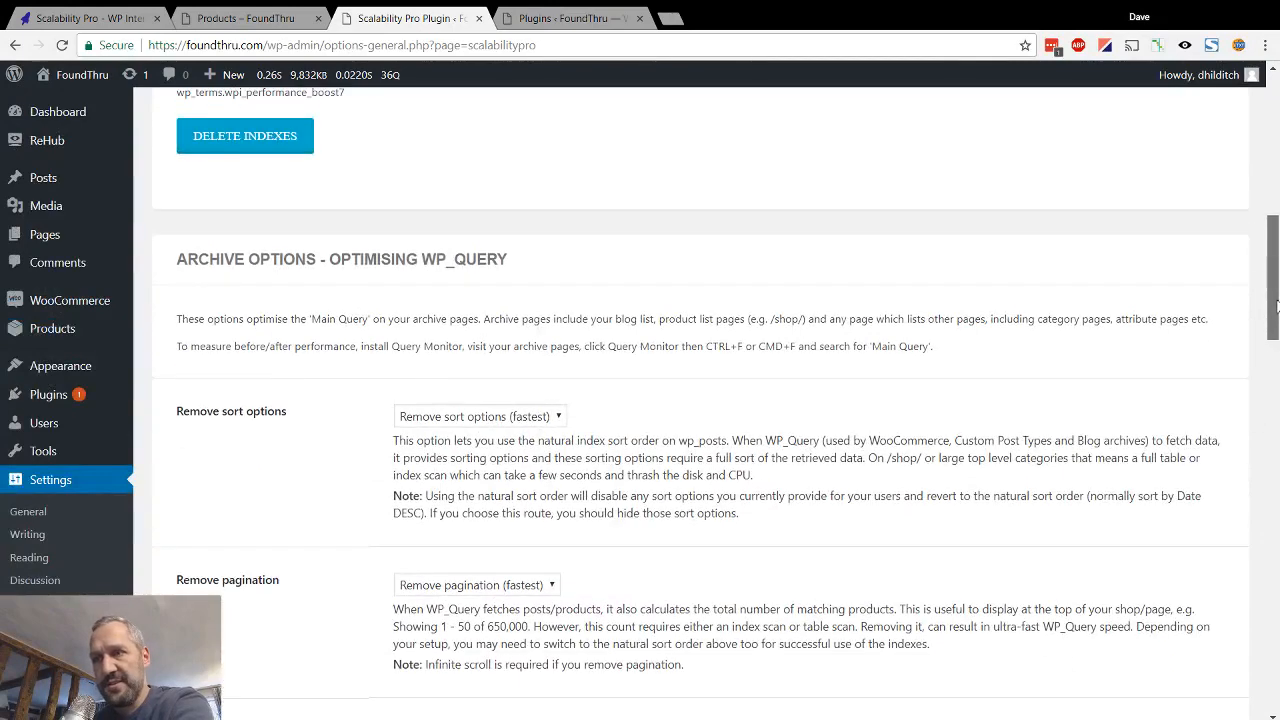
scroll("down", 3)
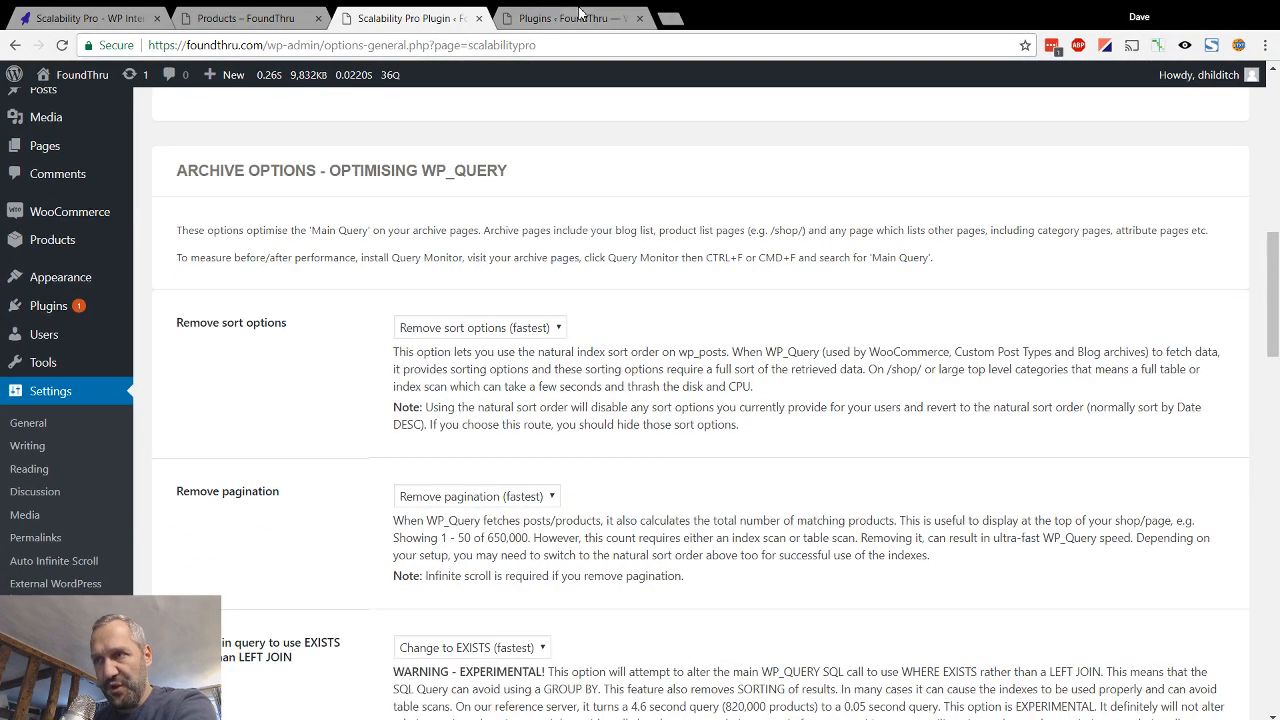
Back on the front-end shop page, bring up the Query Monitor panels list
left_click(250, 18)
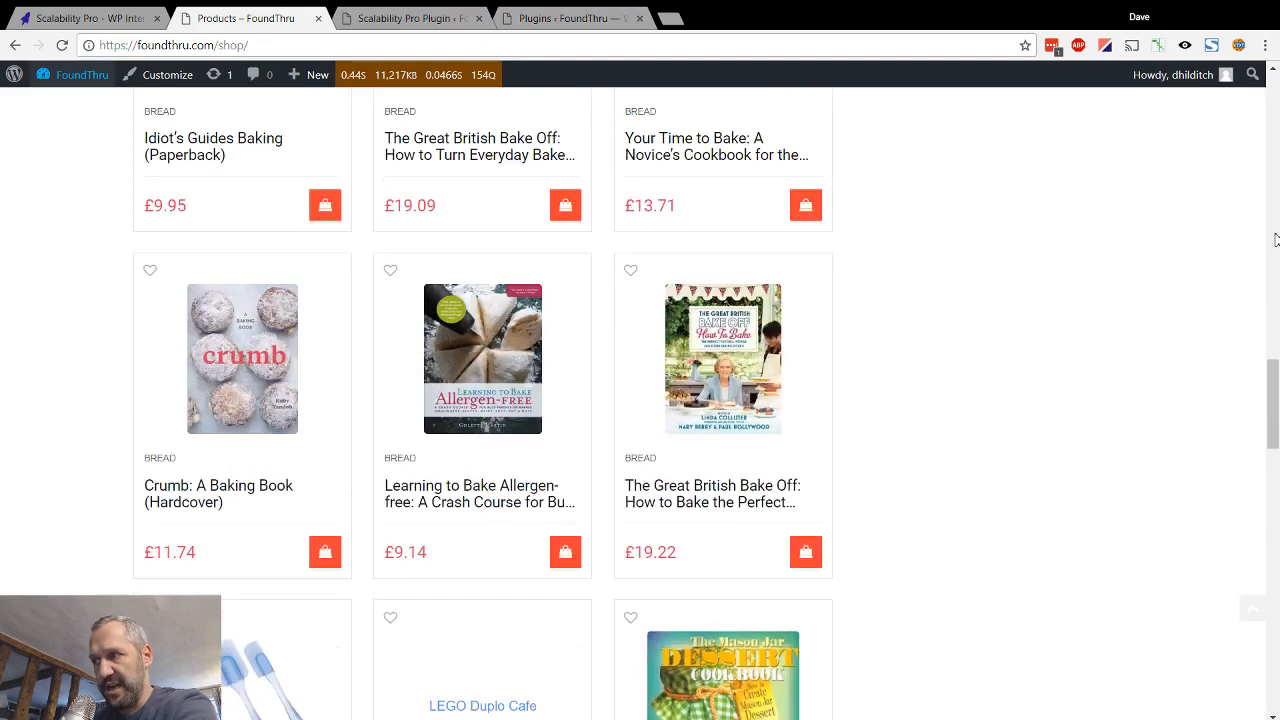
scroll("up", 3)
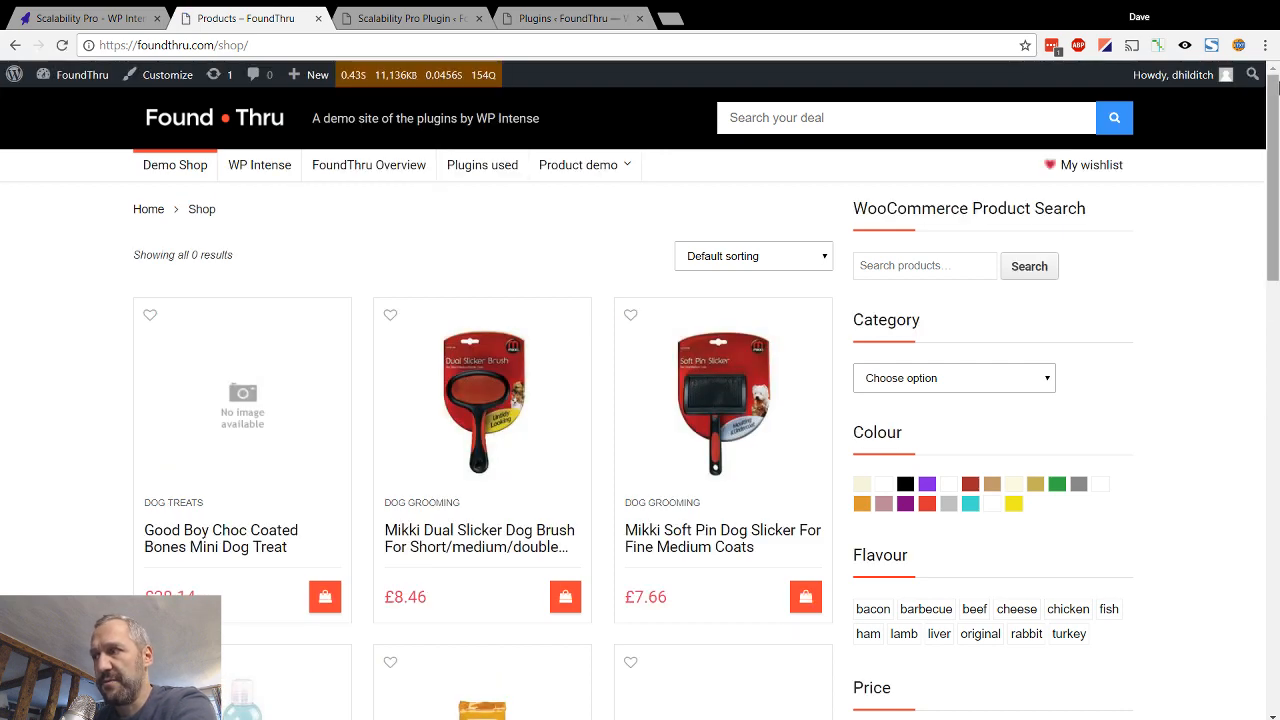
mouse_move(1274, 96)
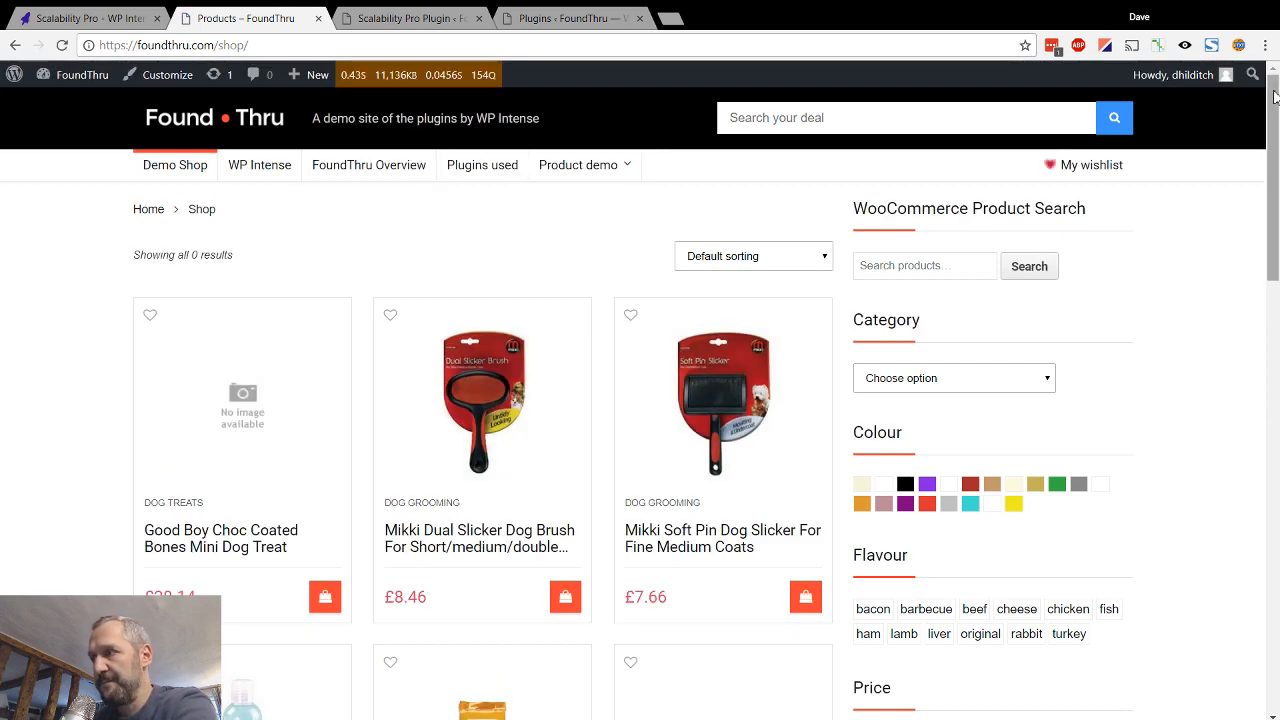
scroll("down", 3)
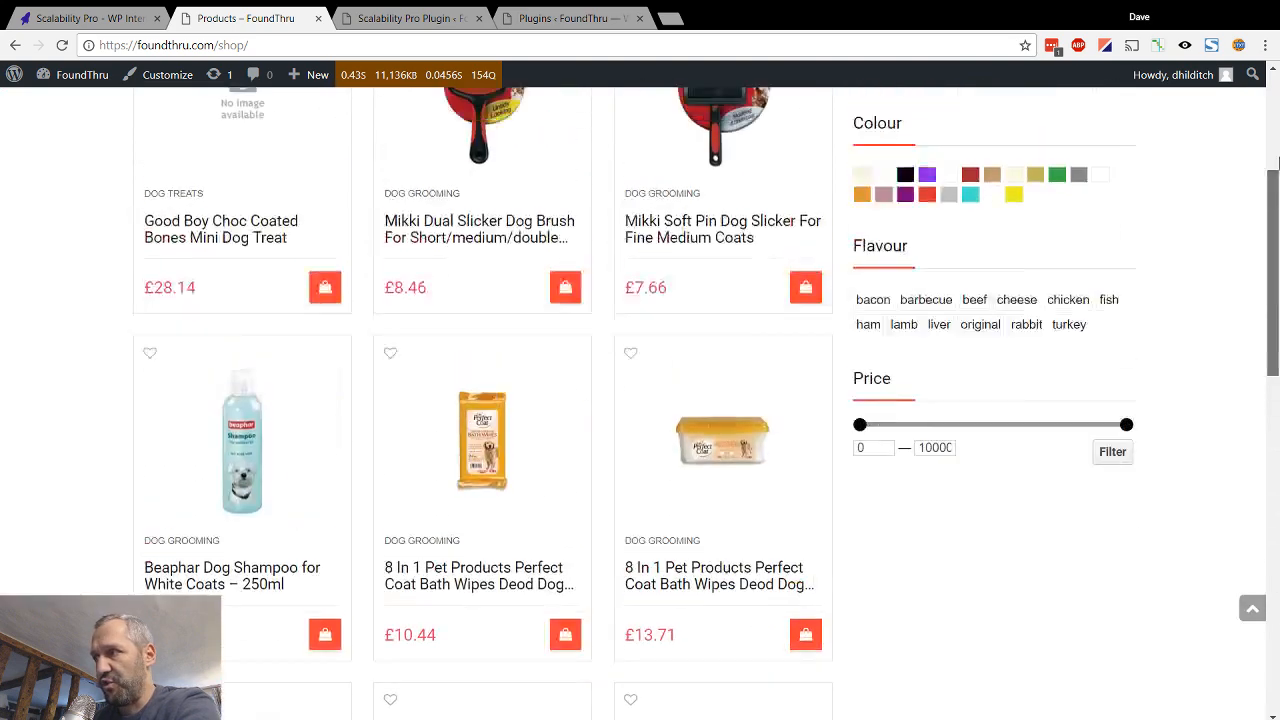
left_click(416, 76)
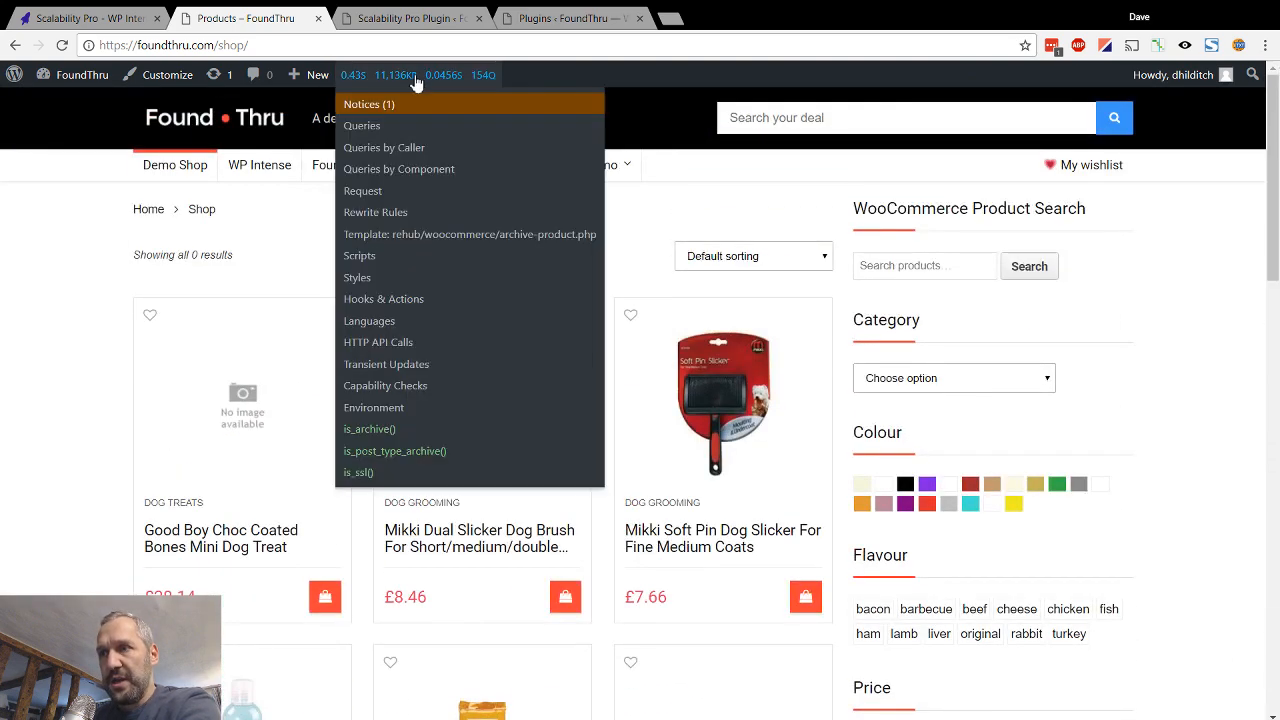
mouse_move(376, 128)
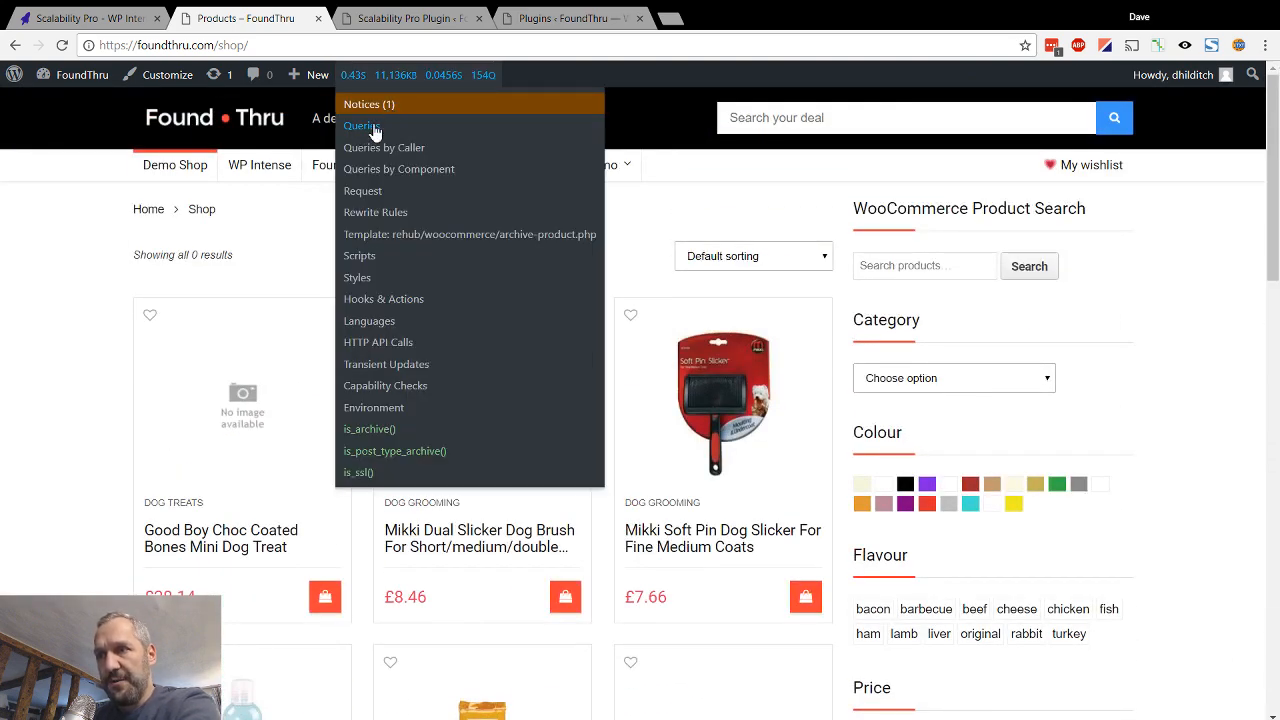
Show Queries by Caller and filter to the three WP_Query->get_posts() queries
left_click(362, 124)
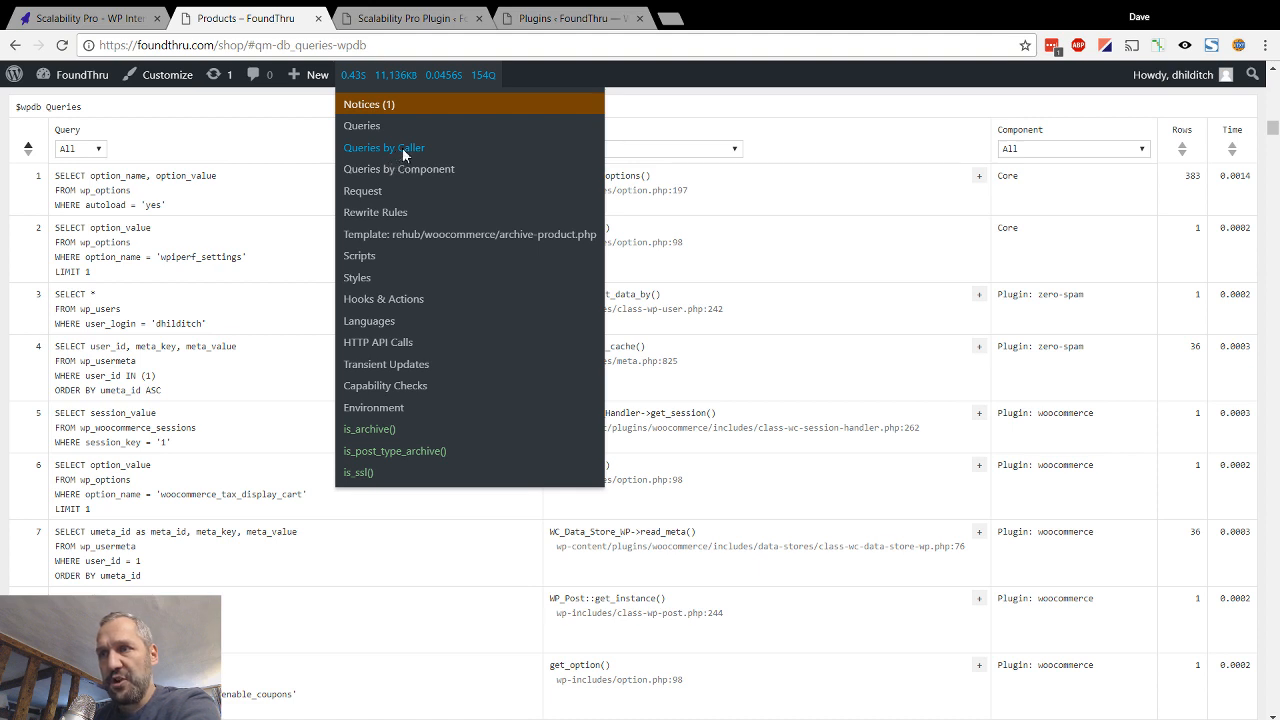
left_click(384, 148)
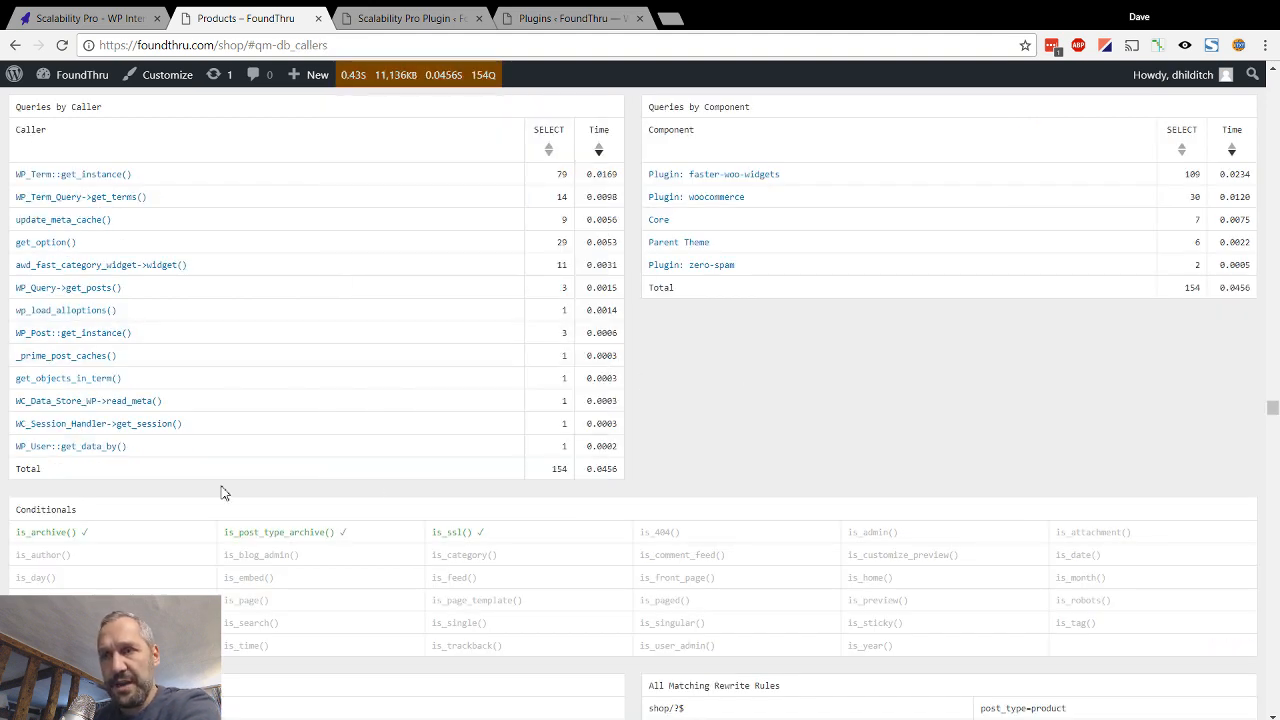
mouse_move(68, 294)
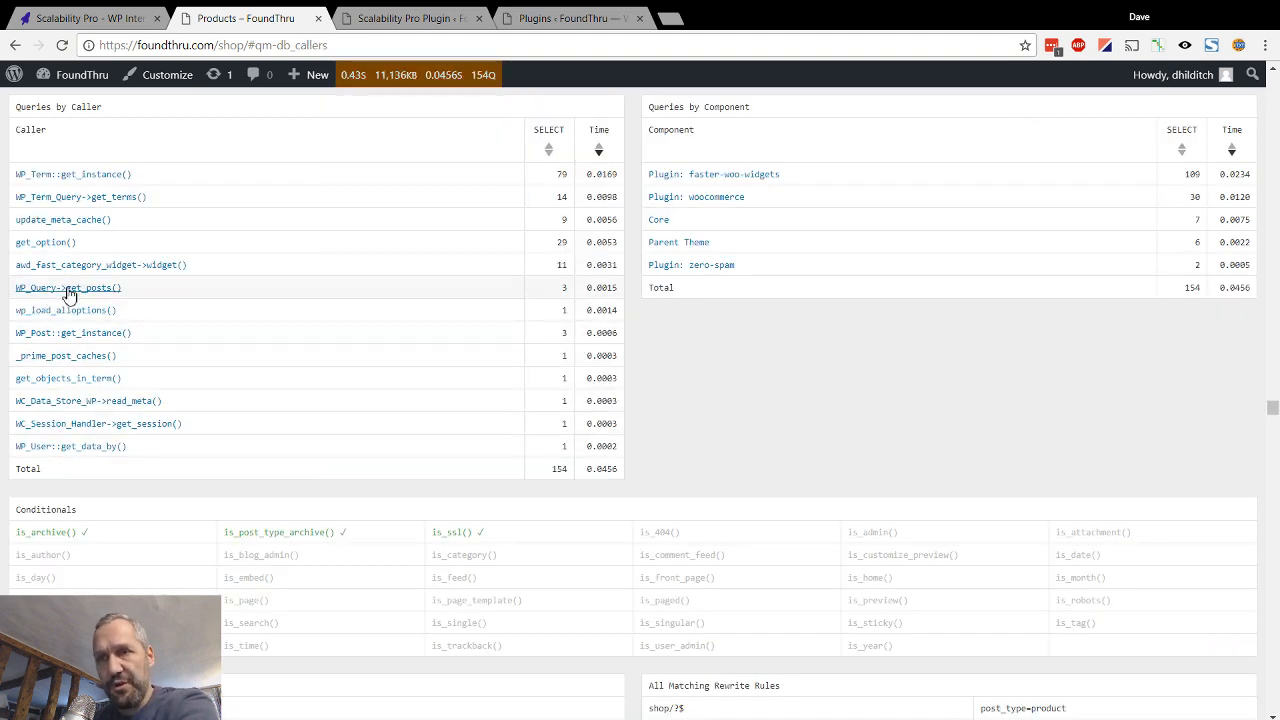
left_click(68, 288)
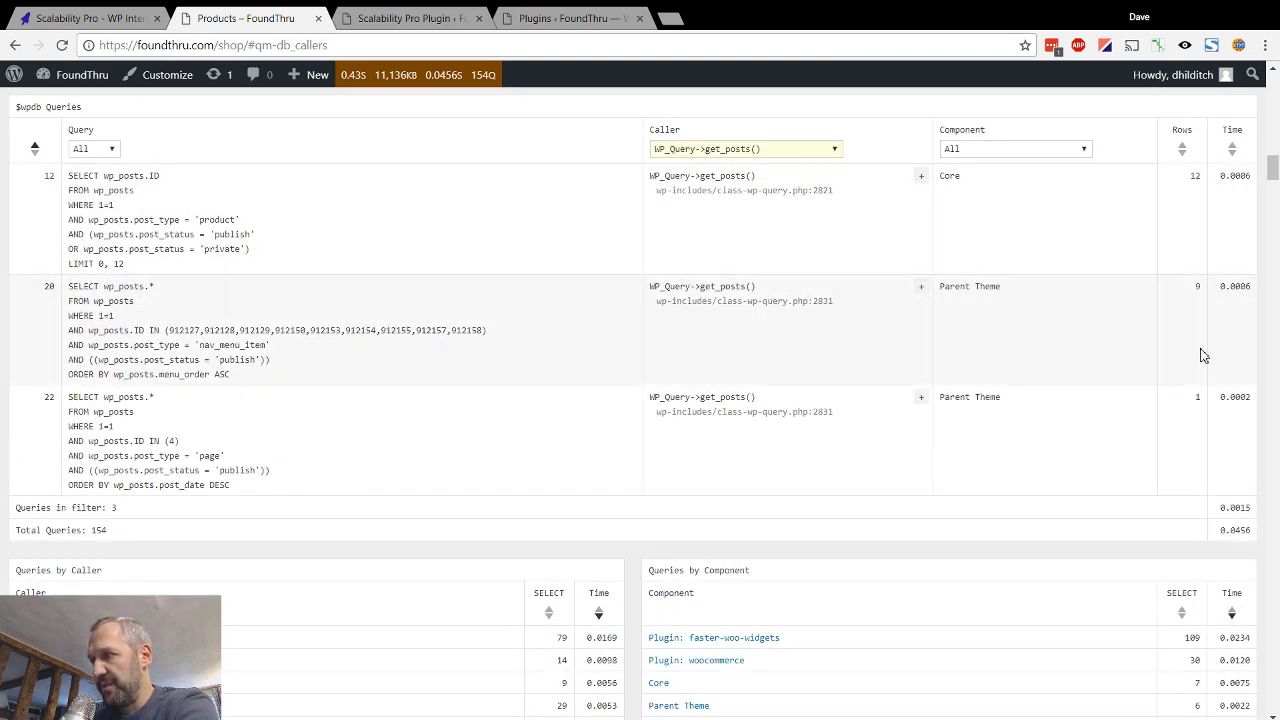
Set the LEFT JOIN/Group By and Remove sort options dropdowns back to their slowest settings
left_click(410, 18)
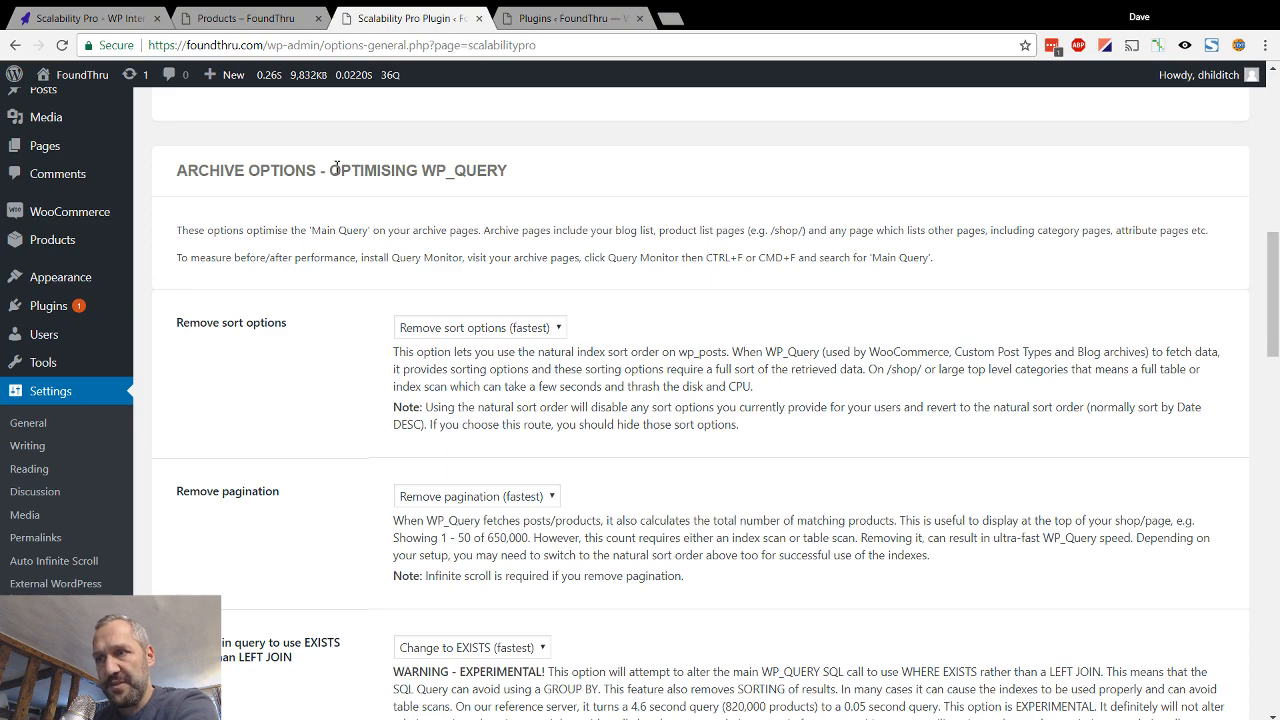
scroll("down", 3)
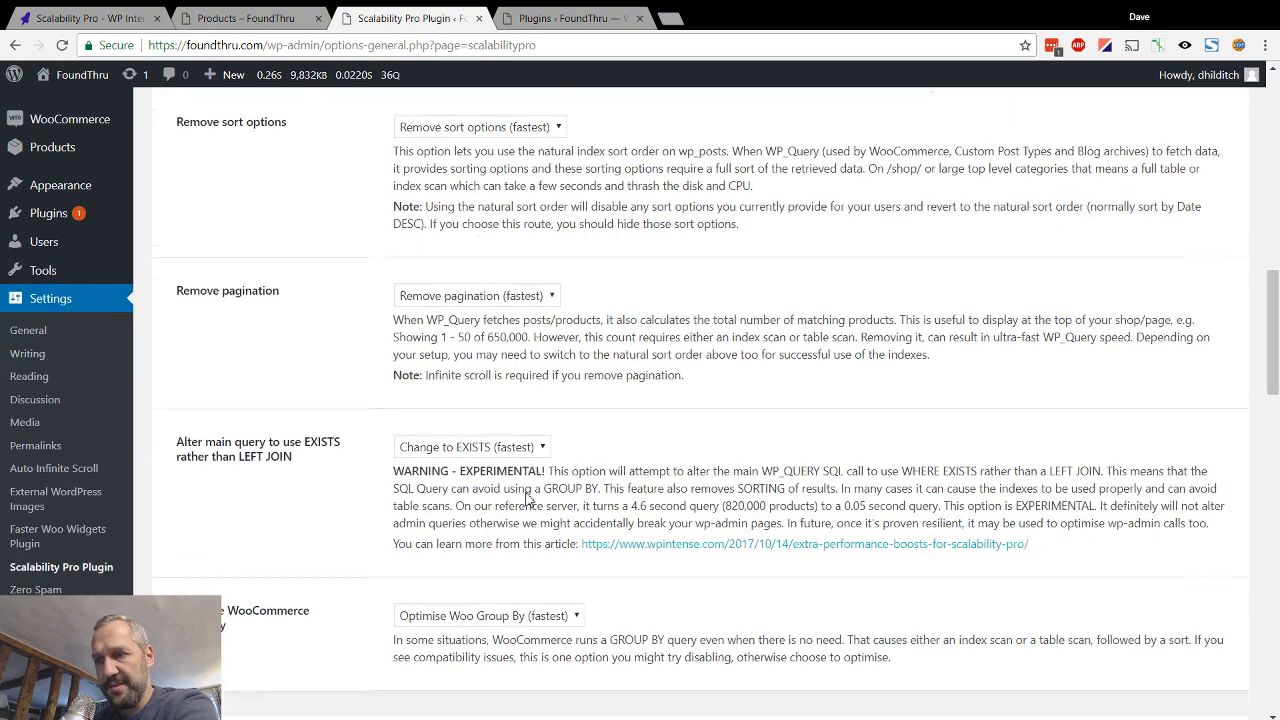
scroll("down", 3)
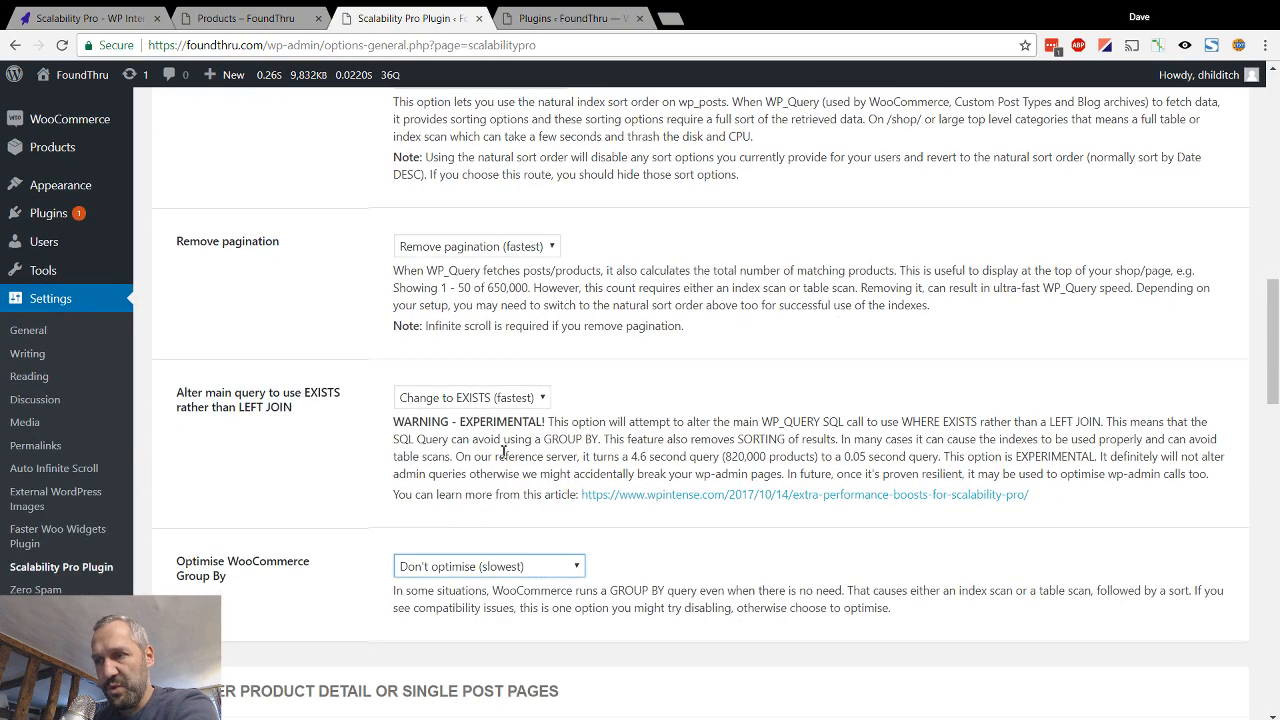
left_click(472, 396)
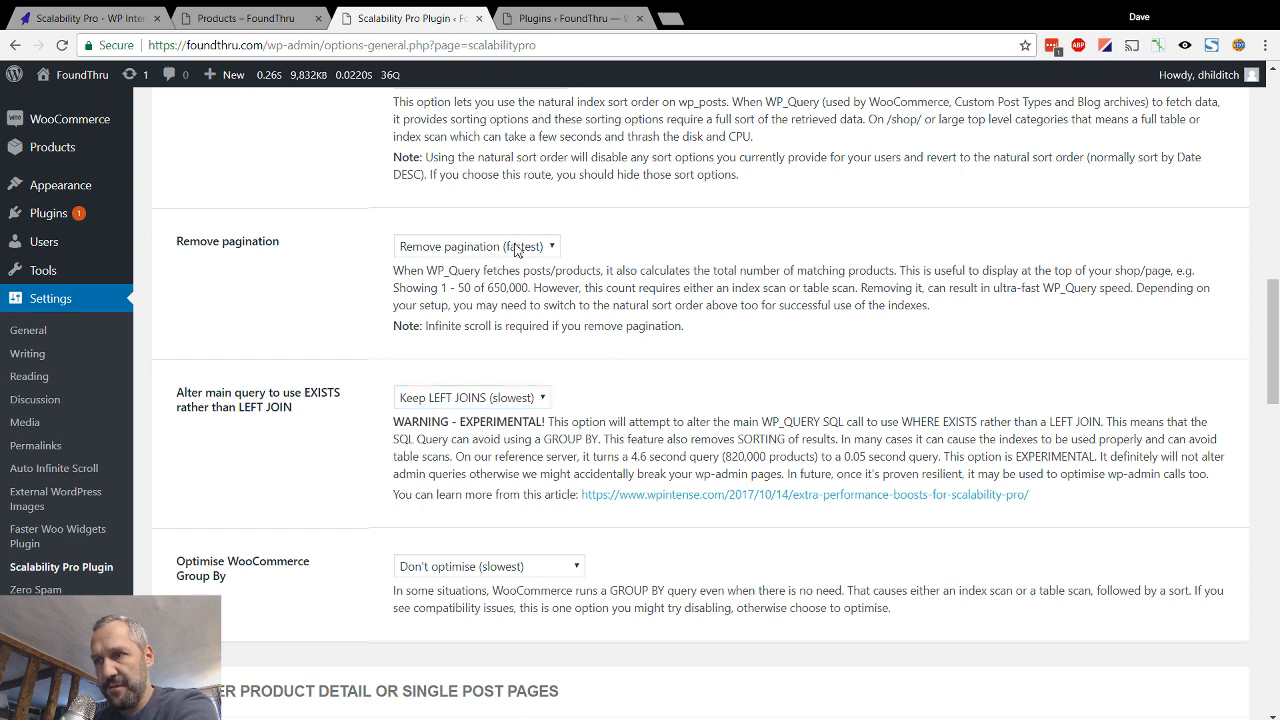
scroll("up", 3)
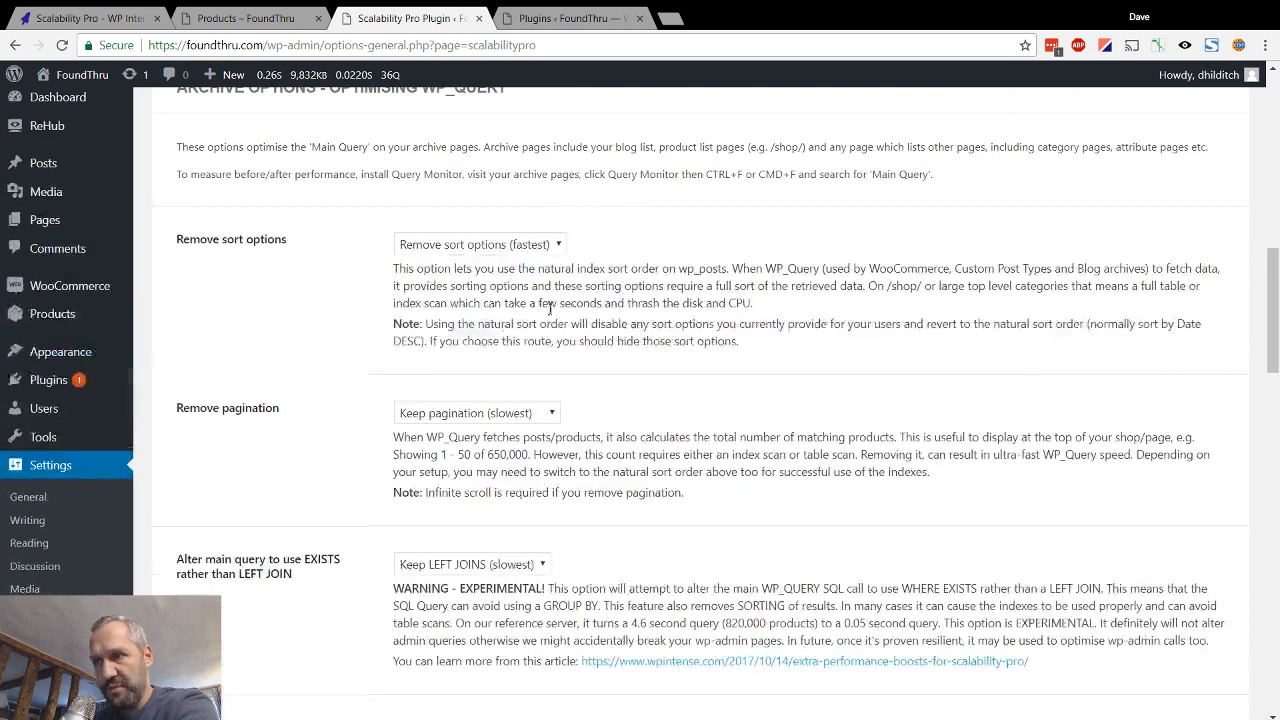
left_click(478, 244)
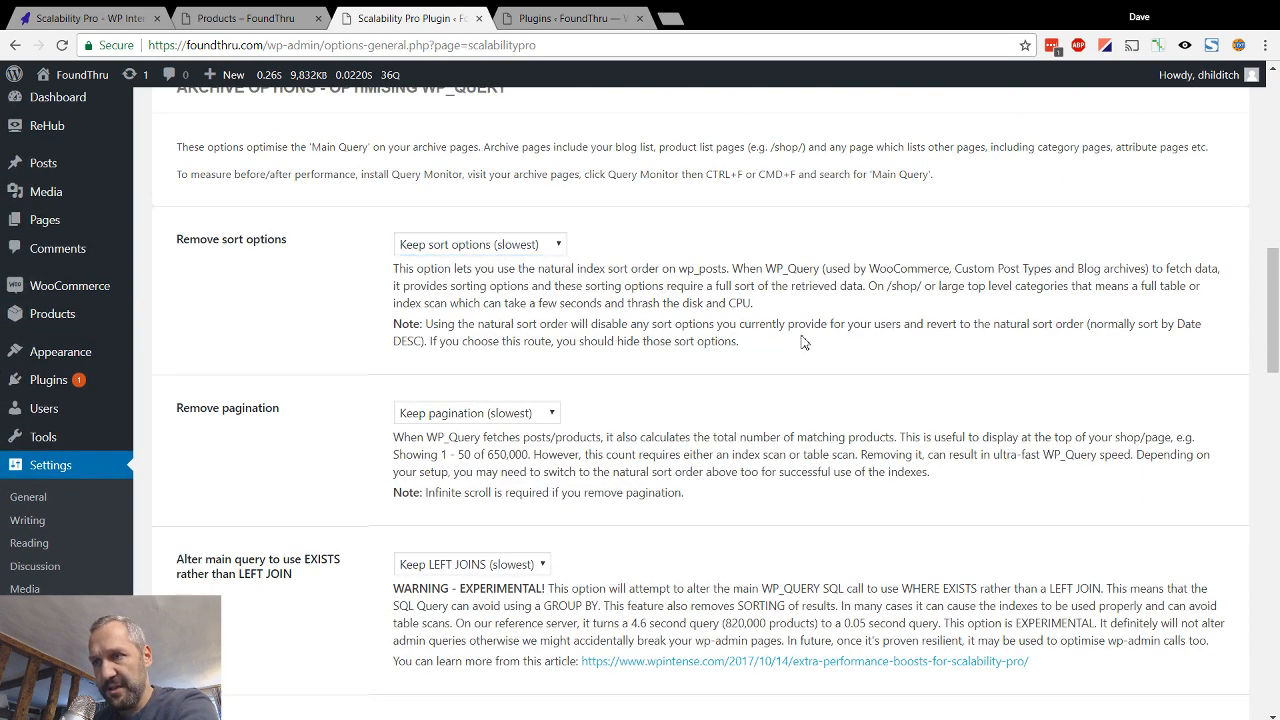
Save the Scalability Pro settings with all archive optimisations at slowest
scroll("down", 3)
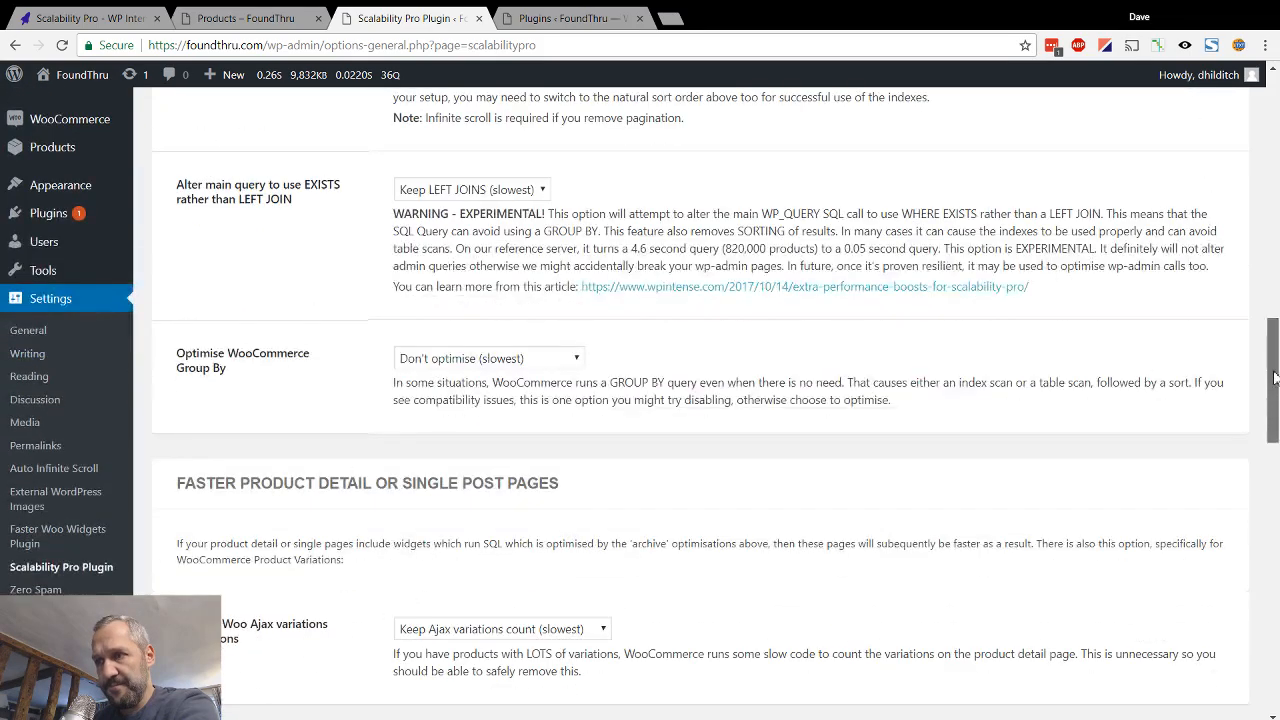
scroll("down", 3)
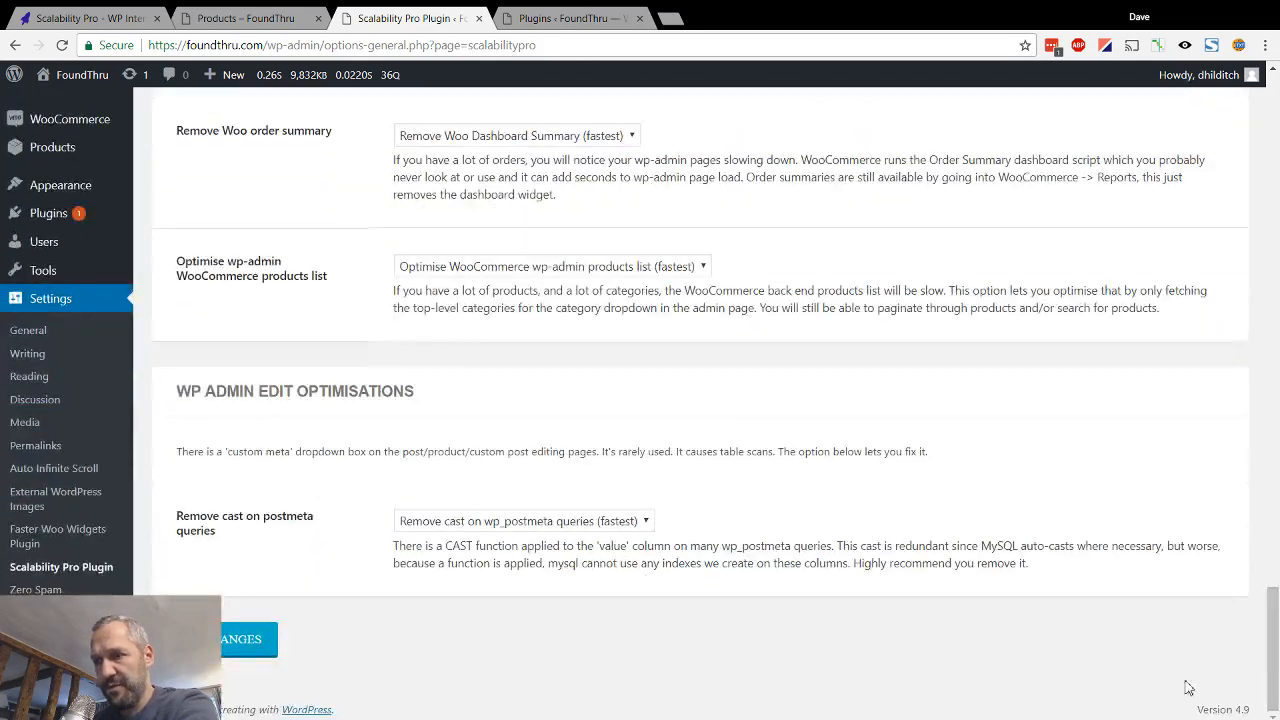
left_click(248, 640)
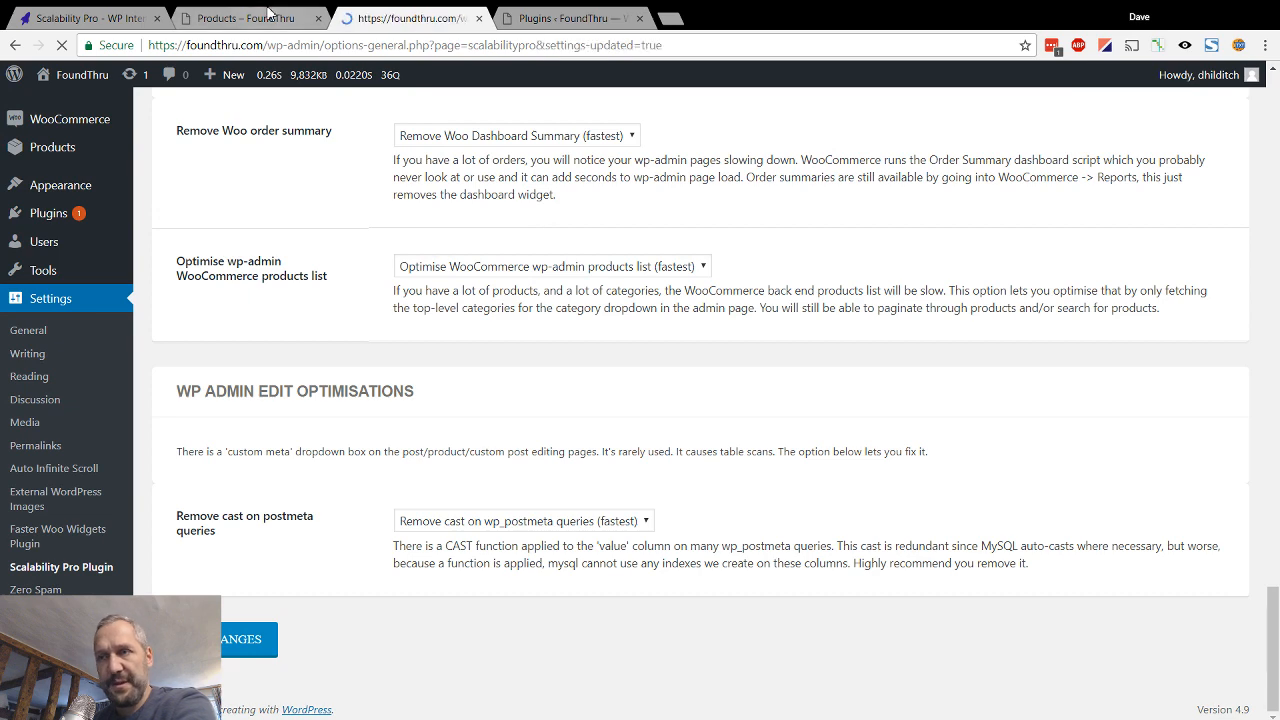
left_click(240, 640)
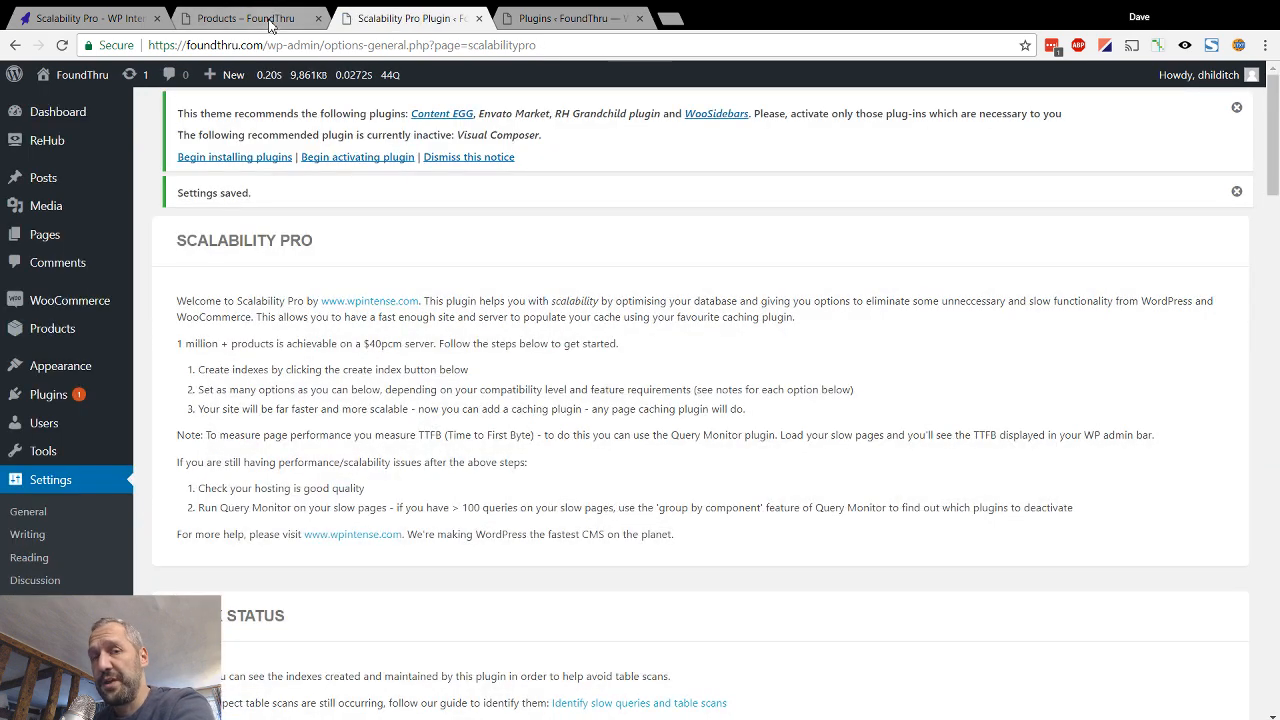
Reload /shop/ unoptimised, showing pagination links, 817732 results and about 6.7 seconds, 156 queries
left_click(250, 18)
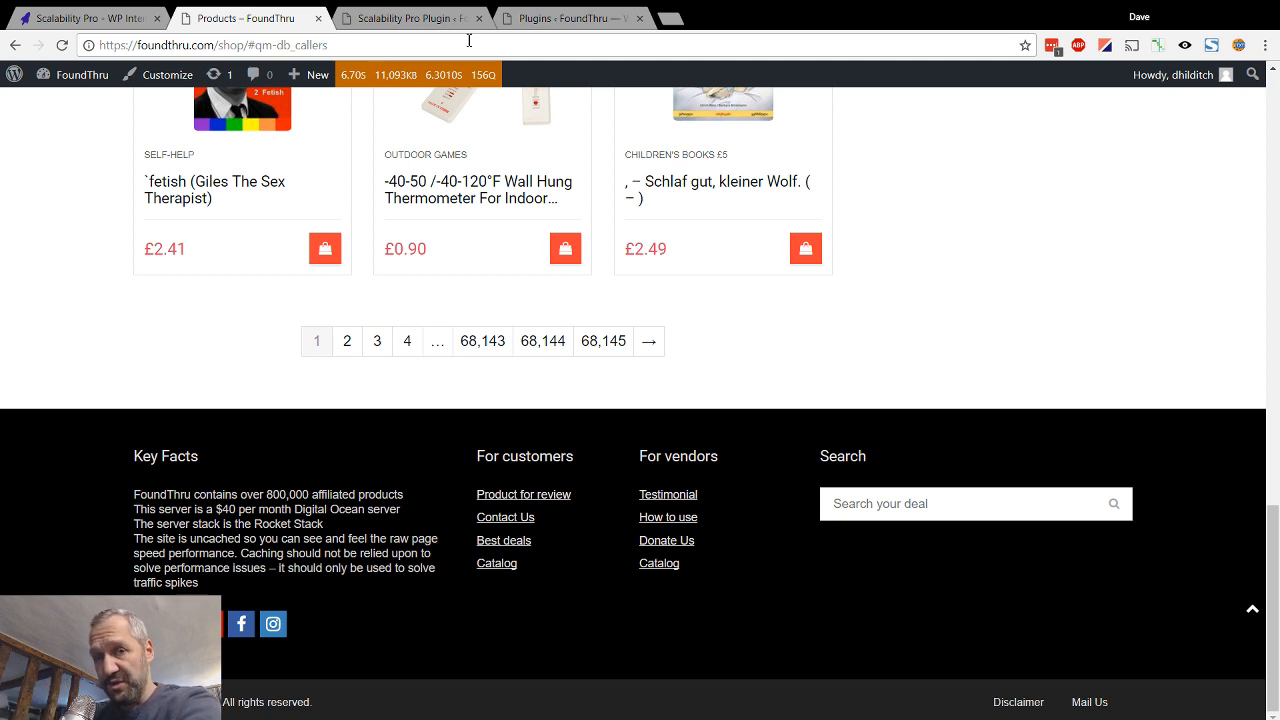
scroll("up", 3)
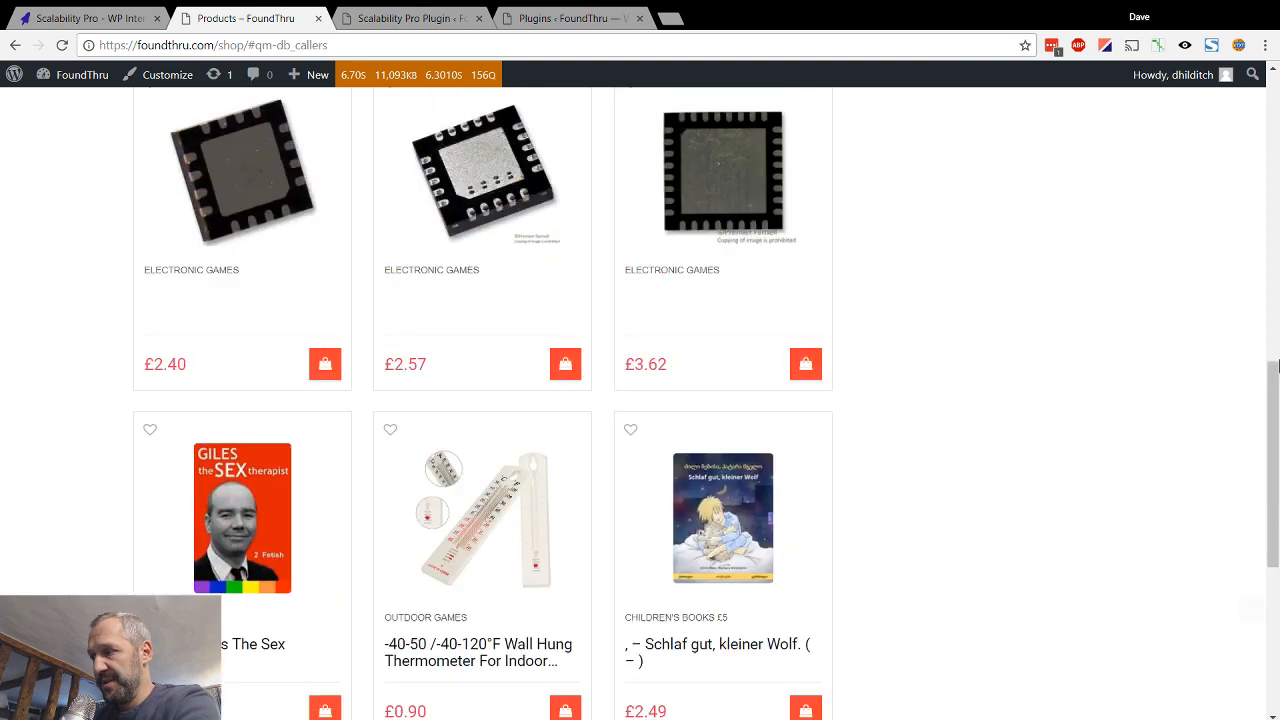
scroll("up", 3)
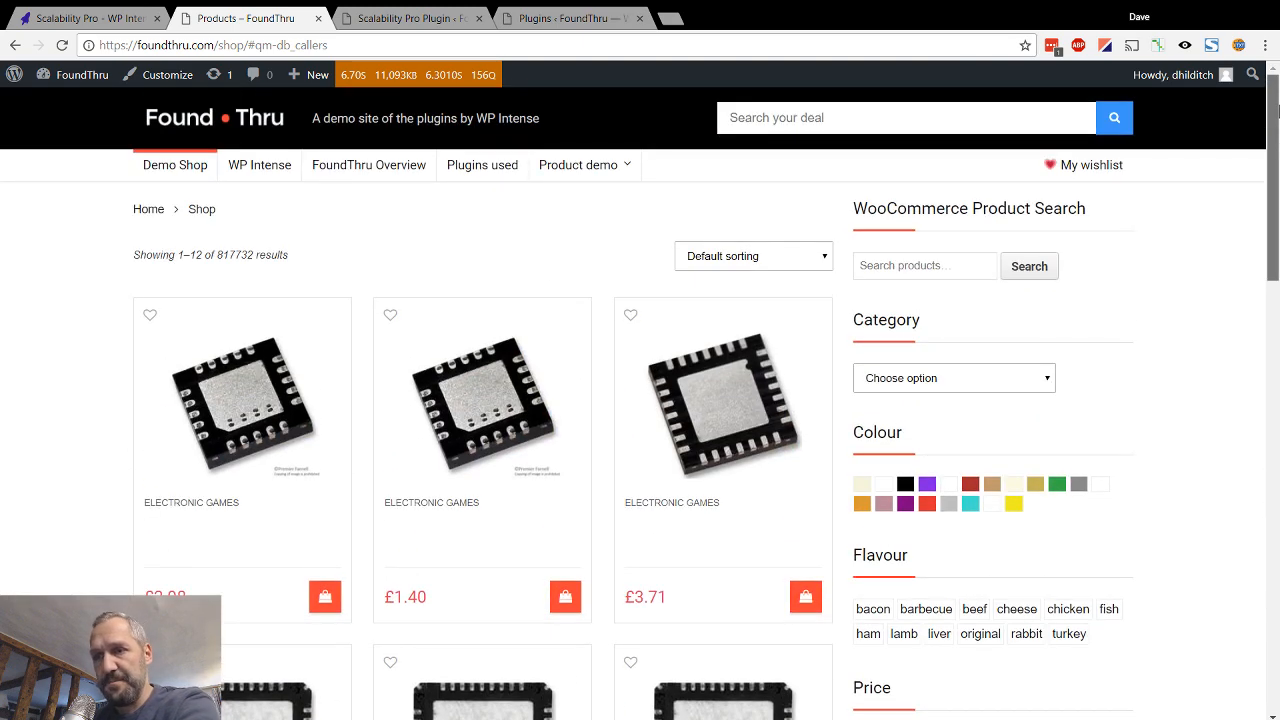
scroll("down", 3)
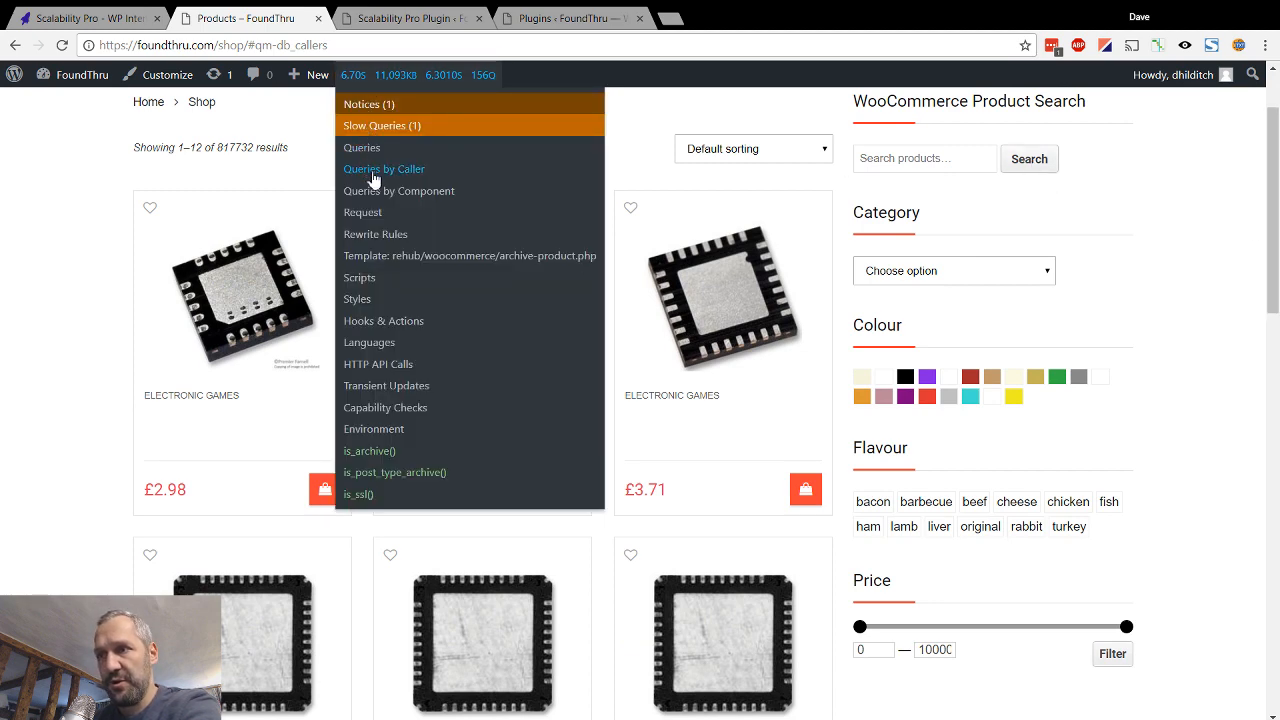
left_click(384, 168)
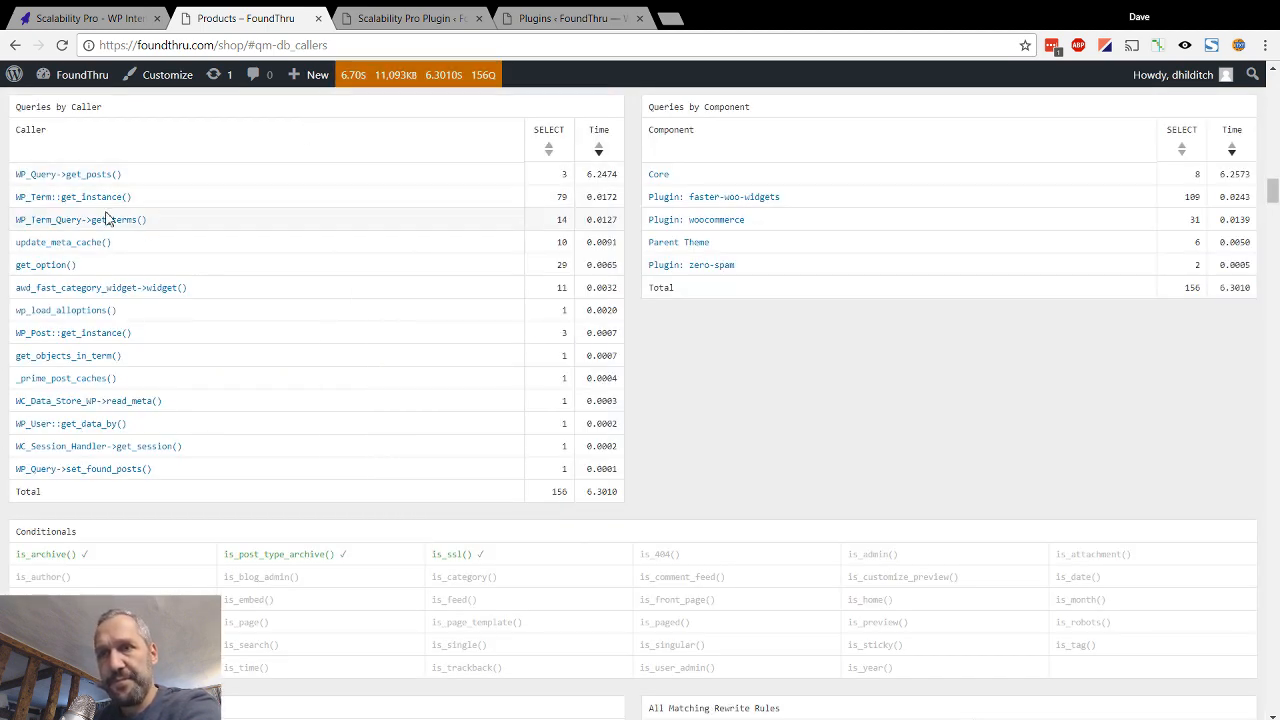
left_click(68, 172)
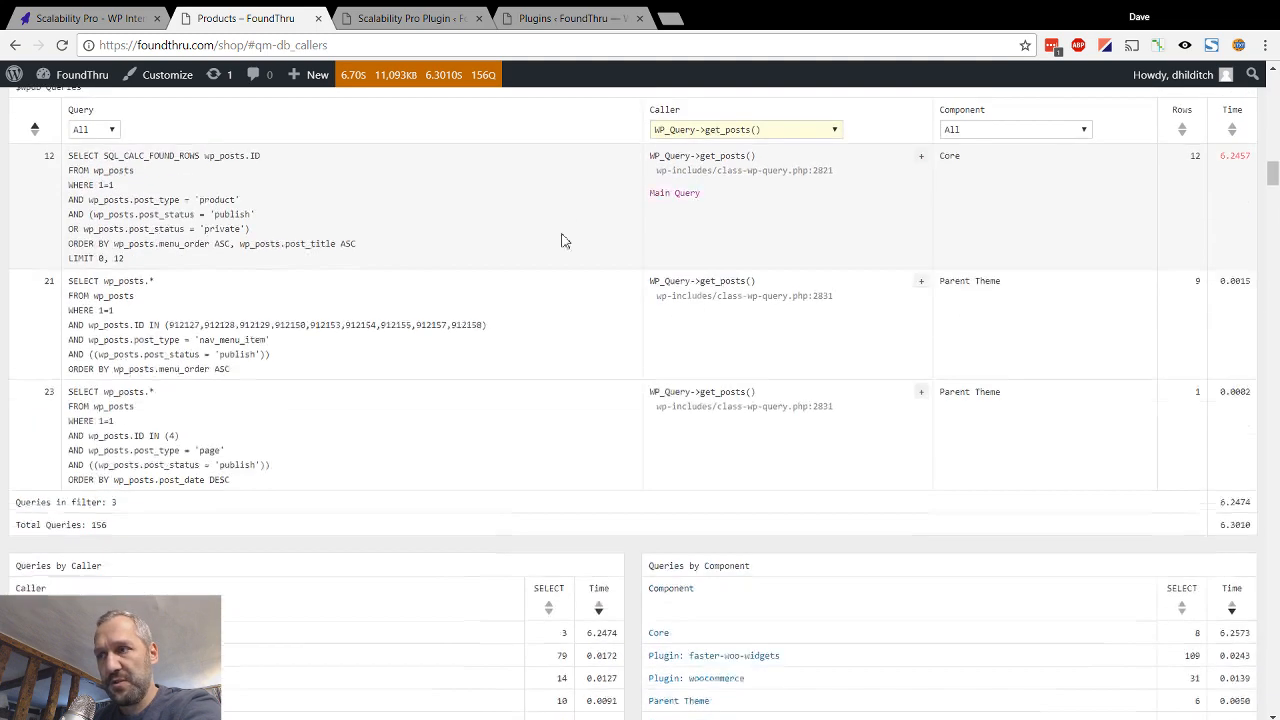
scroll("up", 3)
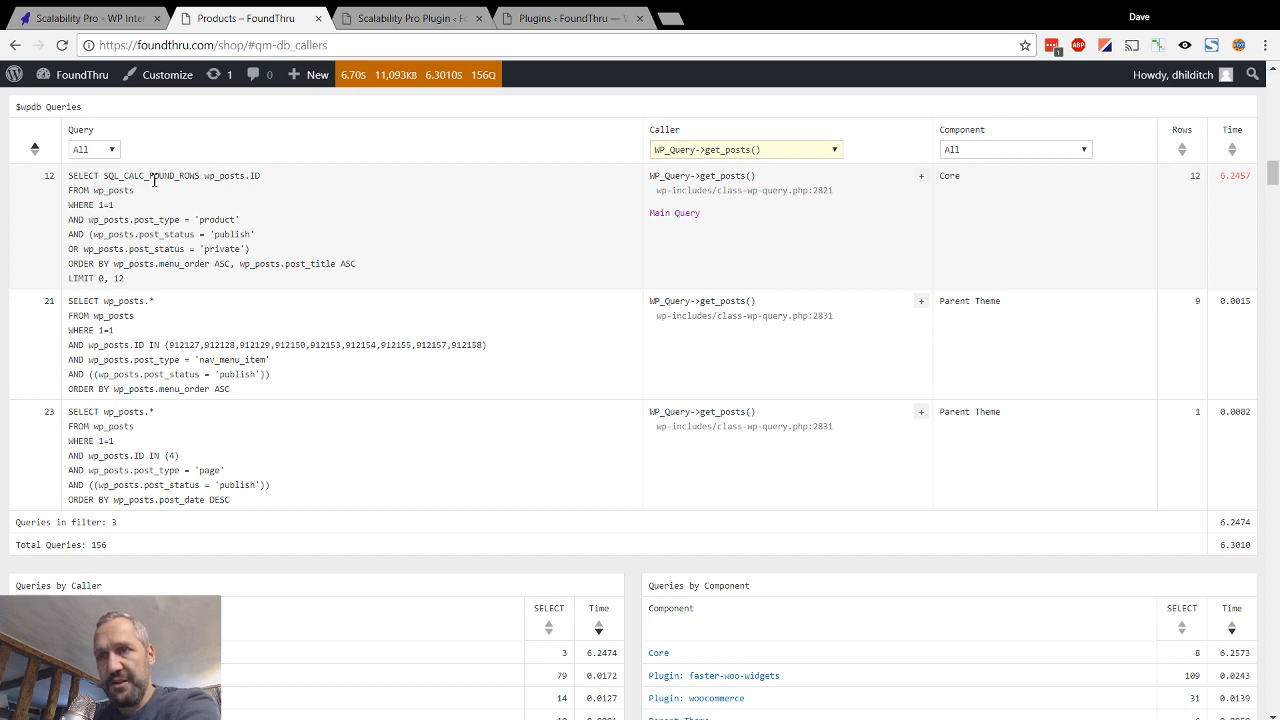
double_click(152, 176)
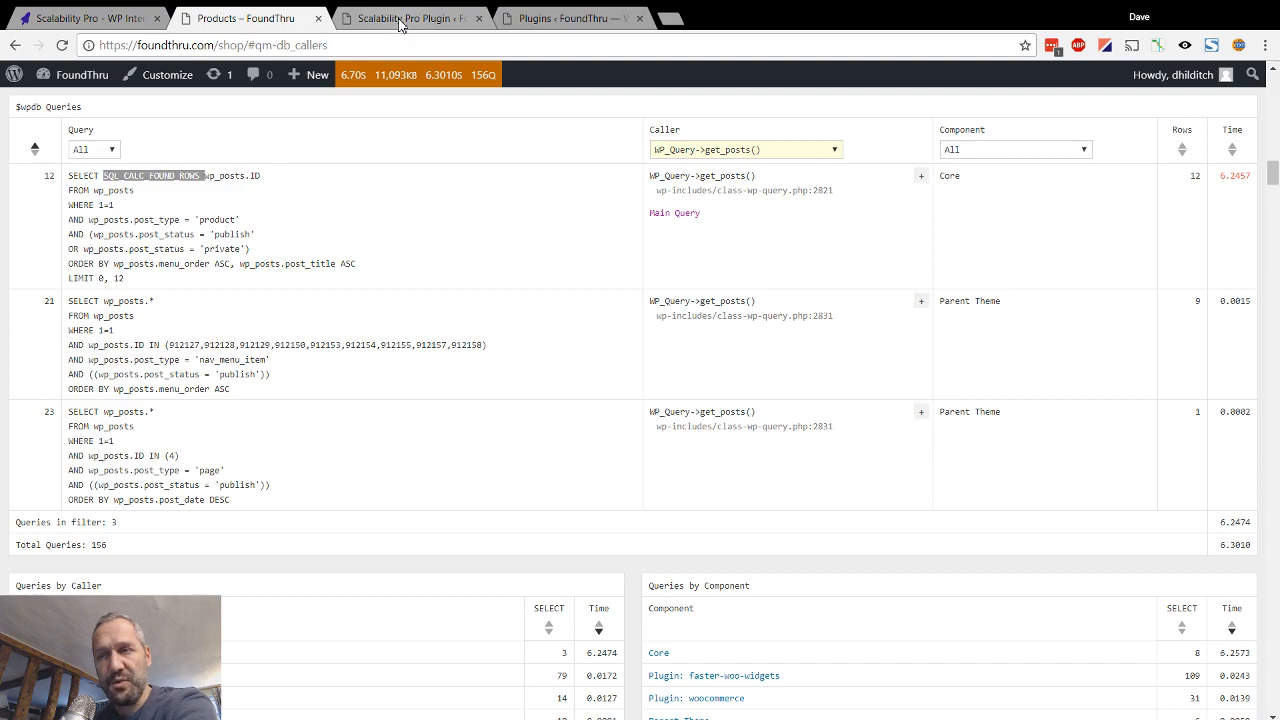
Compare the Remove pagination setting against the shop page's main query list
left_click(410, 18)
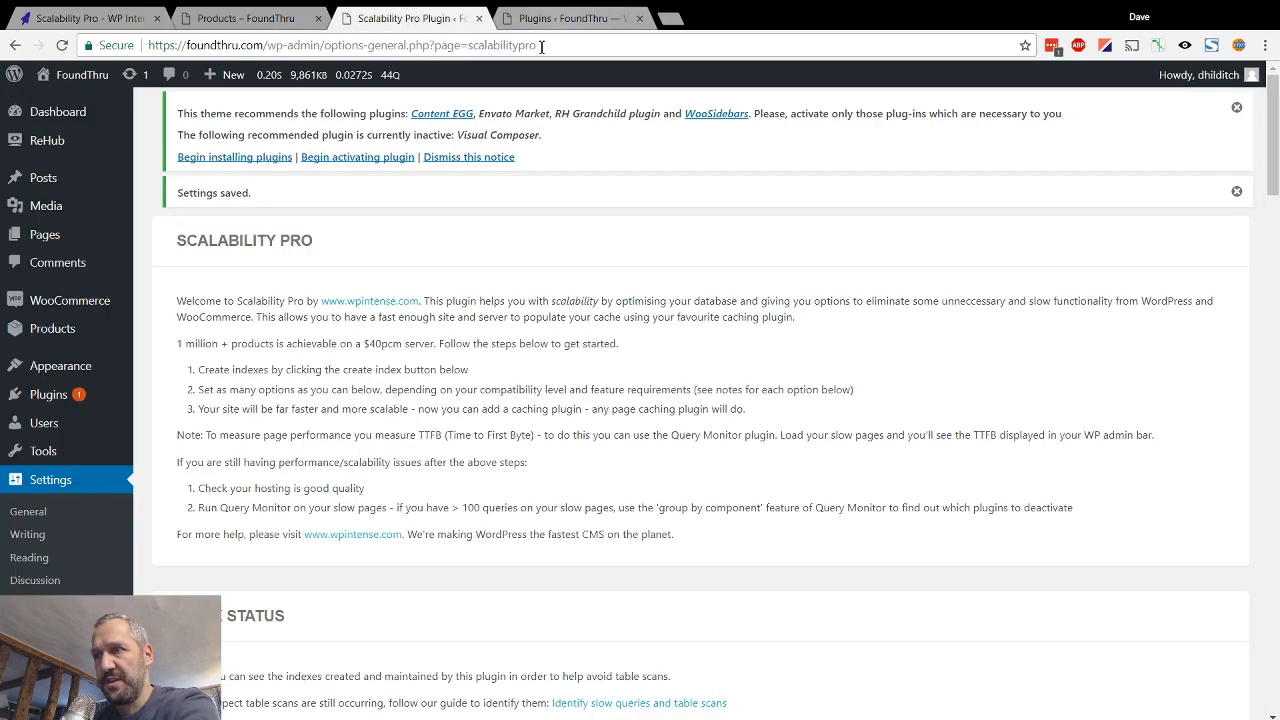
scroll("down", 3)
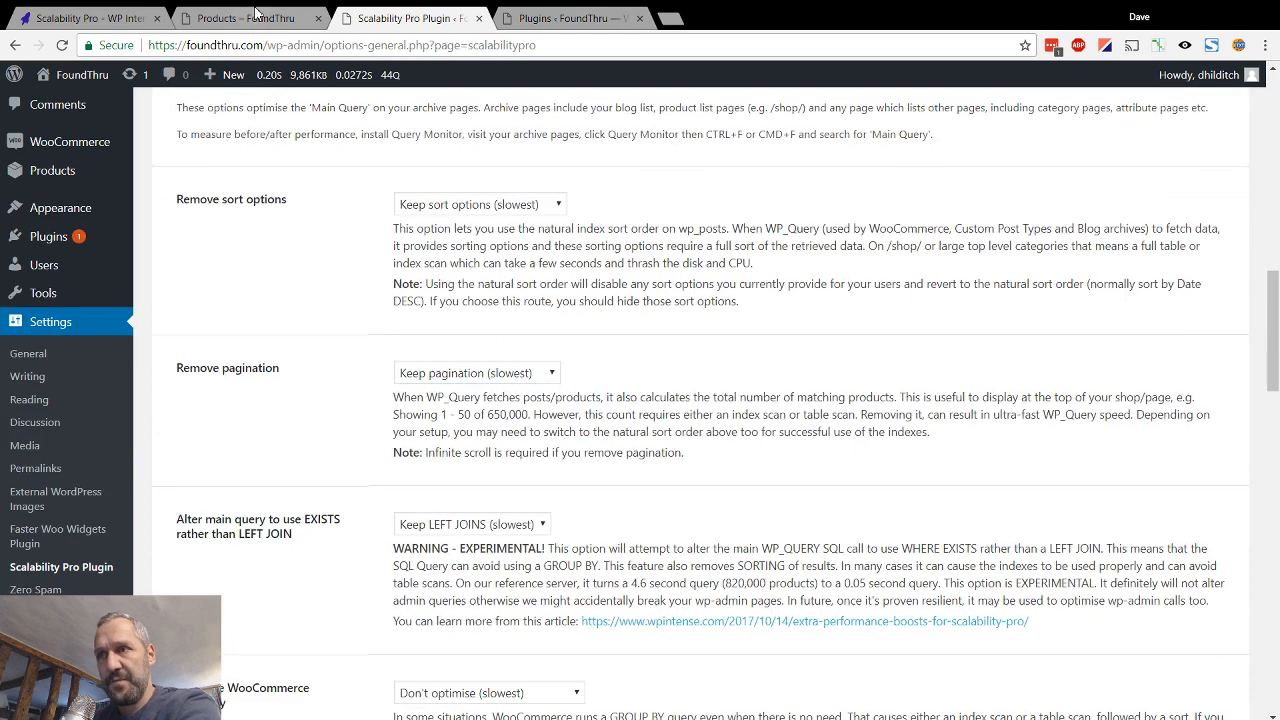
left_click(244, 18)
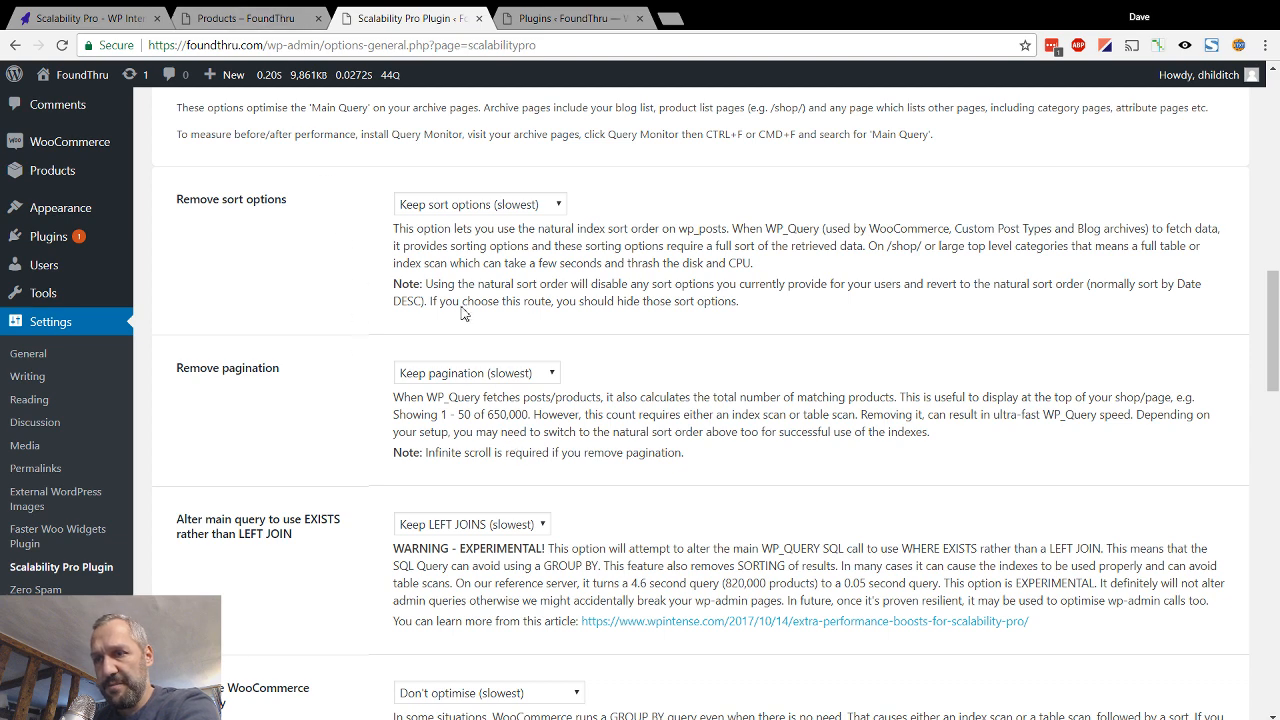
left_click(250, 18)
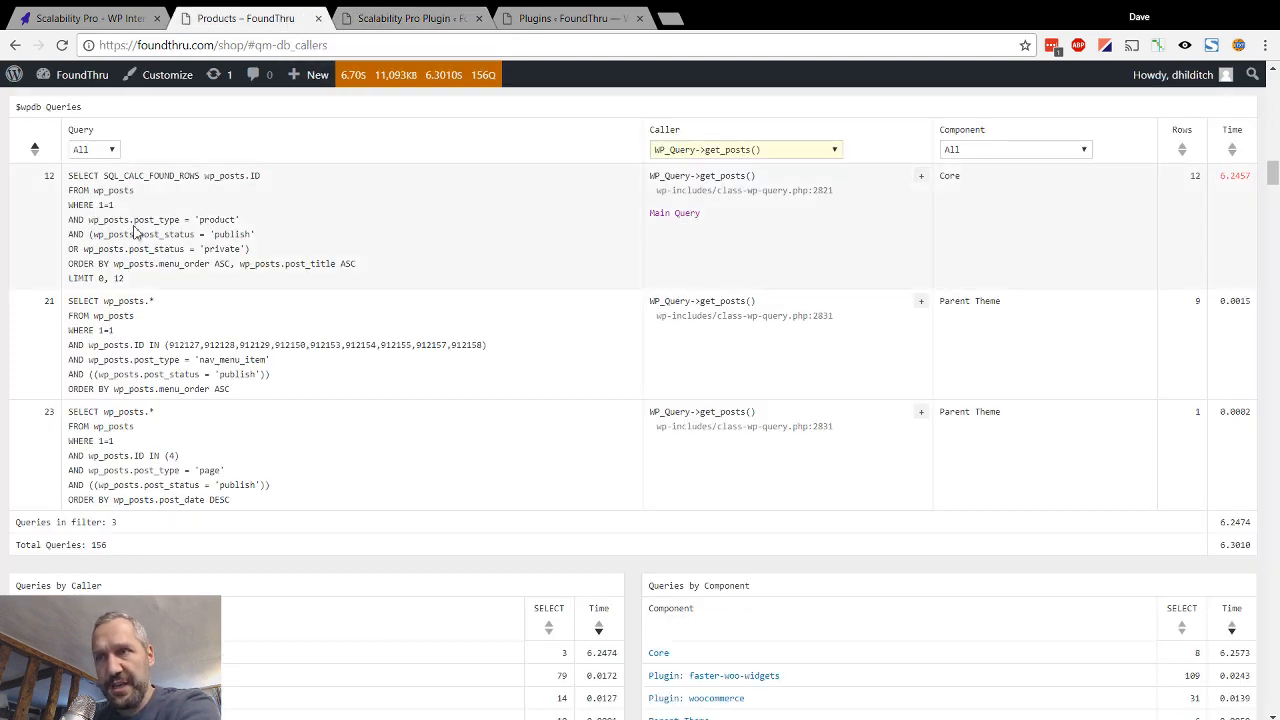
left_click(404, 18)
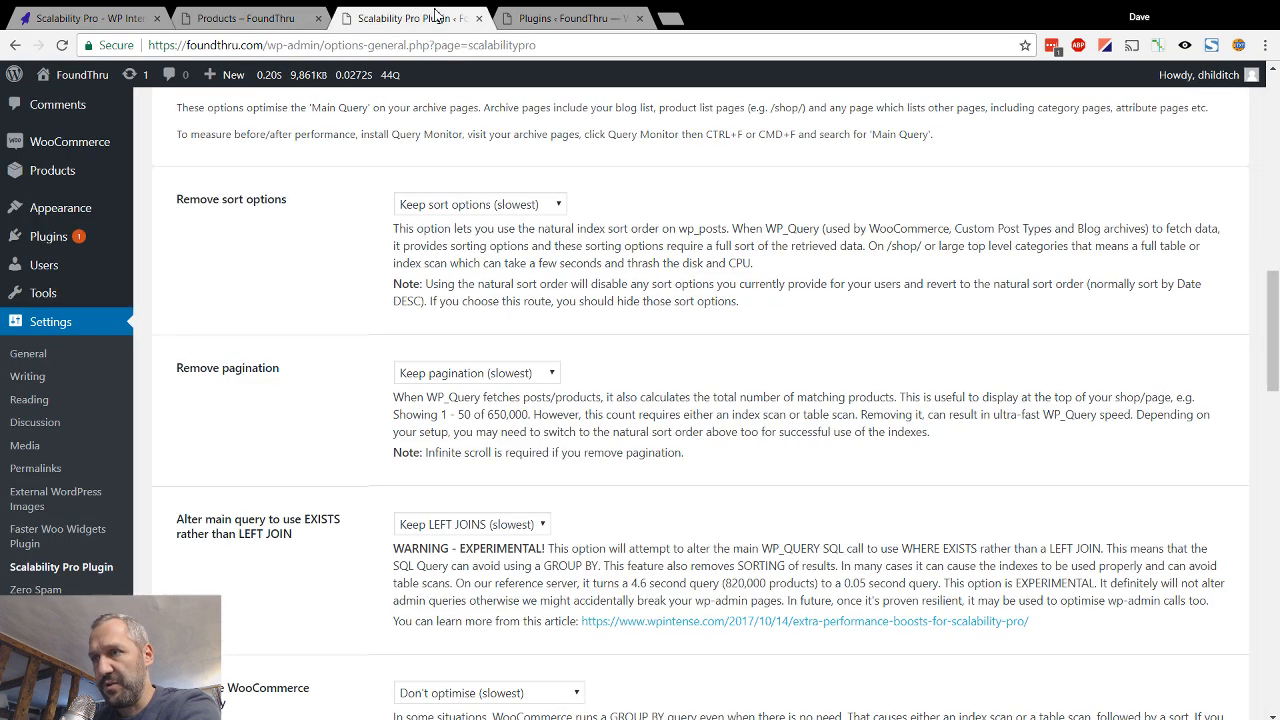
mouse_move(472, 534)
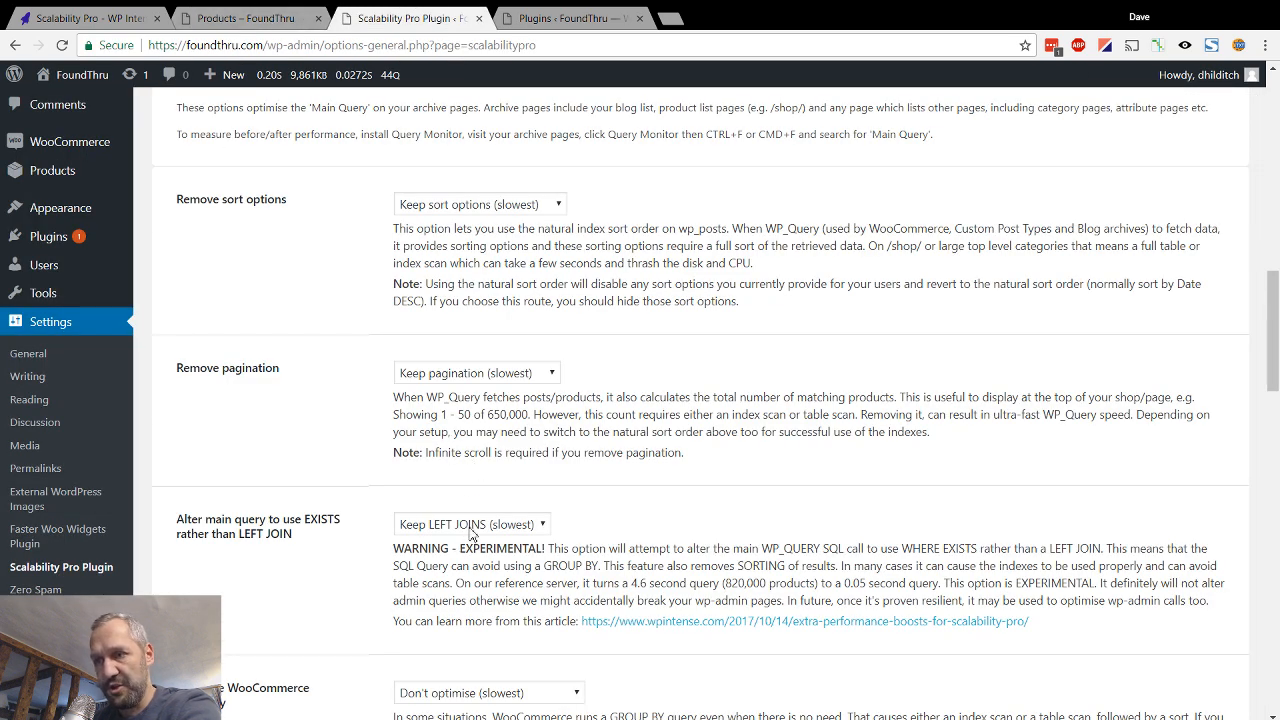
Choose 'Remove pagination (fastest)' and move down to Save Changes
scroll("down", 3)
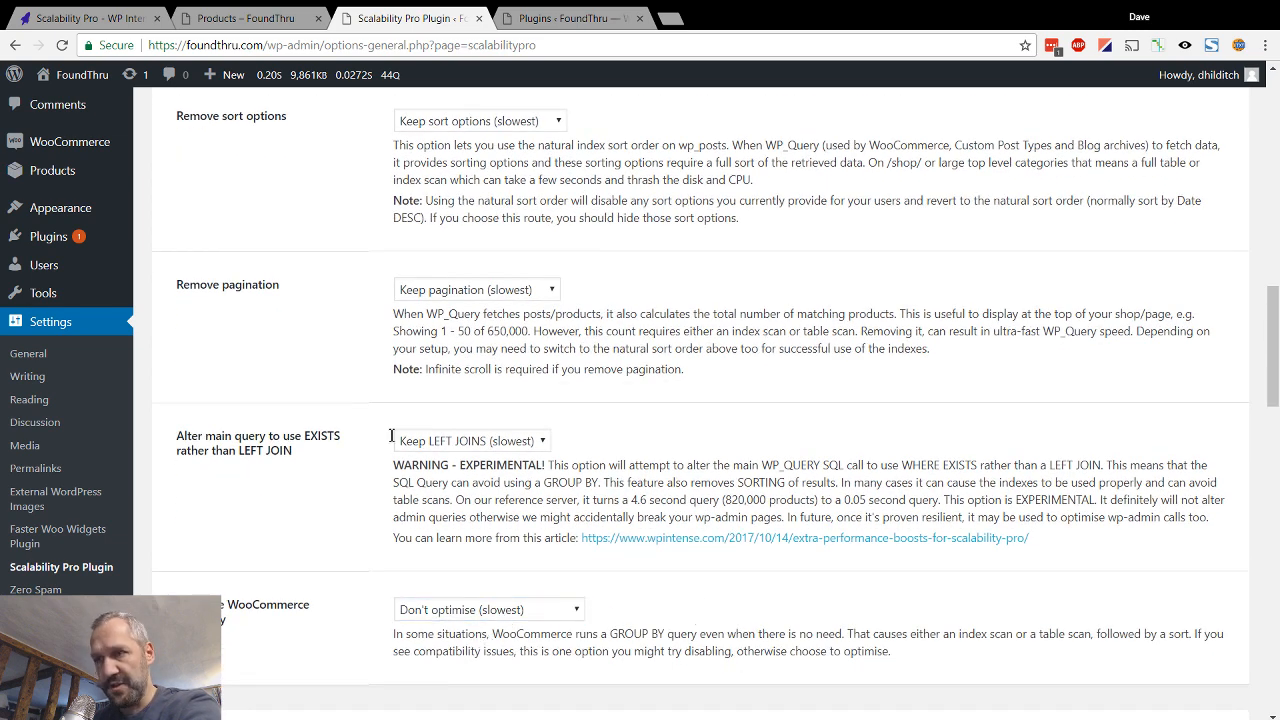
left_click(250, 18)
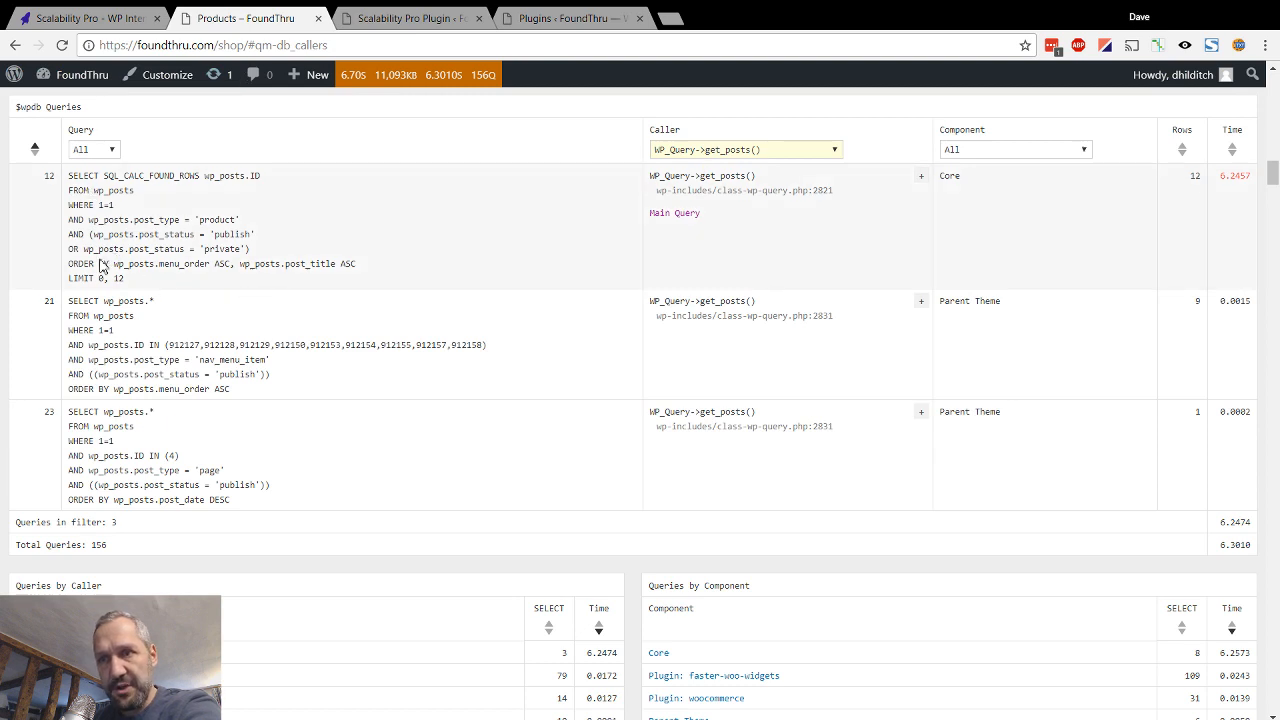
left_click(410, 18)
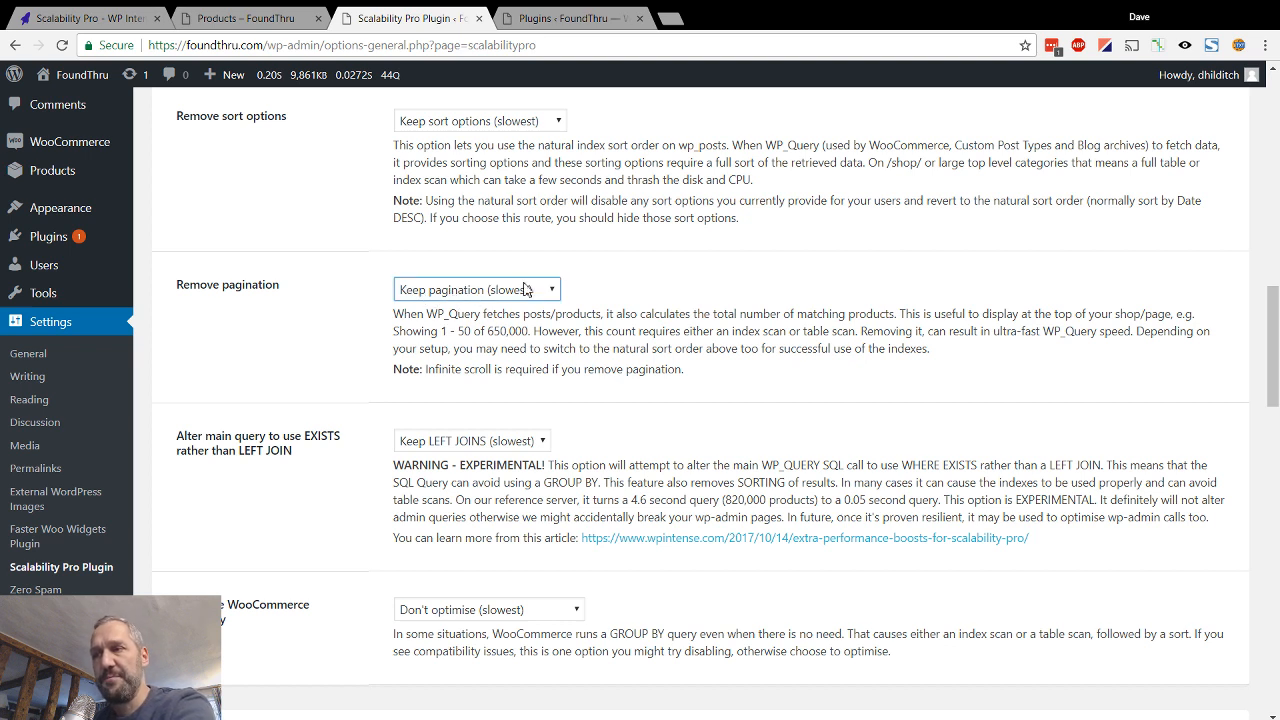
mouse_move(548, 294)
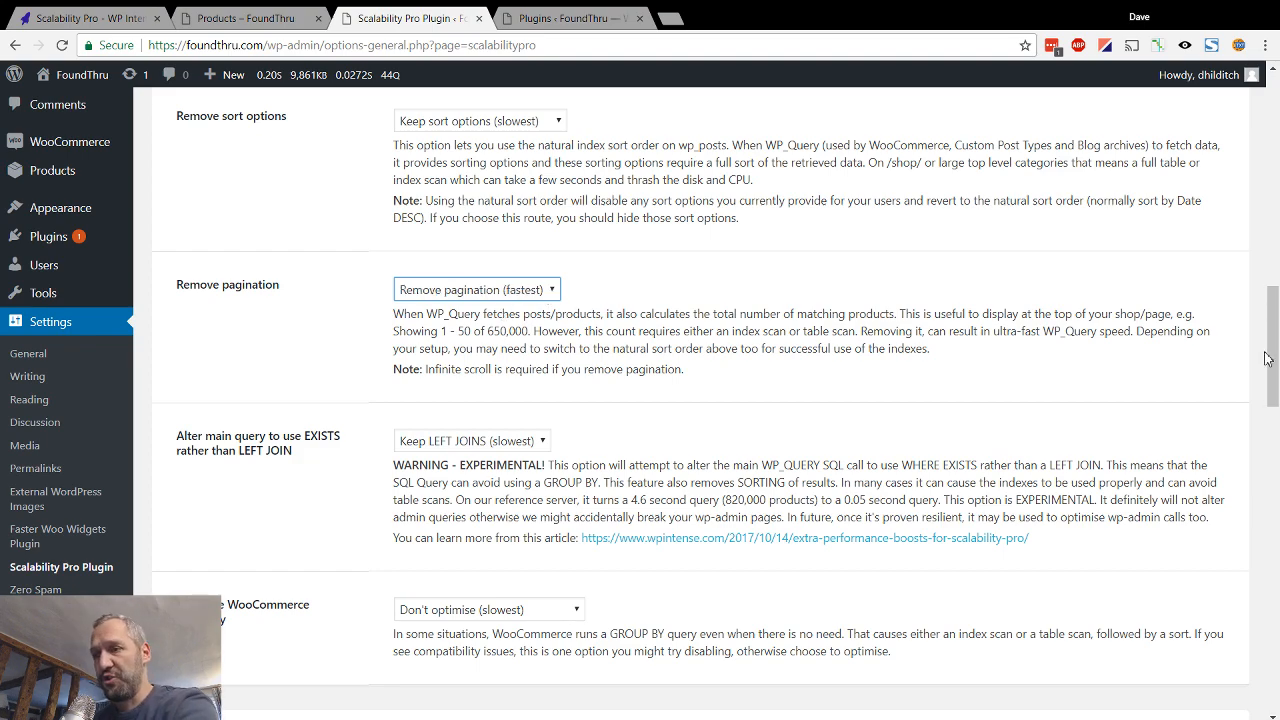
scroll("down", 3)
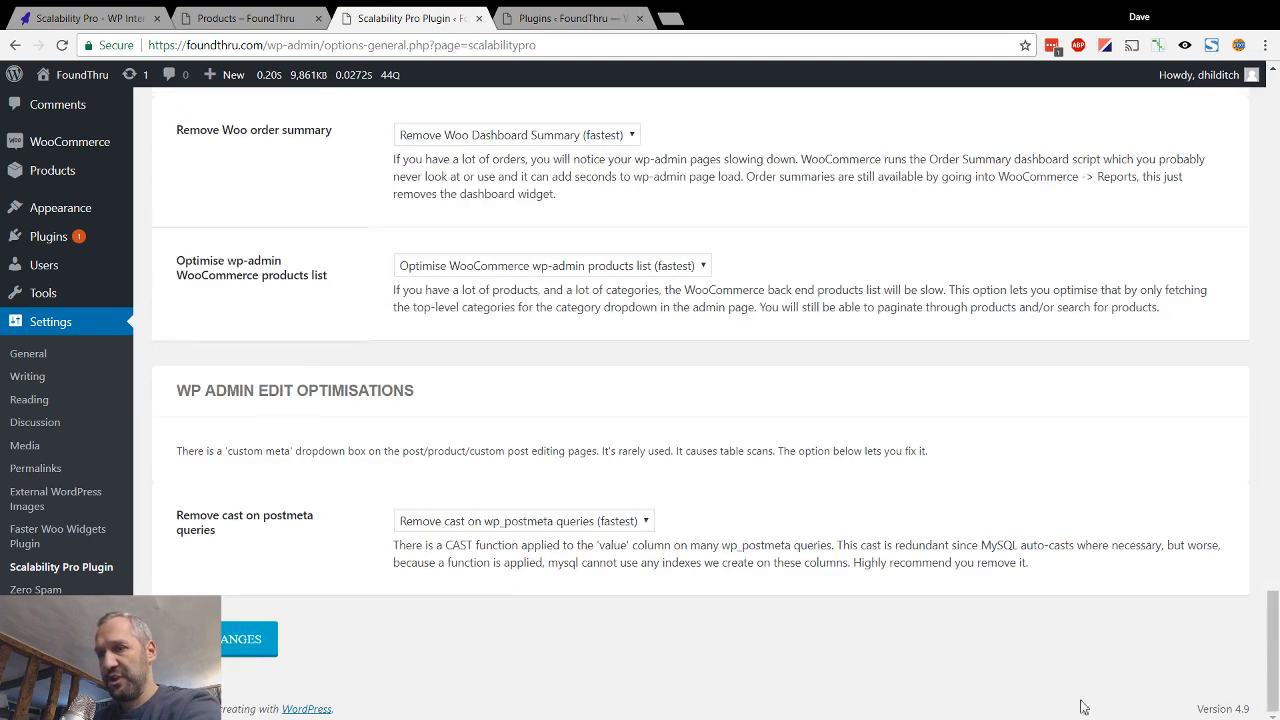
Save, reload the shop and view Slow Queries: the main query now lacks SQL_CALC_FOUND_ROWS, about 5.8 seconds
left_click(248, 638)
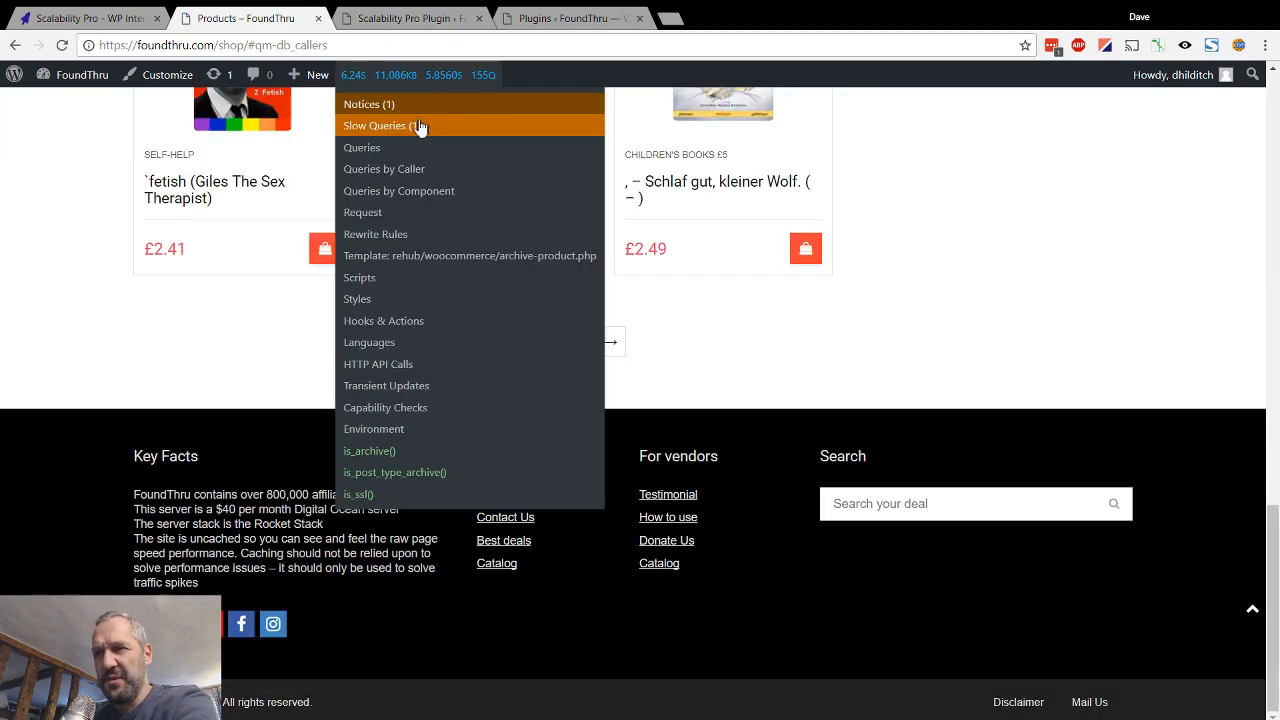
left_click(380, 124)
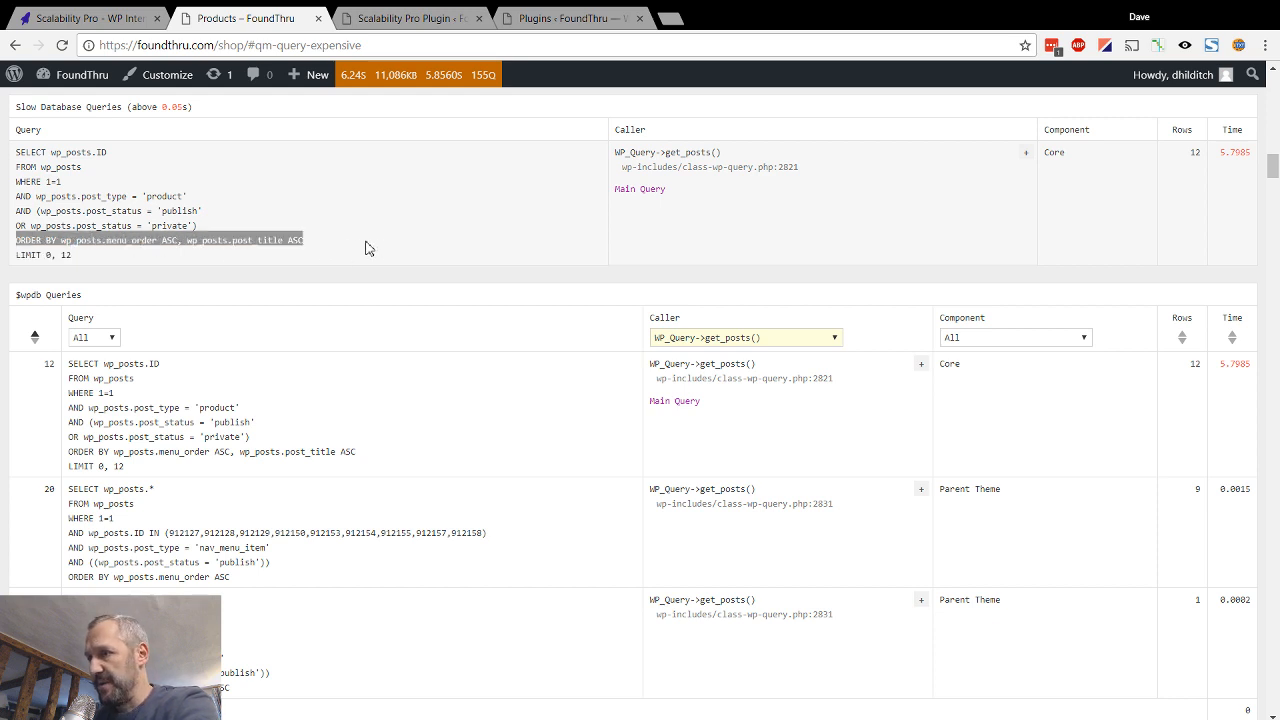
left_click(410, 18)
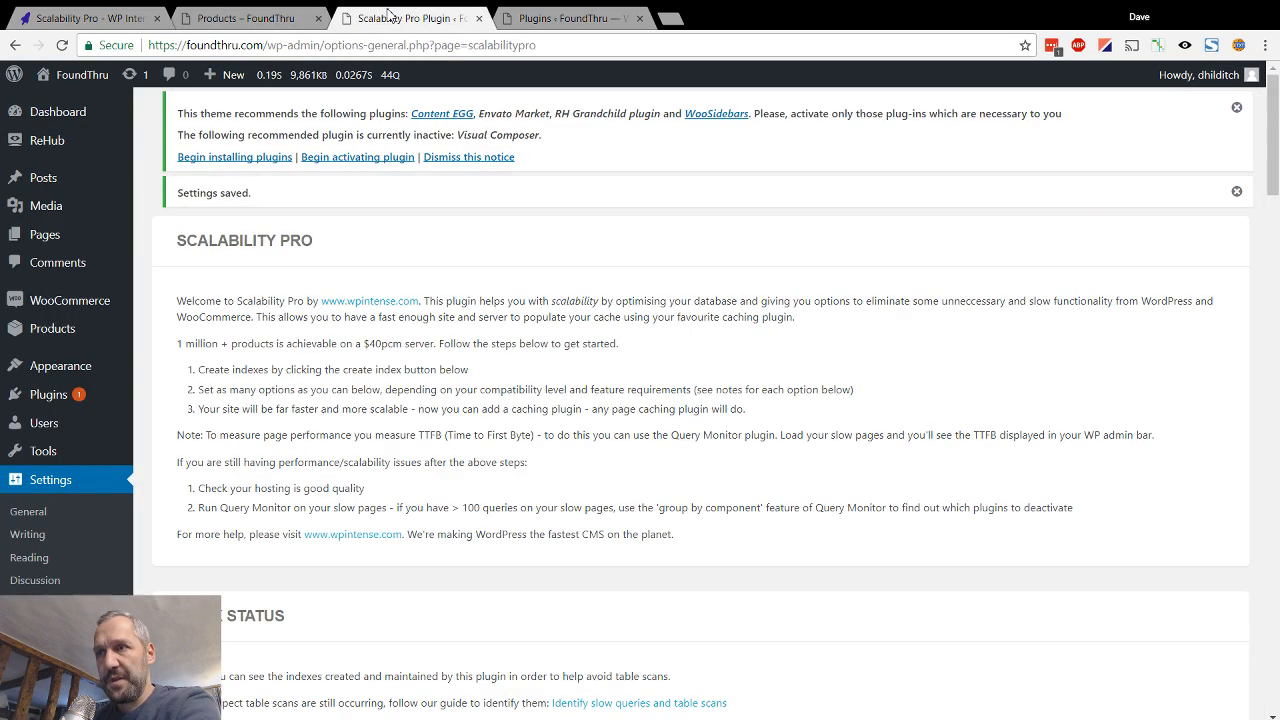
Apply 'Remove sort options (fastest)' and reload the shop, now about 0.45 seconds and 154 queries
scroll("down", 3)
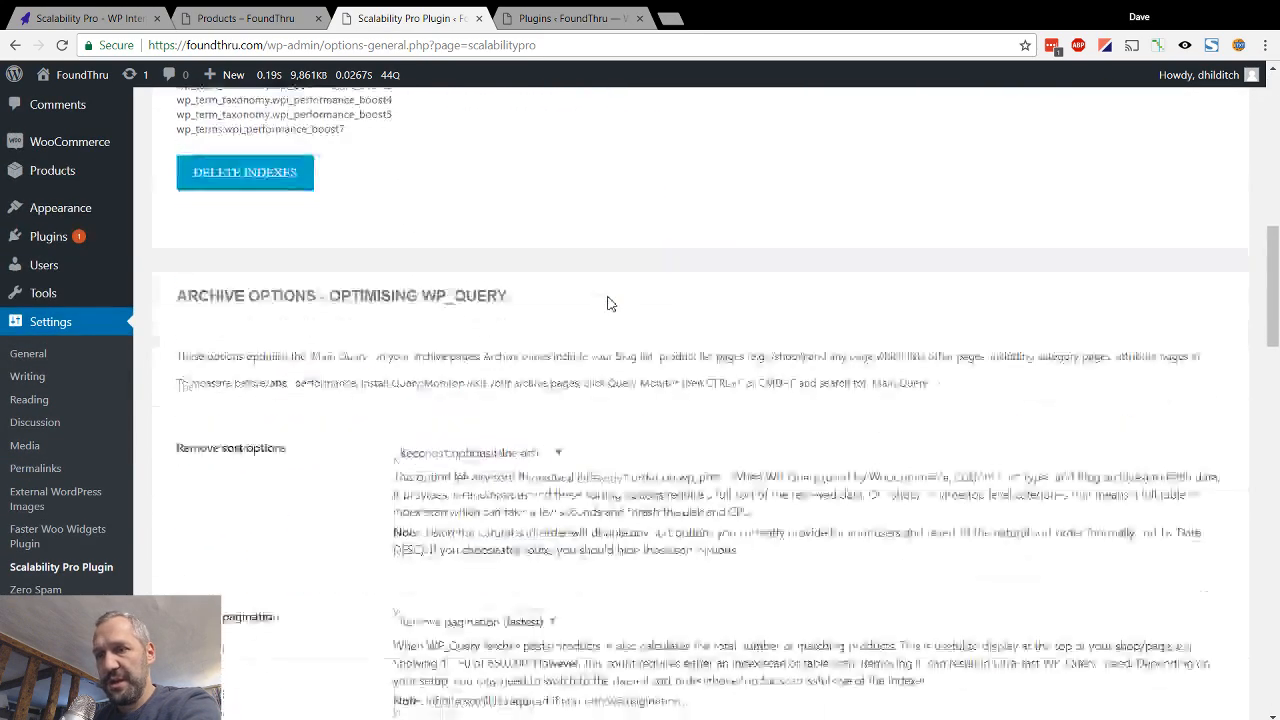
scroll("down", 3)
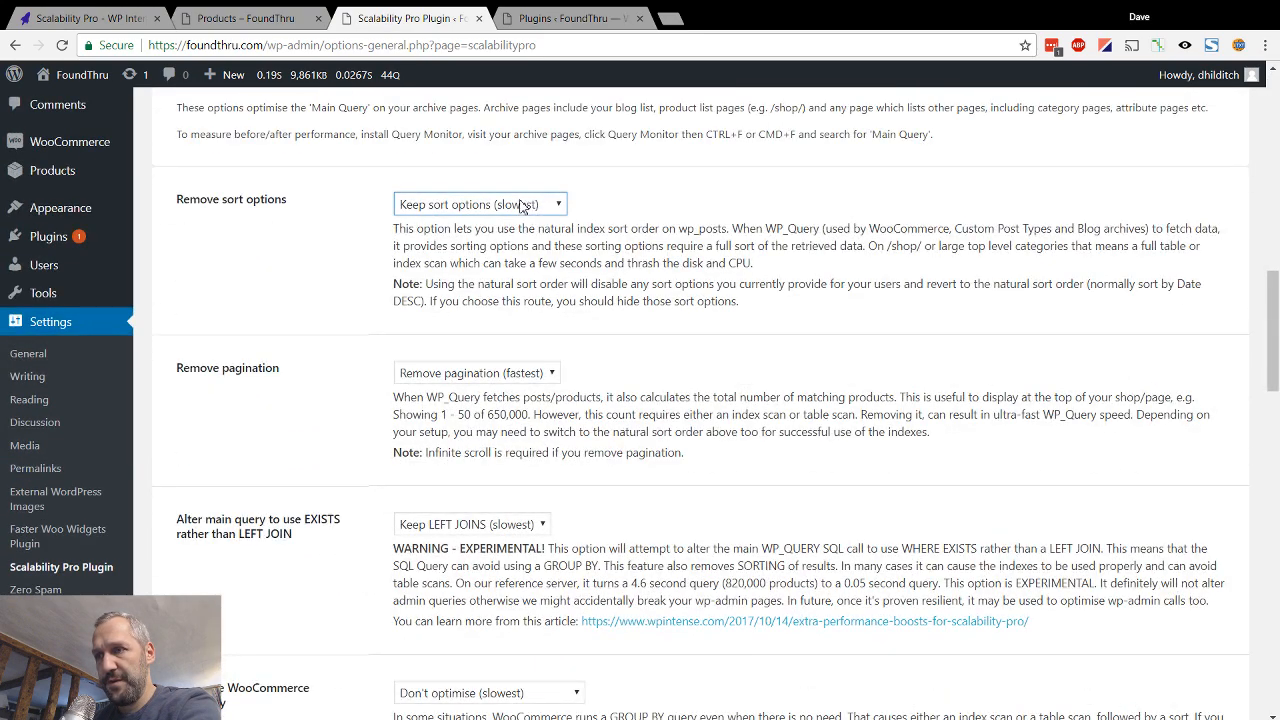
scroll("down", 3)
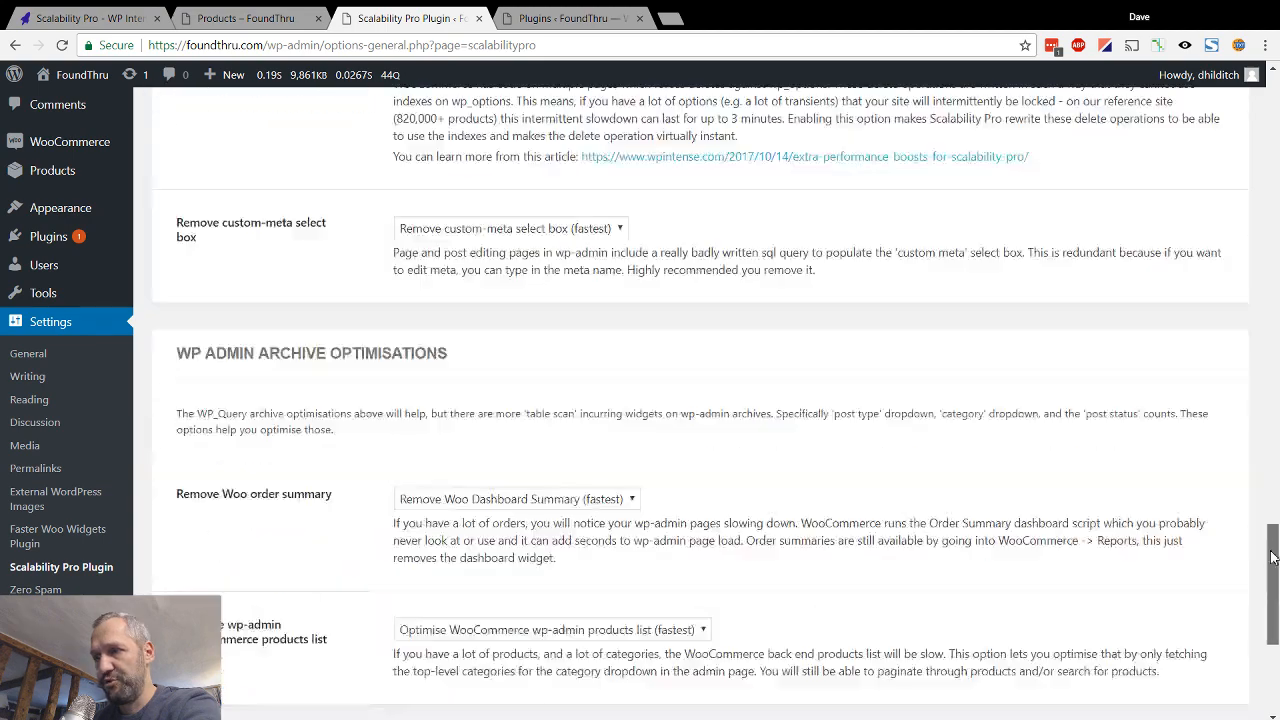
scroll("down", 3)
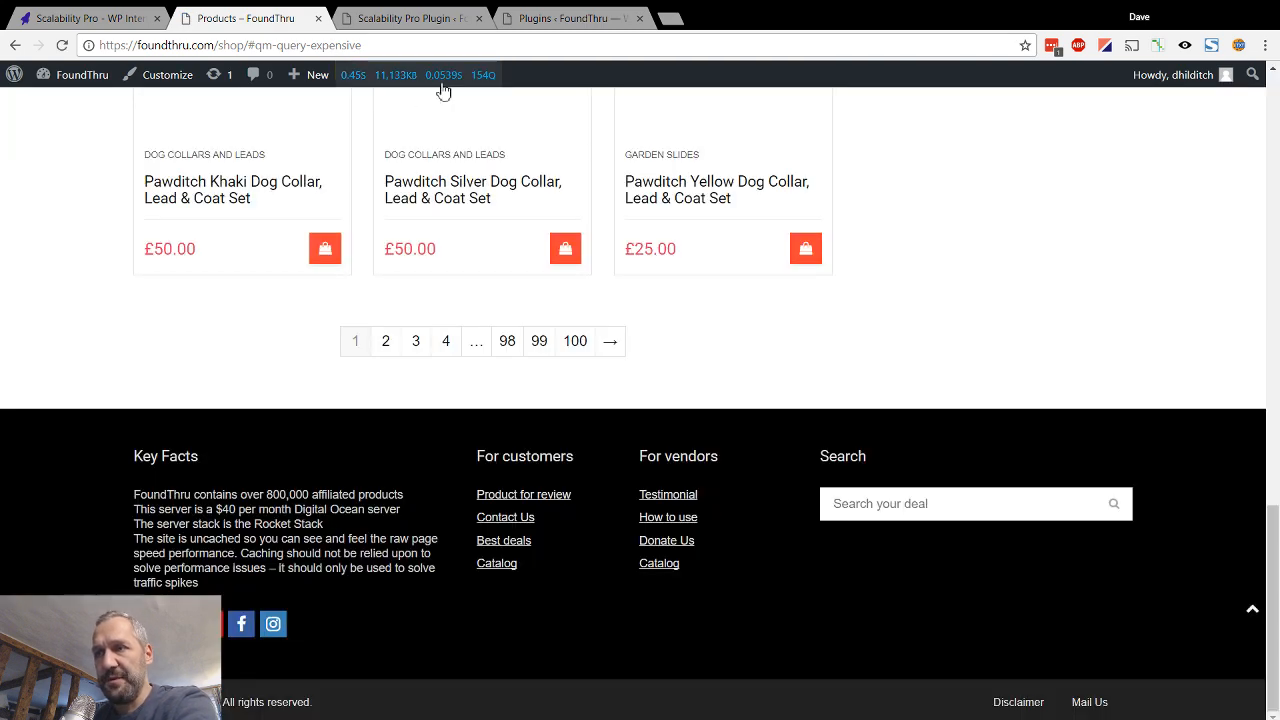
scroll("up", 3)
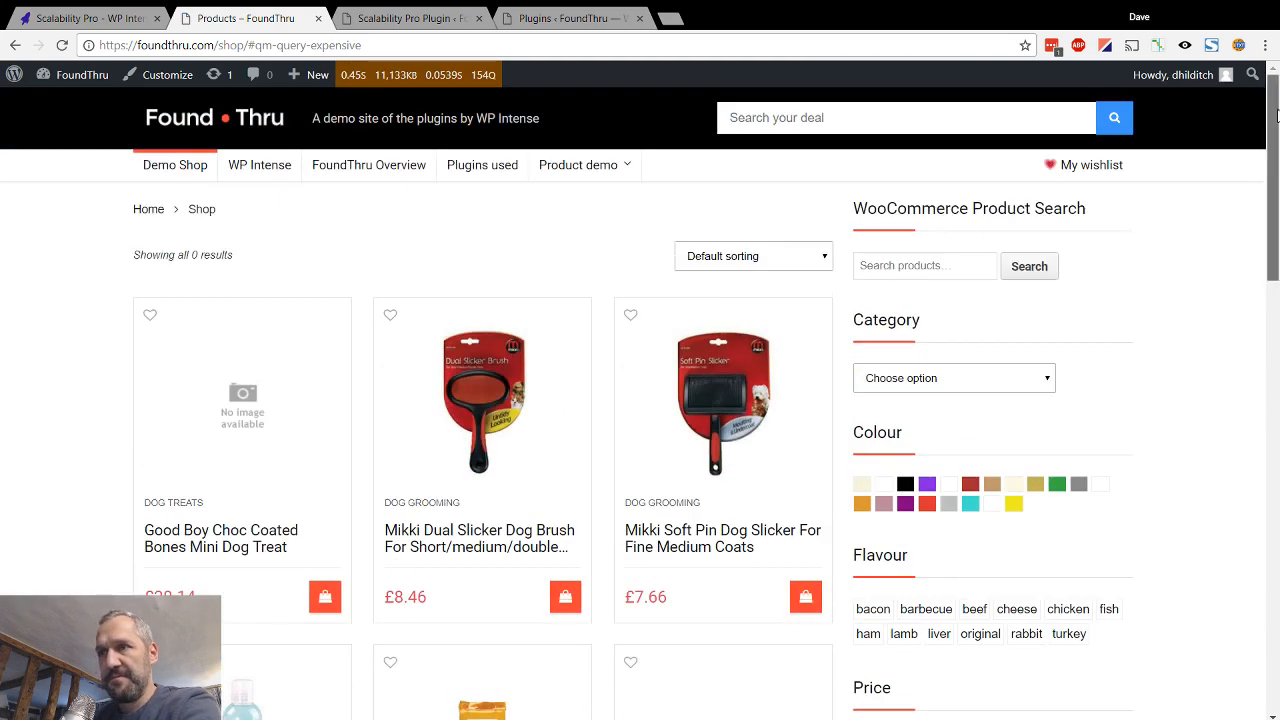
left_click(410, 18)
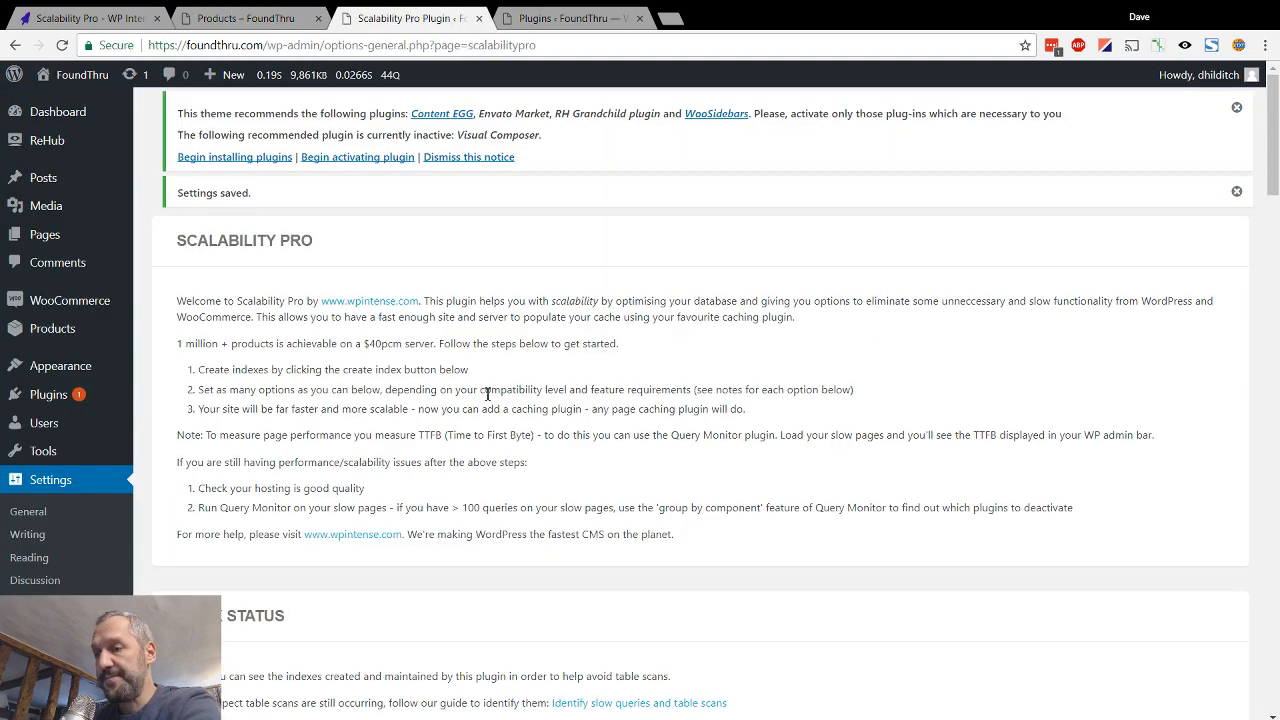
Load the Baking category in the shop and show its slow database queries in Query Monitor
scroll("down", 3)
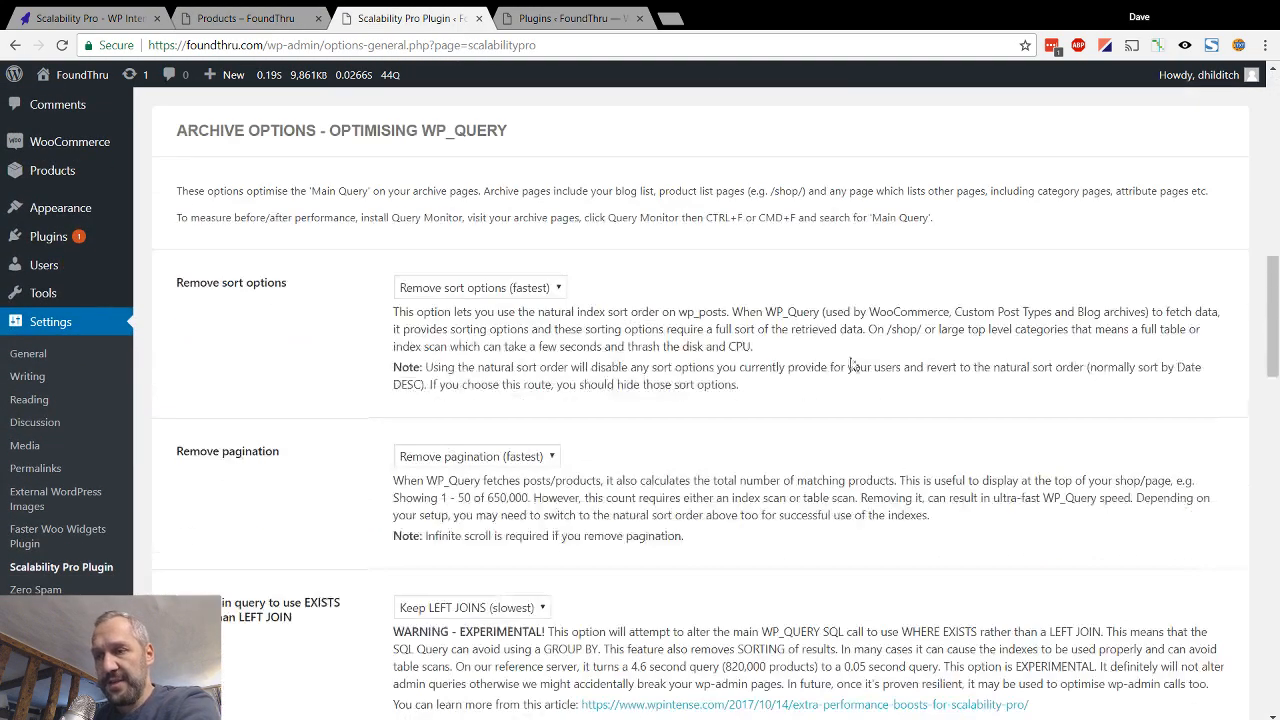
left_click(244, 18)
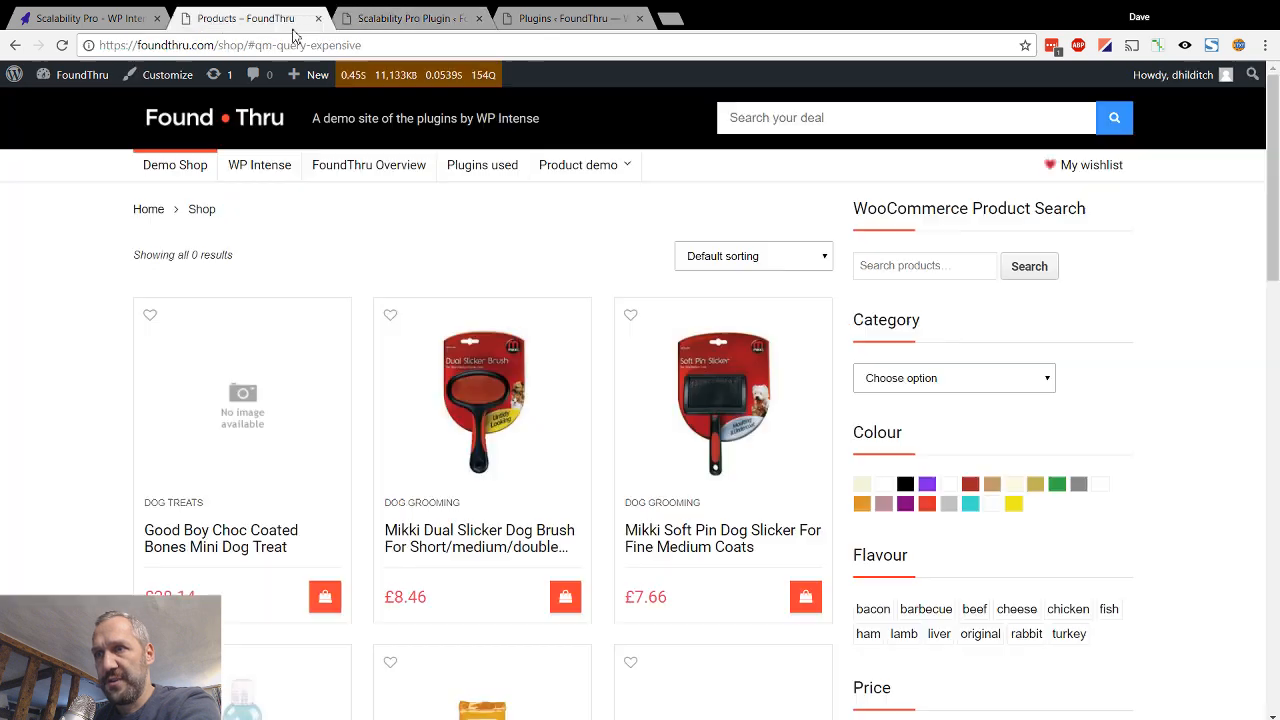
mouse_move(952, 368)
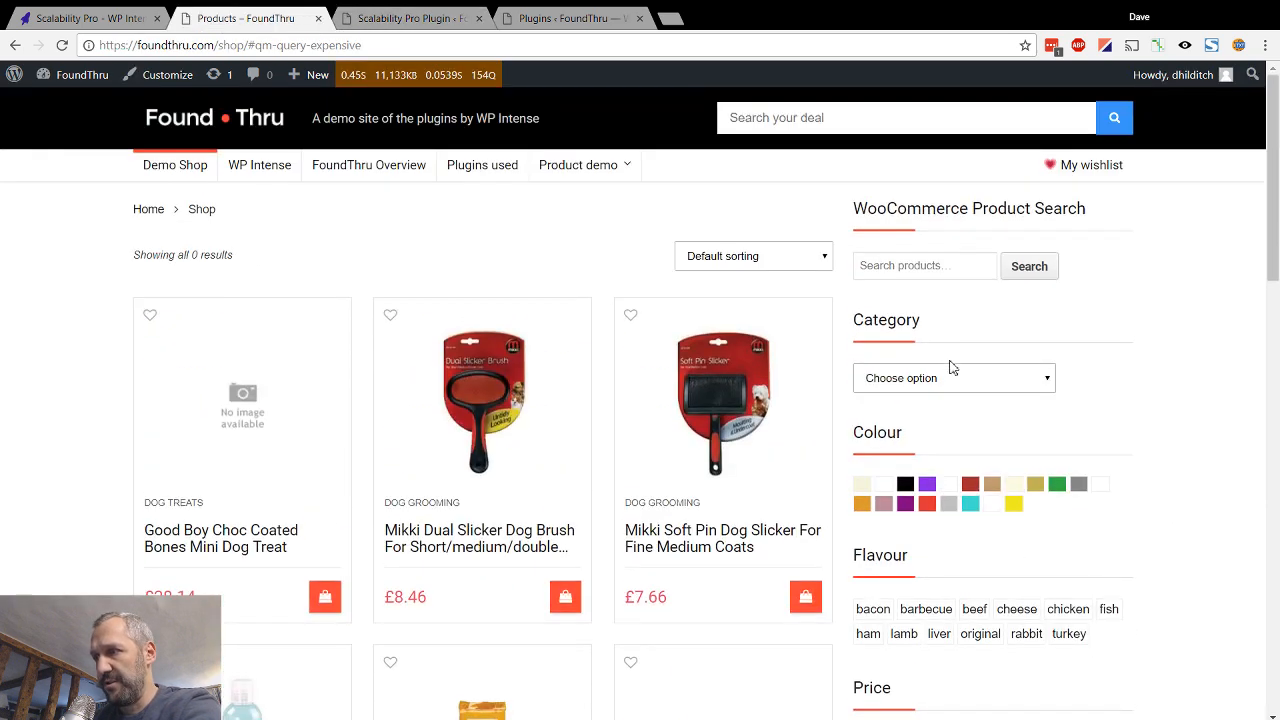
mouse_move(922, 420)
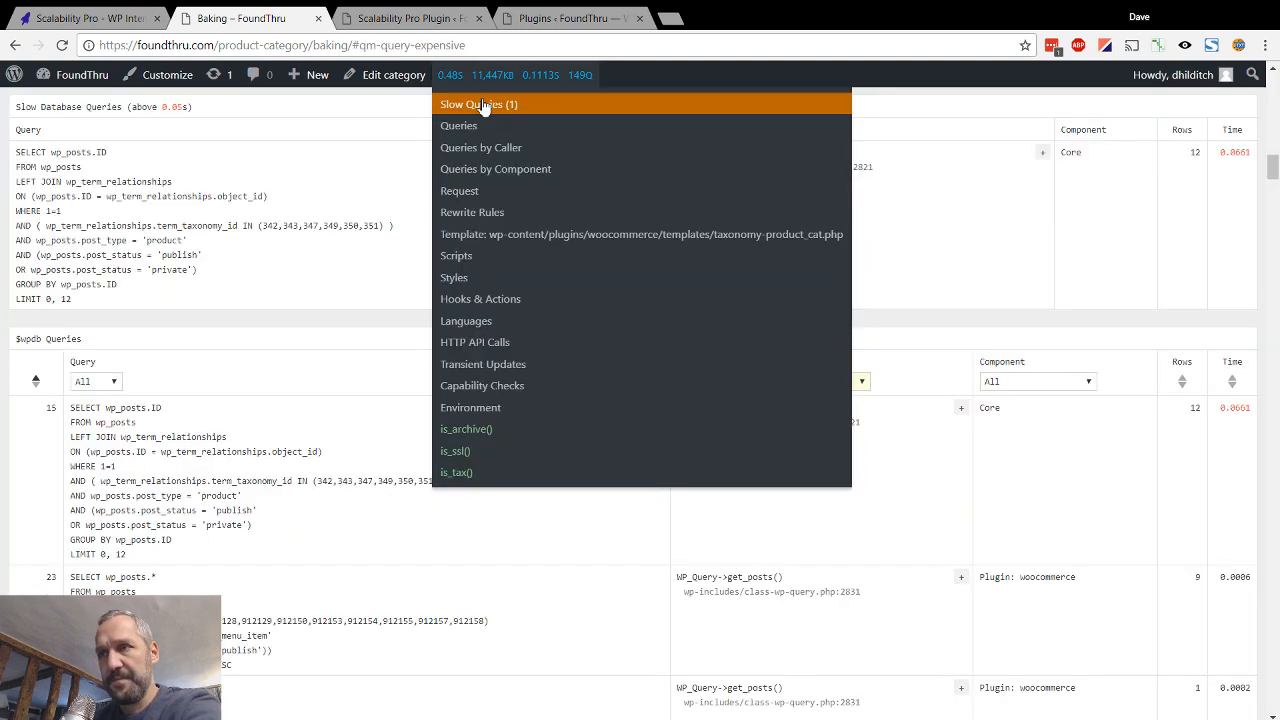
left_click(480, 104)
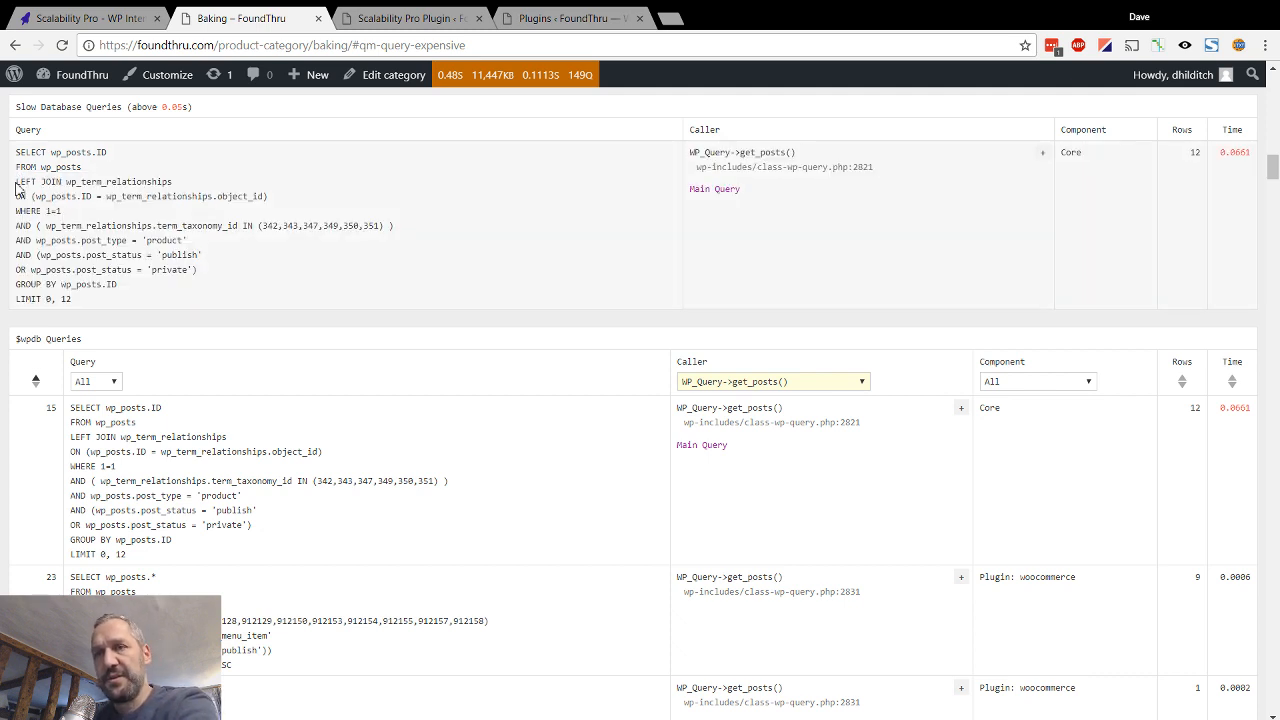
left_click_drag(16, 180, 196, 268)
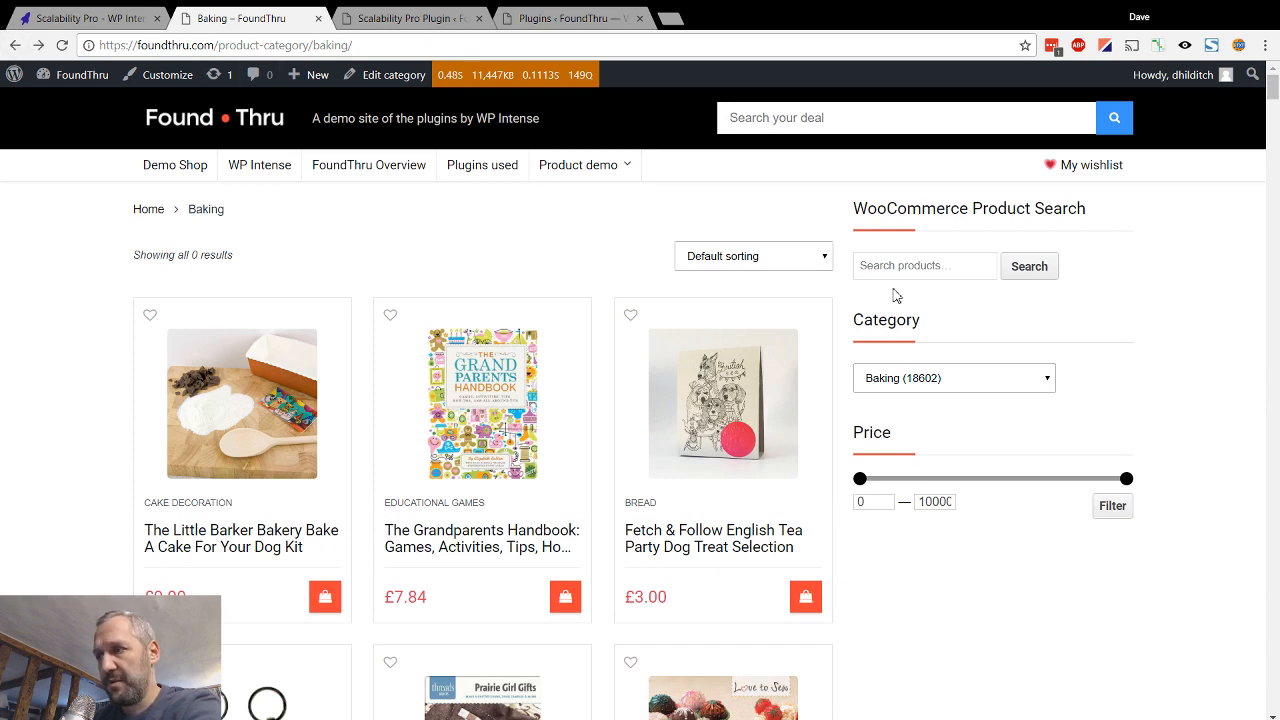
mouse_move(1004, 454)
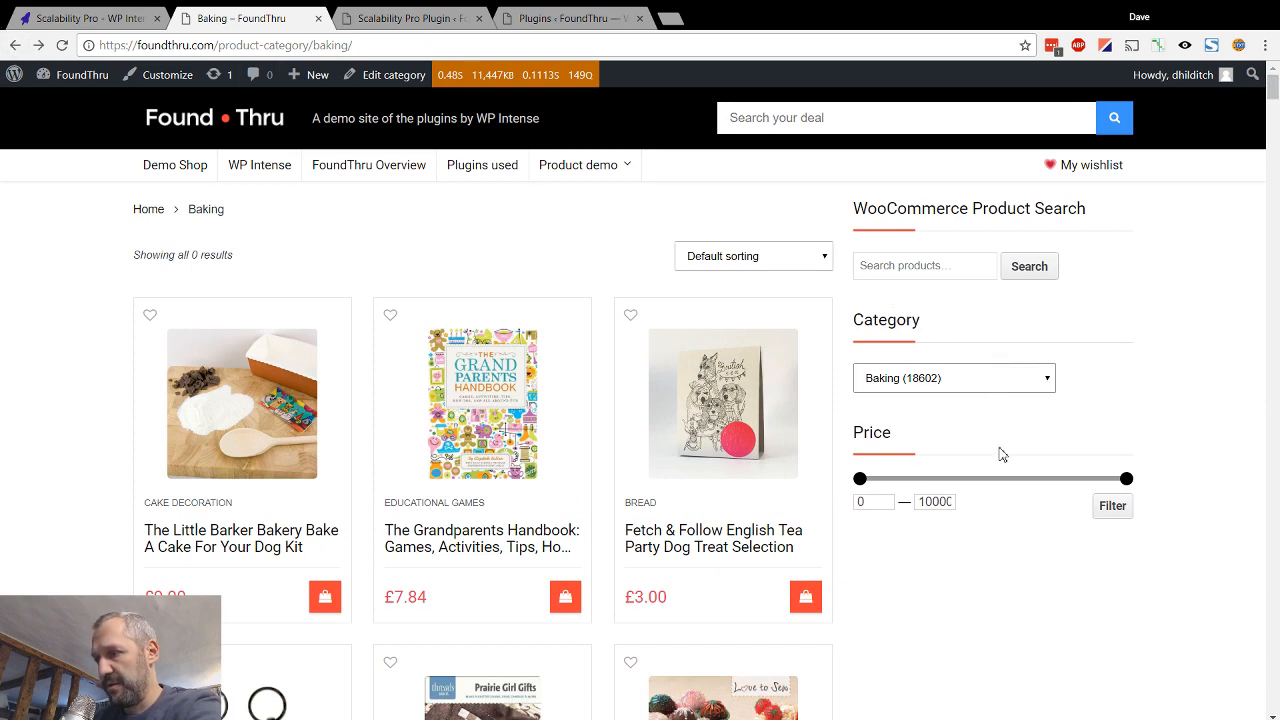
mouse_move(1052, 526)
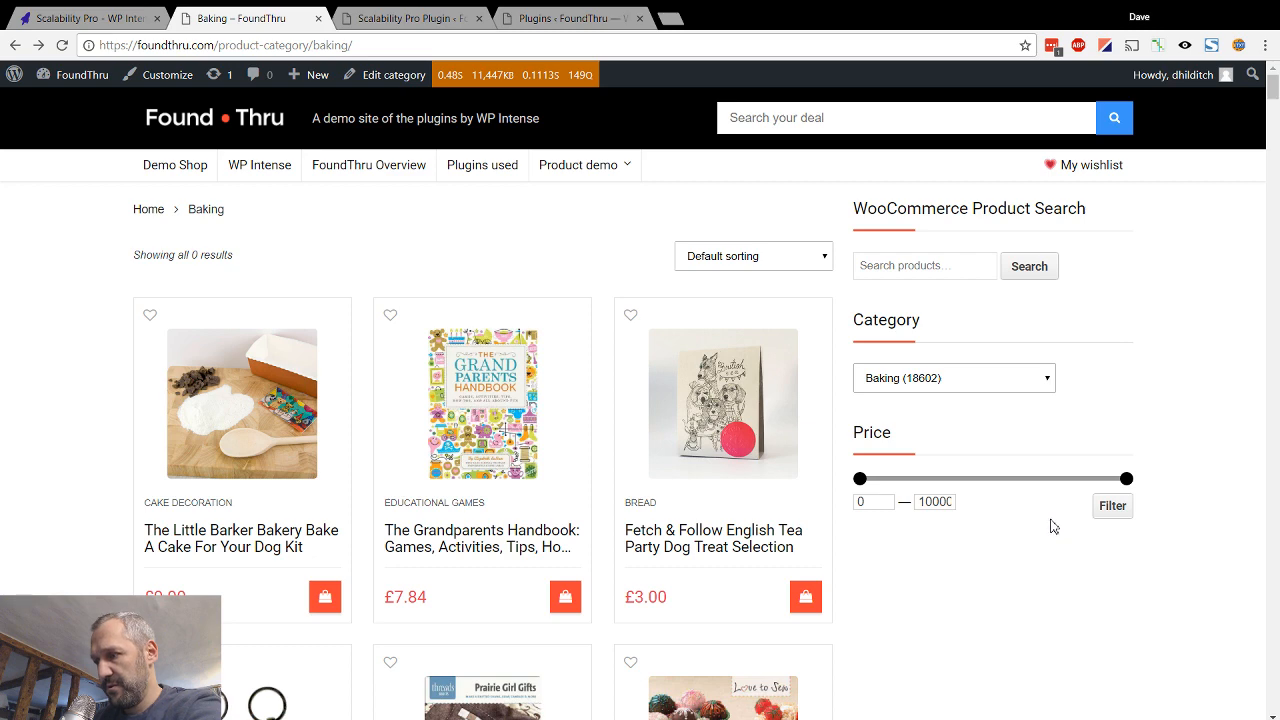
Browse to the Dog Toys category and view its database queries grouped by caller
left_click(952, 378)
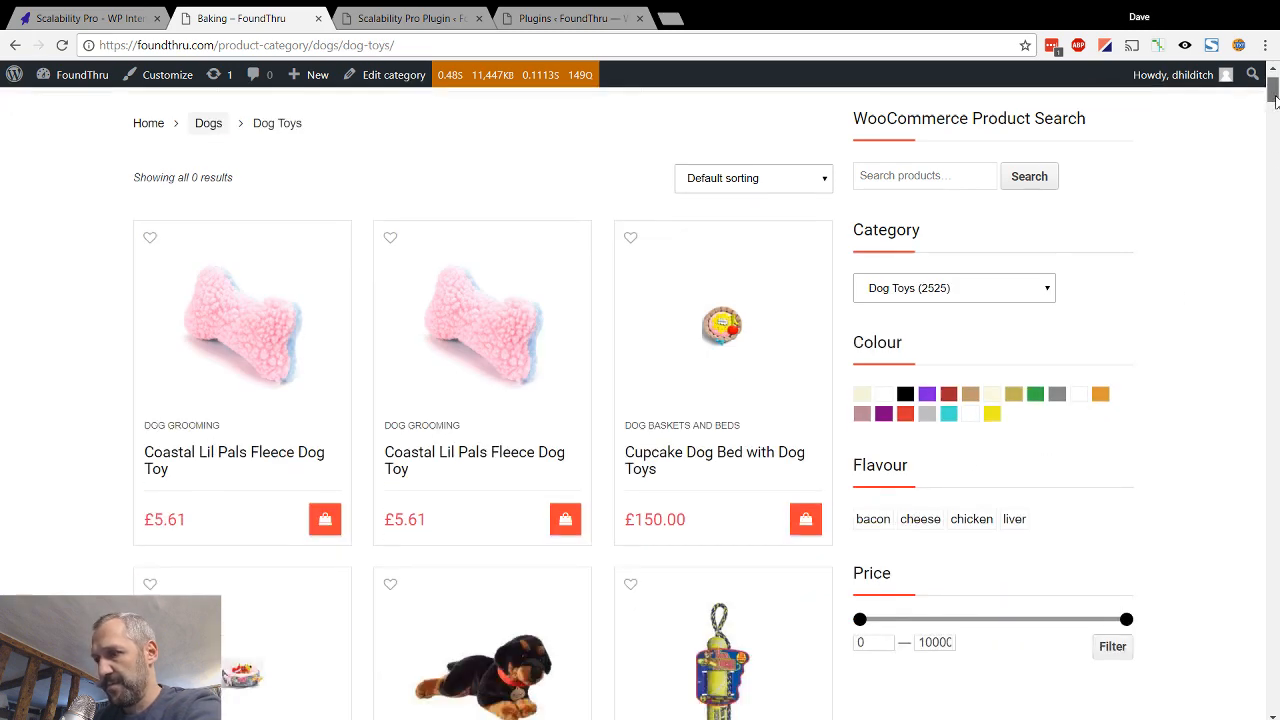
scroll("down", 3)
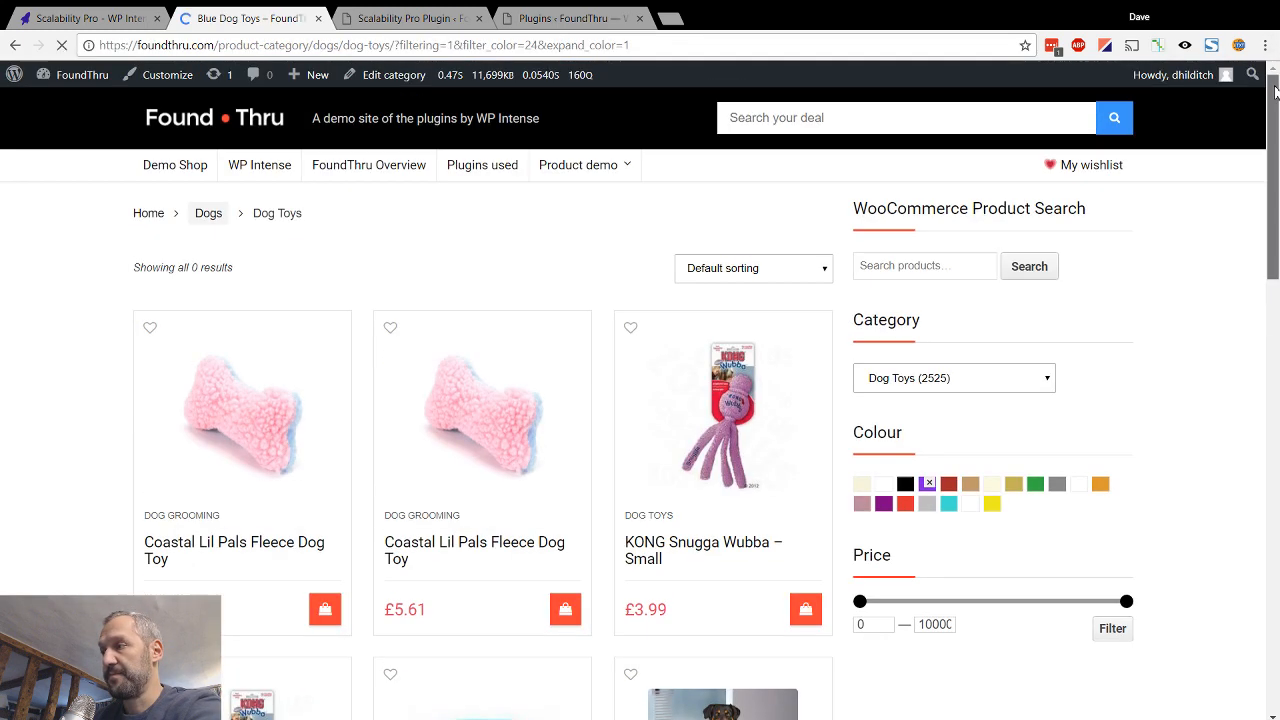
left_click(450, 76)
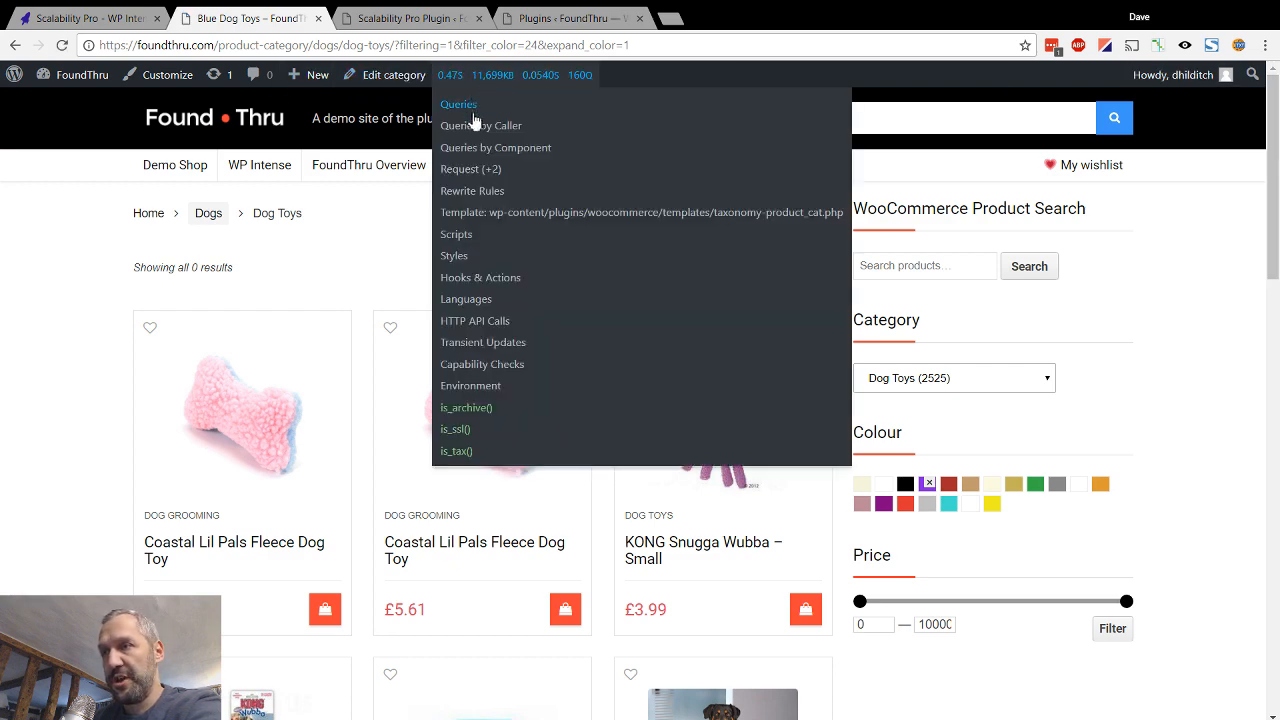
left_click(480, 124)
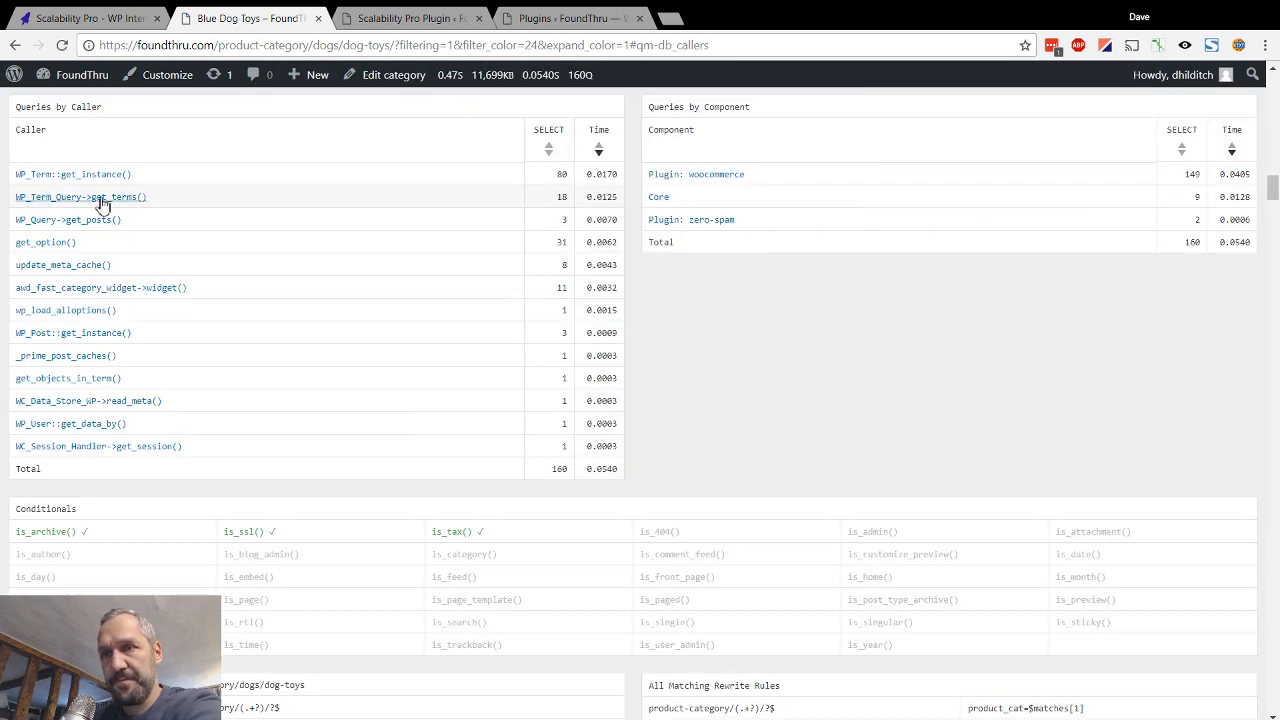
Filter to WP_Query->get_posts(), highlight the term relationships join, then go to Scalability Pro settings
left_click(68, 218)
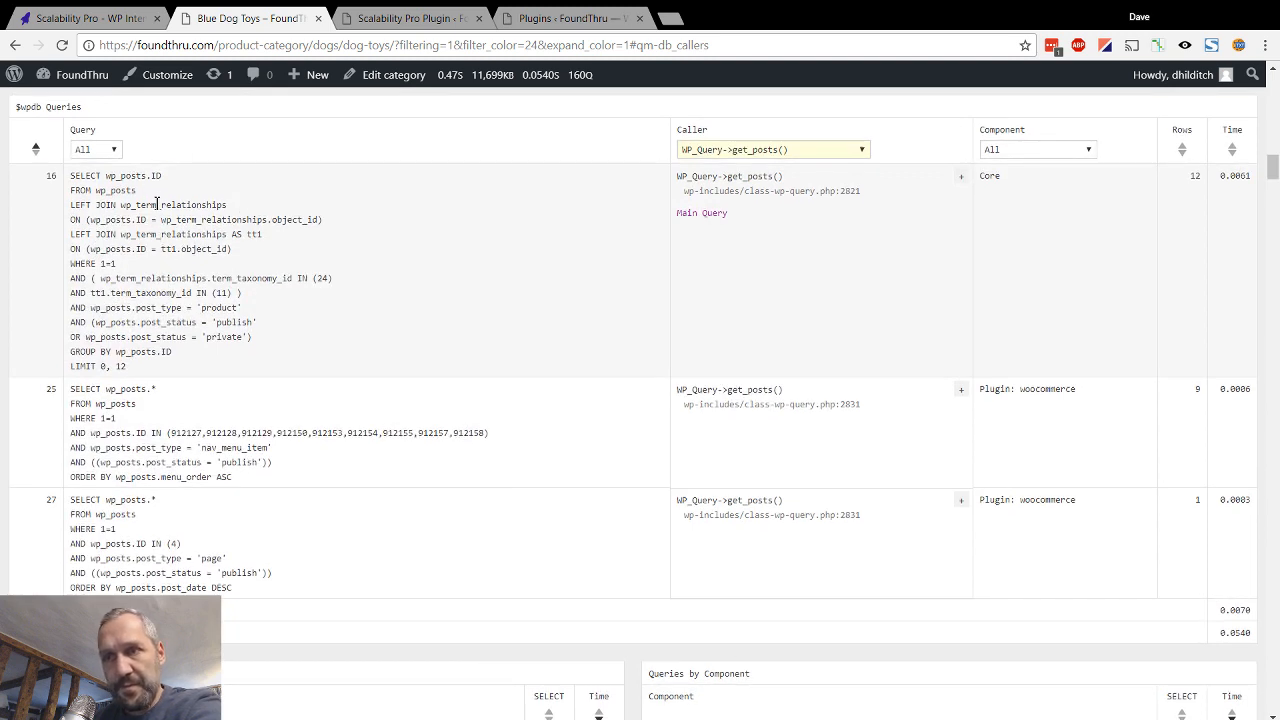
double_click(164, 232)
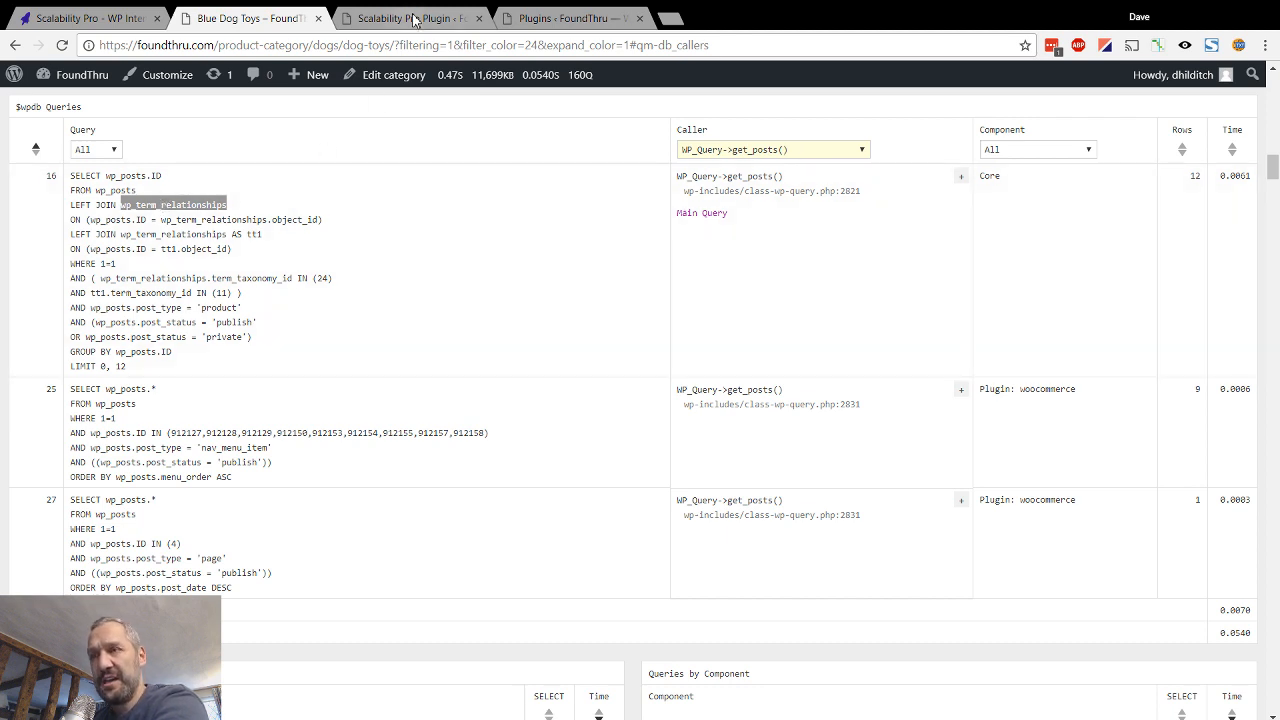
left_click(410, 18)
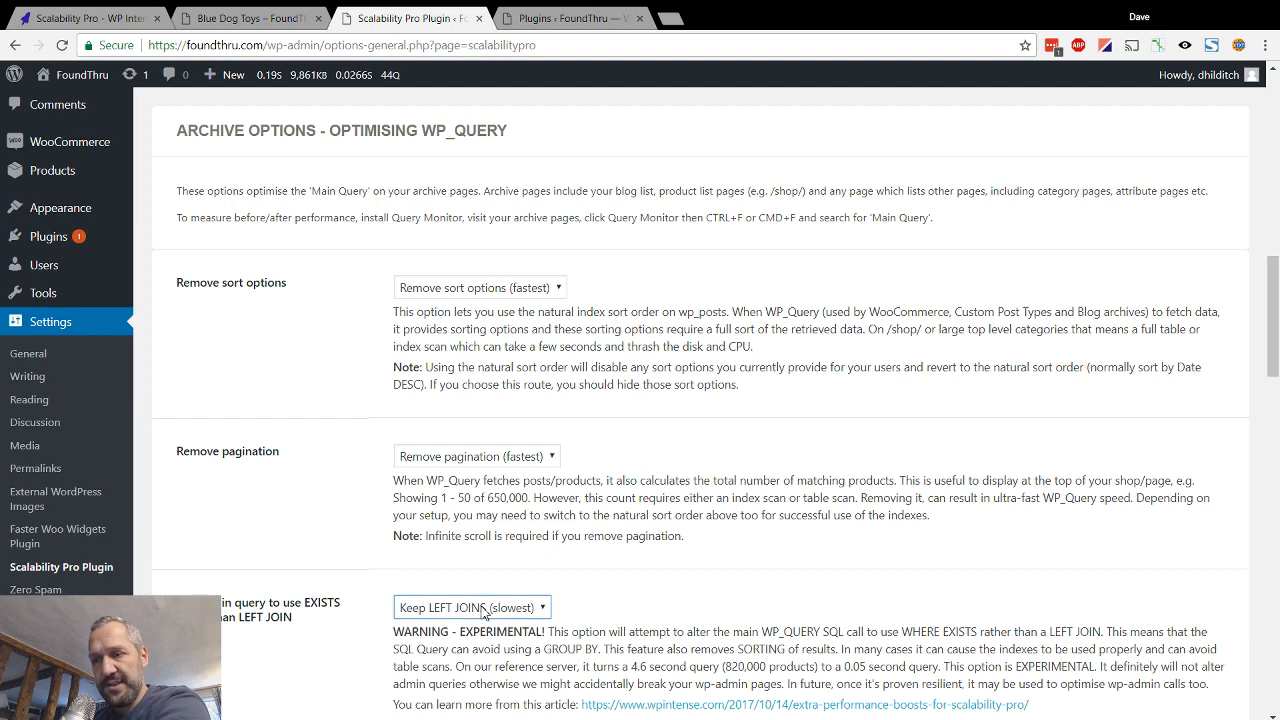
mouse_move(536, 616)
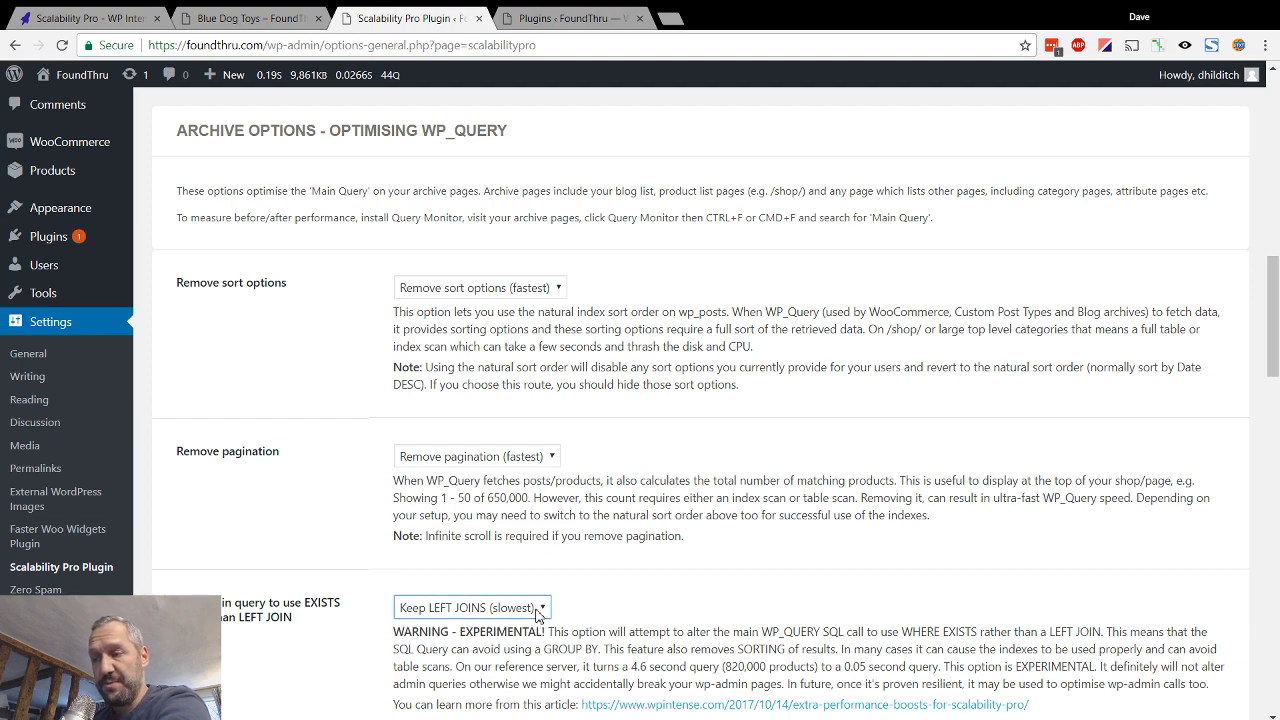
Find 'Optimise WooCommerce Group By' and compare it with the main query's GROUP BY on post ID
scroll("down", 3)
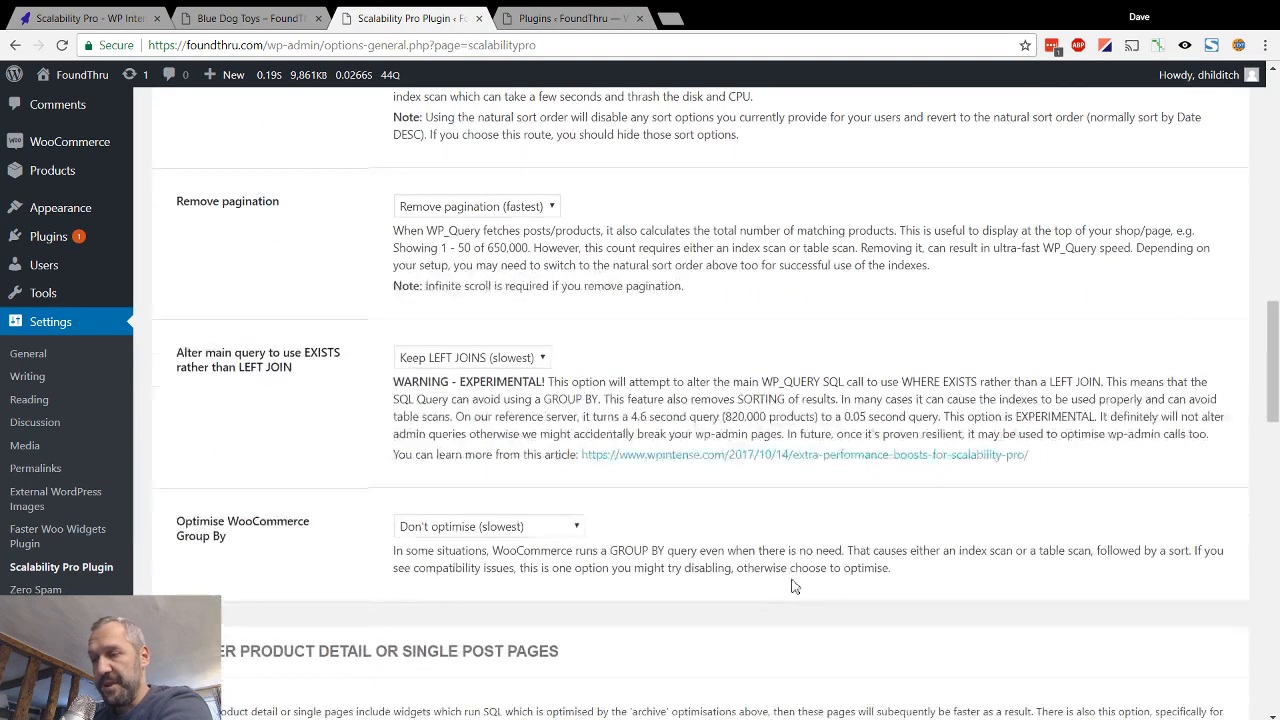
scroll("down", 3)
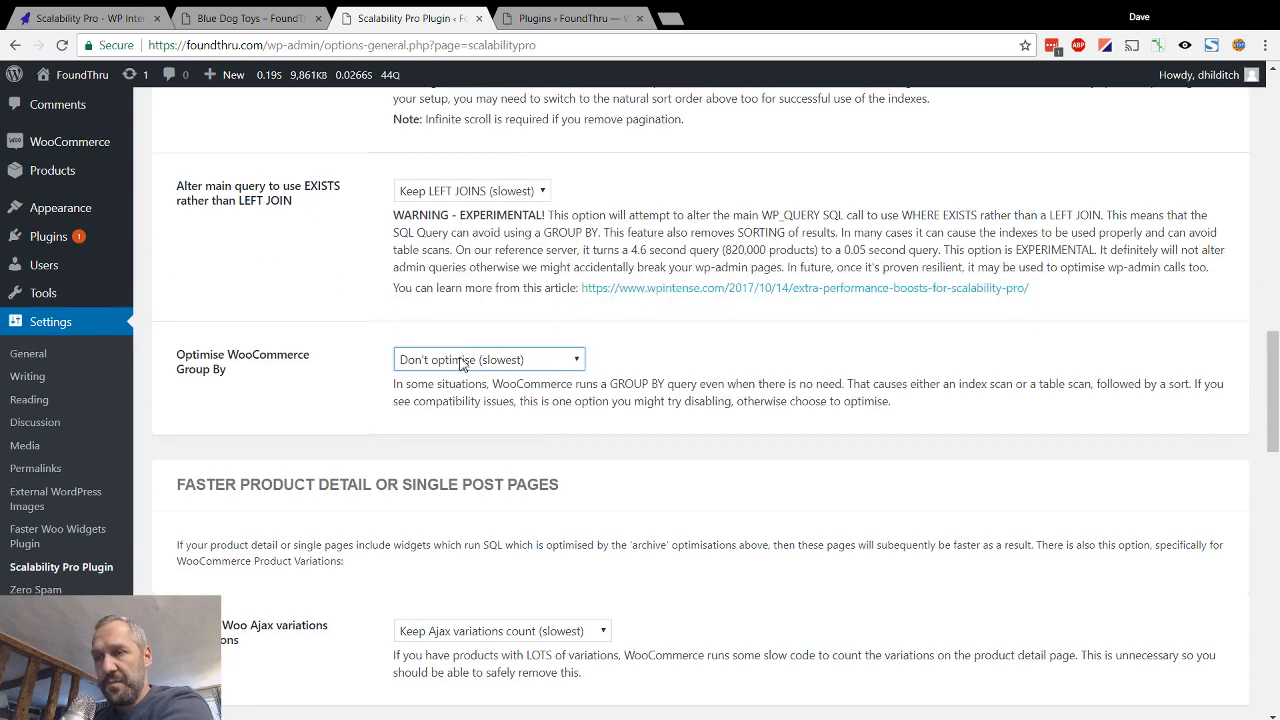
left_click(244, 18)
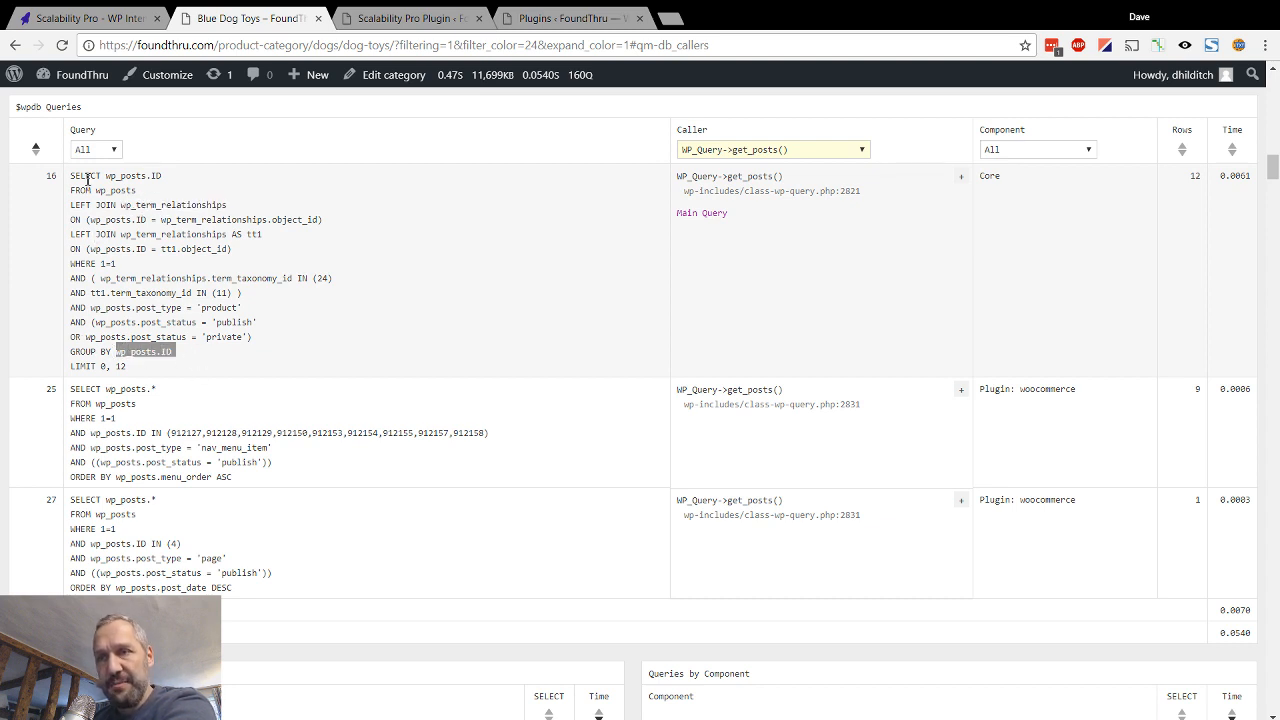
mouse_move(172, 544)
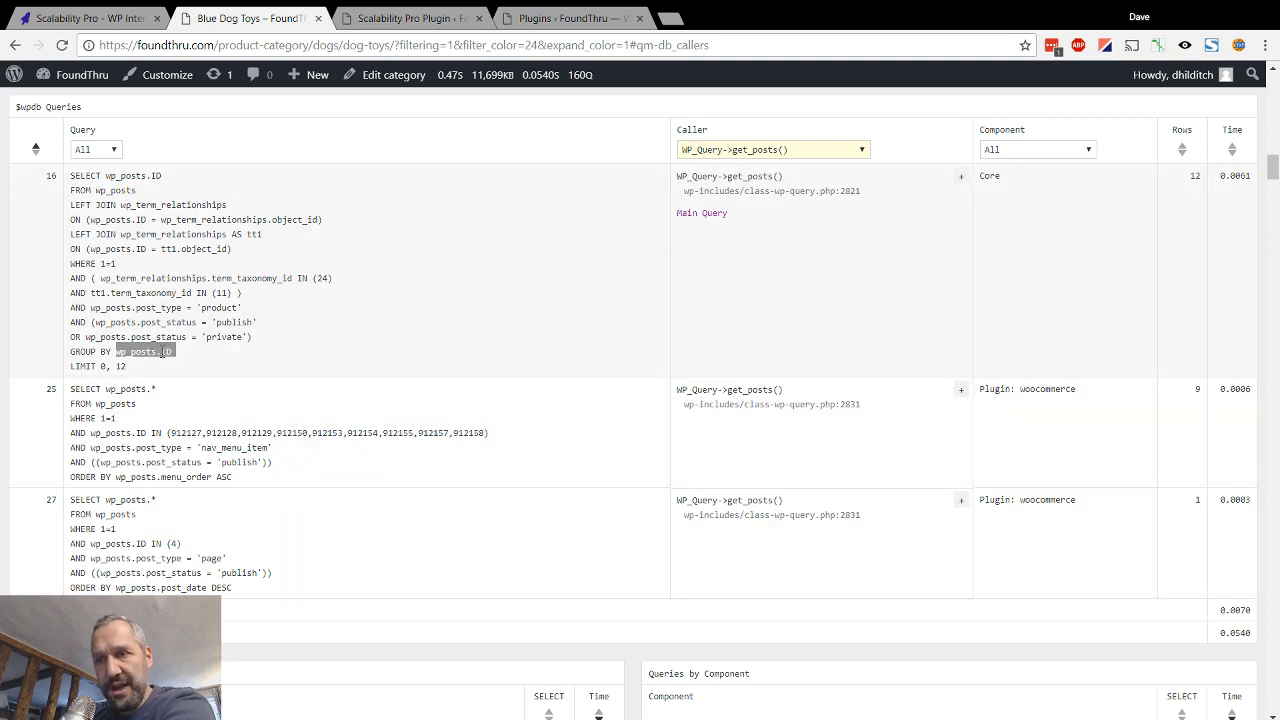
left_click(408, 18)
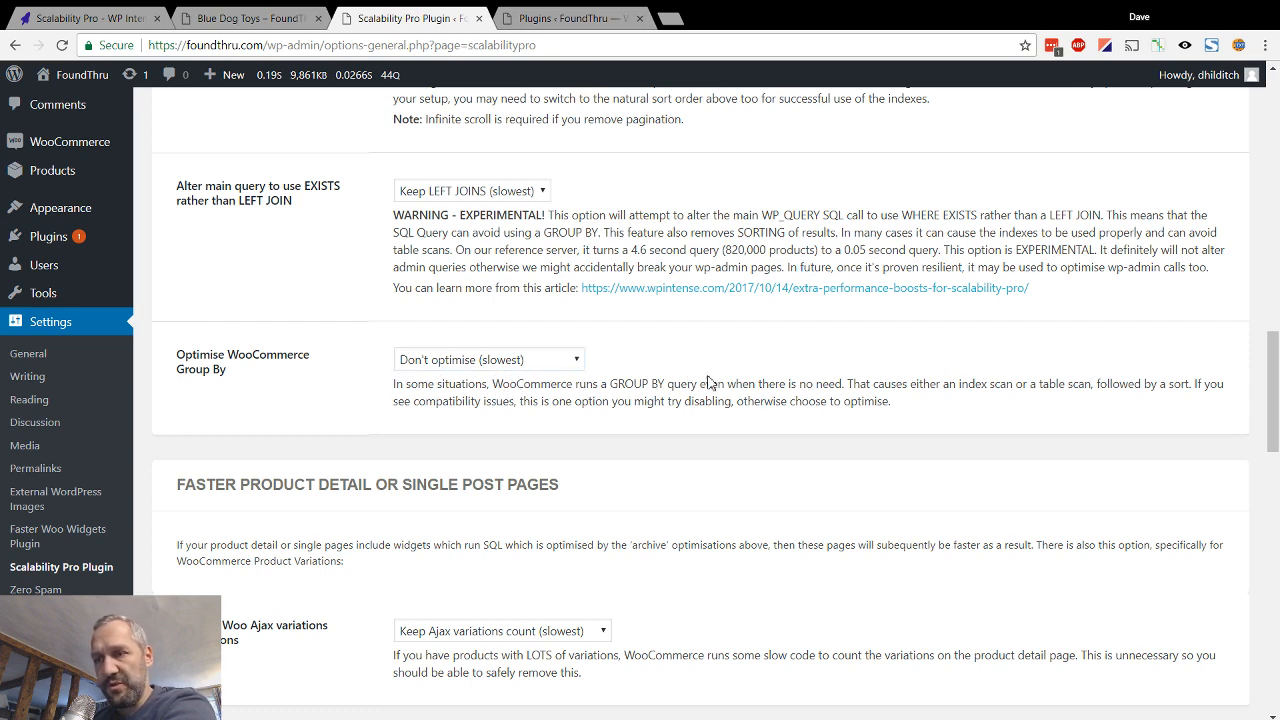
scroll("down", 3)
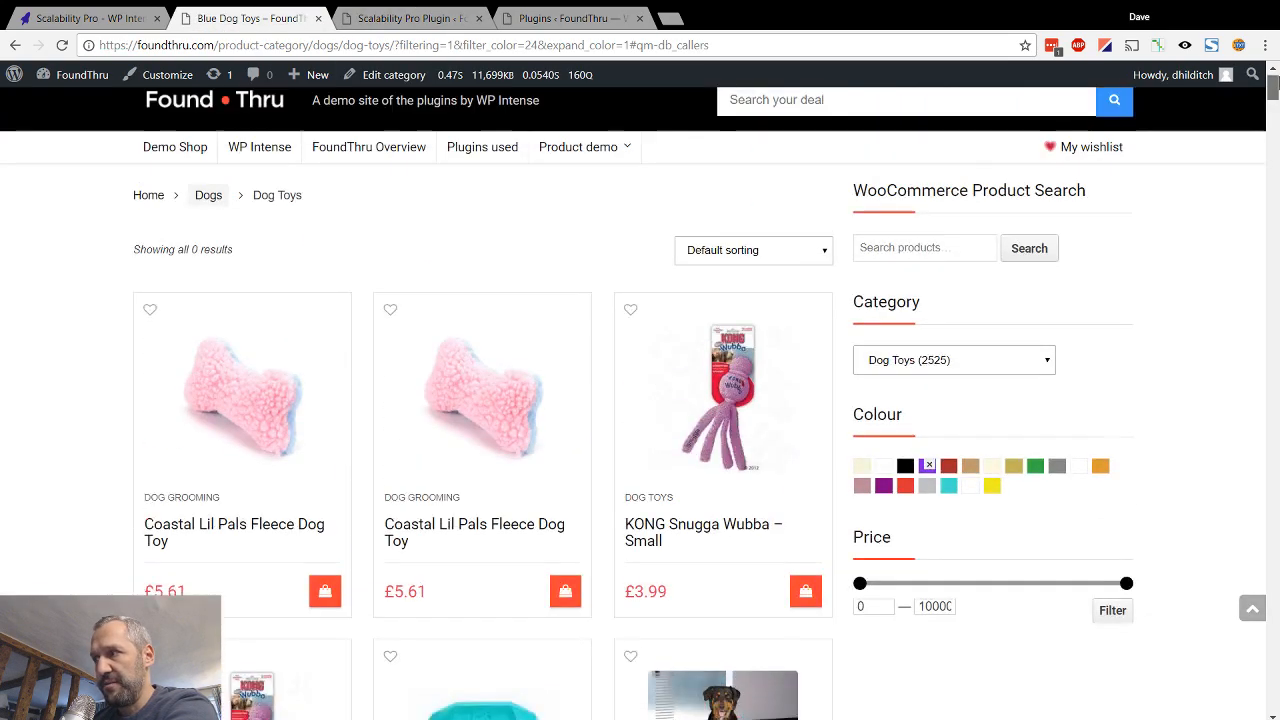
View Product demo 1, the Silver Yeti USB Microphone page, then return to Scalability Pro settings
left_click(578, 148)
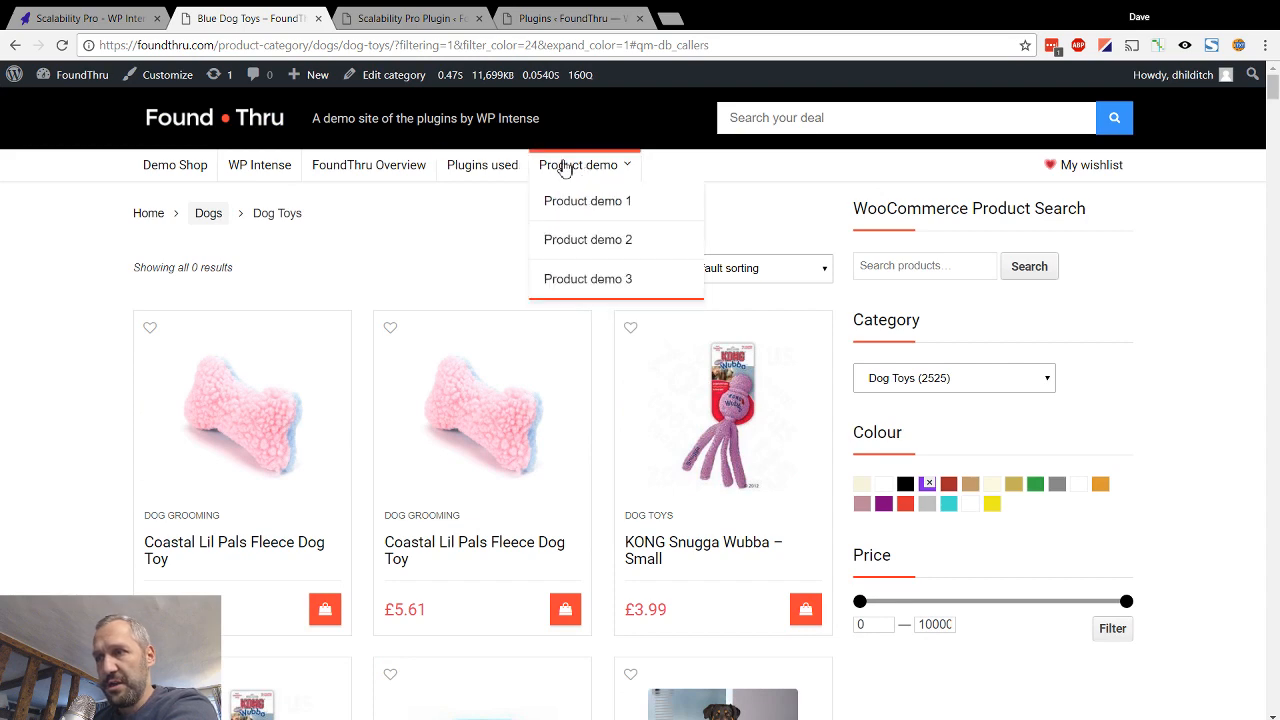
left_click(588, 200)
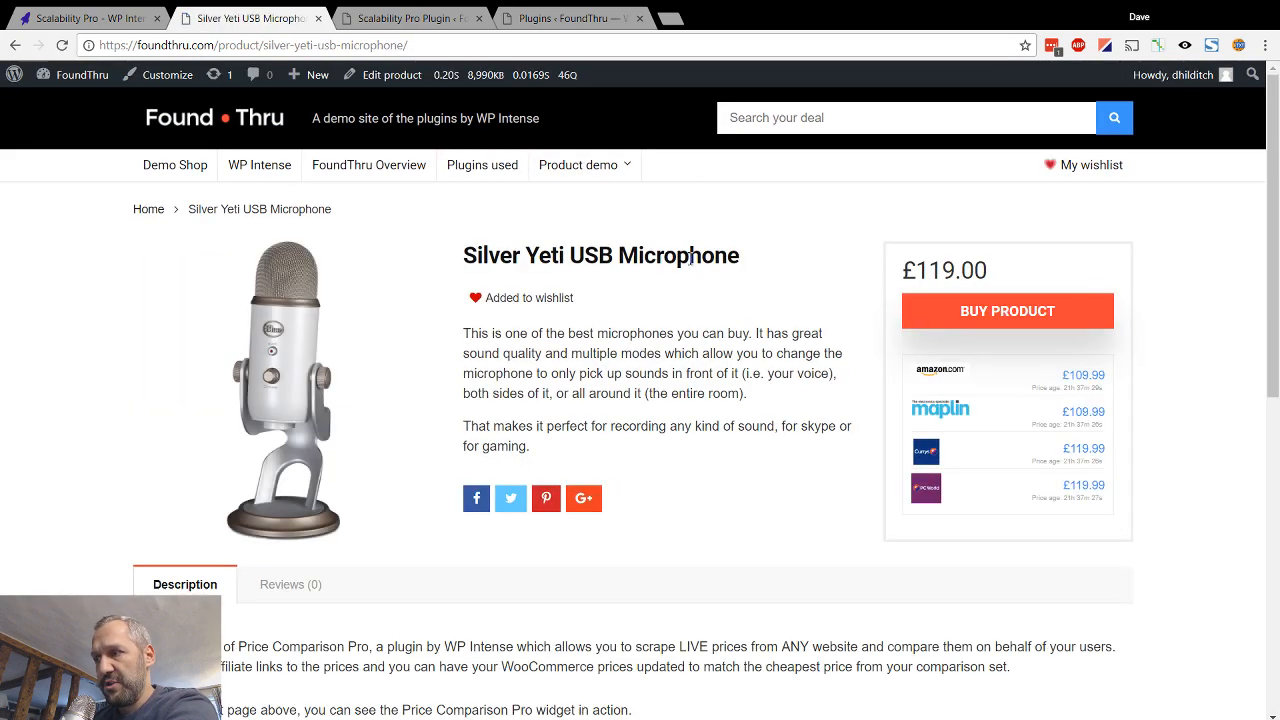
left_click(484, 76)
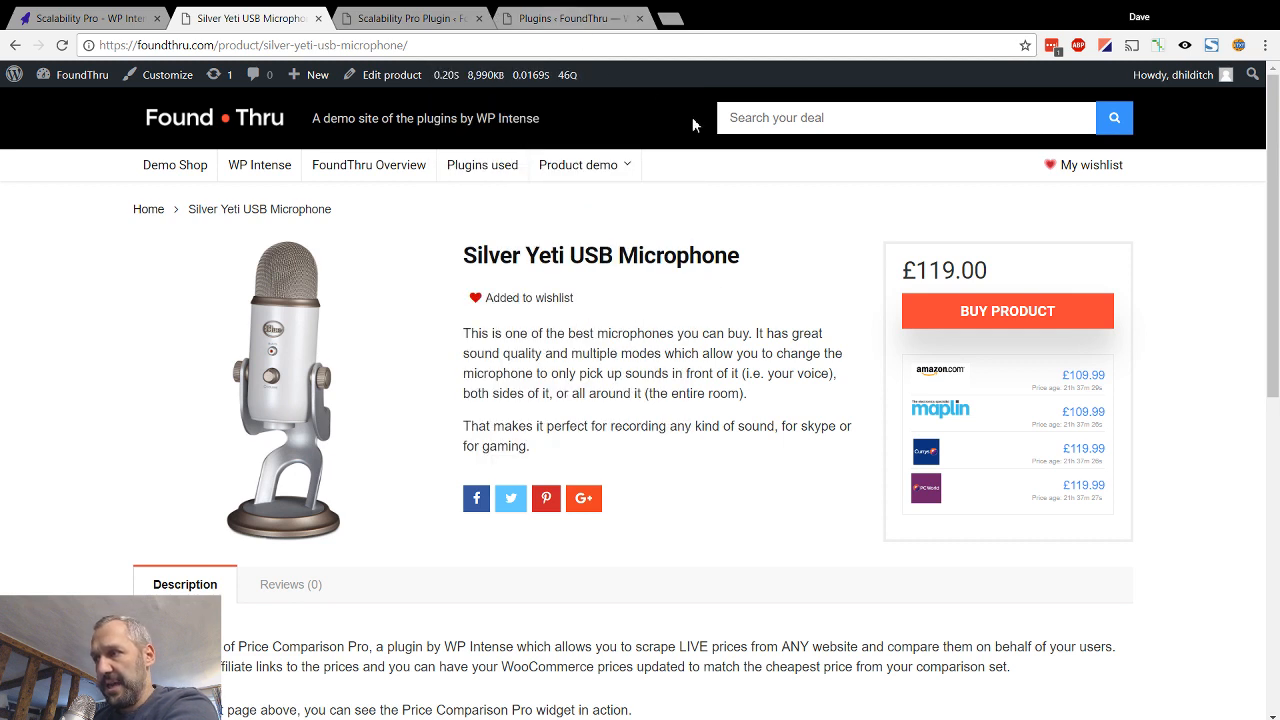
mouse_move(532, 410)
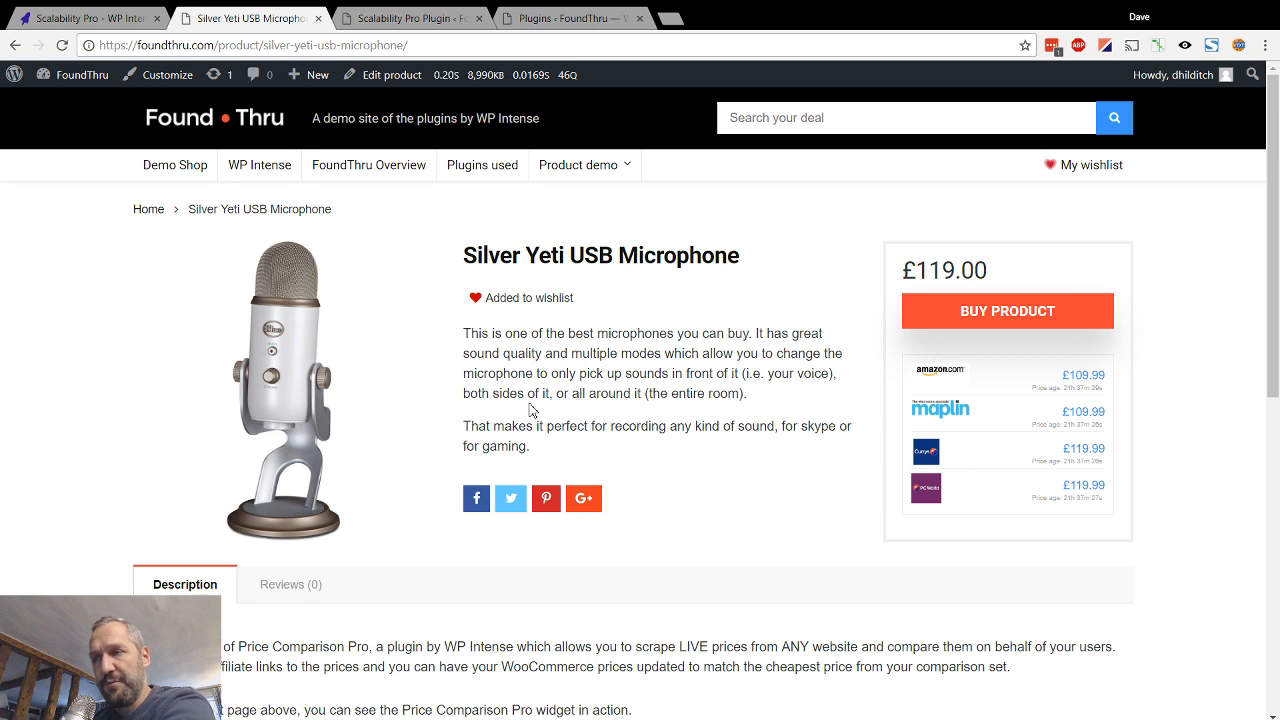
mouse_move(536, 404)
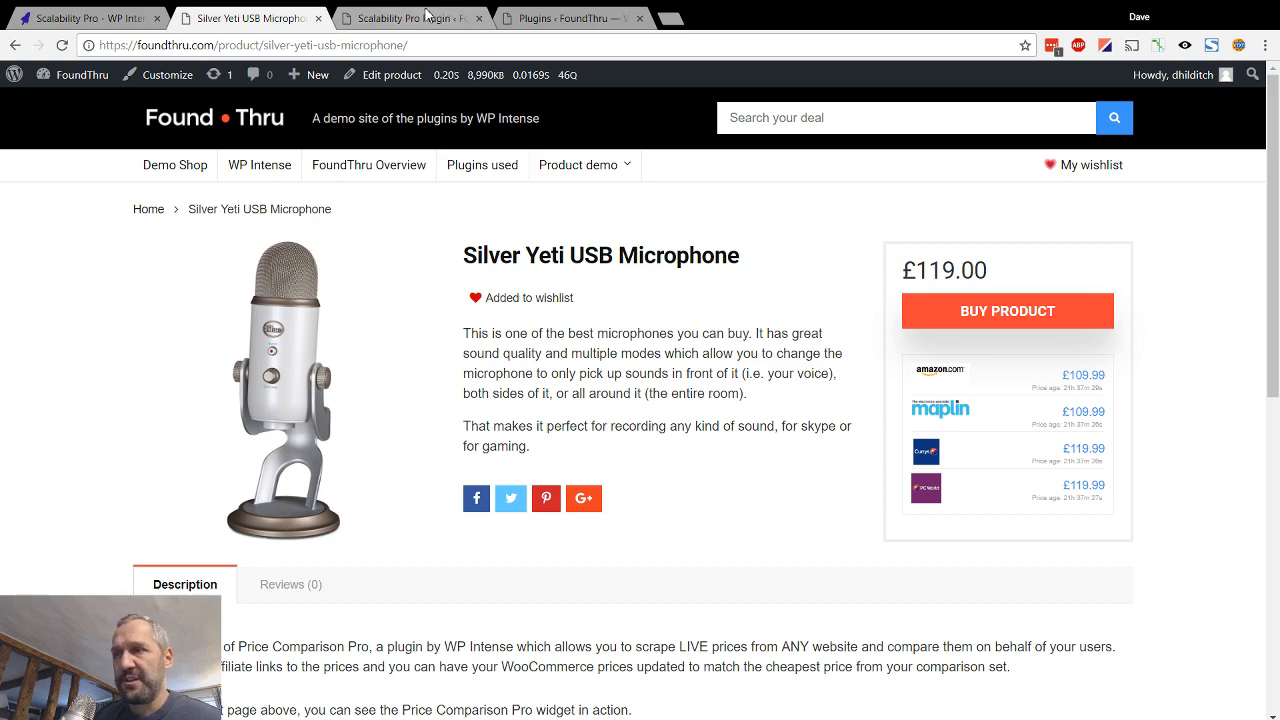
left_click(404, 16)
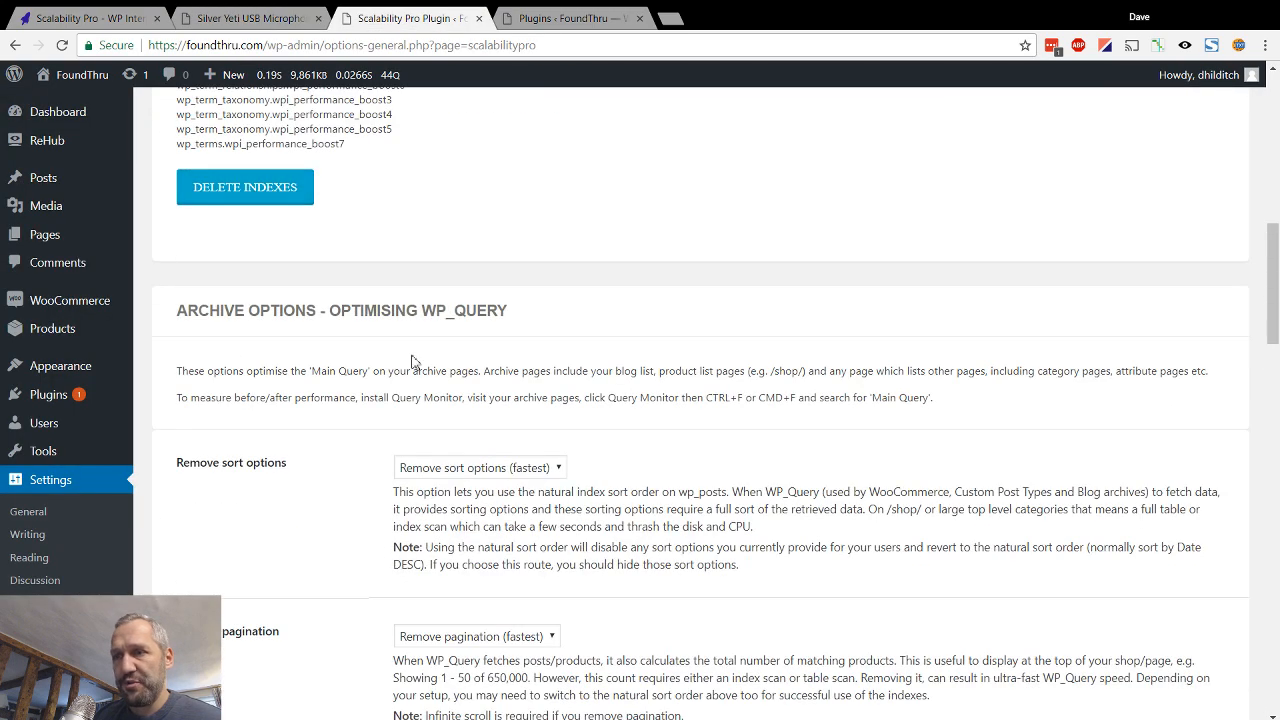
Scroll through the Faster Imports settings showing term counting deferred to a nightly job
scroll("down", 3)
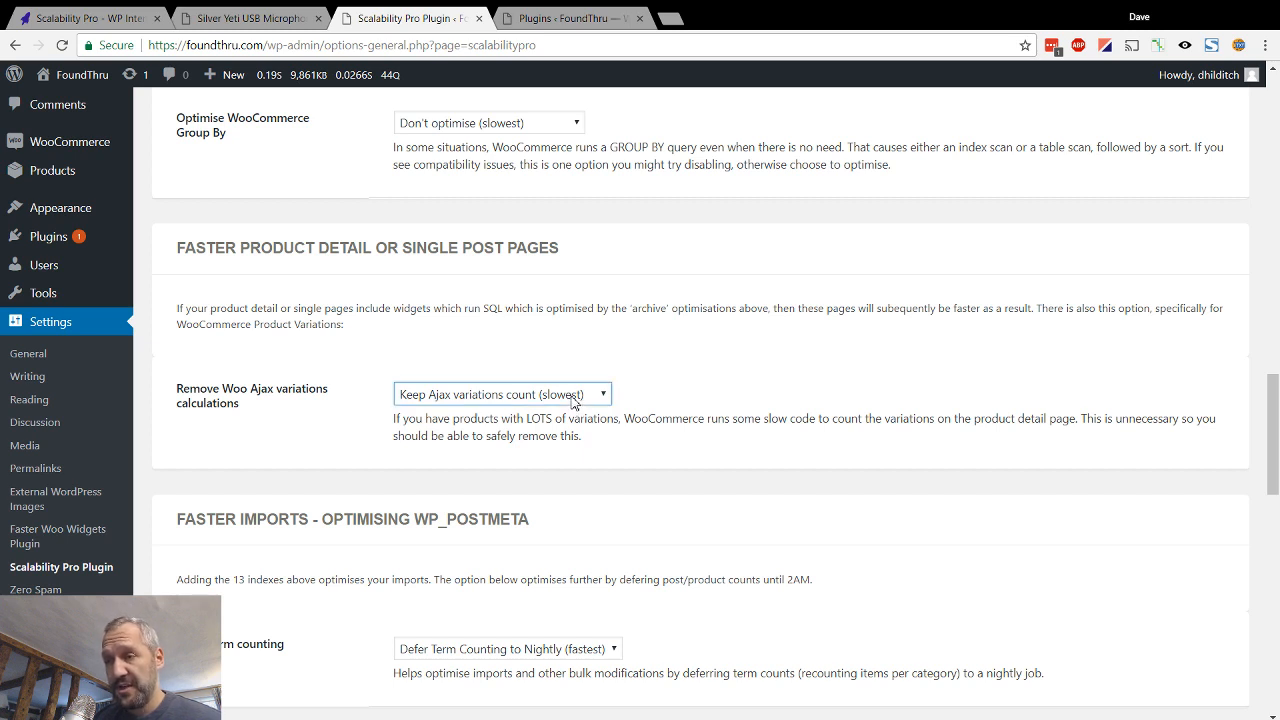
mouse_move(484, 418)
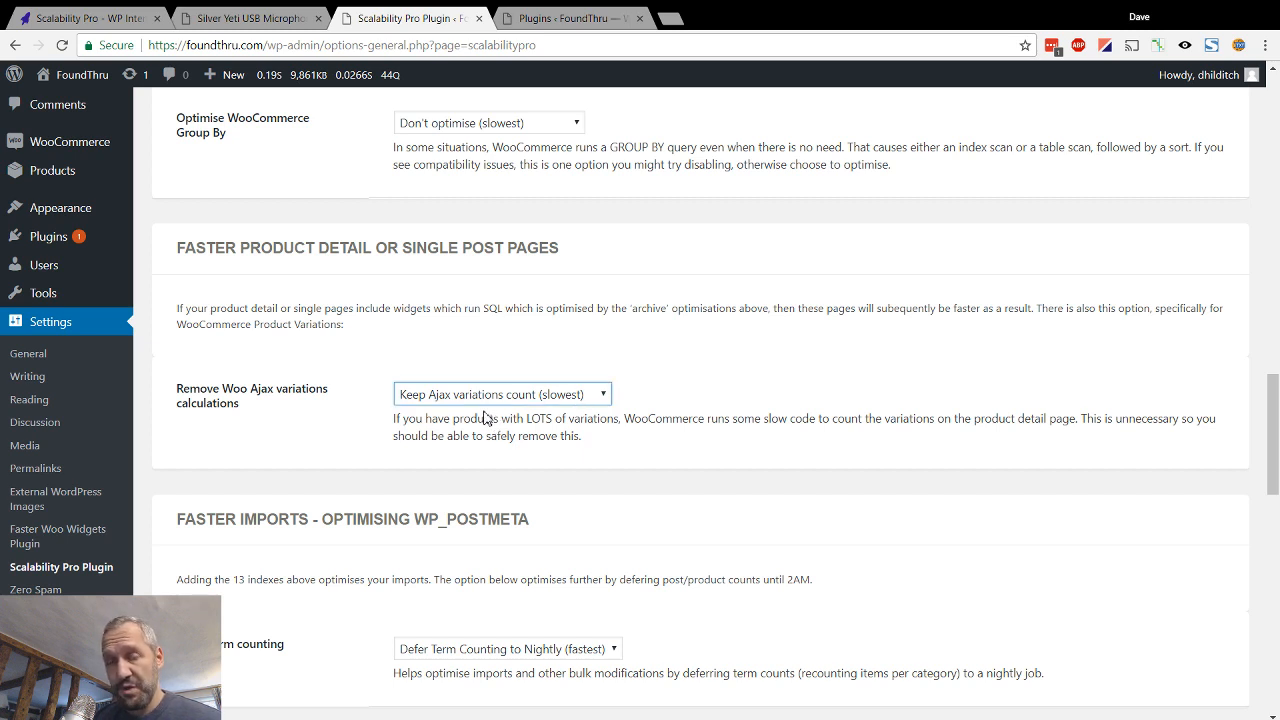
mouse_move(712, 386)
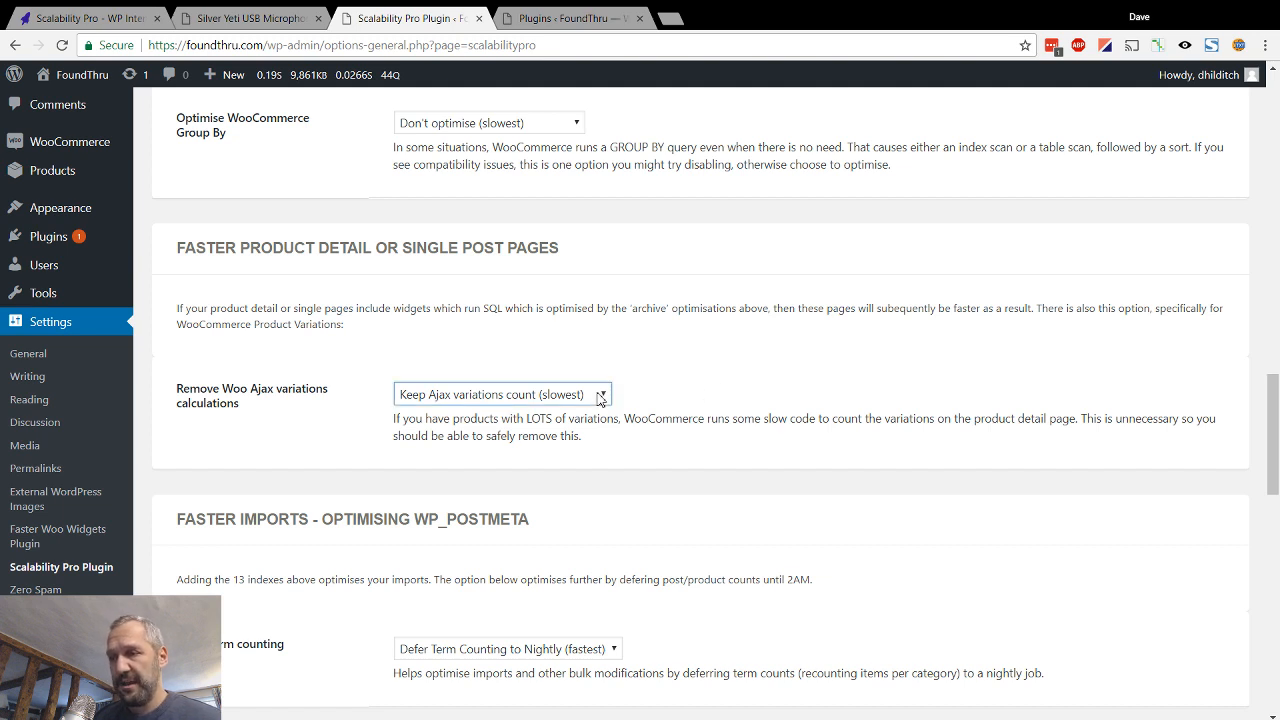
mouse_move(688, 372)
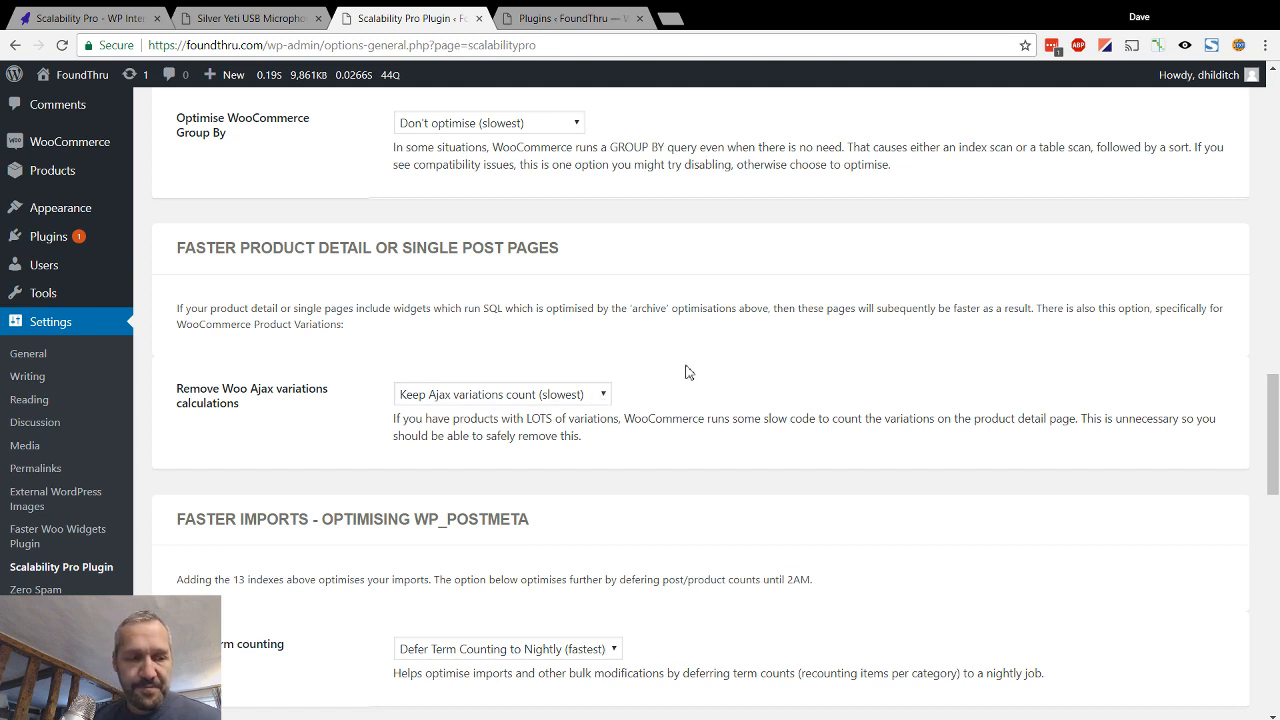
mouse_move(710, 392)
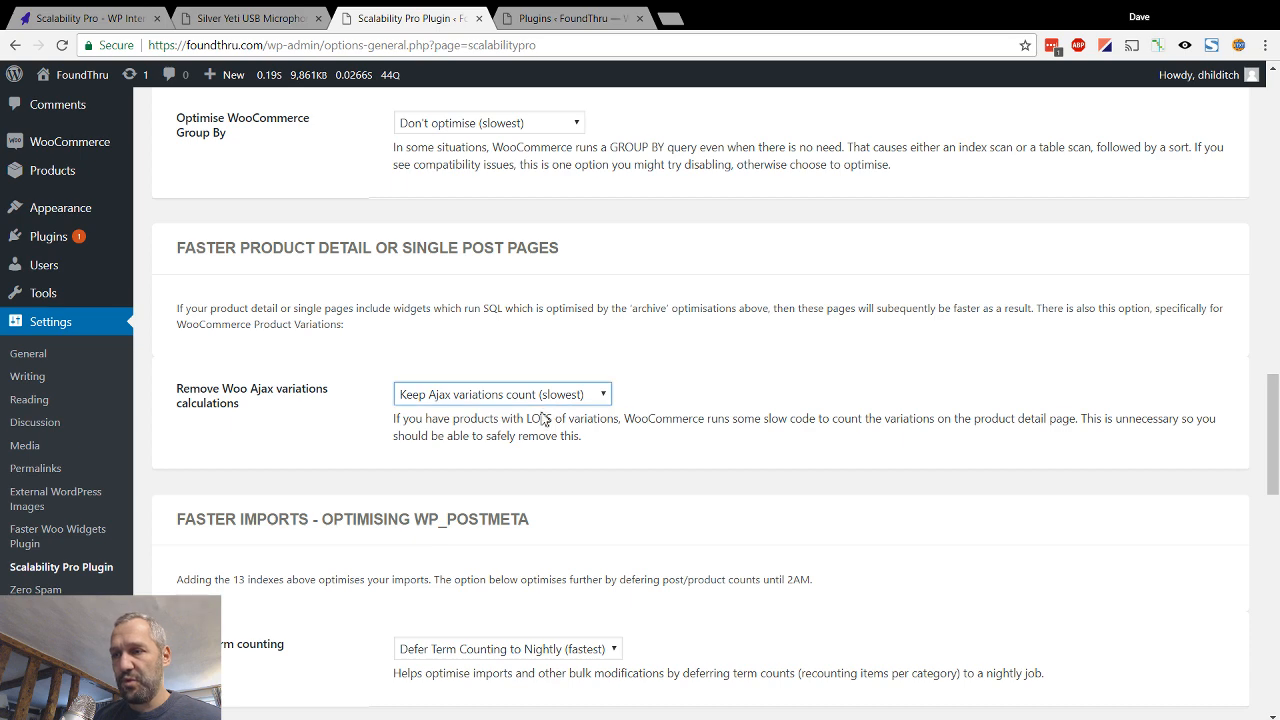
mouse_move(448, 418)
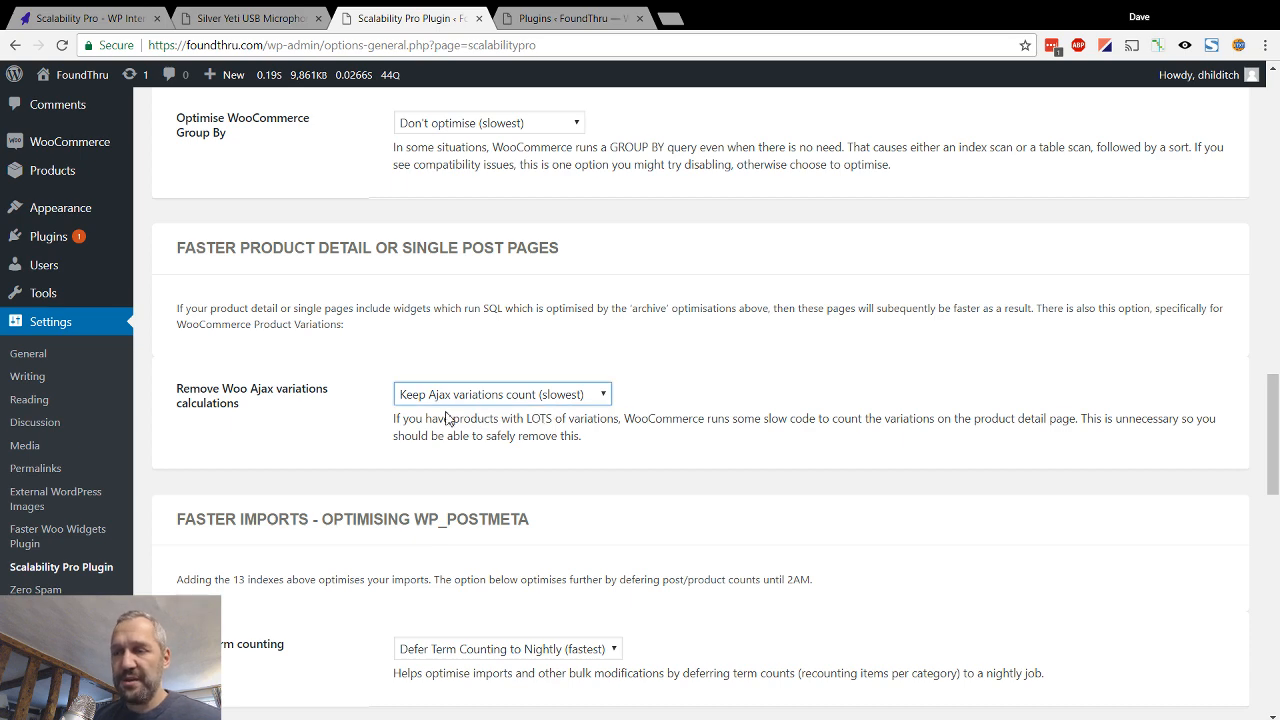
scroll("down", 3)
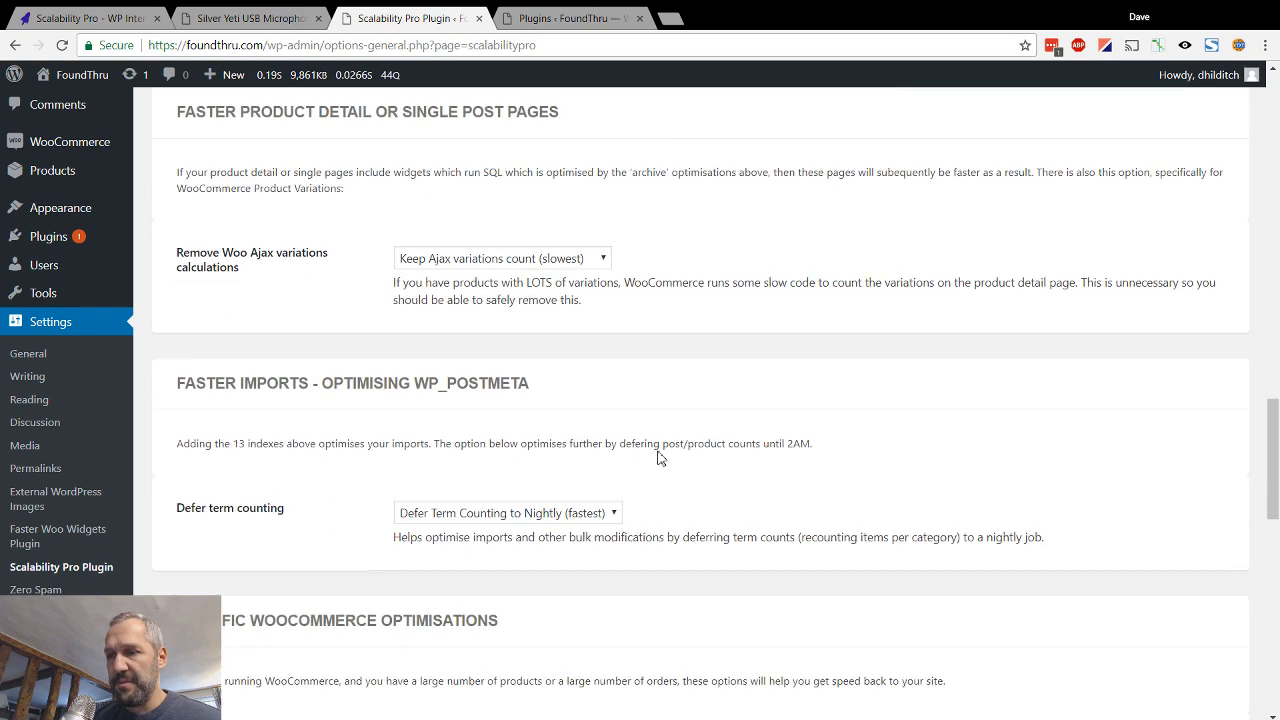
scroll("down", 3)
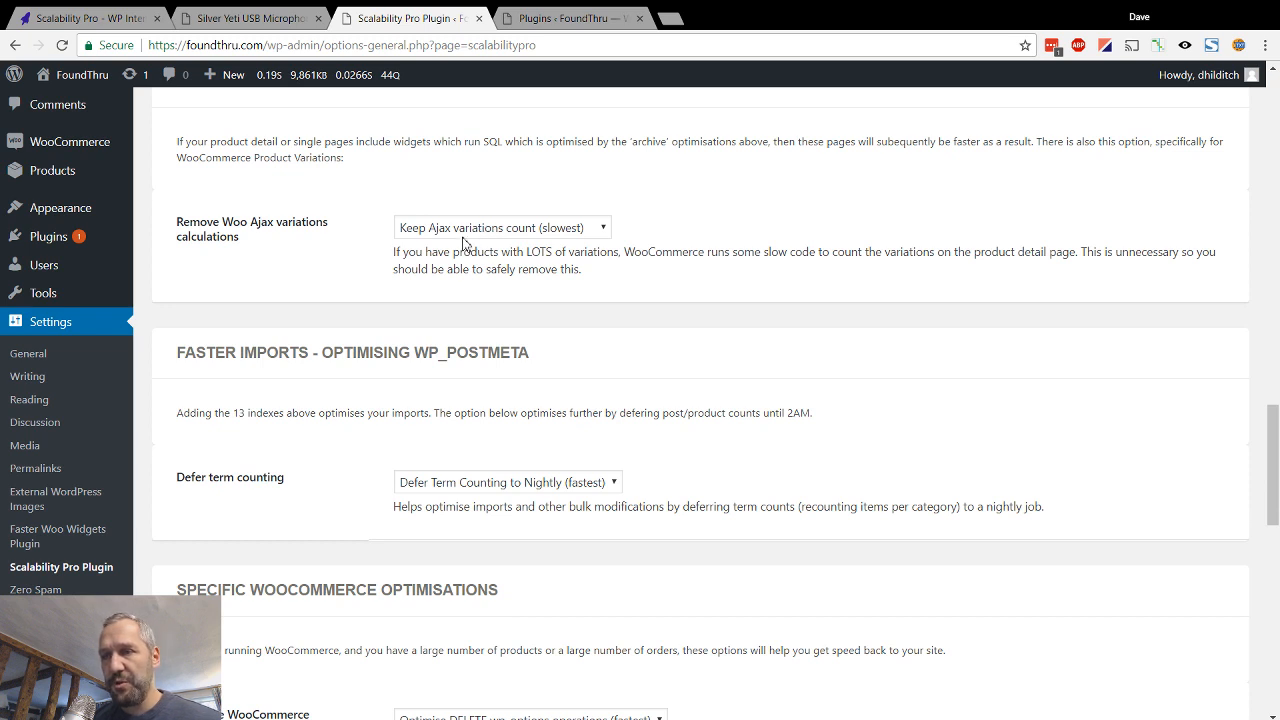
mouse_move(464, 440)
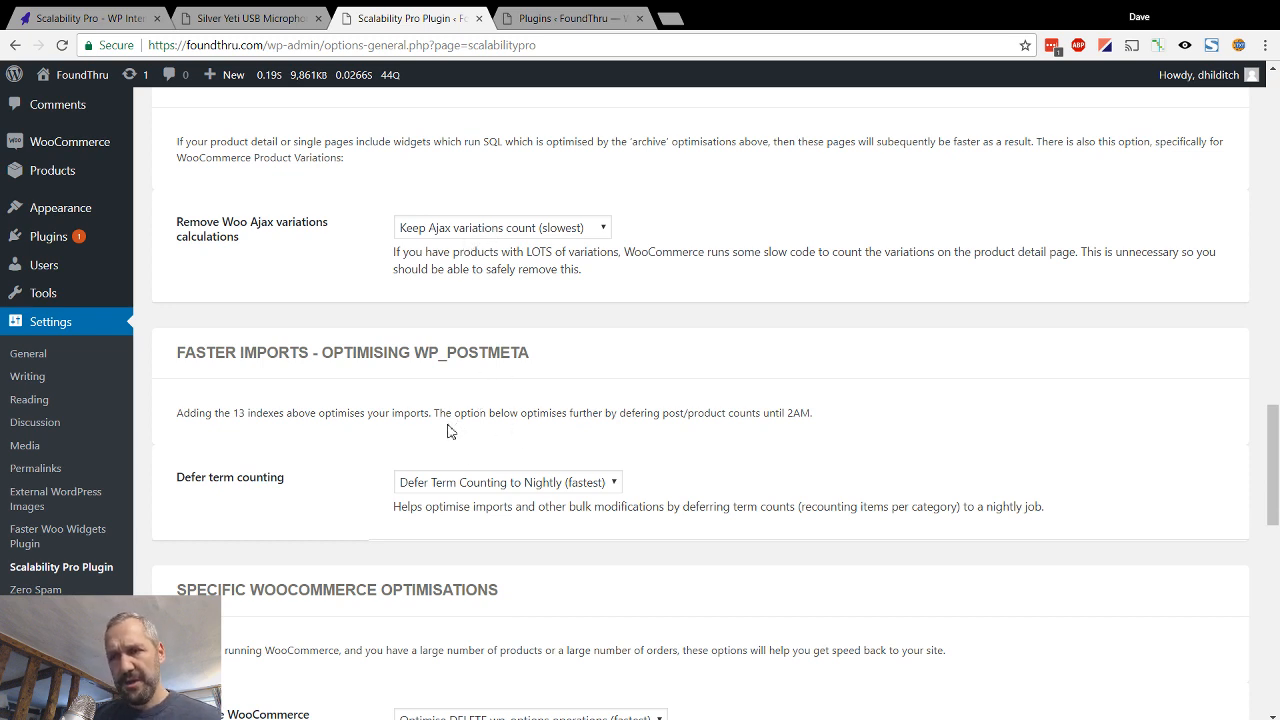
mouse_move(422, 418)
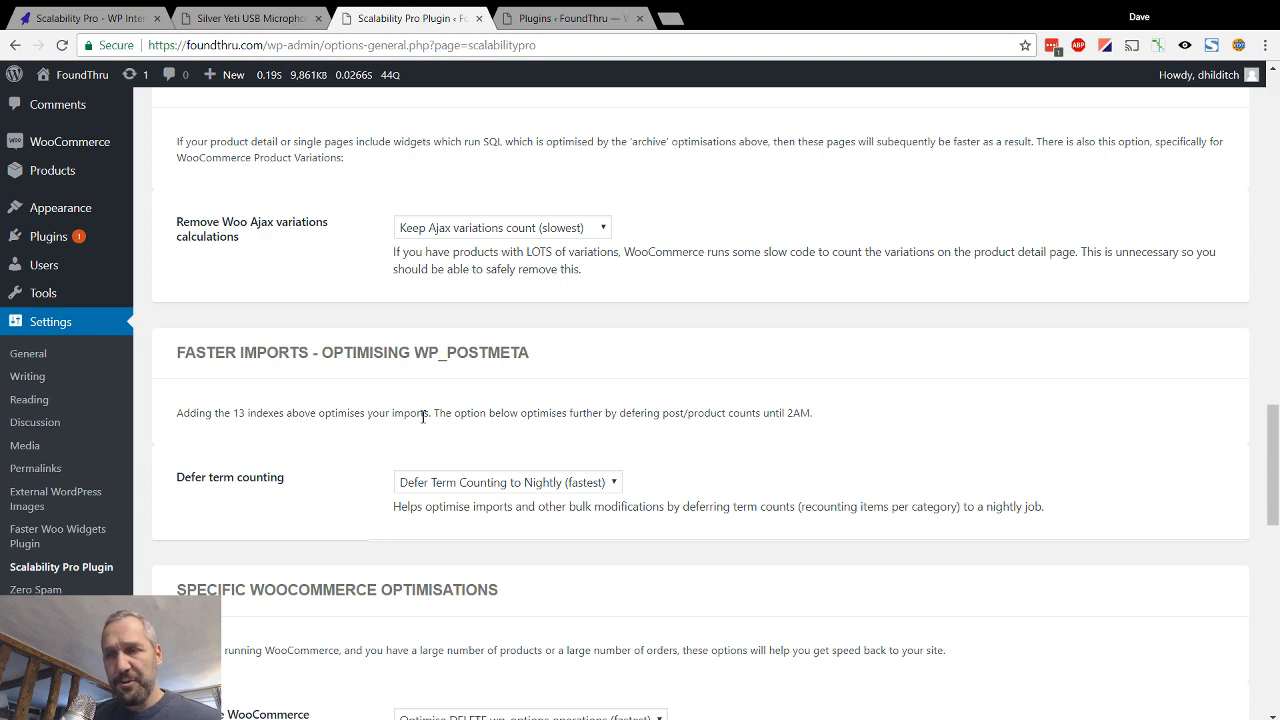
scroll("down", 3)
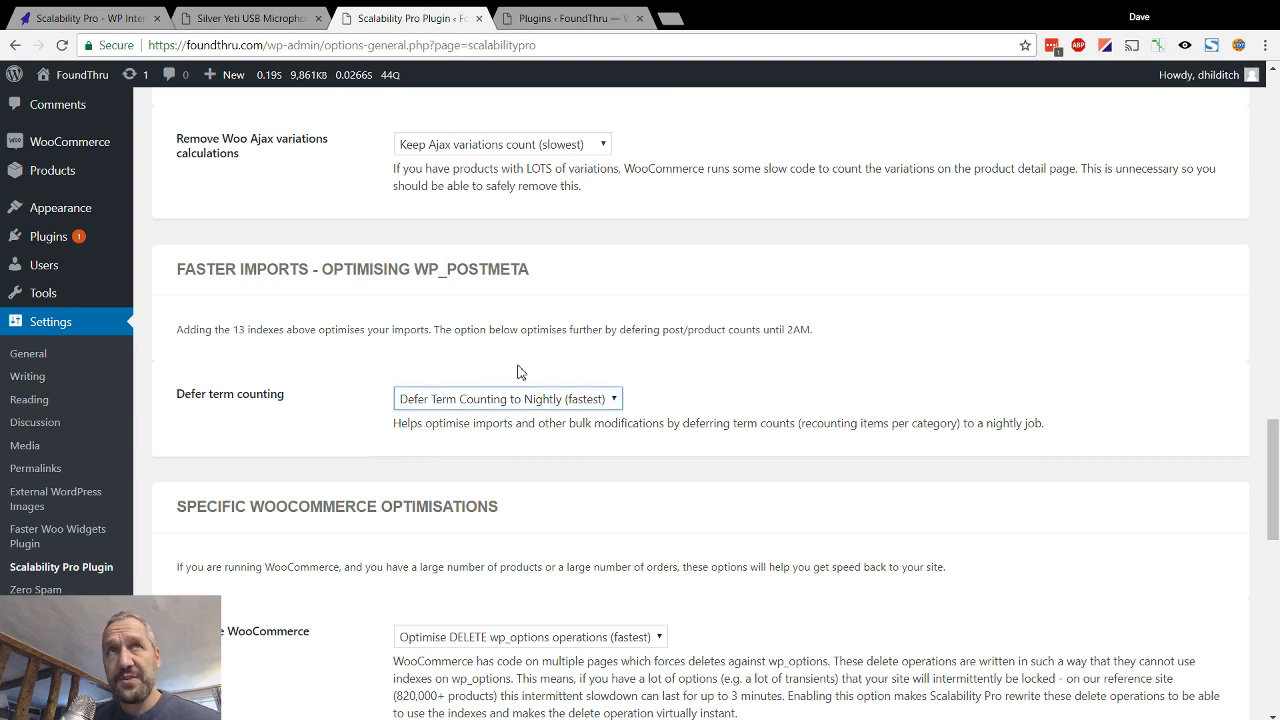
Glance at the Silver Yeti product page, then reach the Specific WooCommerce Optimisations section
left_click(244, 18)
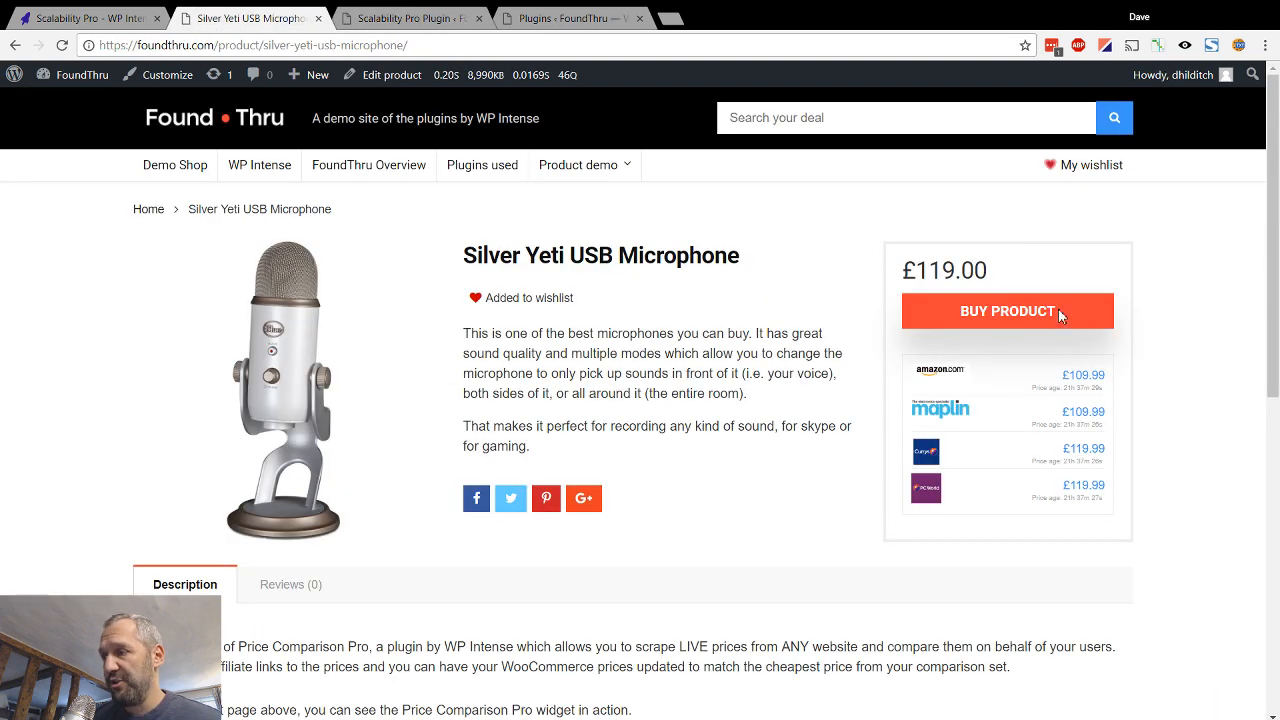
left_click(16, 44)
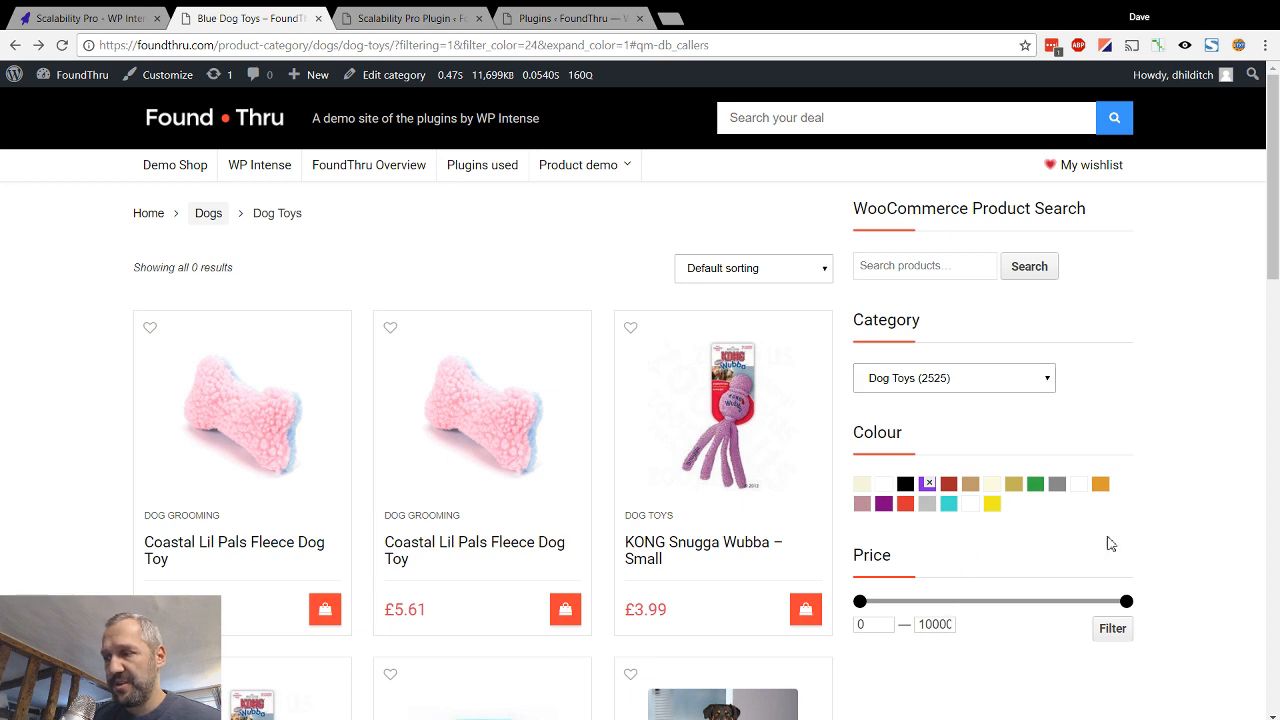
left_click(404, 18)
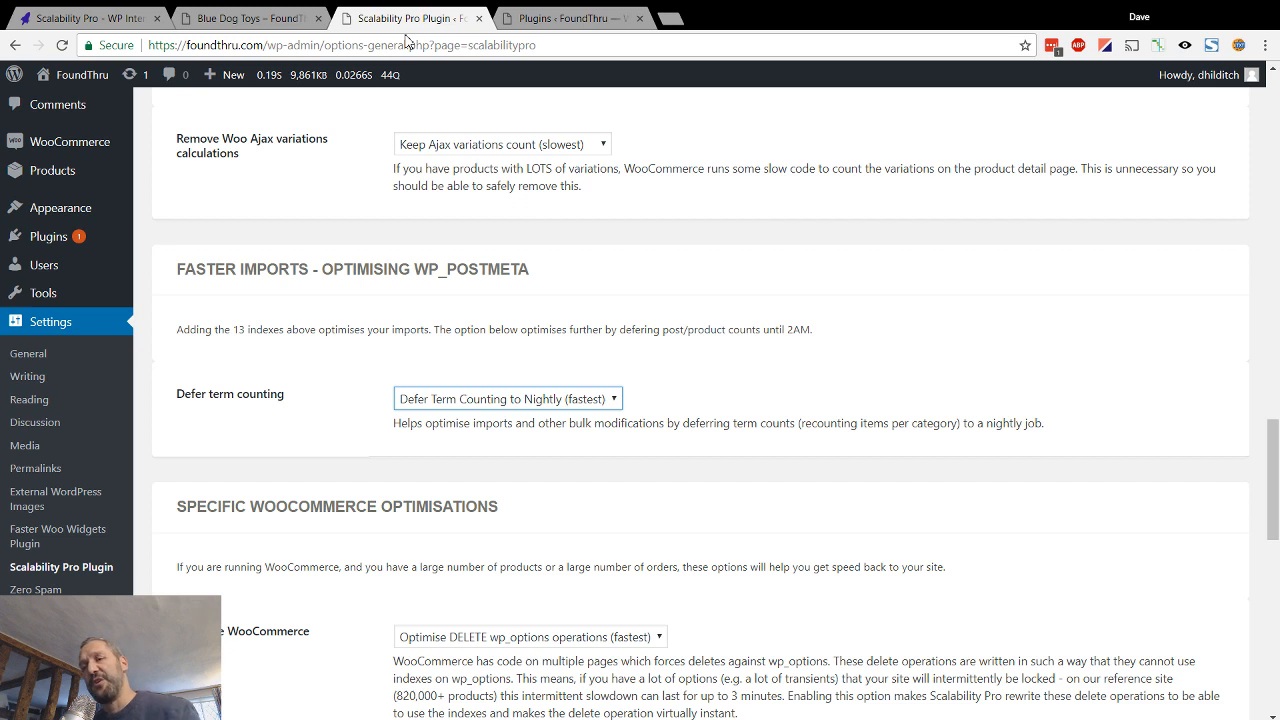
mouse_move(536, 198)
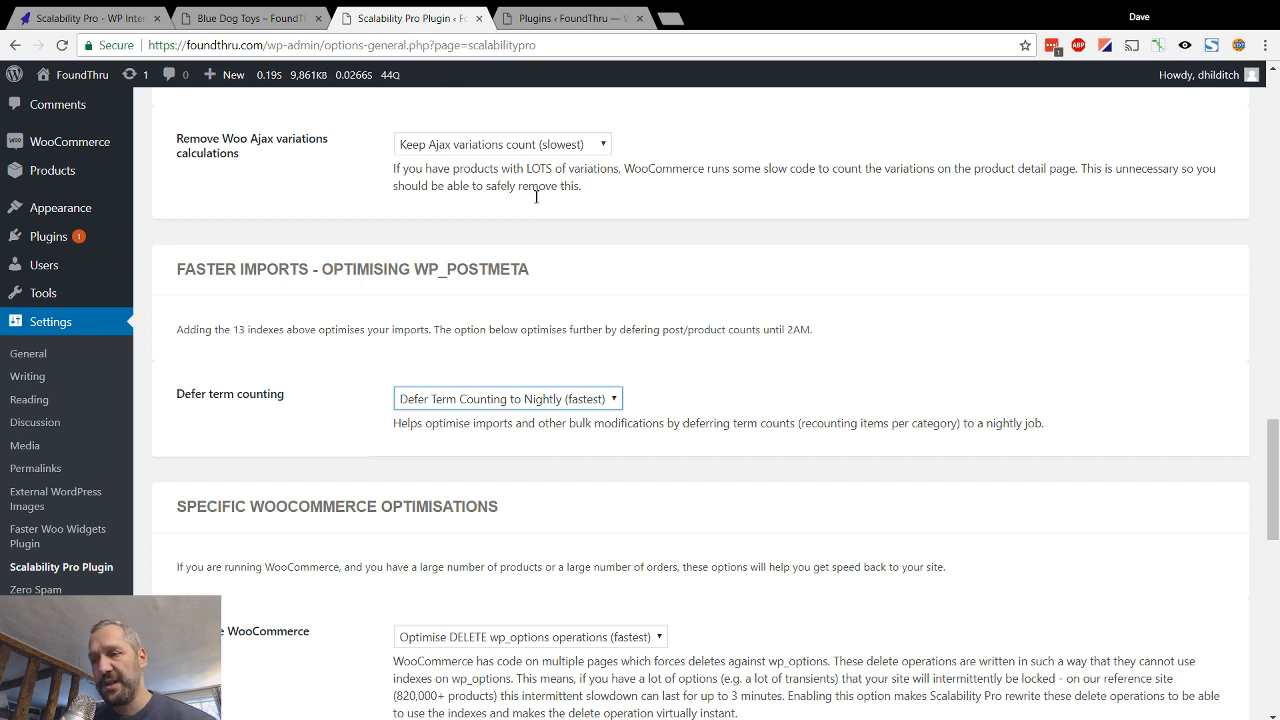
mouse_move(618, 400)
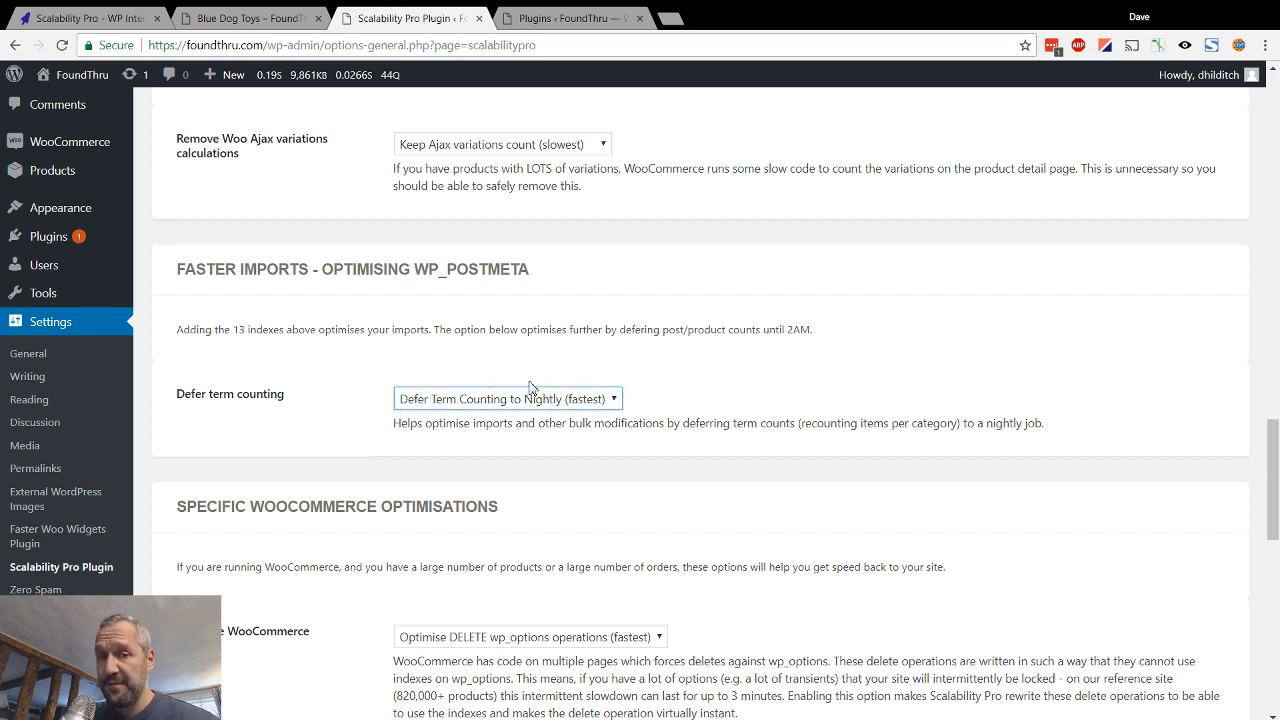
mouse_move(518, 410)
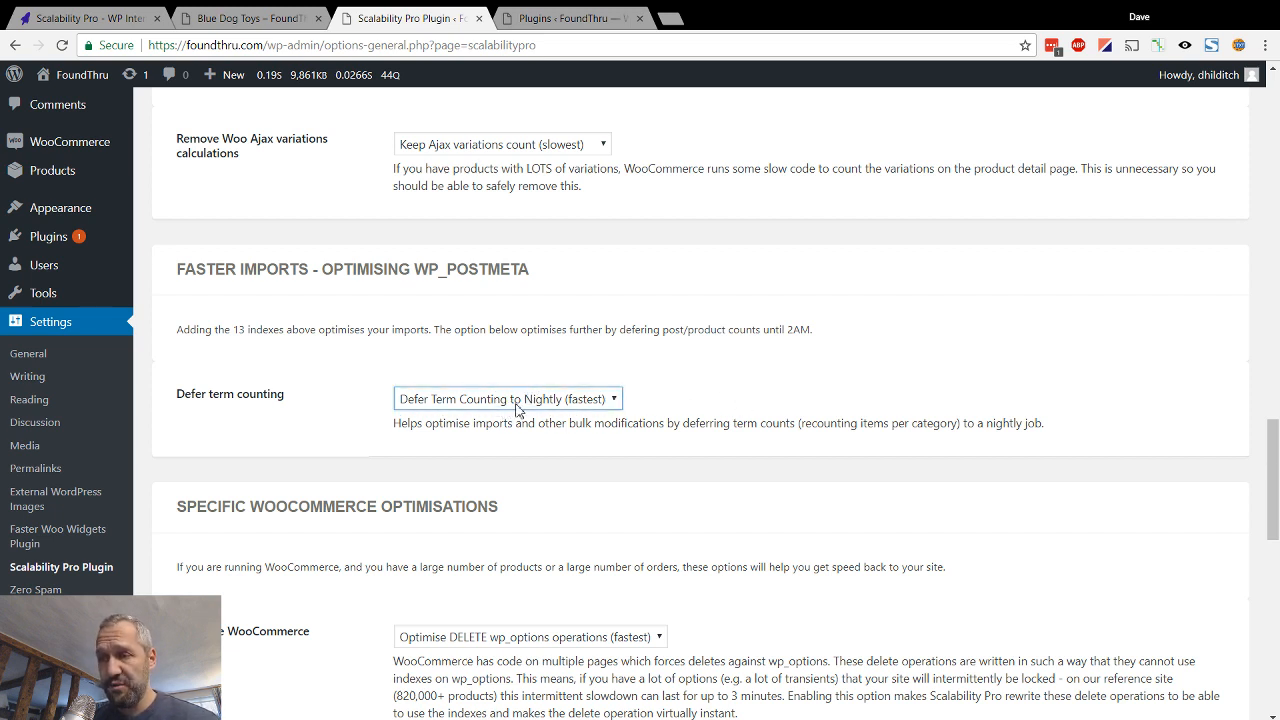
mouse_move(560, 412)
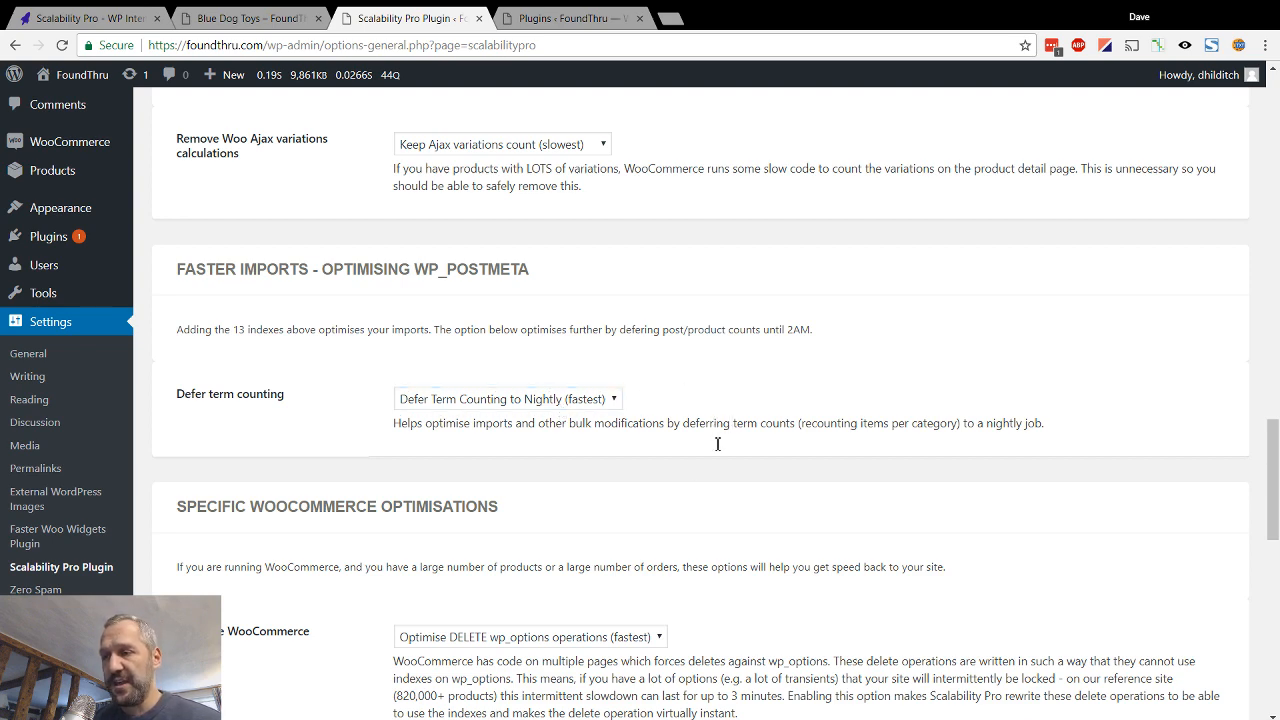
scroll("down", 3)
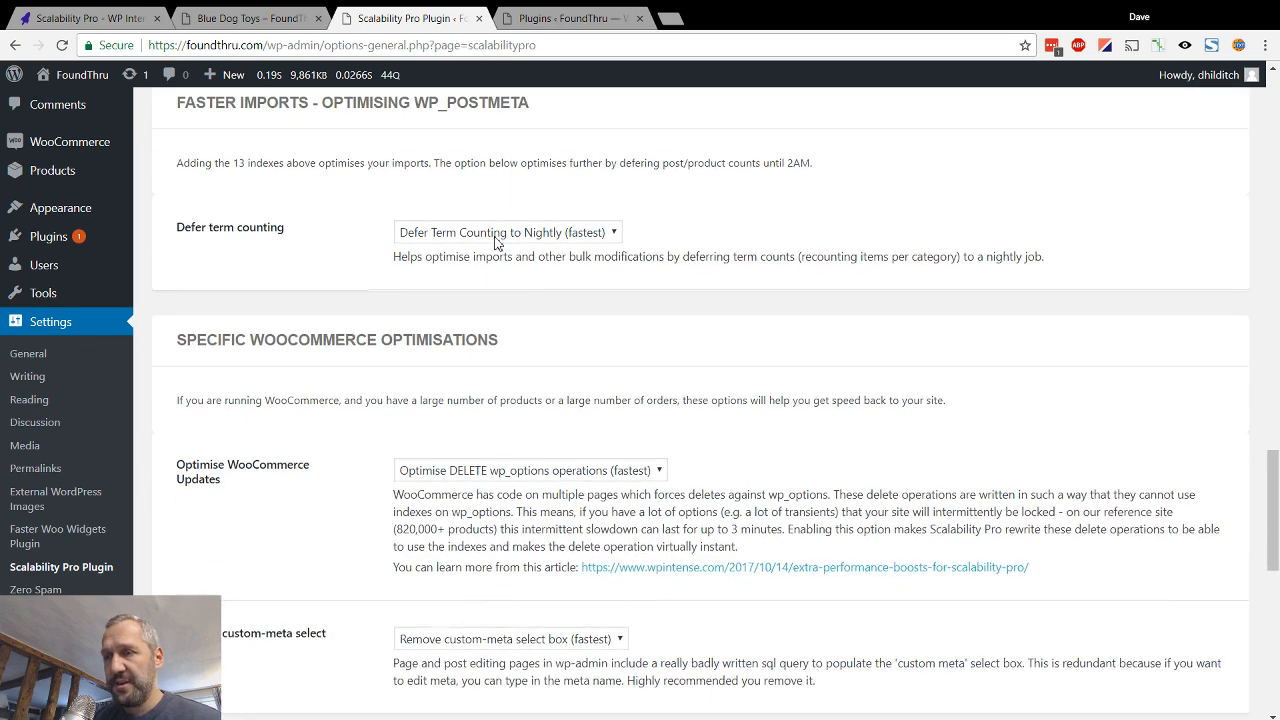
scroll("down", 3)
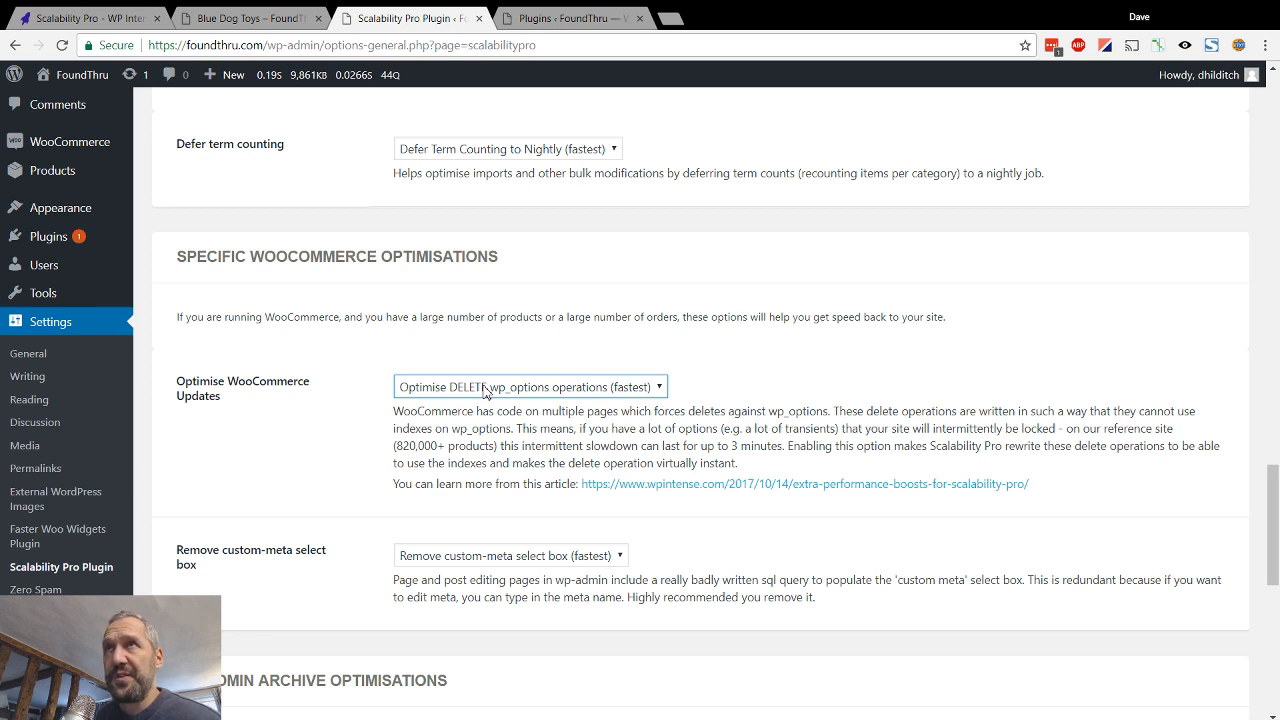
mouse_move(806, 442)
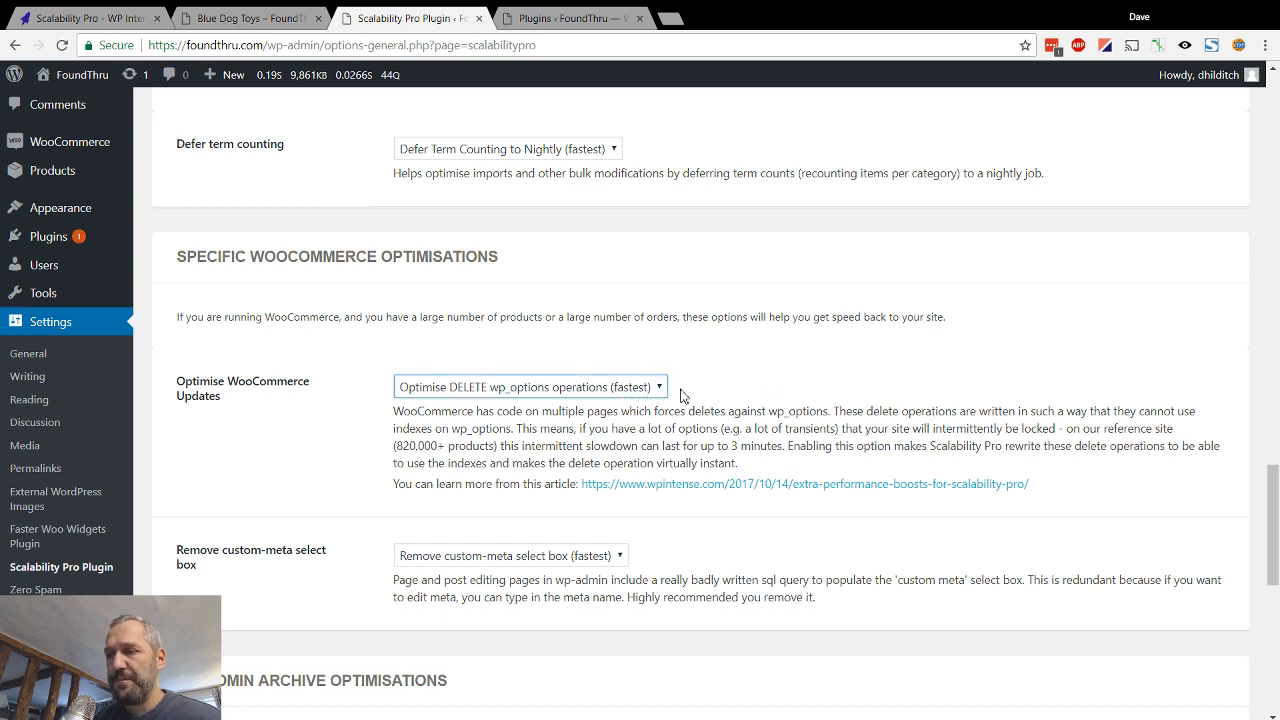
mouse_move(648, 390)
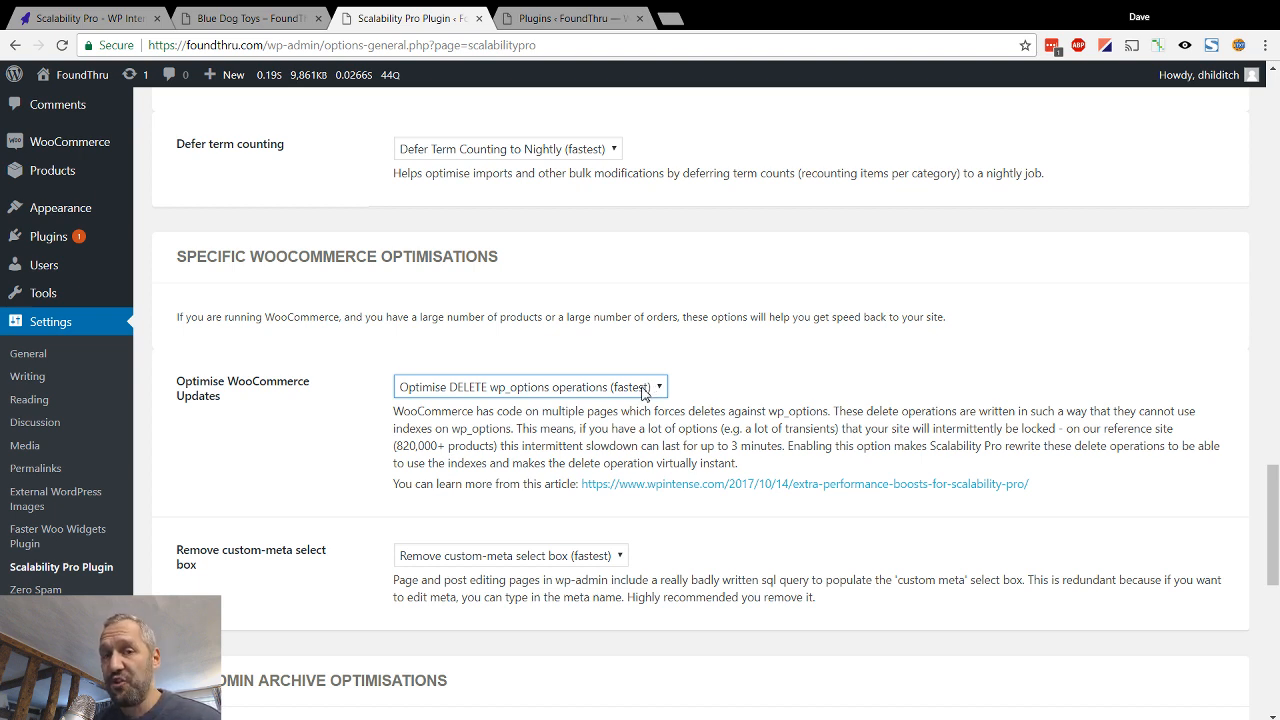
mouse_move(632, 324)
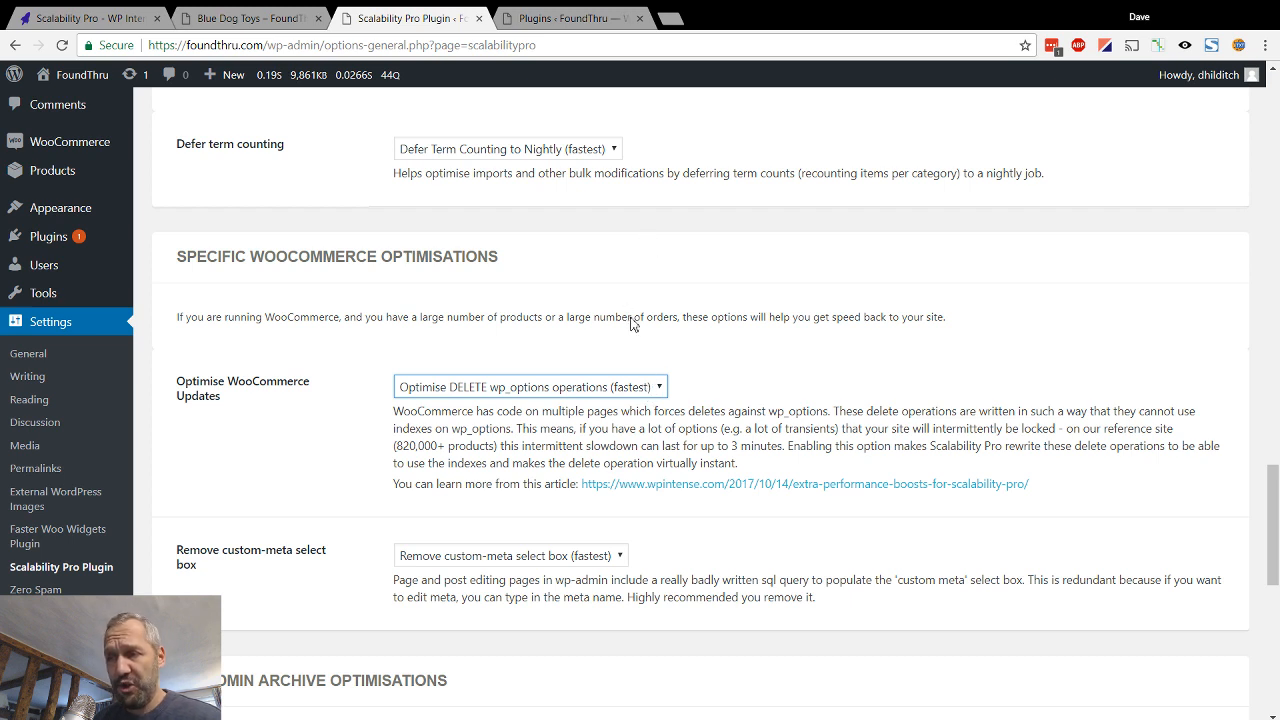
mouse_move(668, 380)
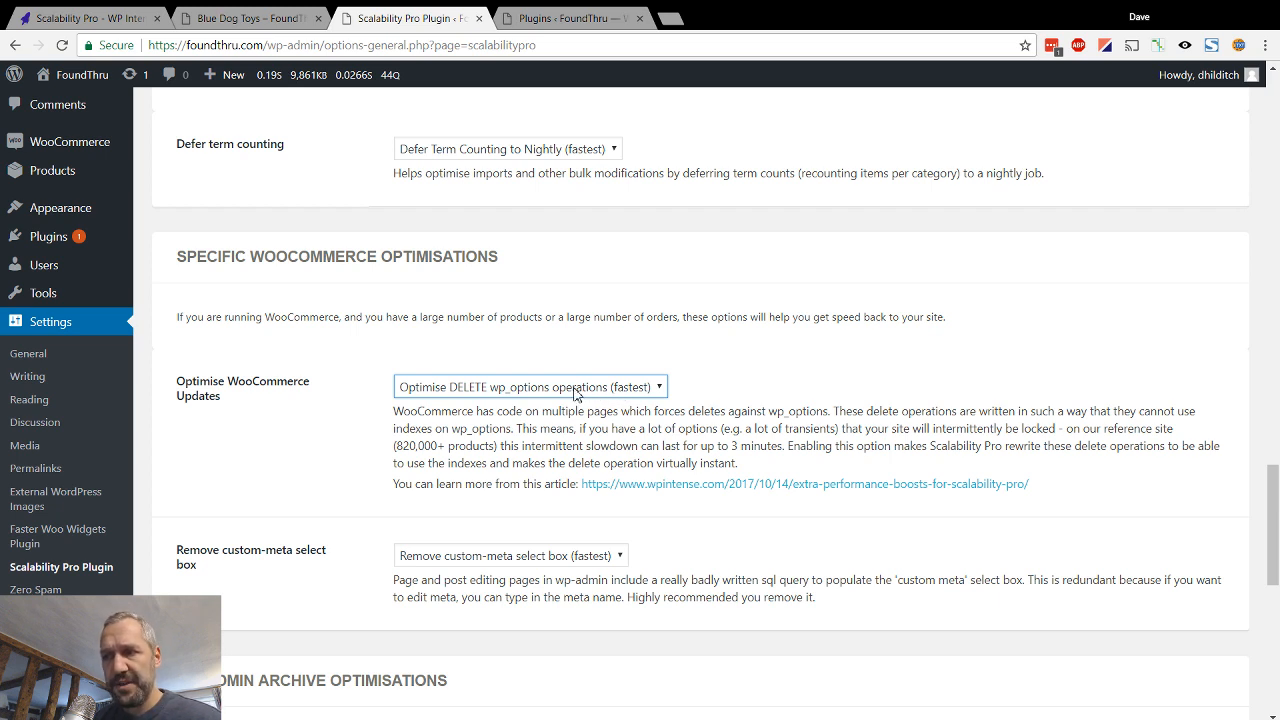
mouse_move(716, 388)
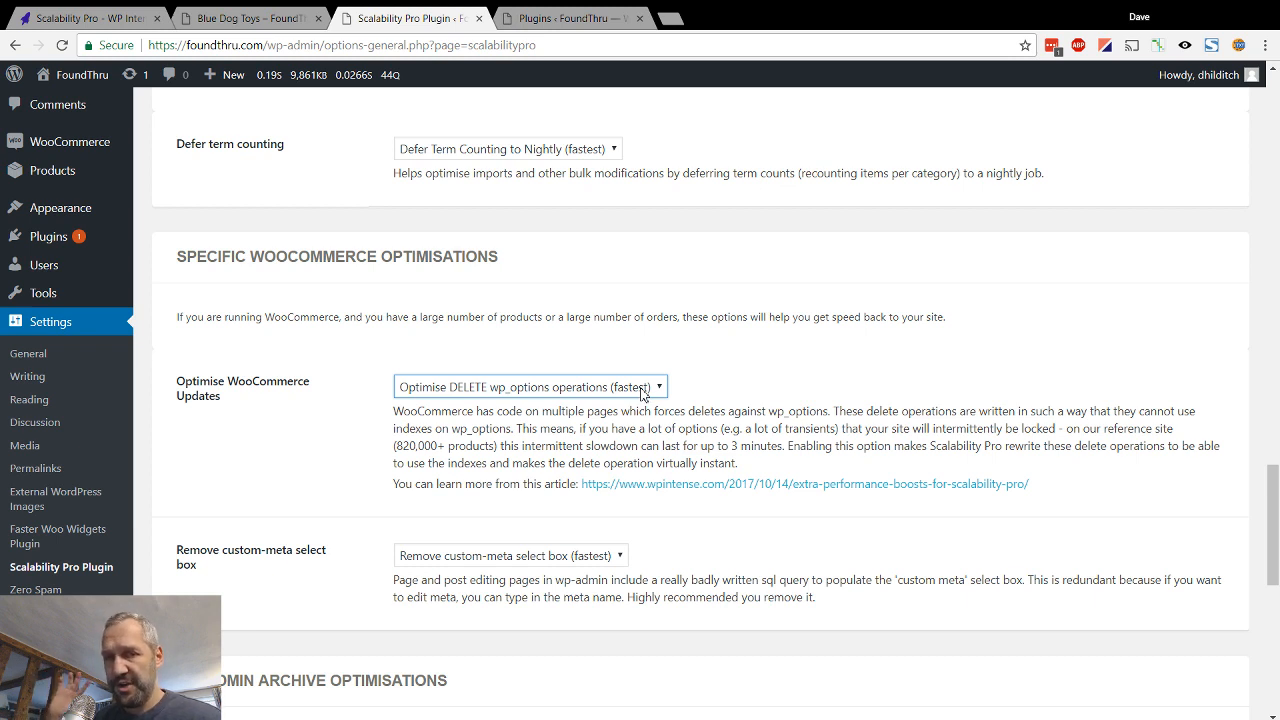
mouse_move(890, 412)
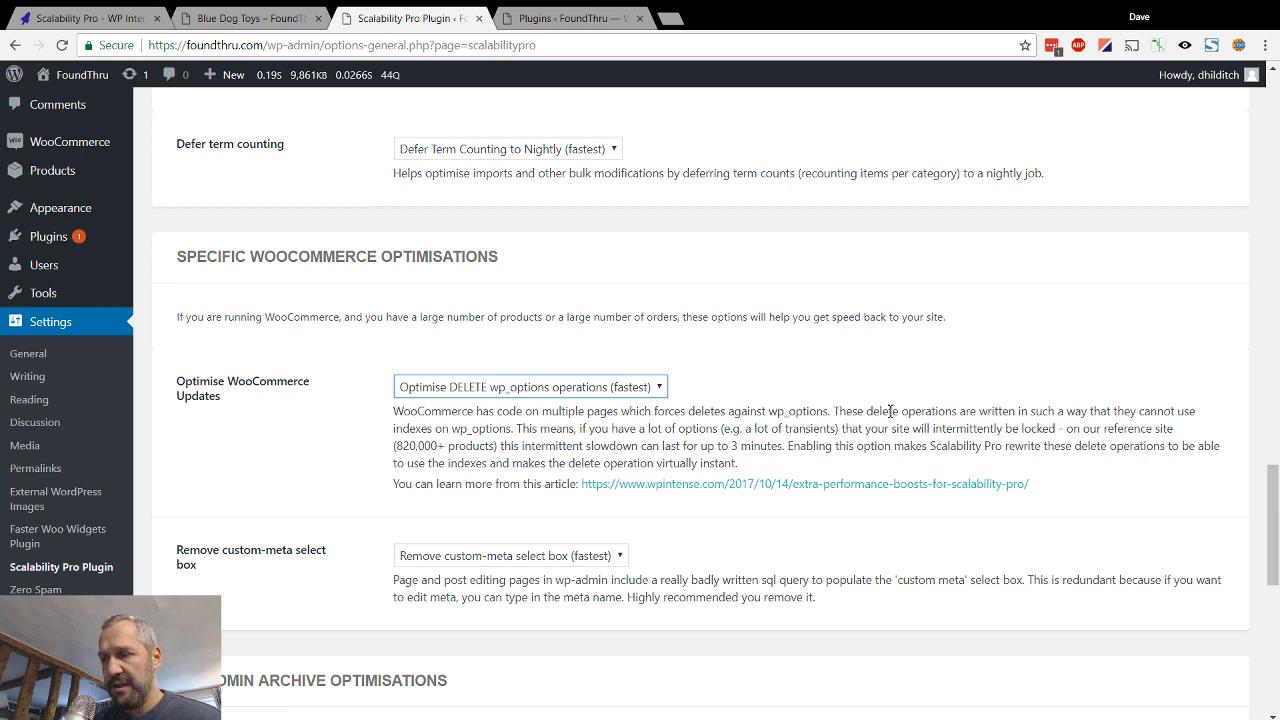
Return to the Blue Dog Toys listing and open the KONG Snugga Wubba – Small product
scroll("down", 3)
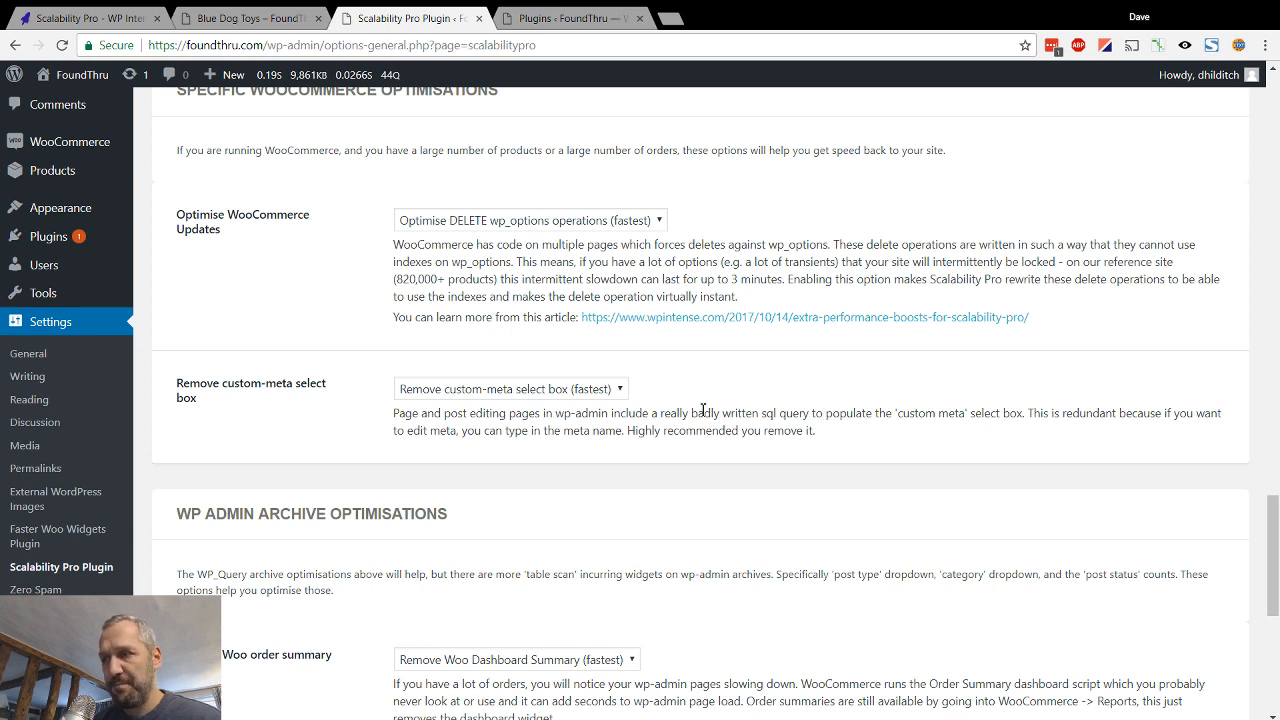
mouse_move(480, 428)
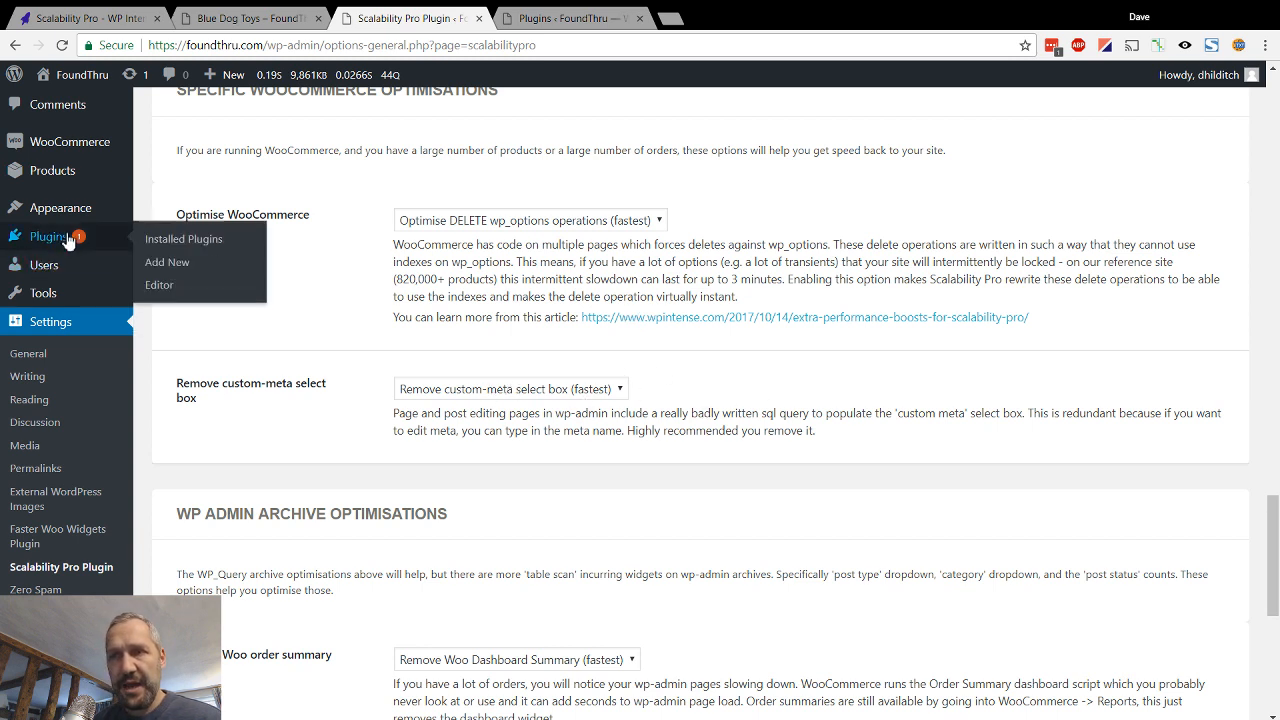
left_click(248, 18)
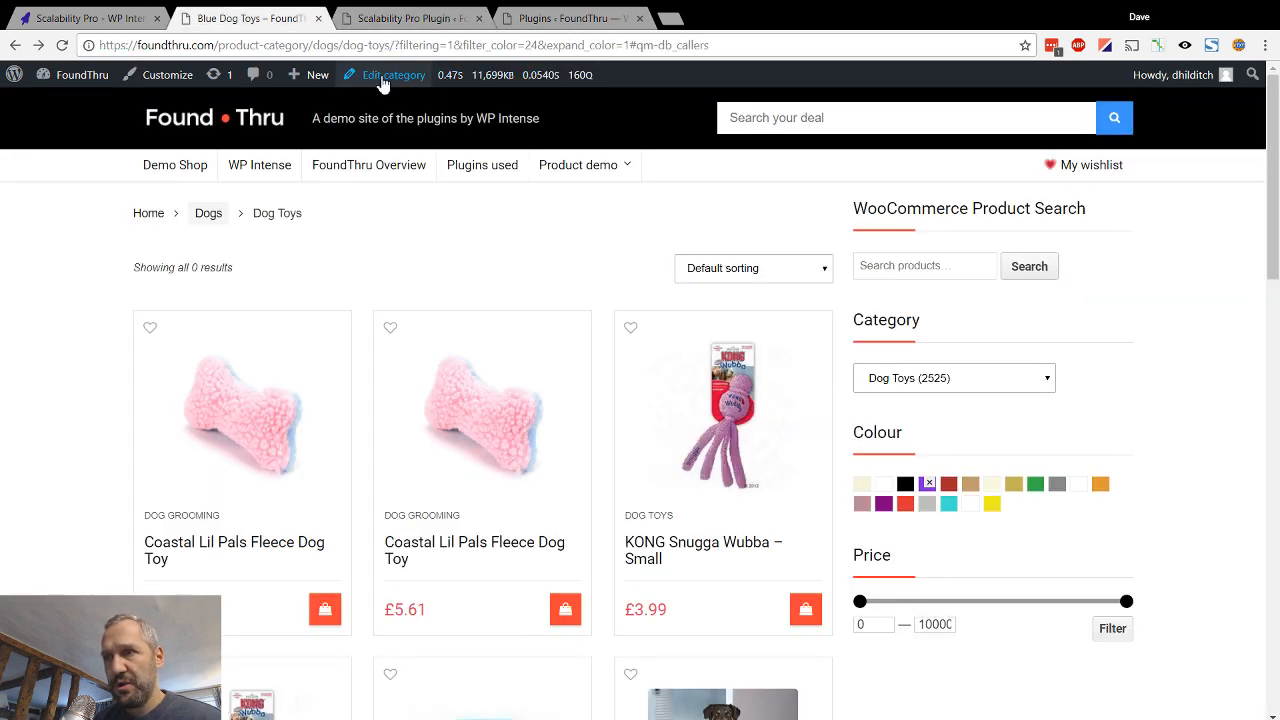
mouse_move(730, 420)
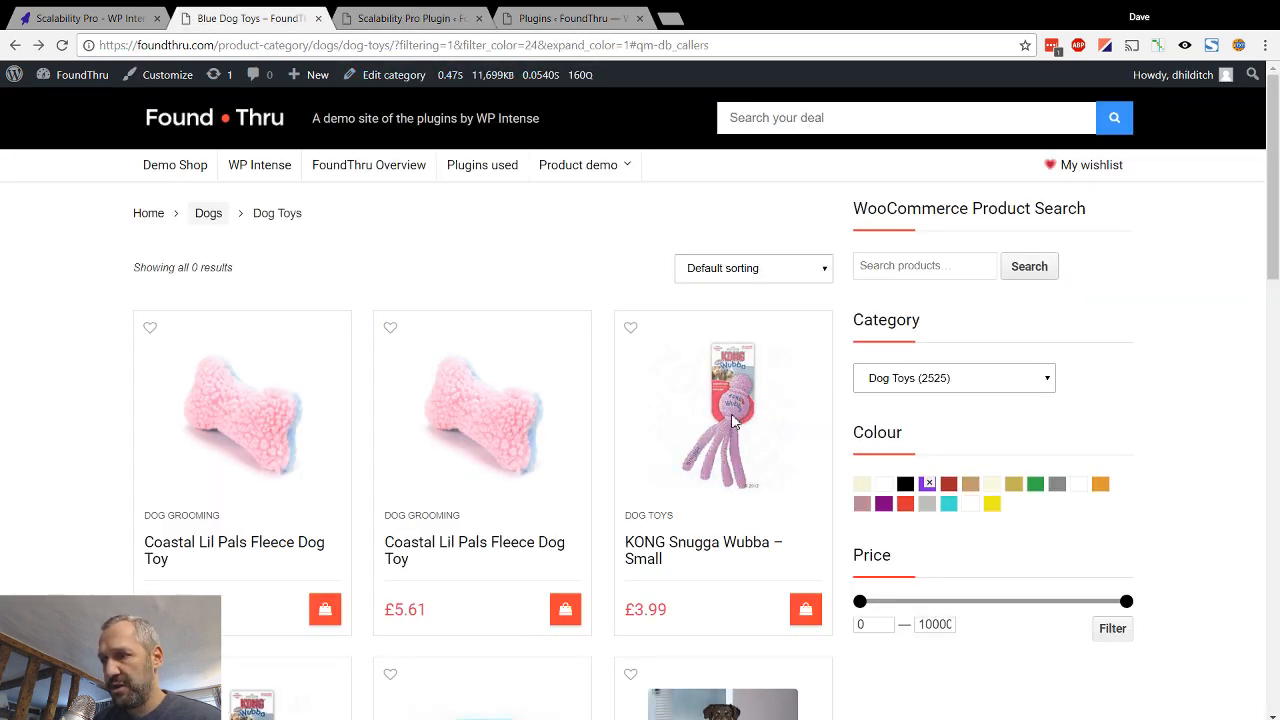
left_click(704, 550)
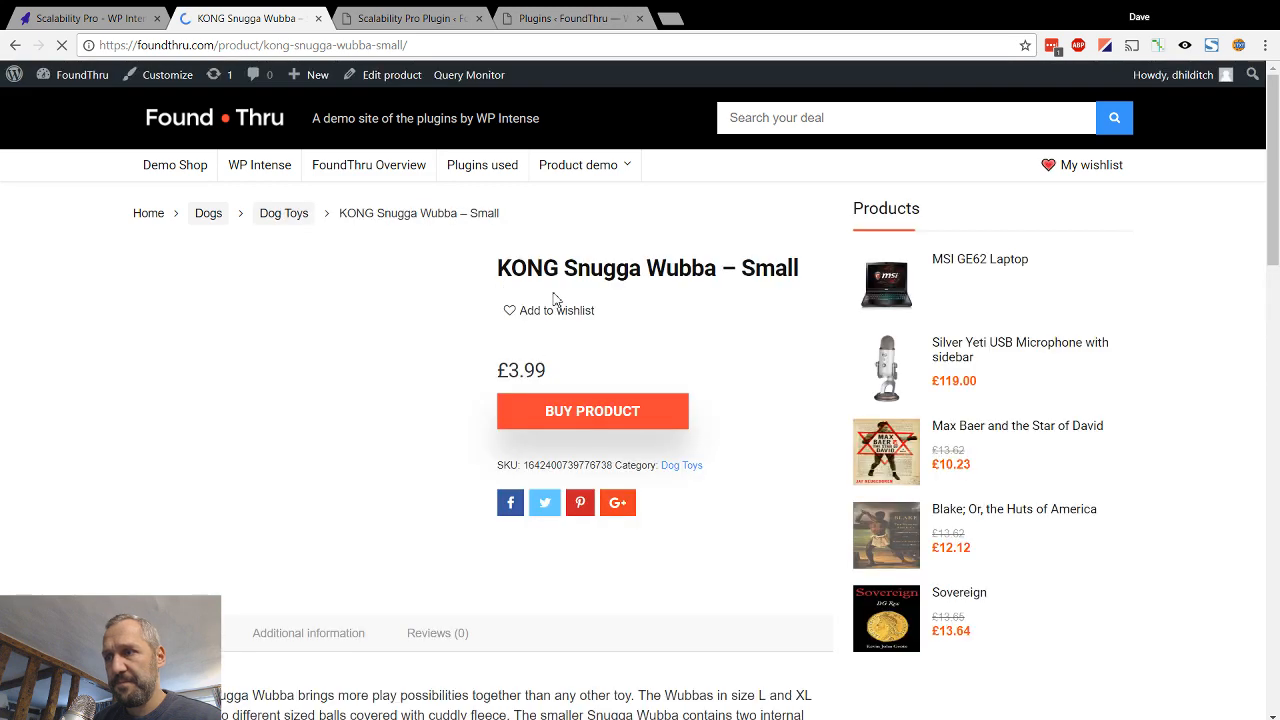
Edit the KONG product in admin, confirm Custom Fields in Screen Options, and reach Add New Custom Field
left_click(390, 74)
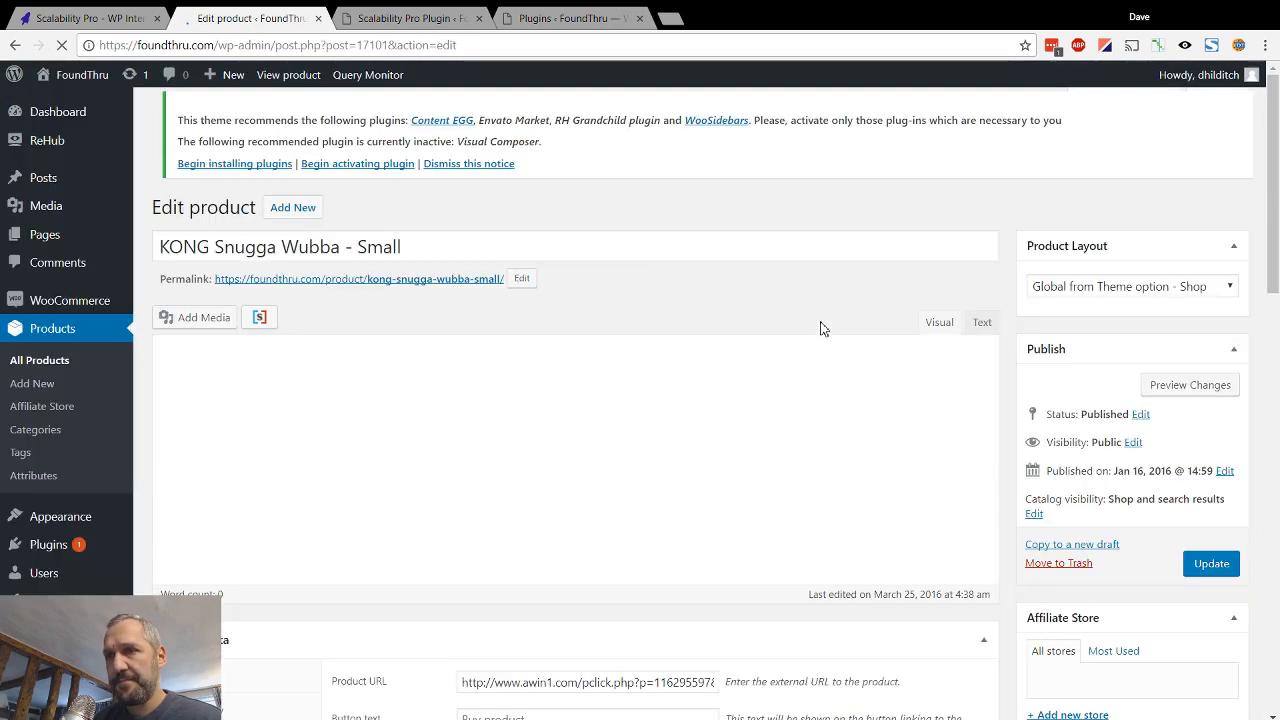
scroll("down", 3)
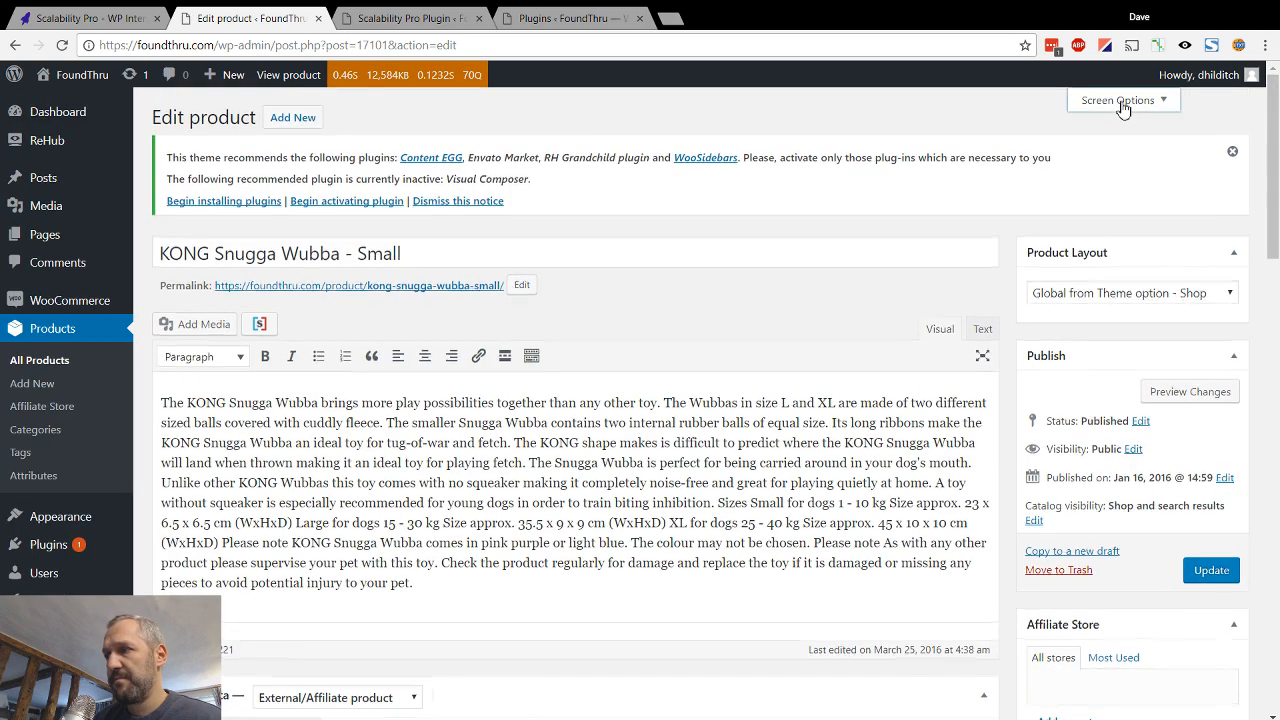
left_click(1116, 100)
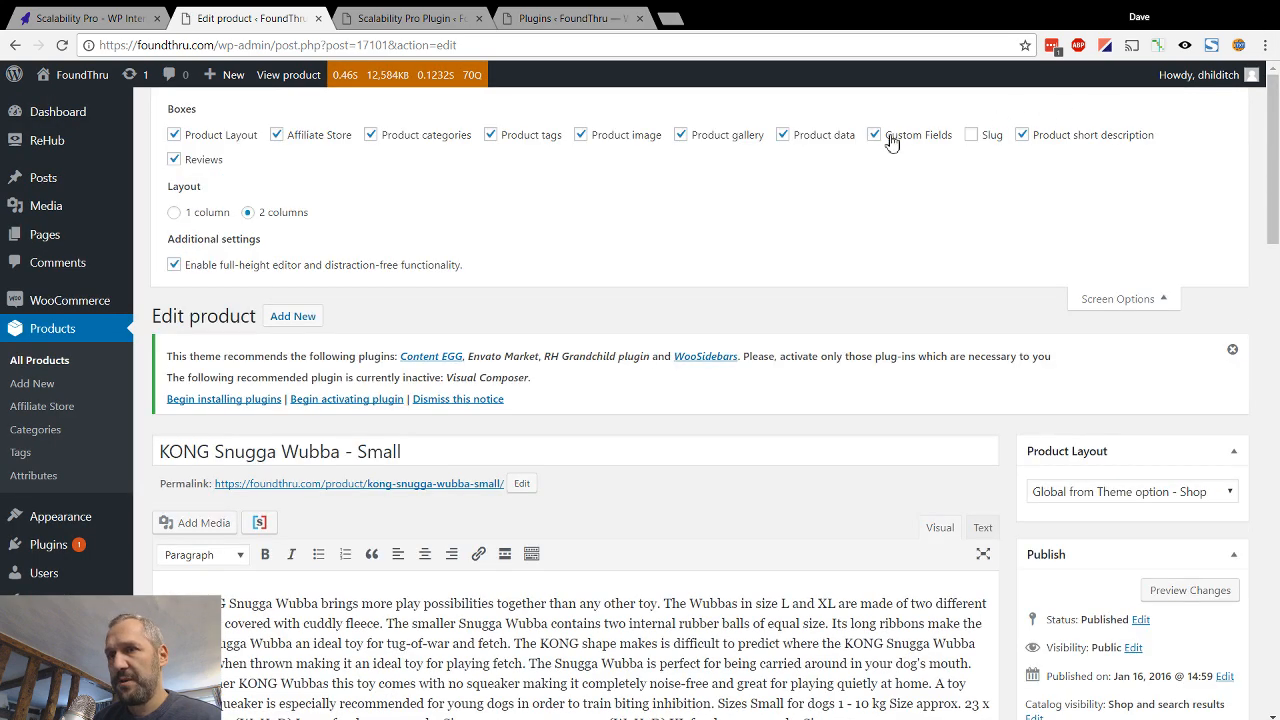
mouse_move(1144, 278)
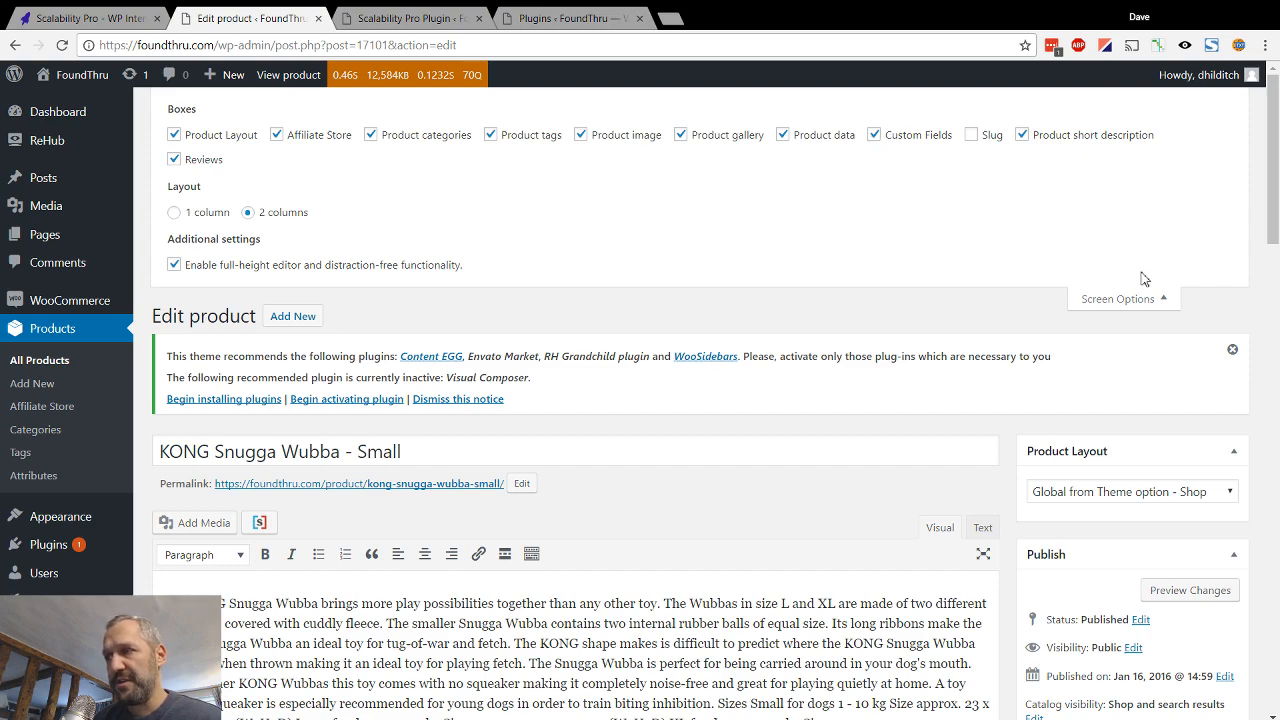
scroll("down", 3)
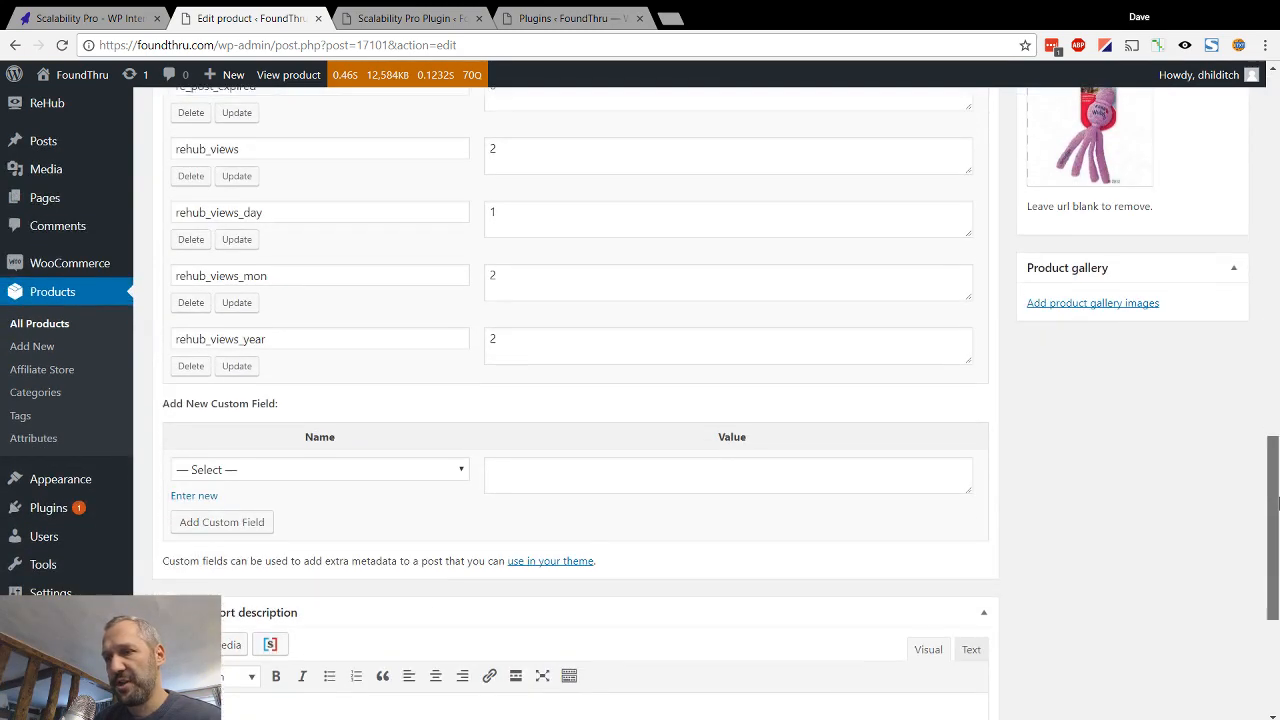
scroll("down", 3)
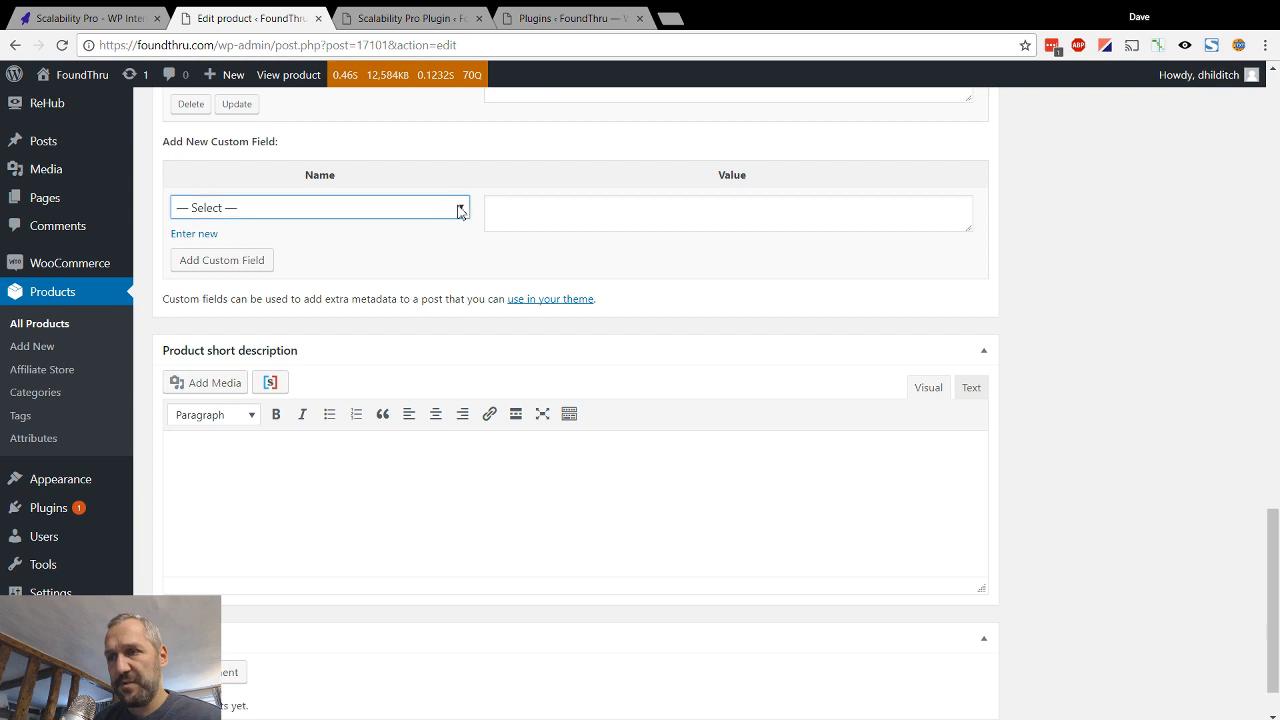
mouse_move(316, 208)
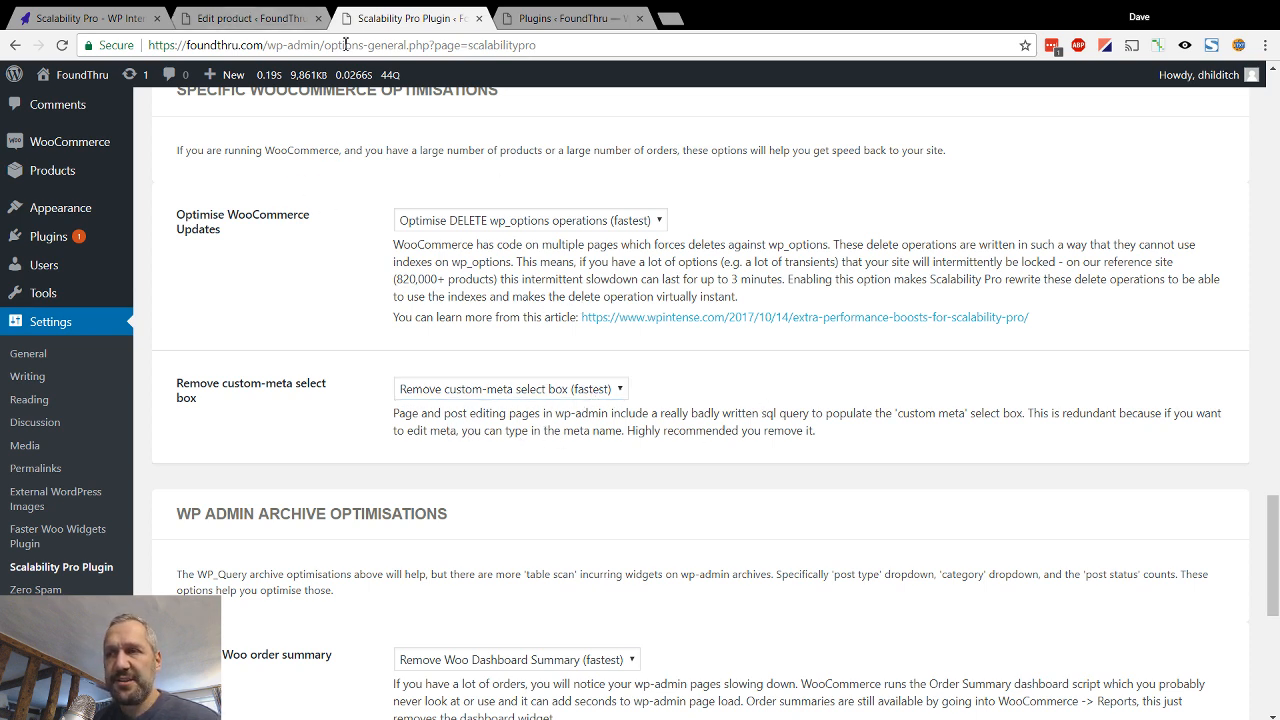
Set Remove custom-meta select box to Keep custom-meta select (slowest) and save the settings
left_click(508, 388)
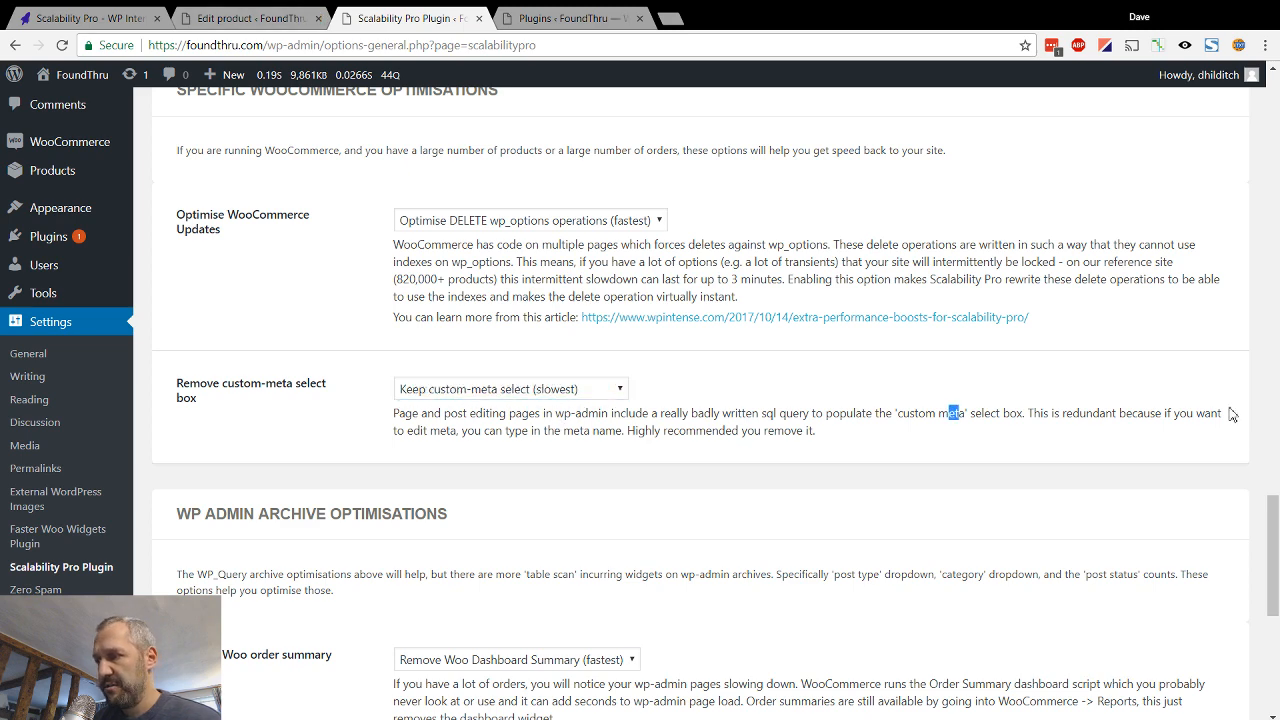
scroll("down", 3)
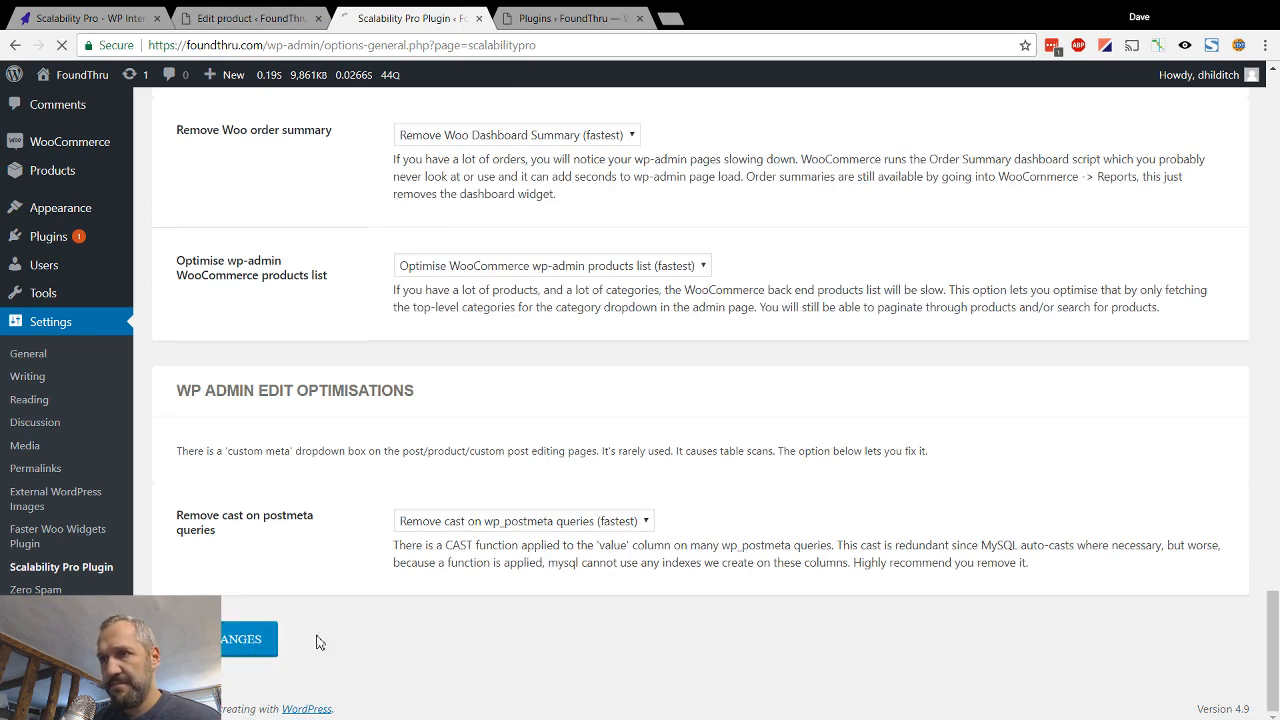
left_click(248, 18)
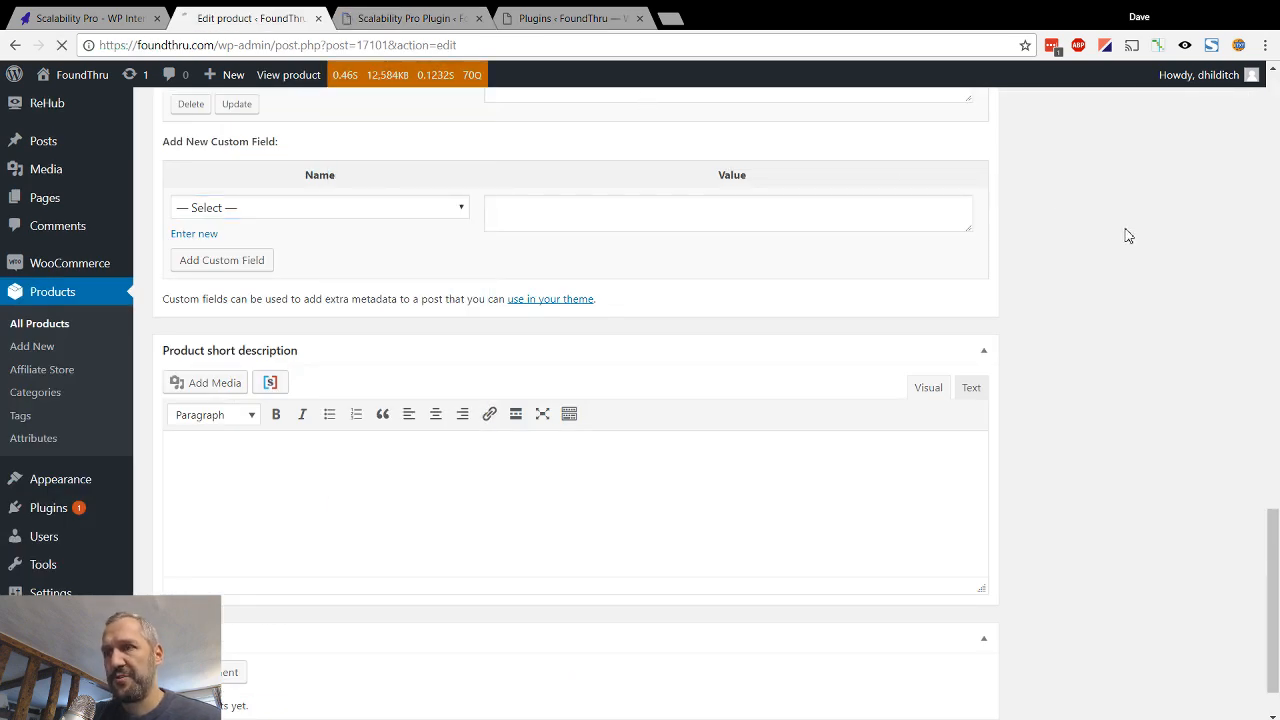
mouse_move(868, 106)
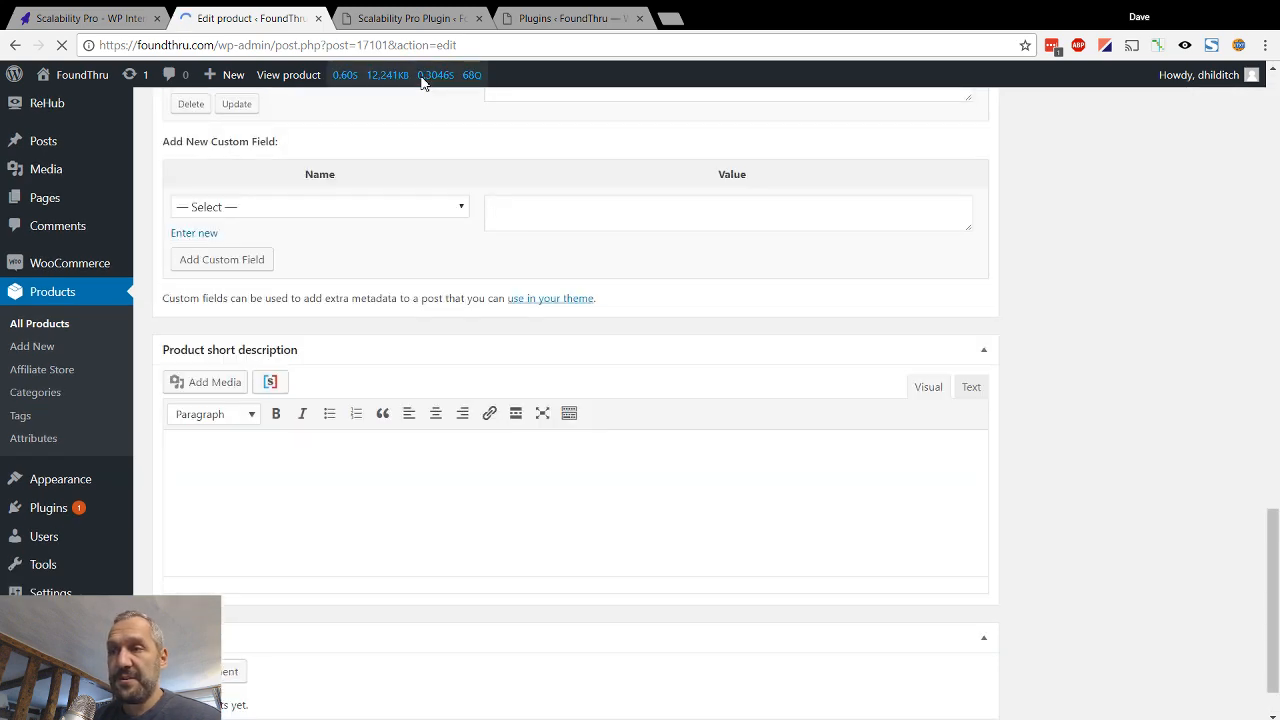
Show Query Monitor's slow queries, including the meta_form() SELECT DISTINCT meta_key query
left_click(436, 74)
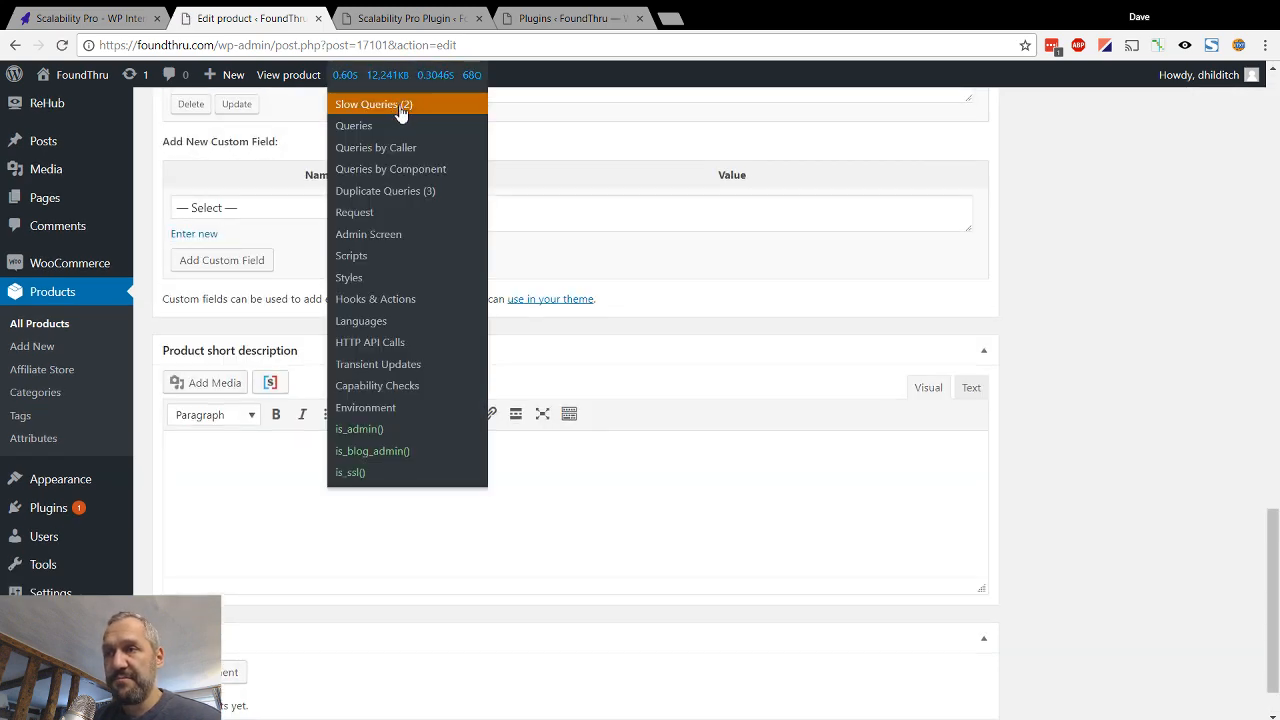
left_click(372, 104)
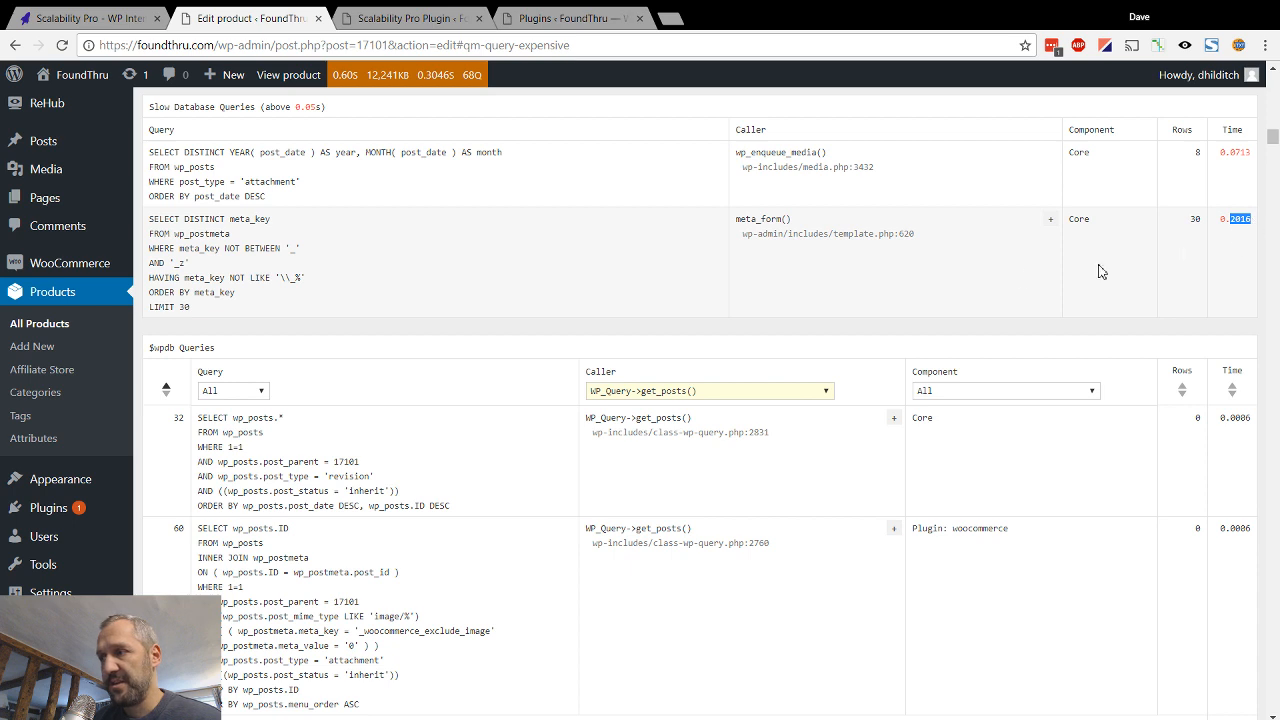
mouse_move(932, 276)
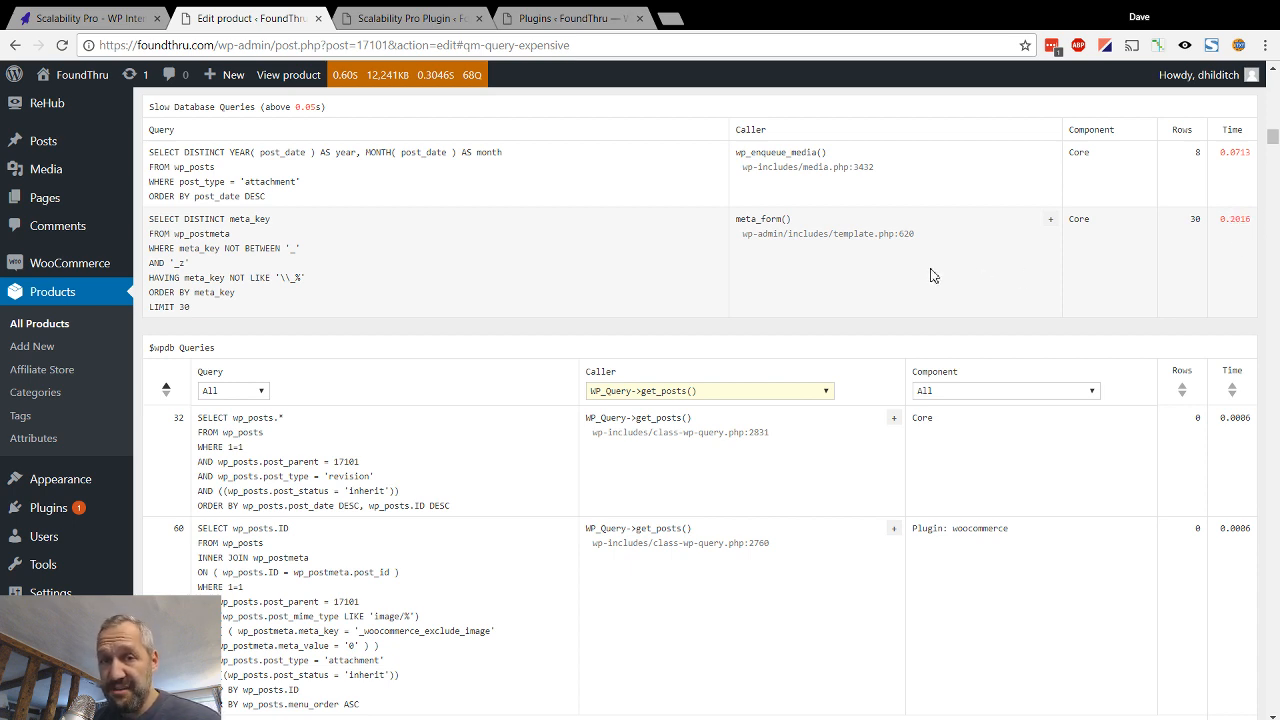
mouse_move(676, 248)
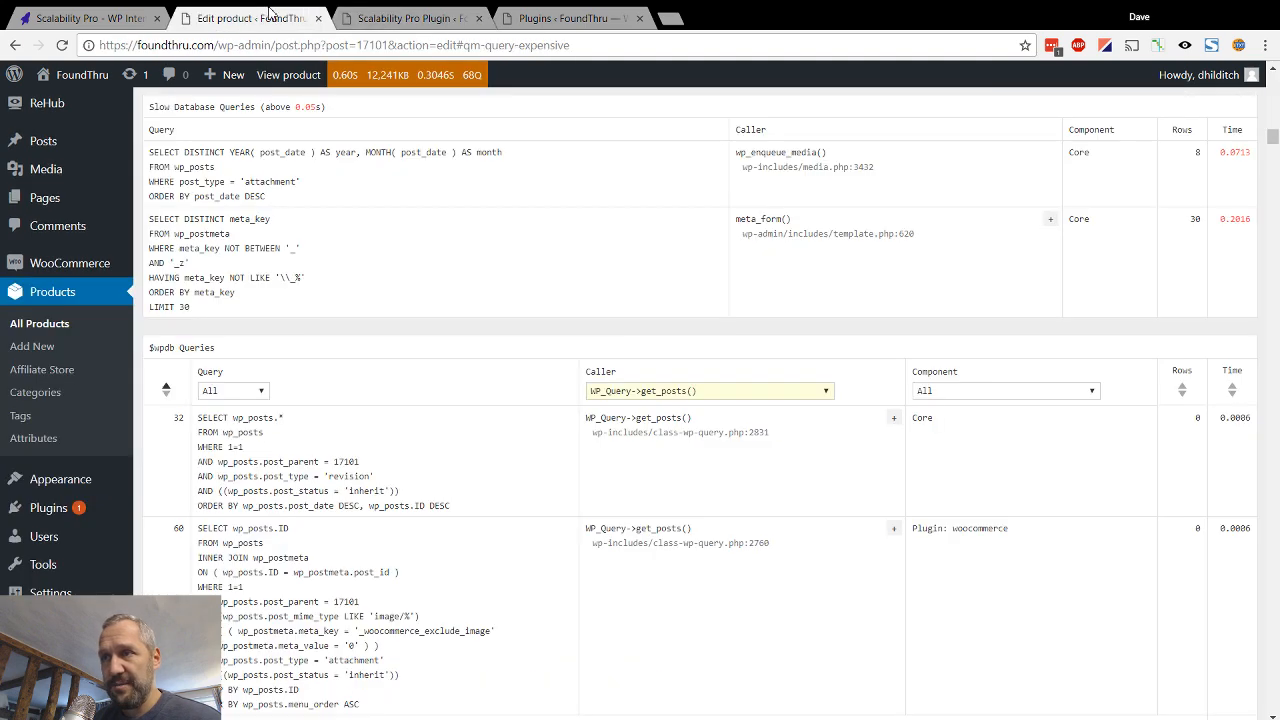
Review the WooCommerce optimisation options against the product page's query report
left_click(410, 18)
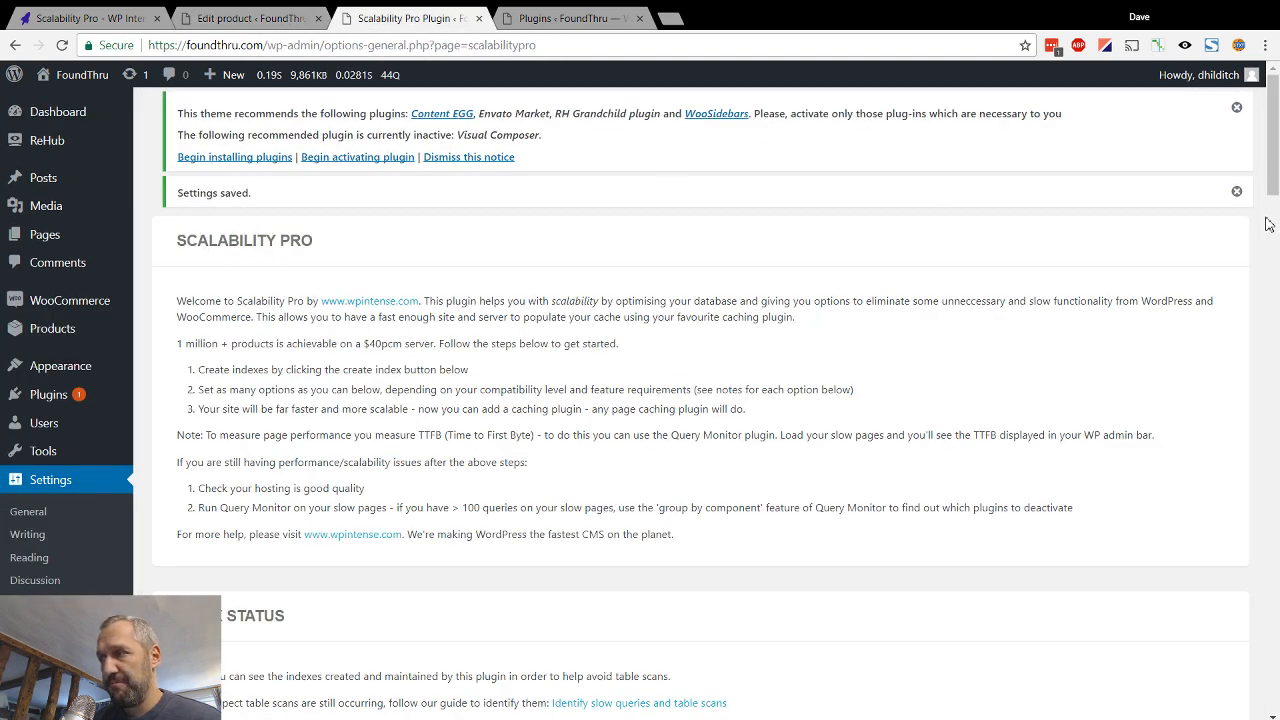
scroll("down", 3)
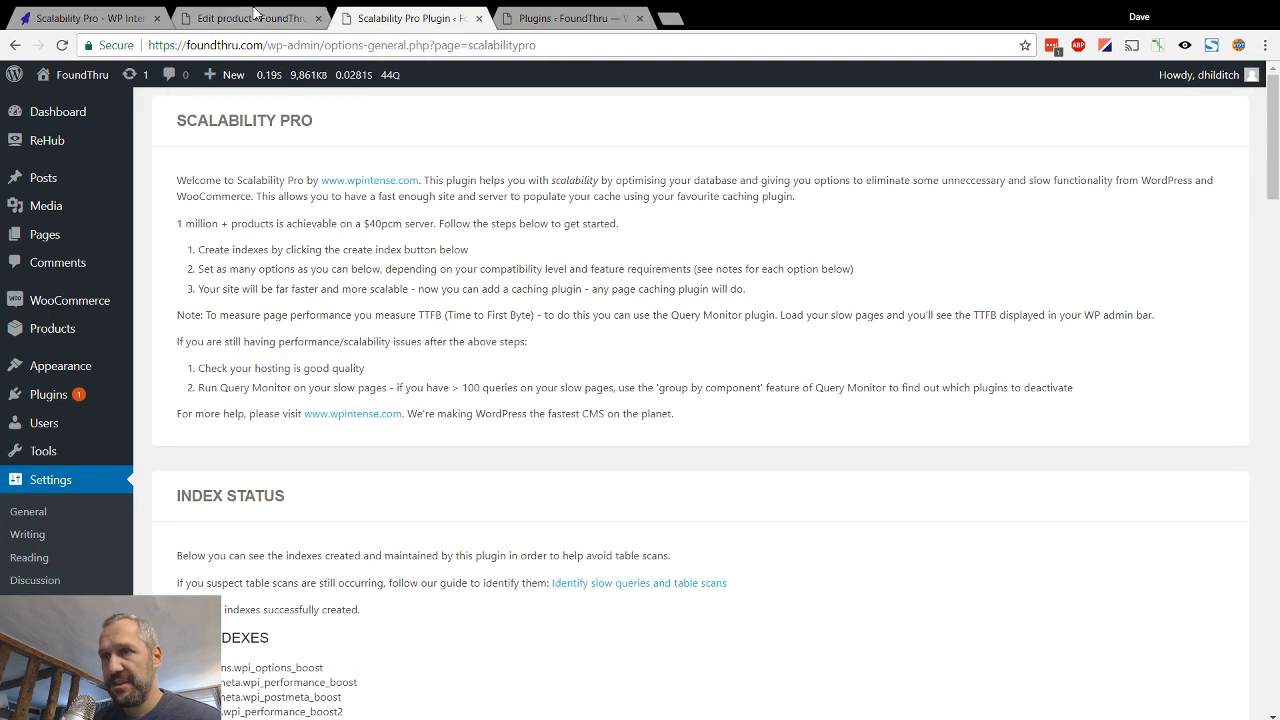
left_click(248, 18)
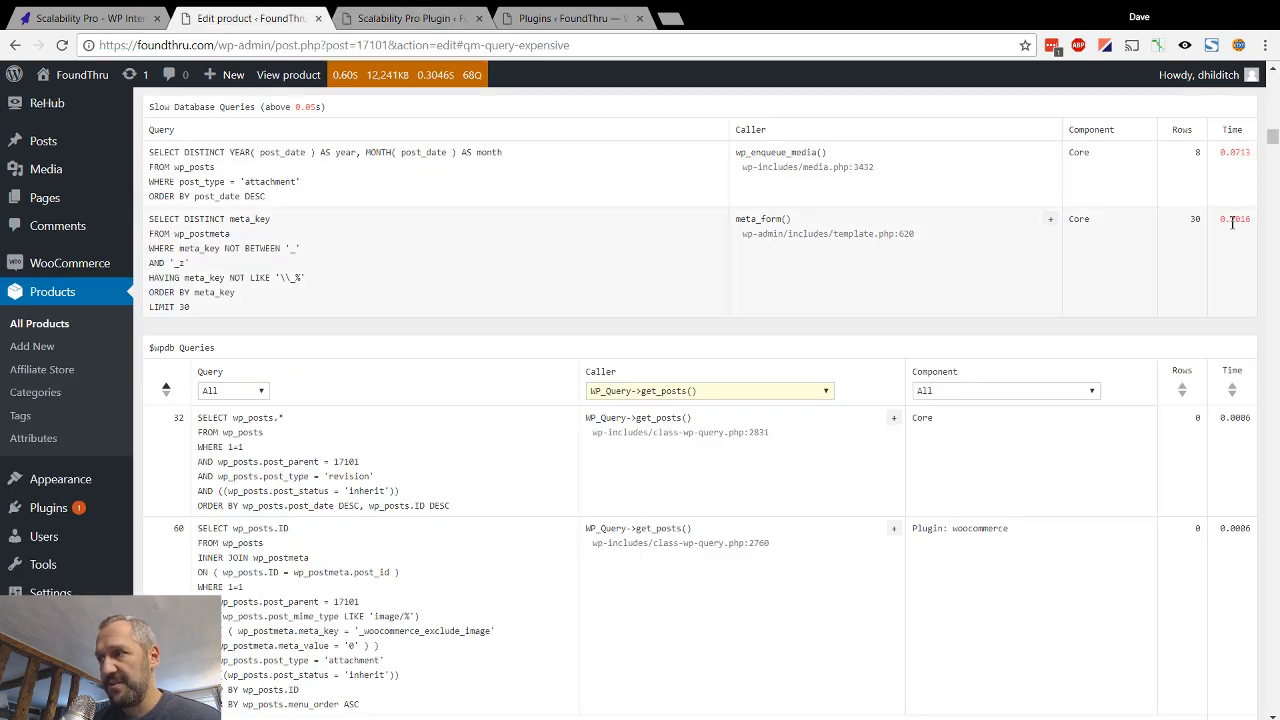
left_click(410, 18)
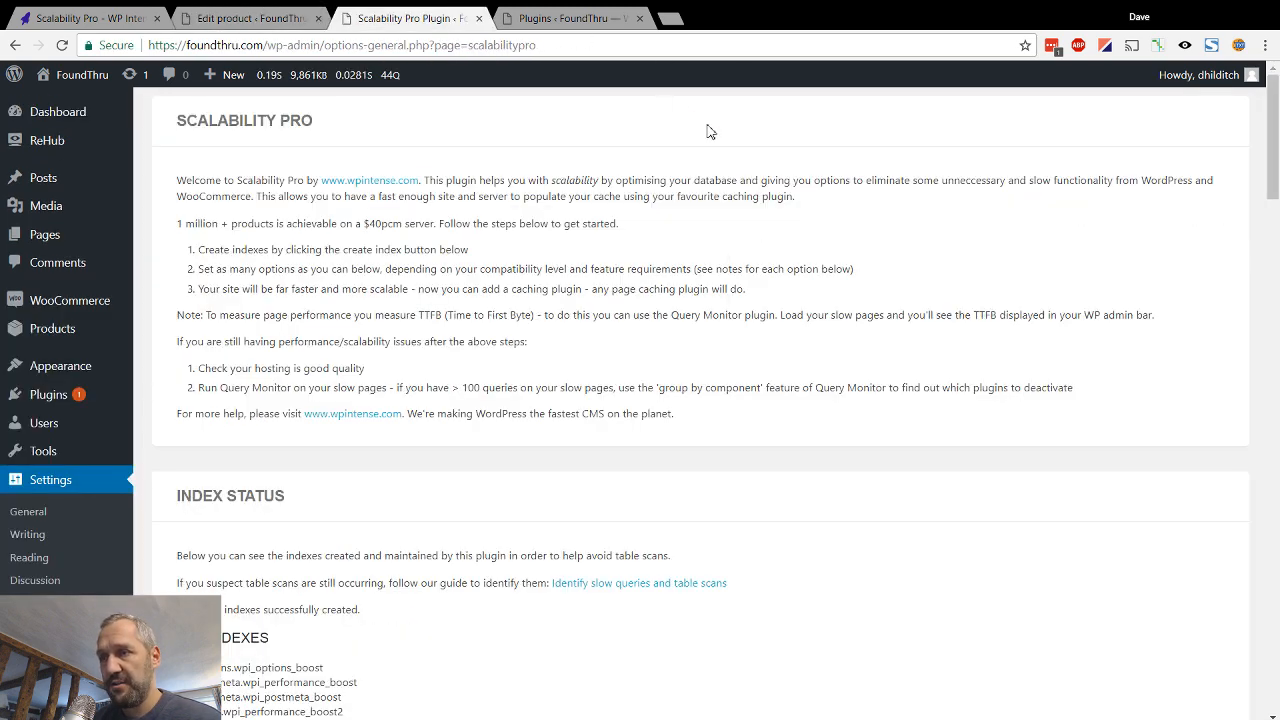
Scroll through the wp-admin optimisation options, then return to the product's Add New Custom Field section
scroll("down", 3)
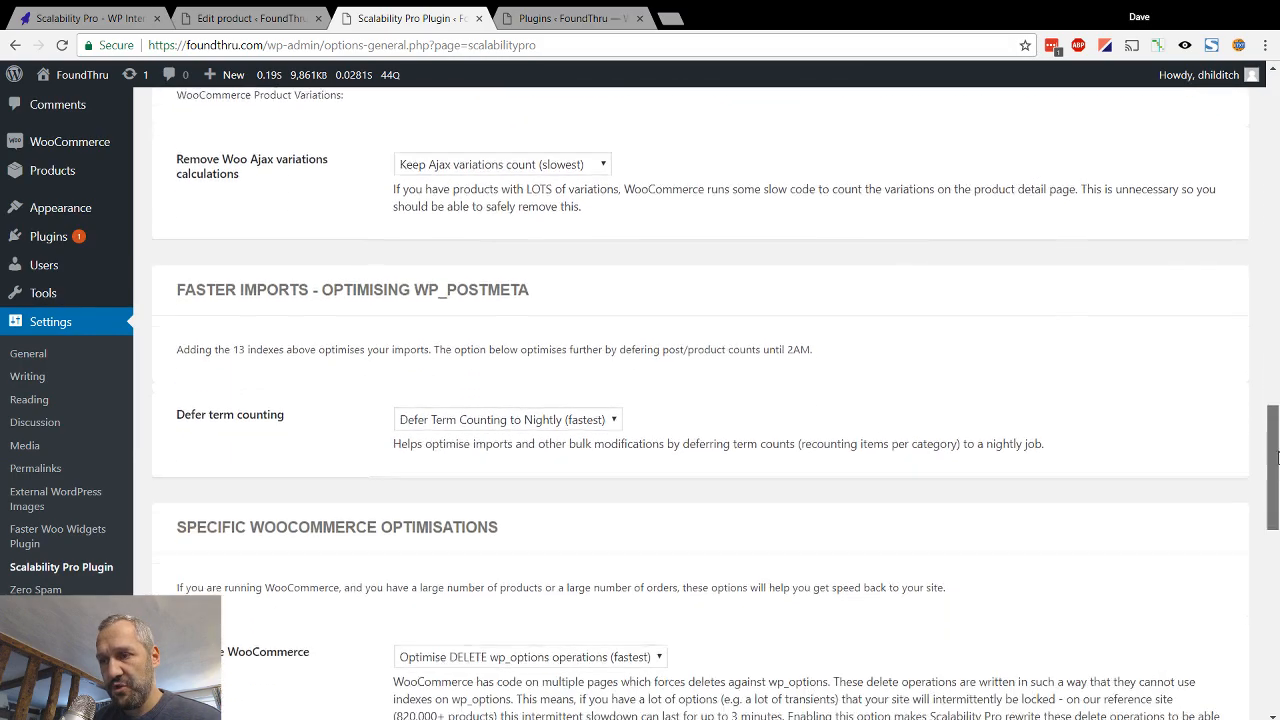
scroll("down", 3)
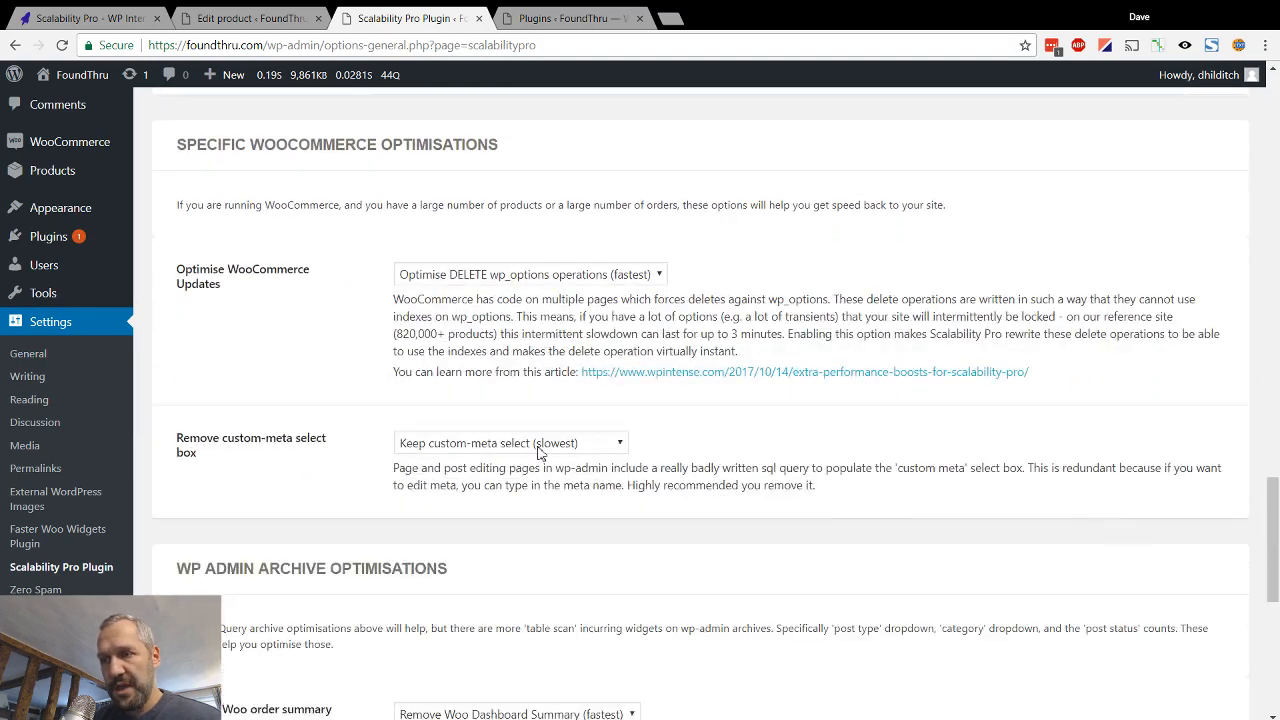
left_click(510, 442)
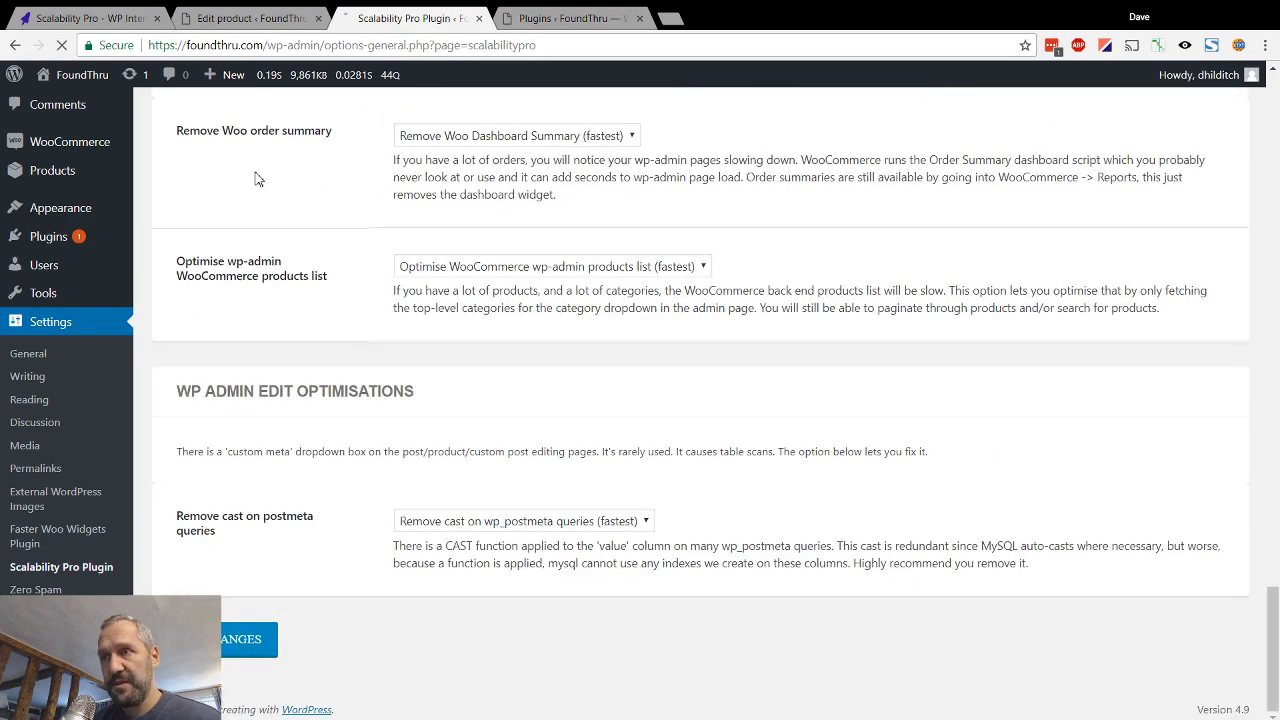
left_click(250, 18)
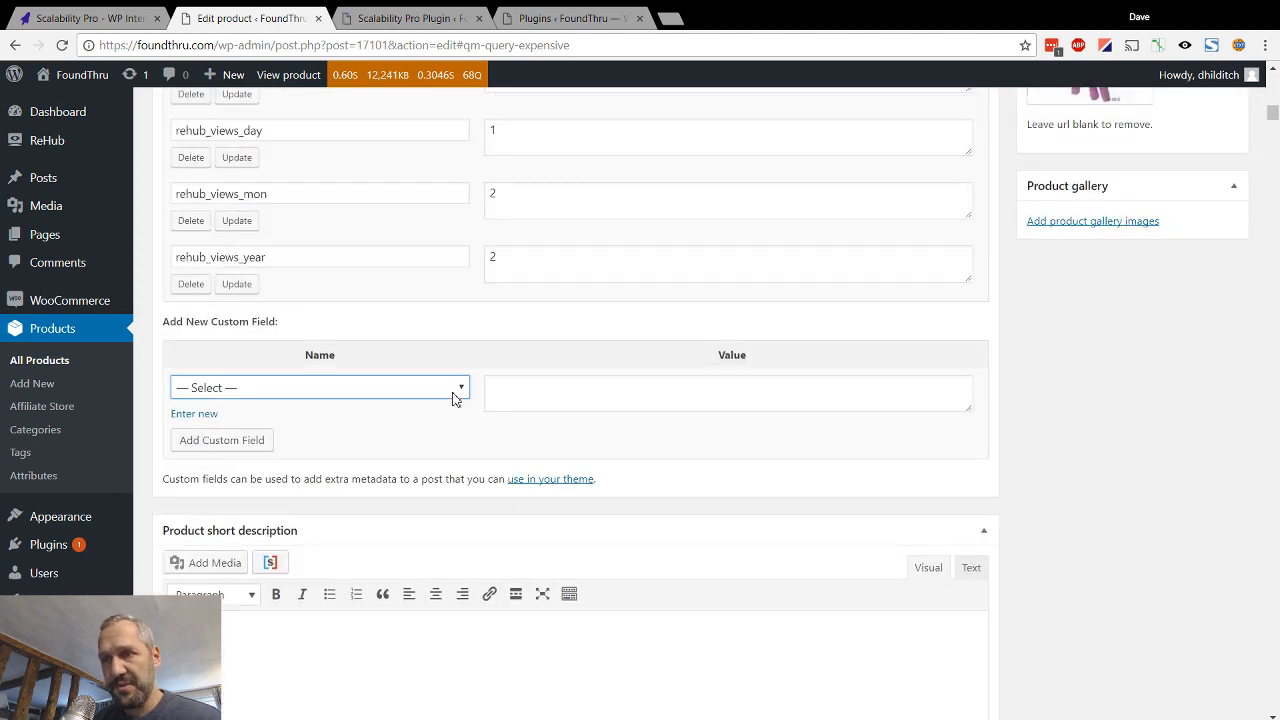
mouse_move(268, 202)
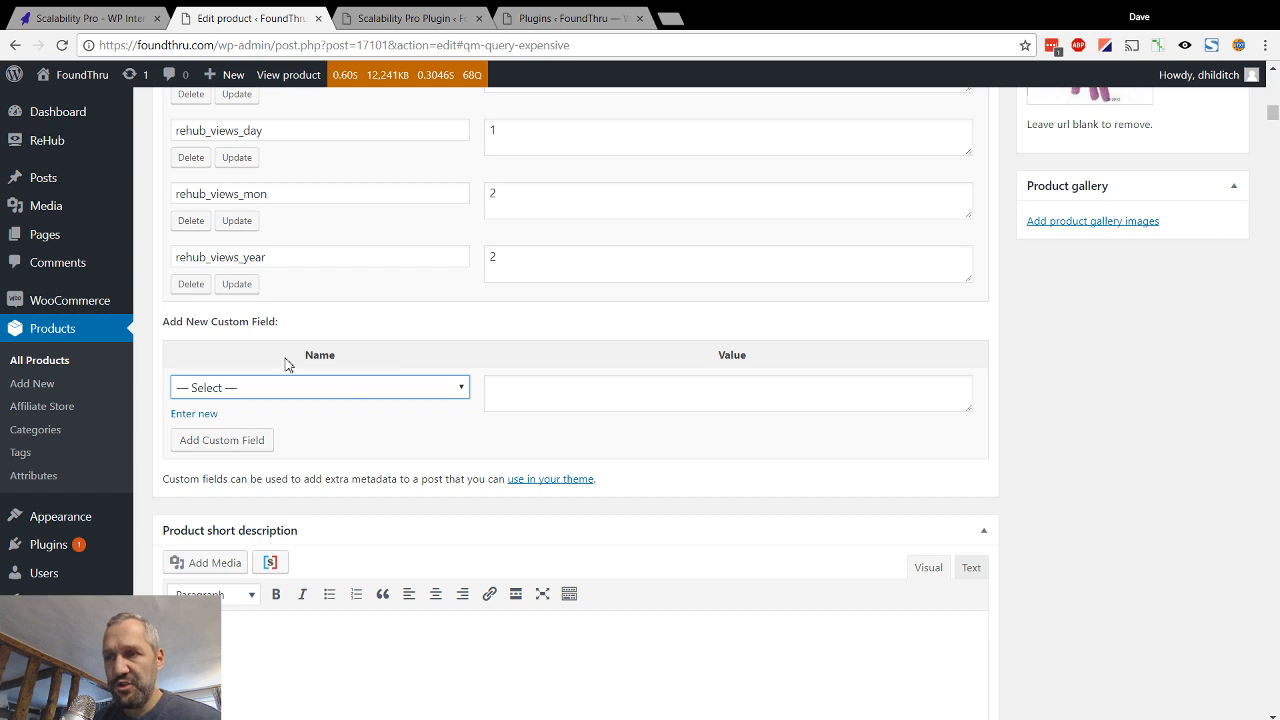
mouse_move(388, 424)
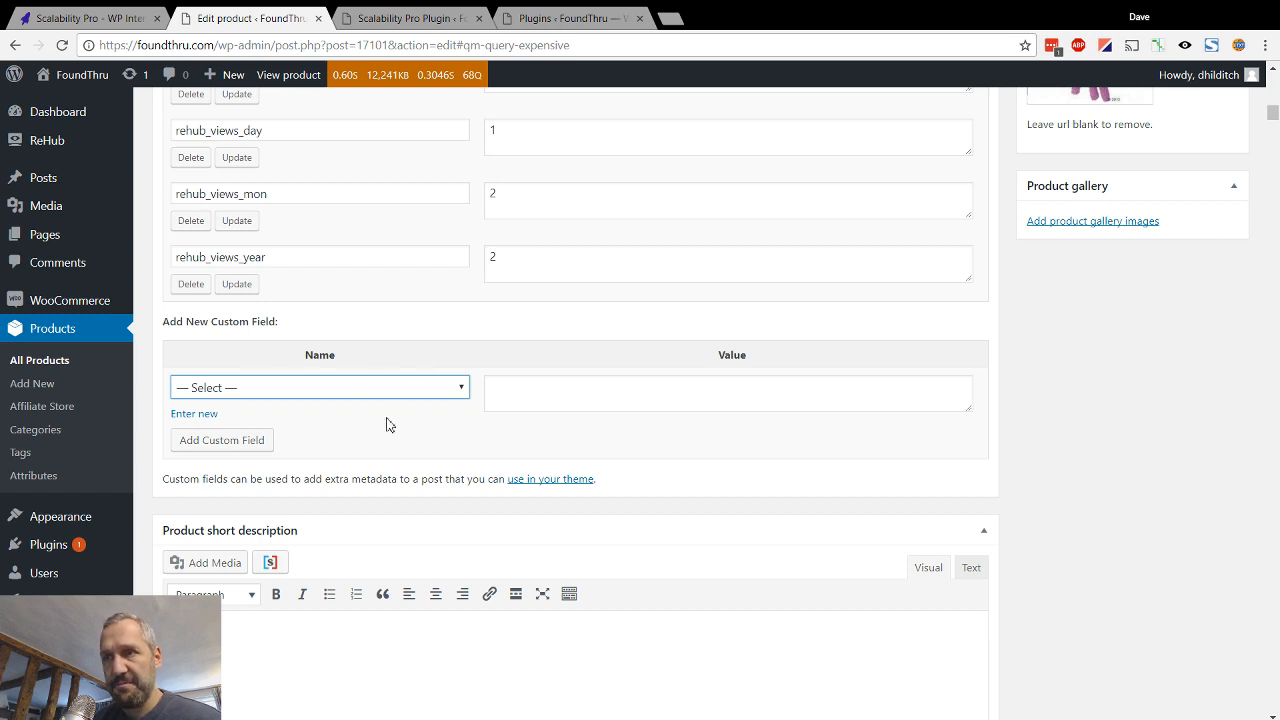
Reload the KONG product editor and switch Add New Custom Field to 'Enter new' typed entry
left_click(388, 74)
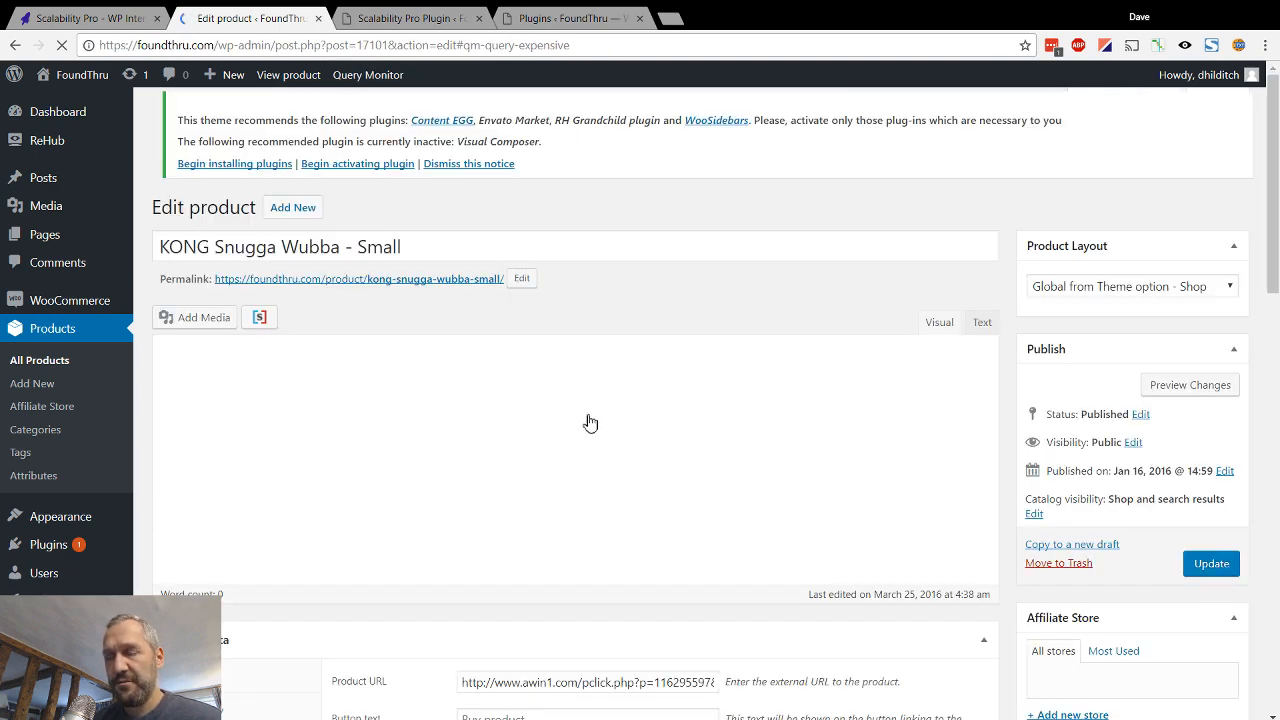
scroll("down", 3)
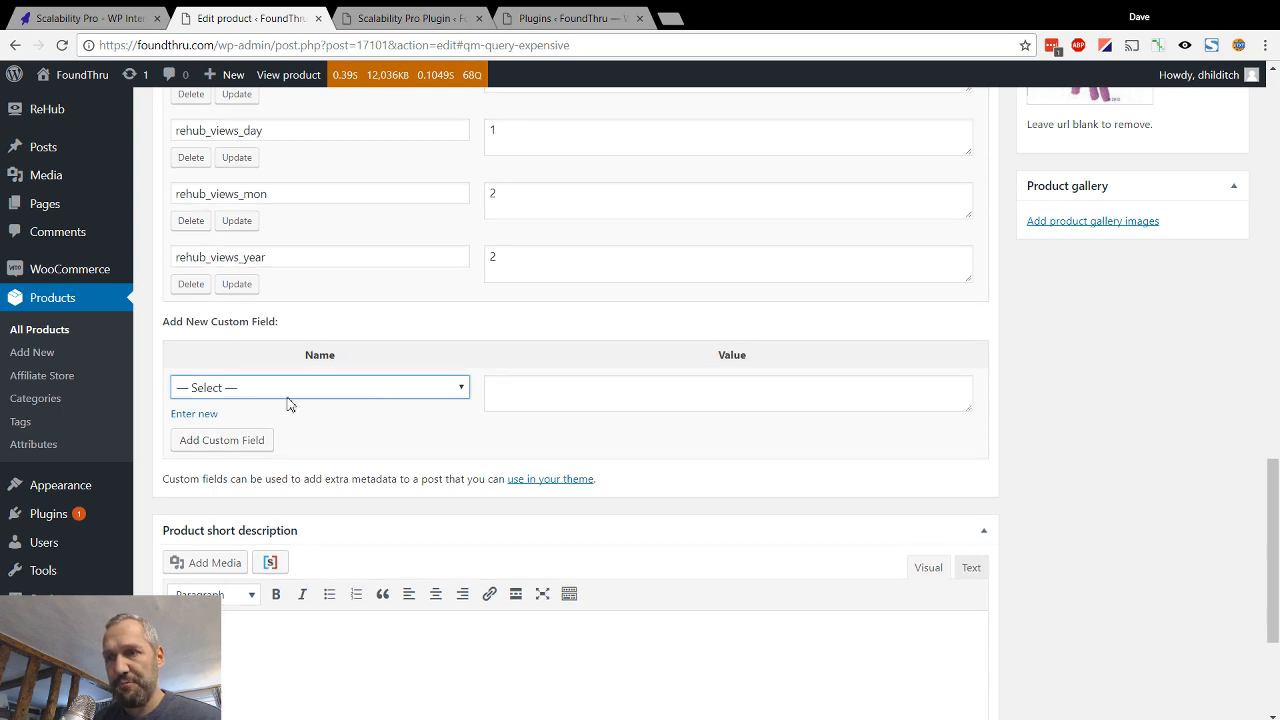
left_click(194, 412)
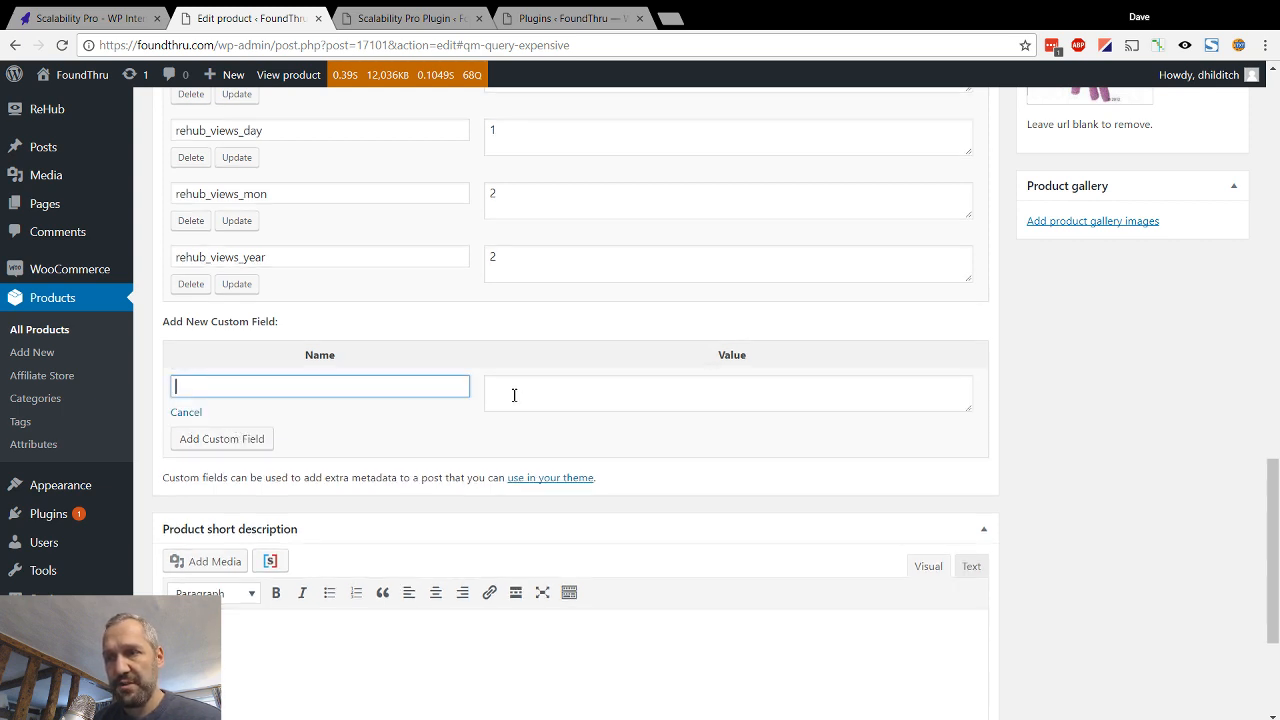
mouse_move(408, 432)
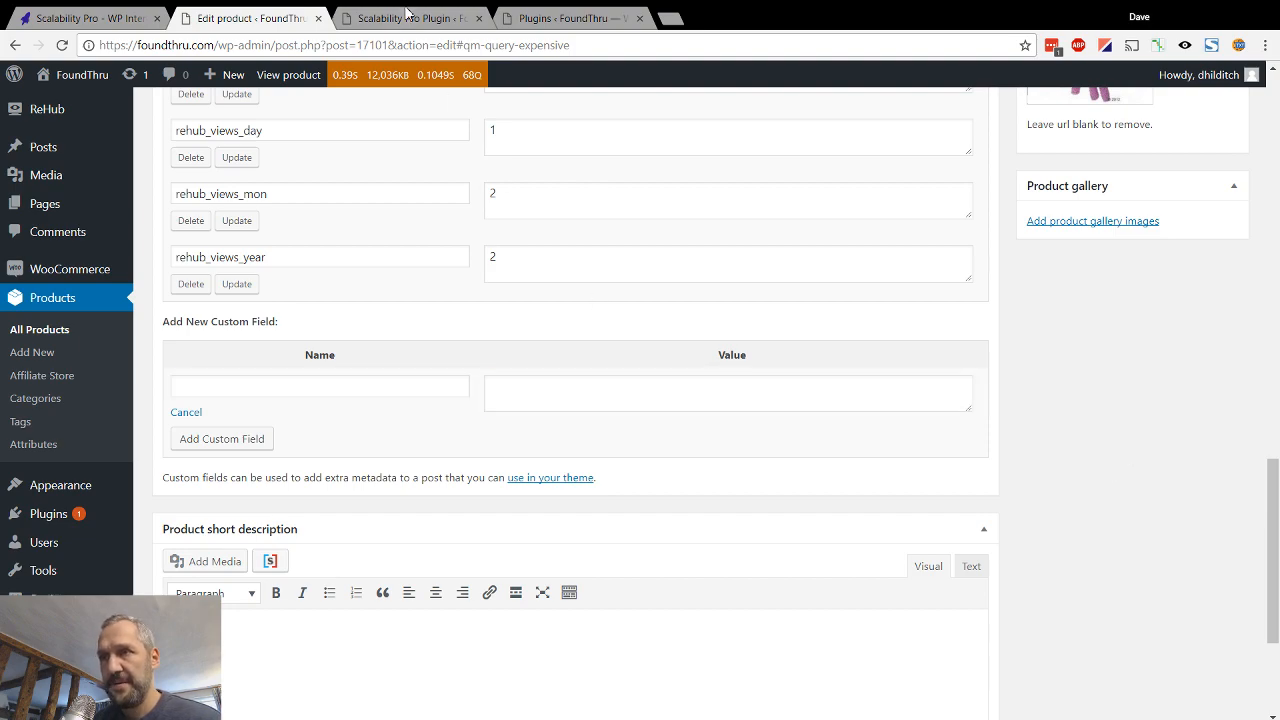
Review Scalability Pro's WP Admin Archive/Edit Optimisations for order summary and products list
left_click(410, 18)
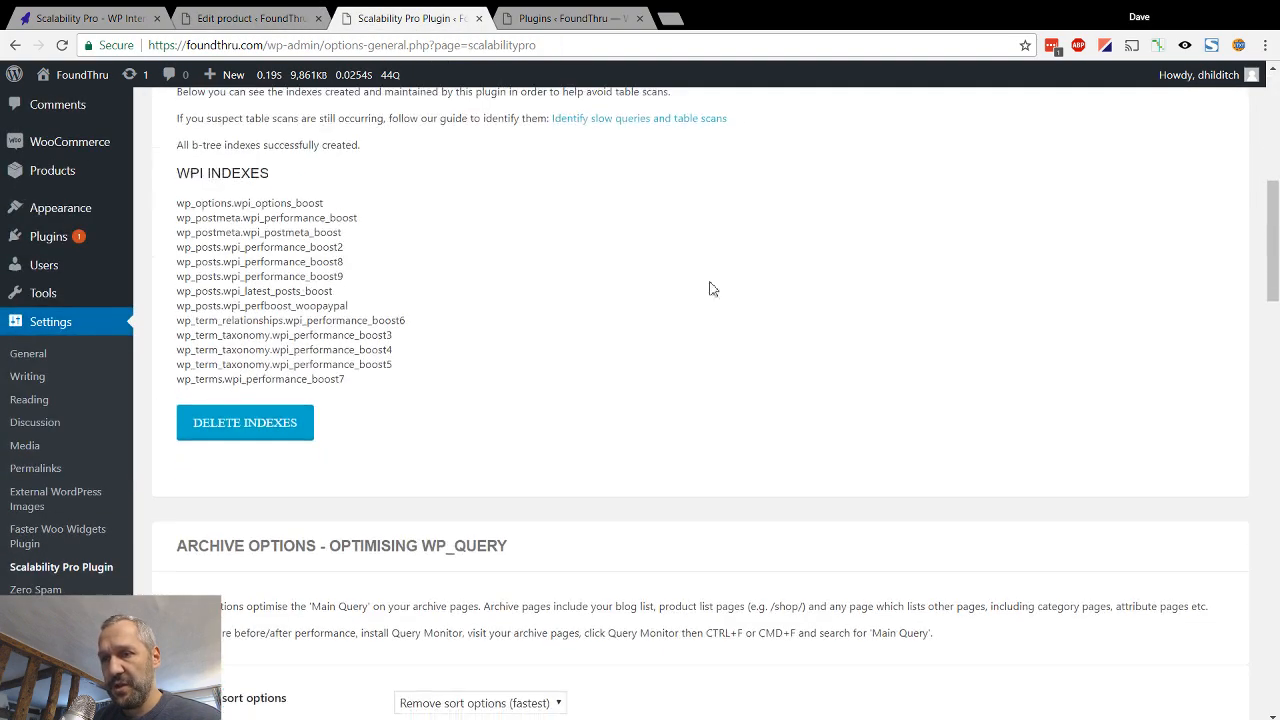
scroll("down", 3)
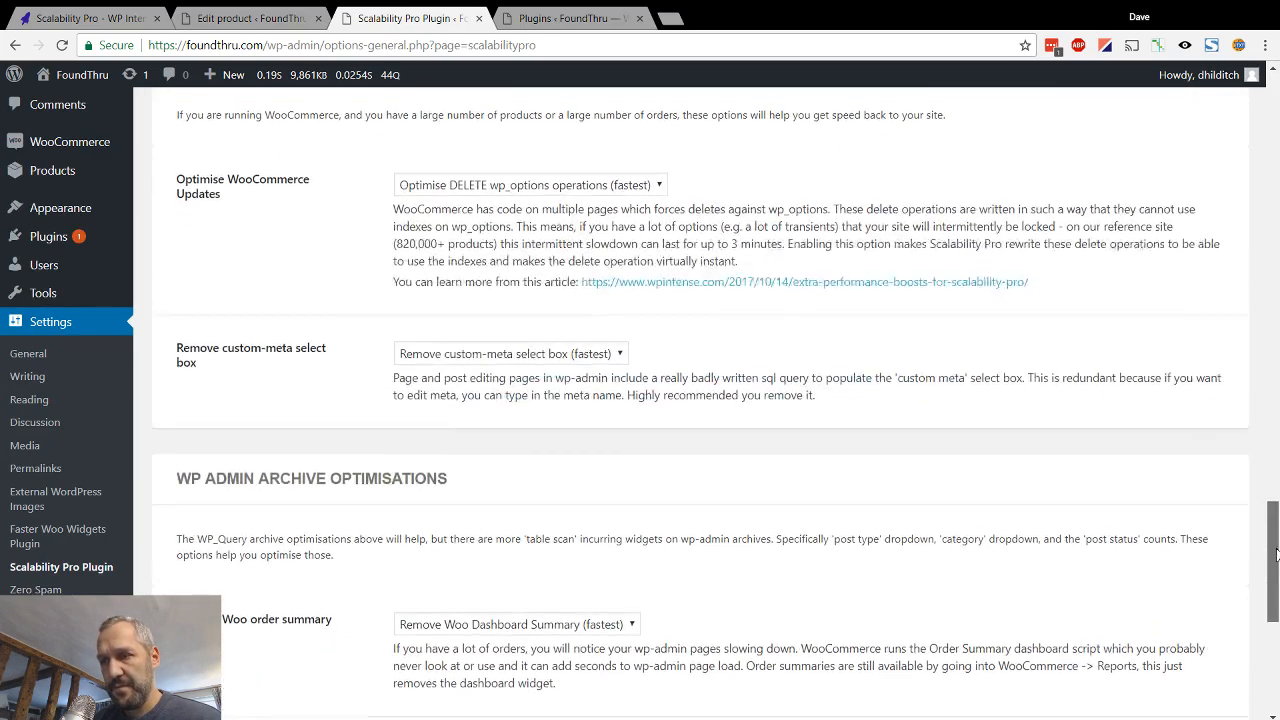
scroll("down", 3)
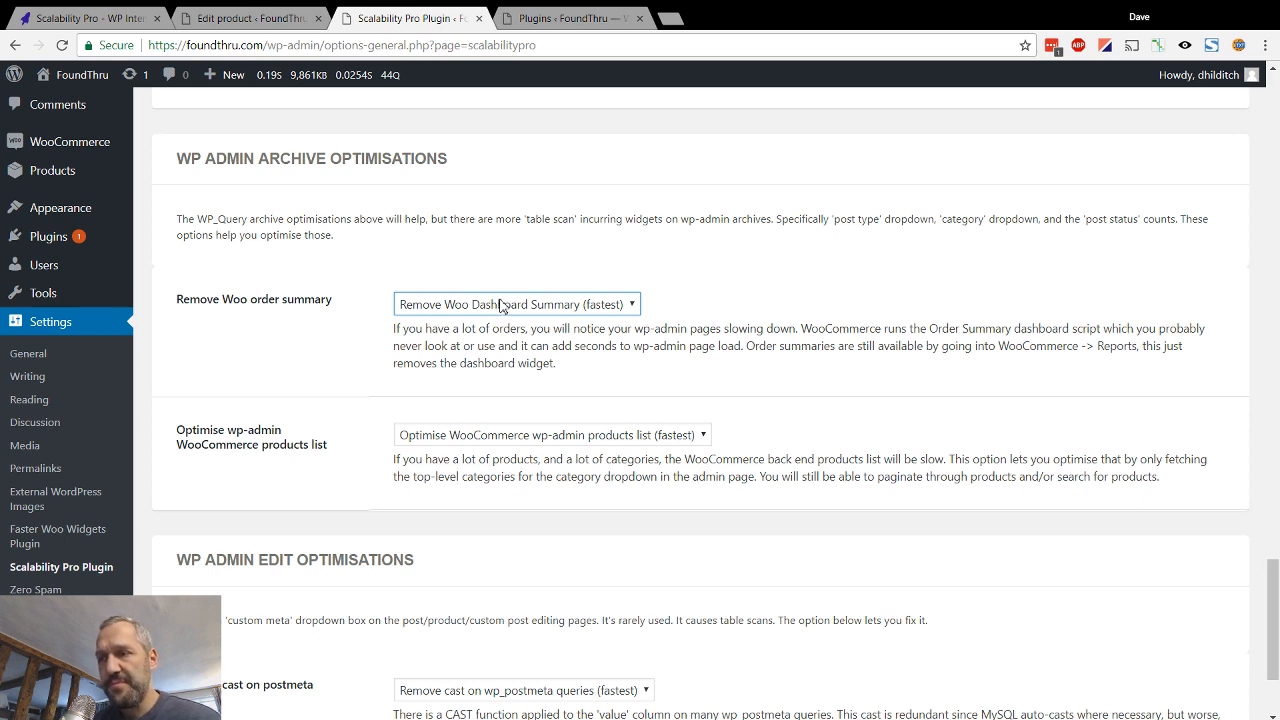
mouse_move(372, 192)
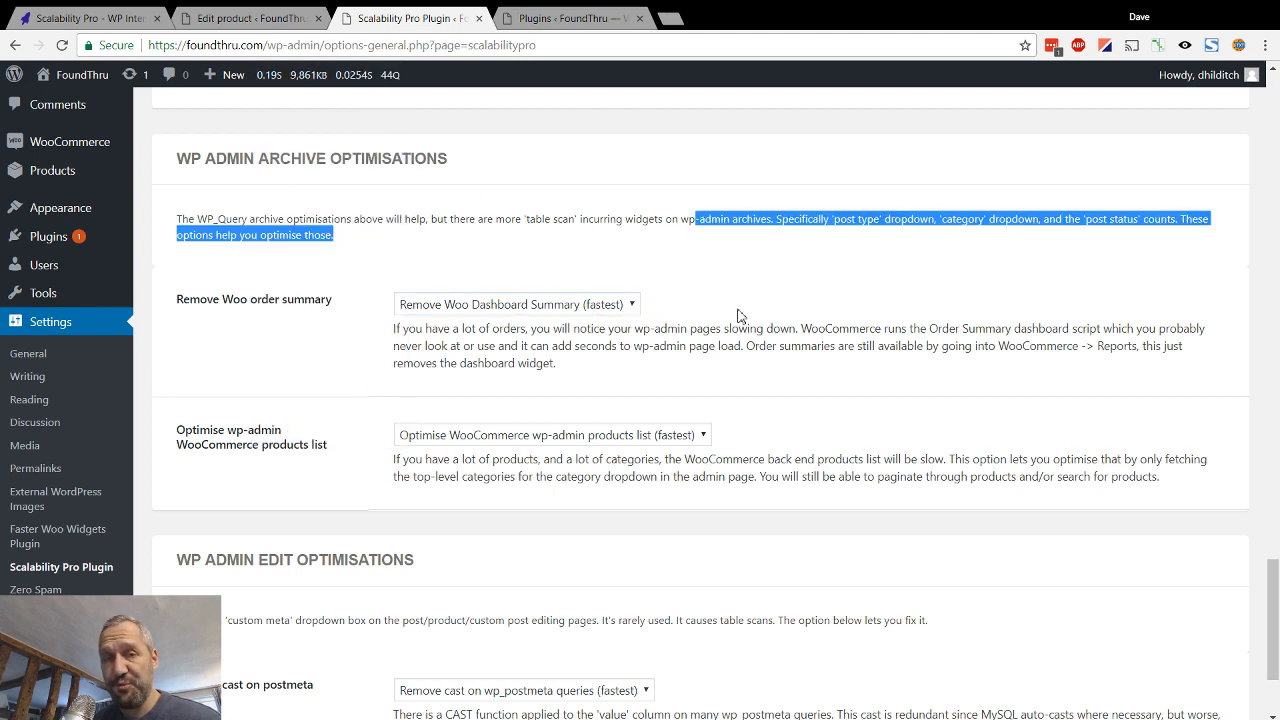
mouse_move(618, 316)
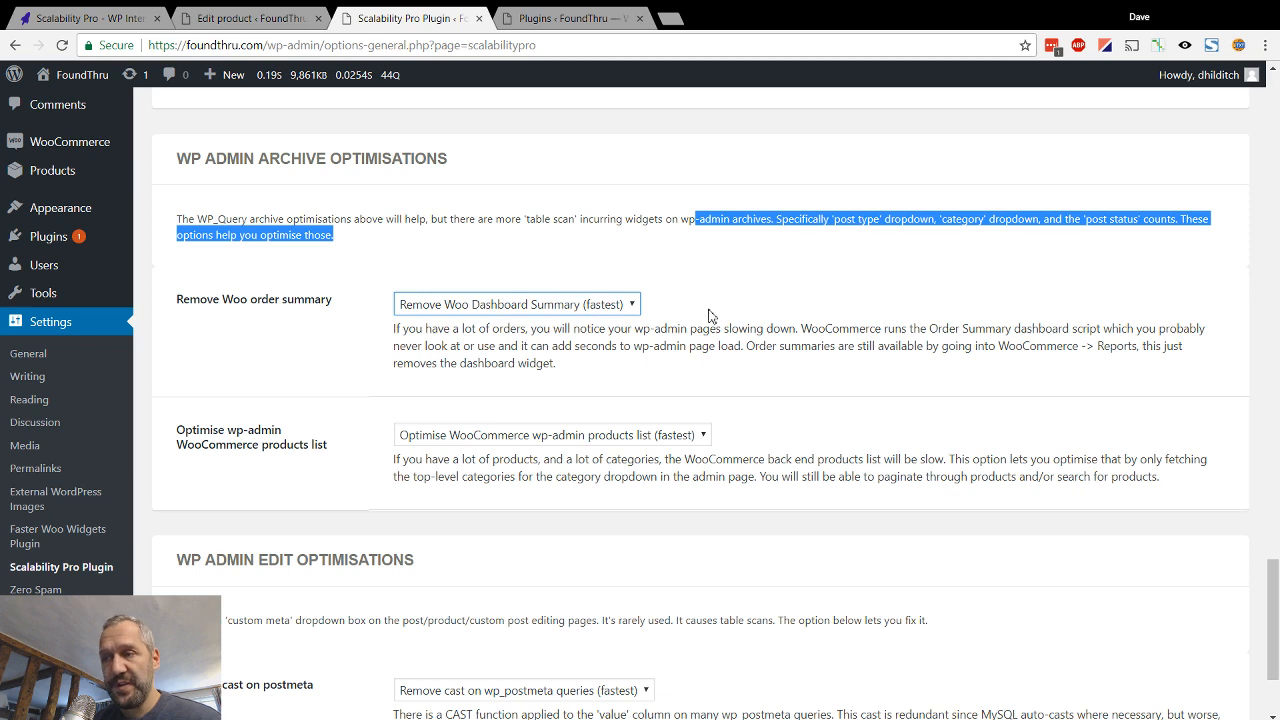
left_click(708, 310)
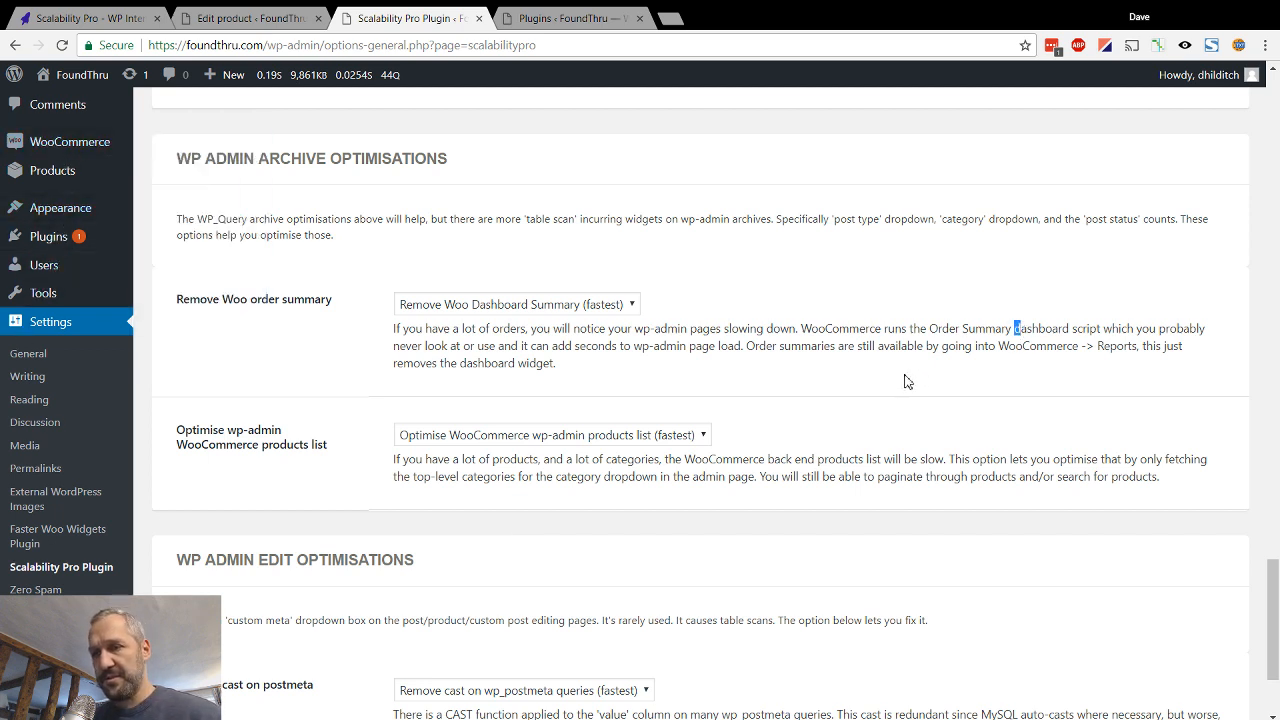
mouse_move(944, 368)
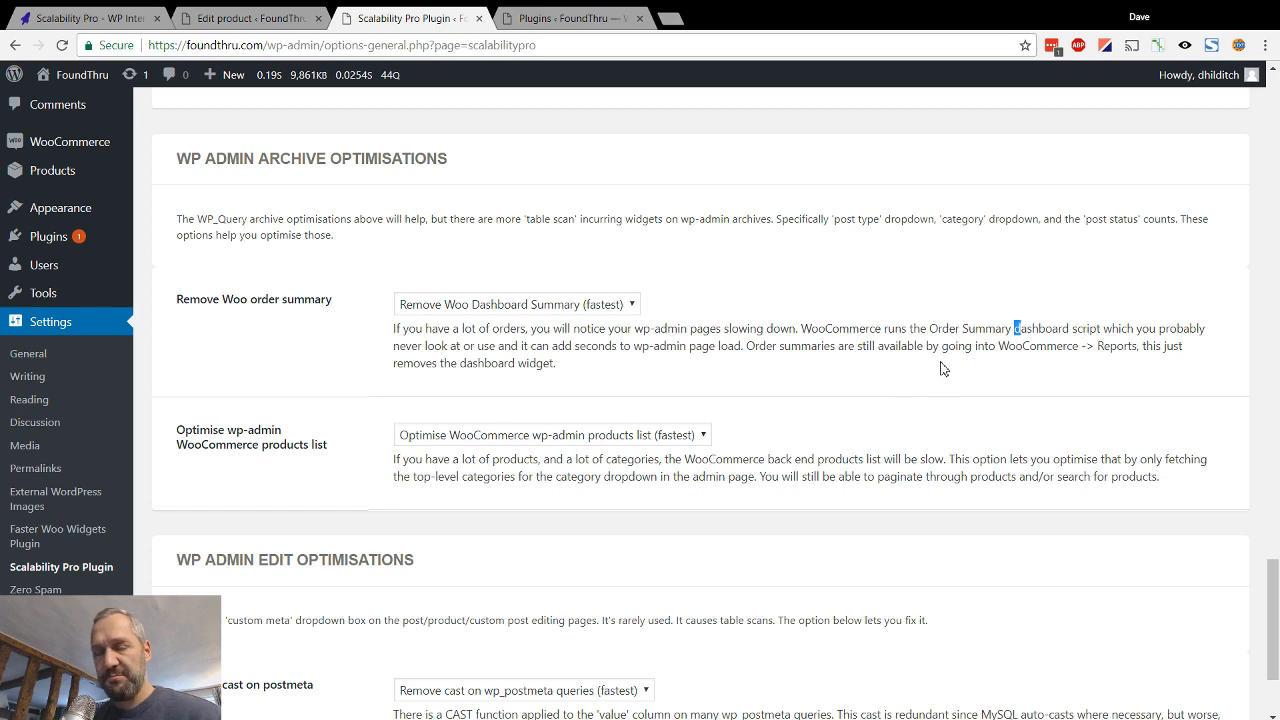
Check the postmeta cast option is at fastest, then return to the product editor
scroll("down", 3)
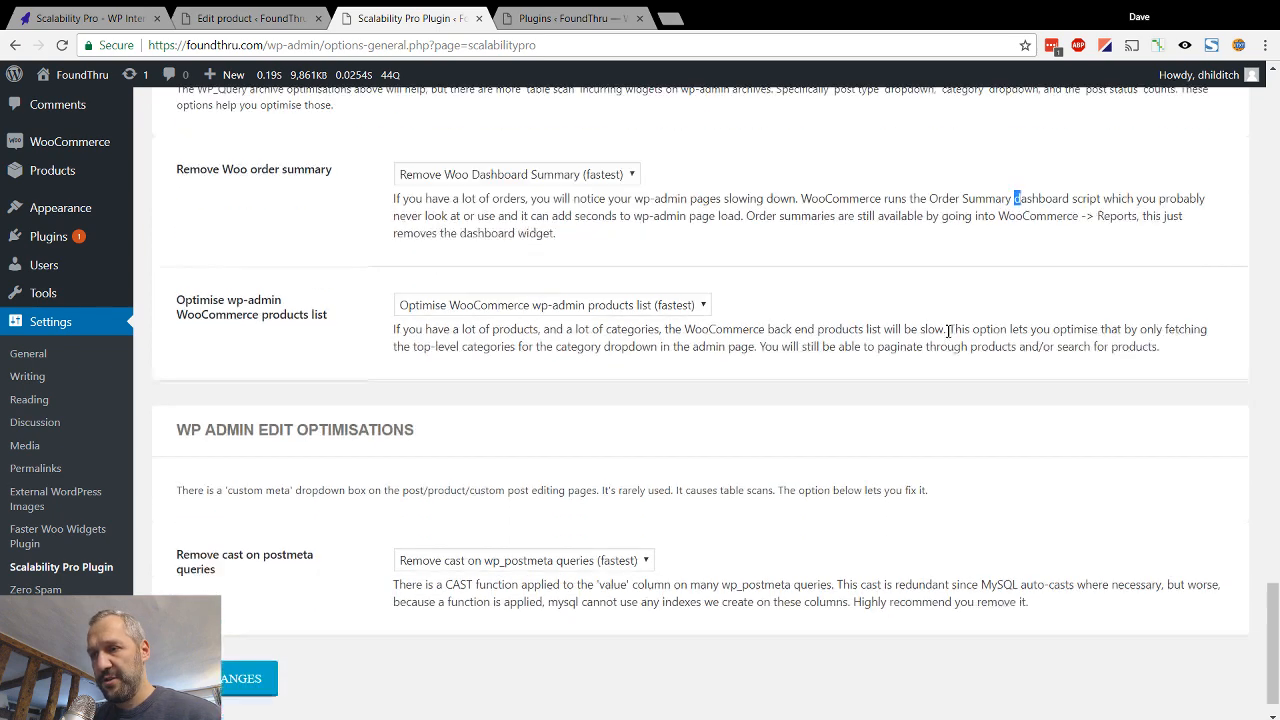
scroll("down", 3)
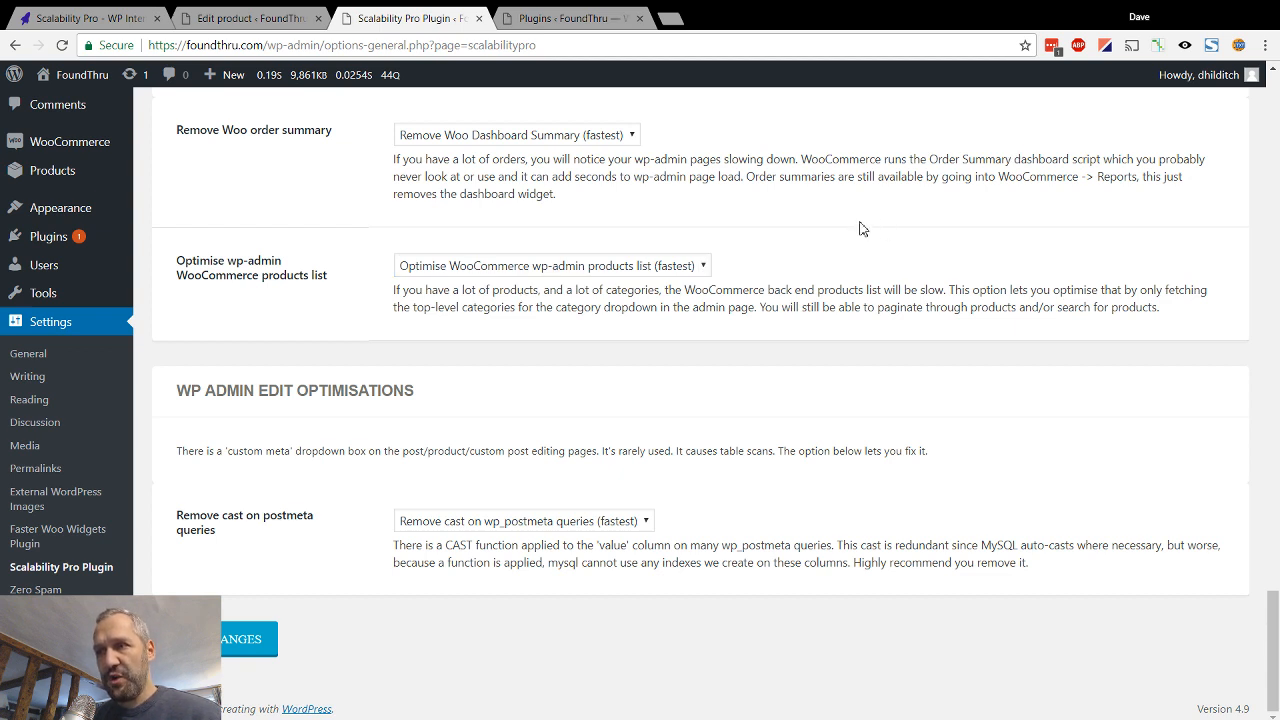
mouse_move(598, 258)
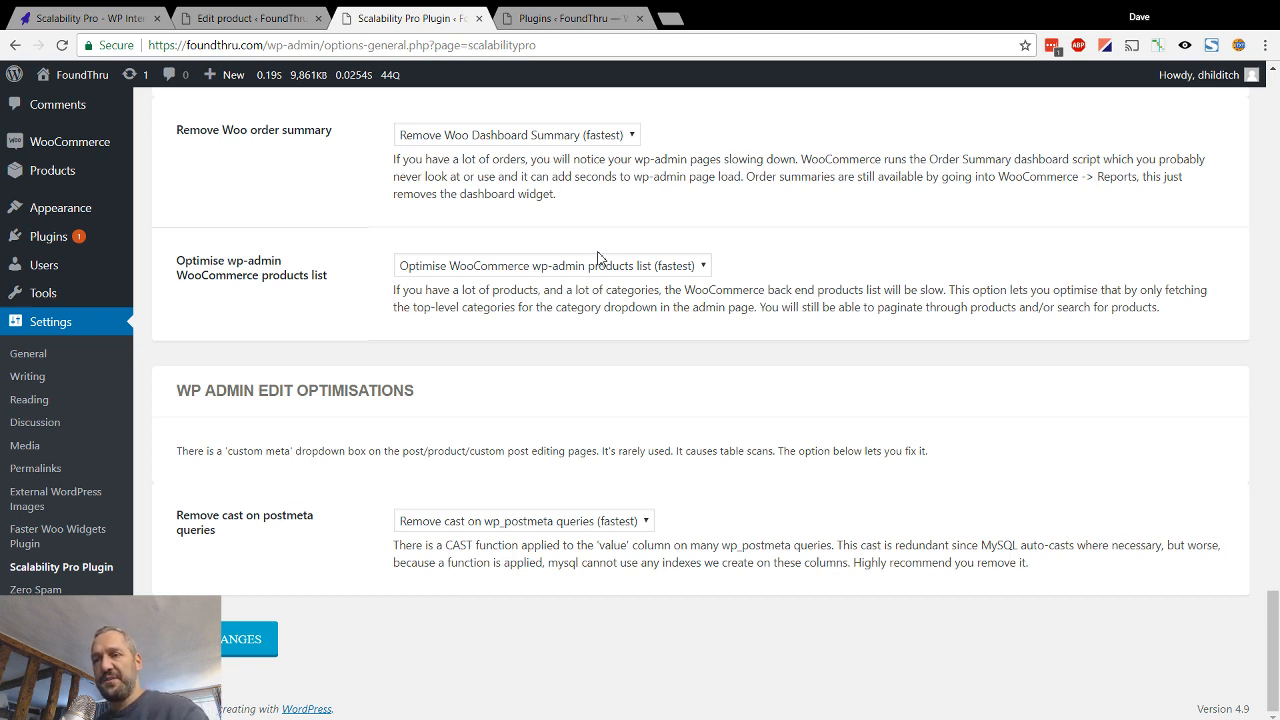
left_click(250, 18)
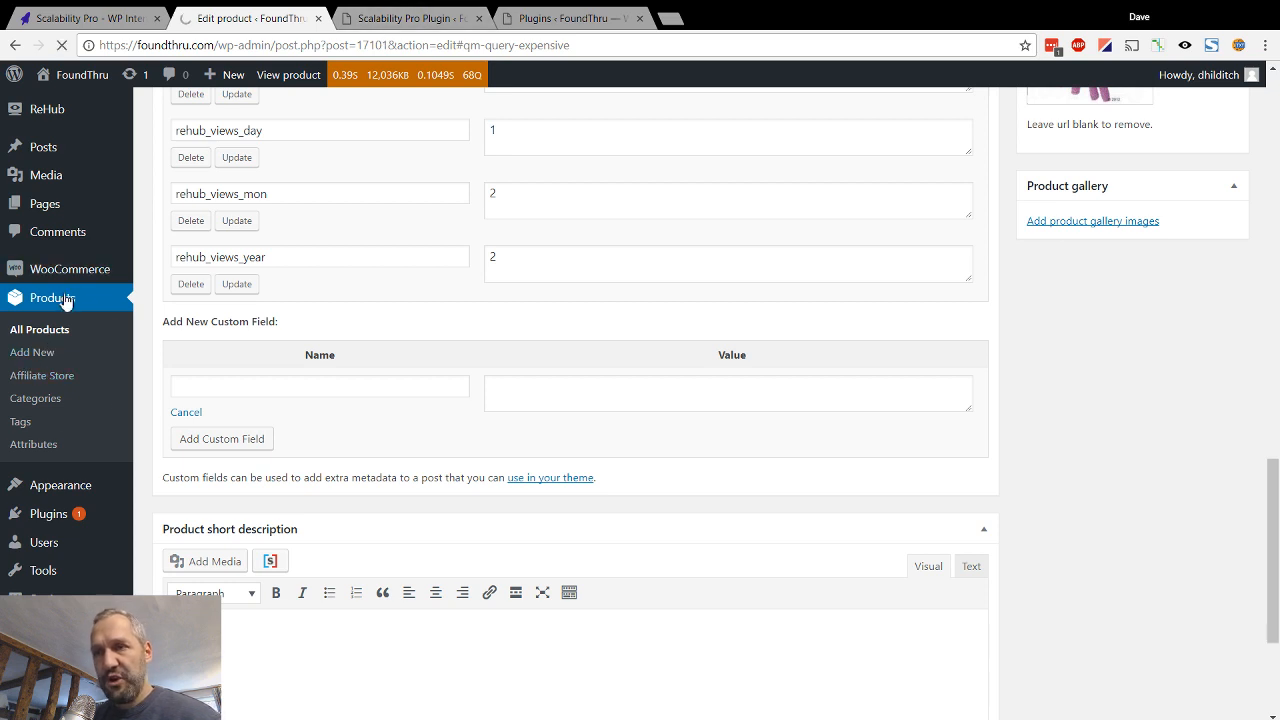
mouse_move(44, 340)
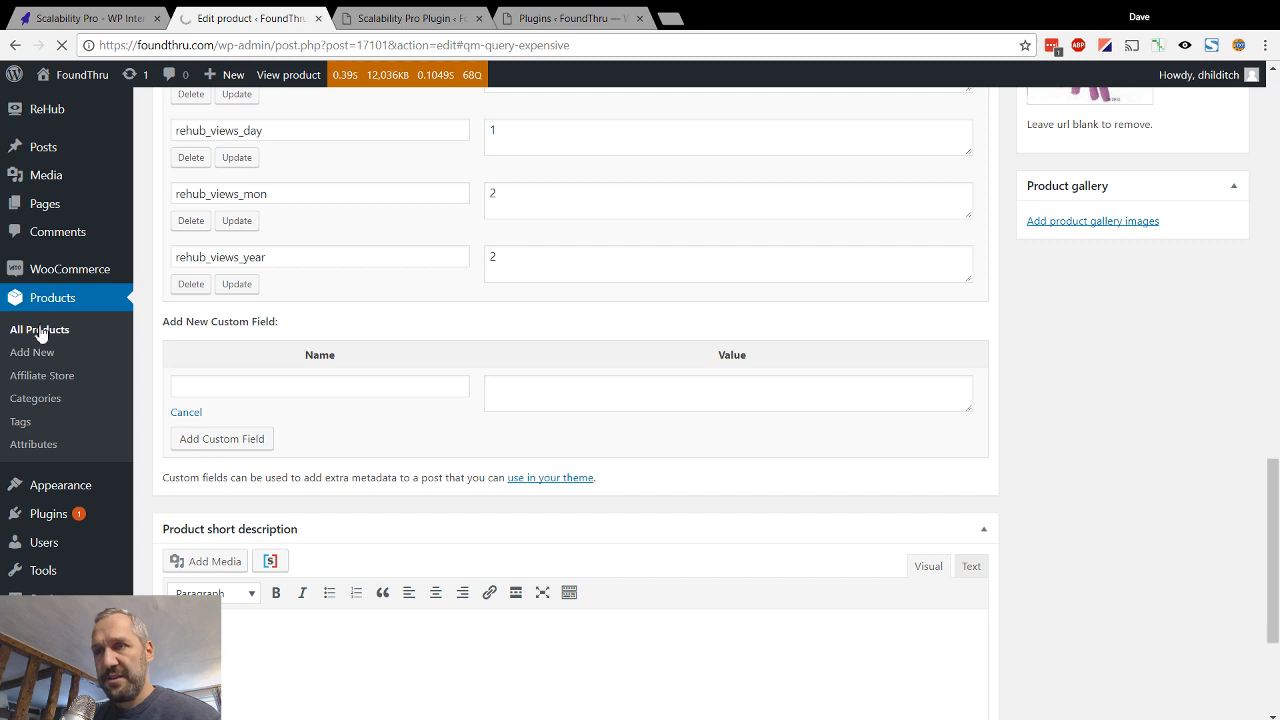
View the admin products list of 817,732 products, then return to Scalability Pro settings
left_click(40, 328)
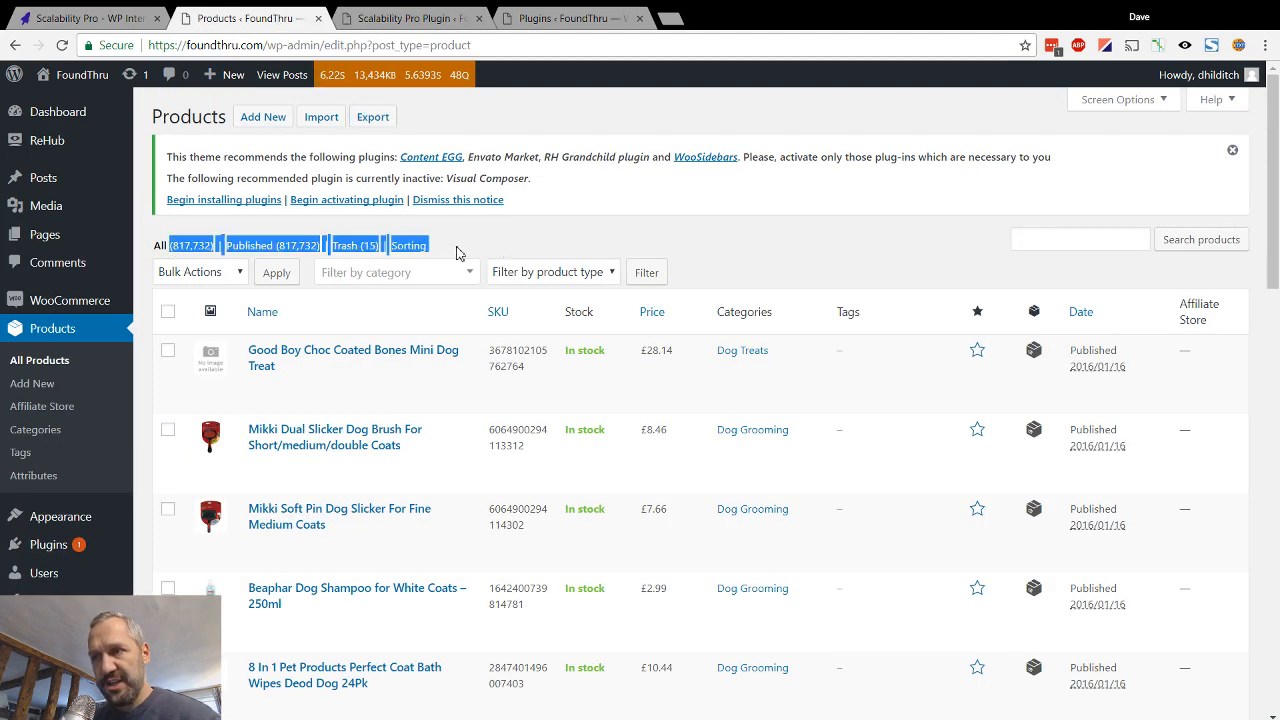
mouse_move(164, 236)
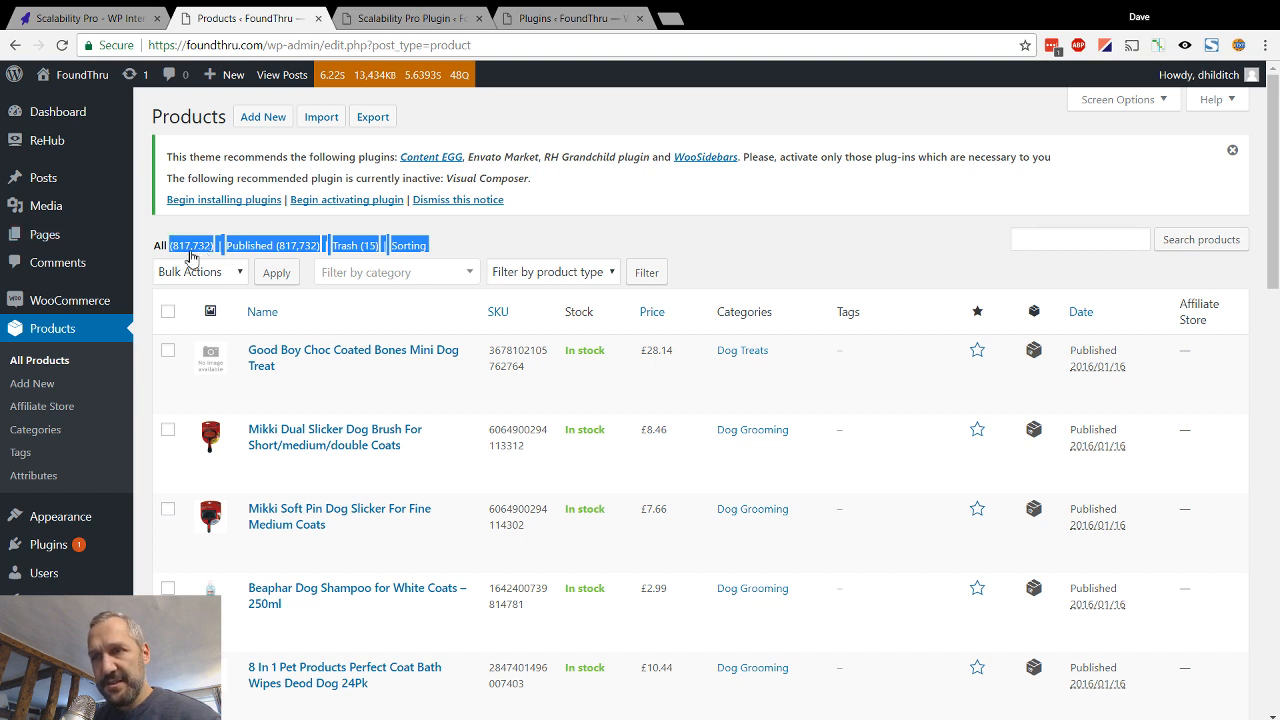
mouse_move(212, 256)
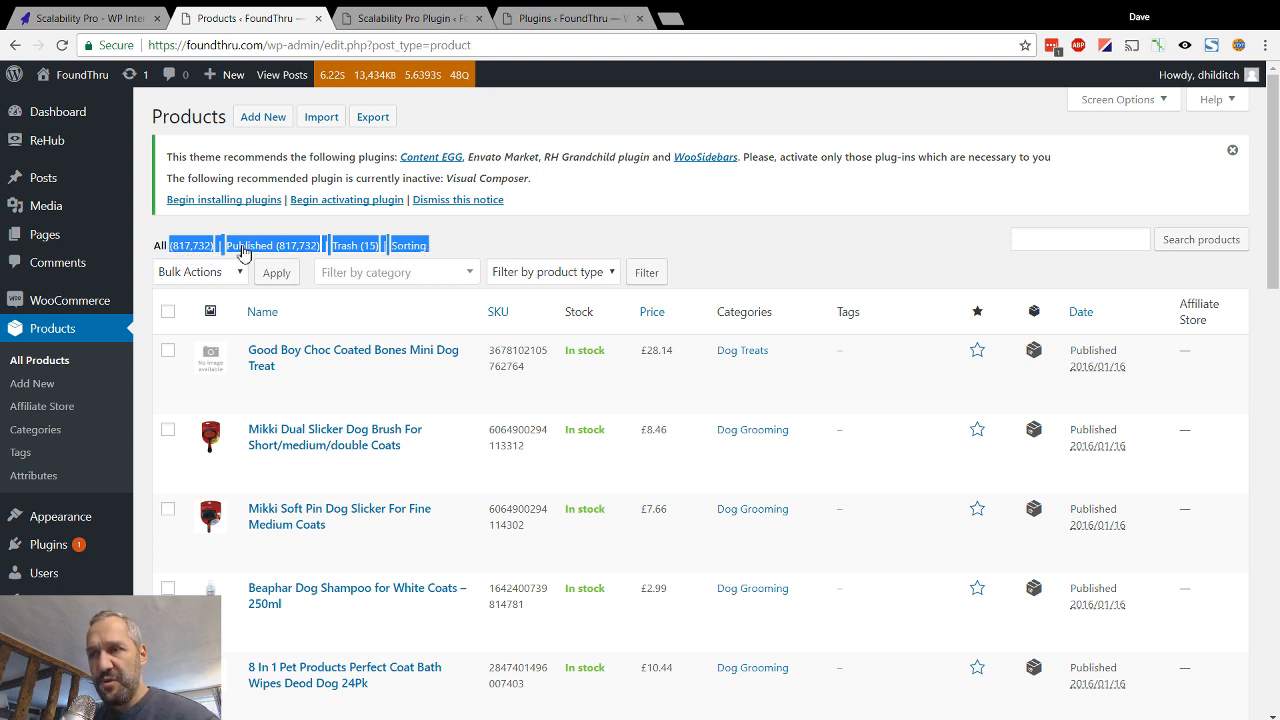
mouse_move(378, 252)
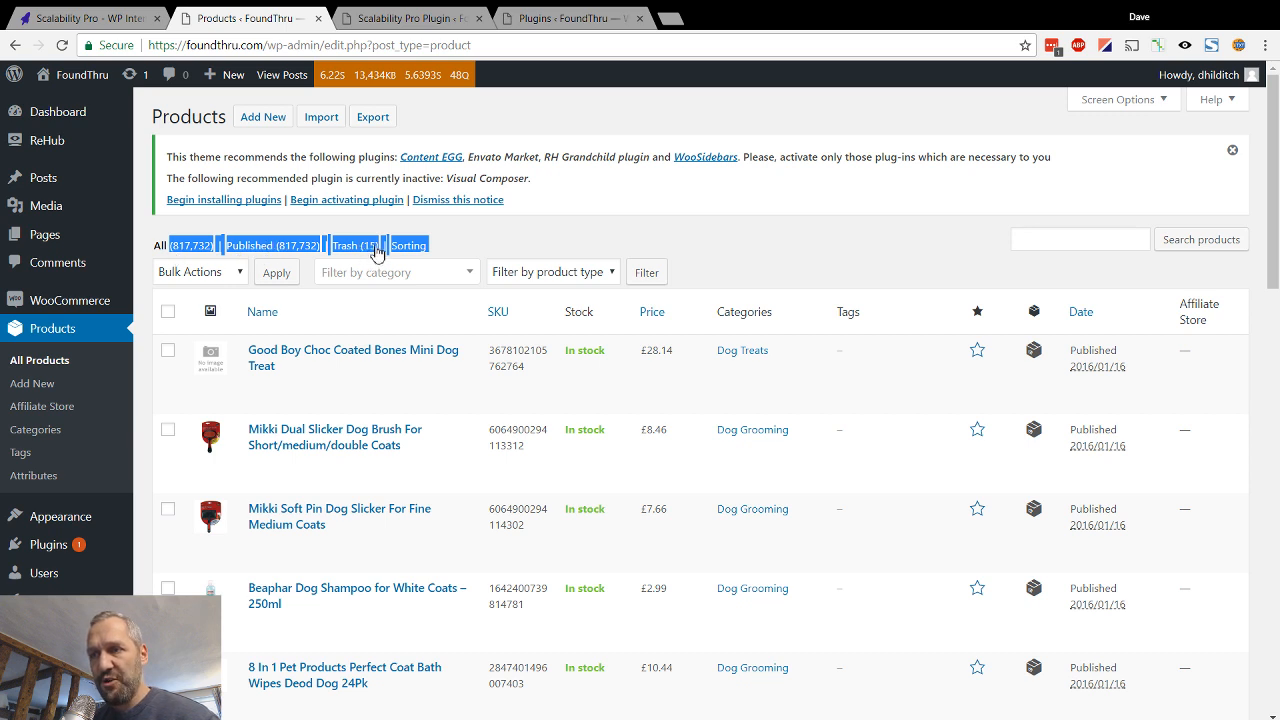
mouse_move(504, 236)
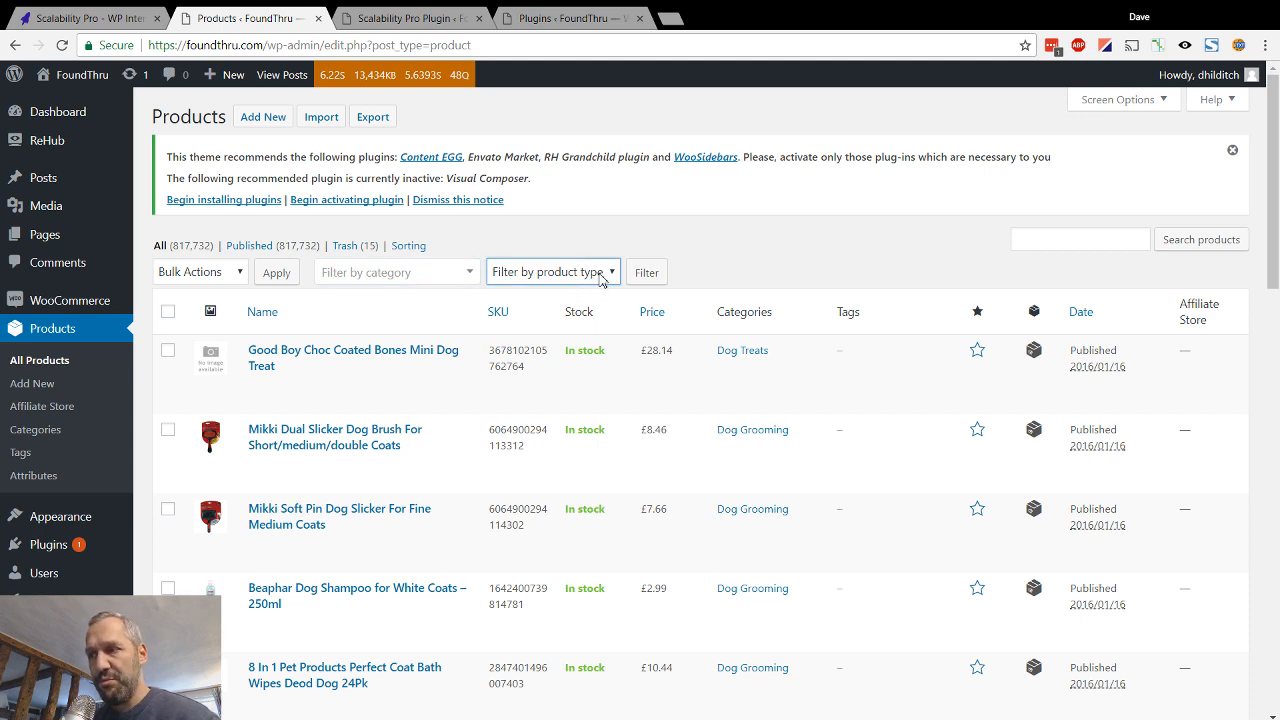
mouse_move(610, 288)
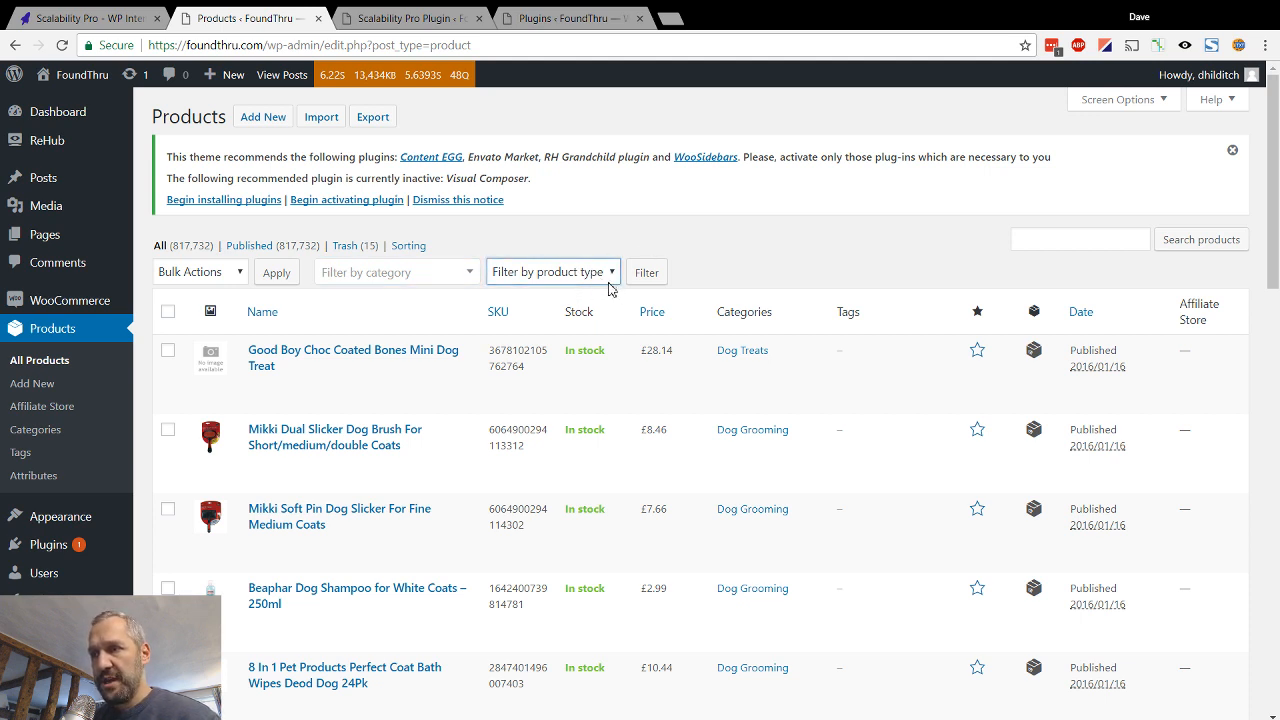
left_click(410, 18)
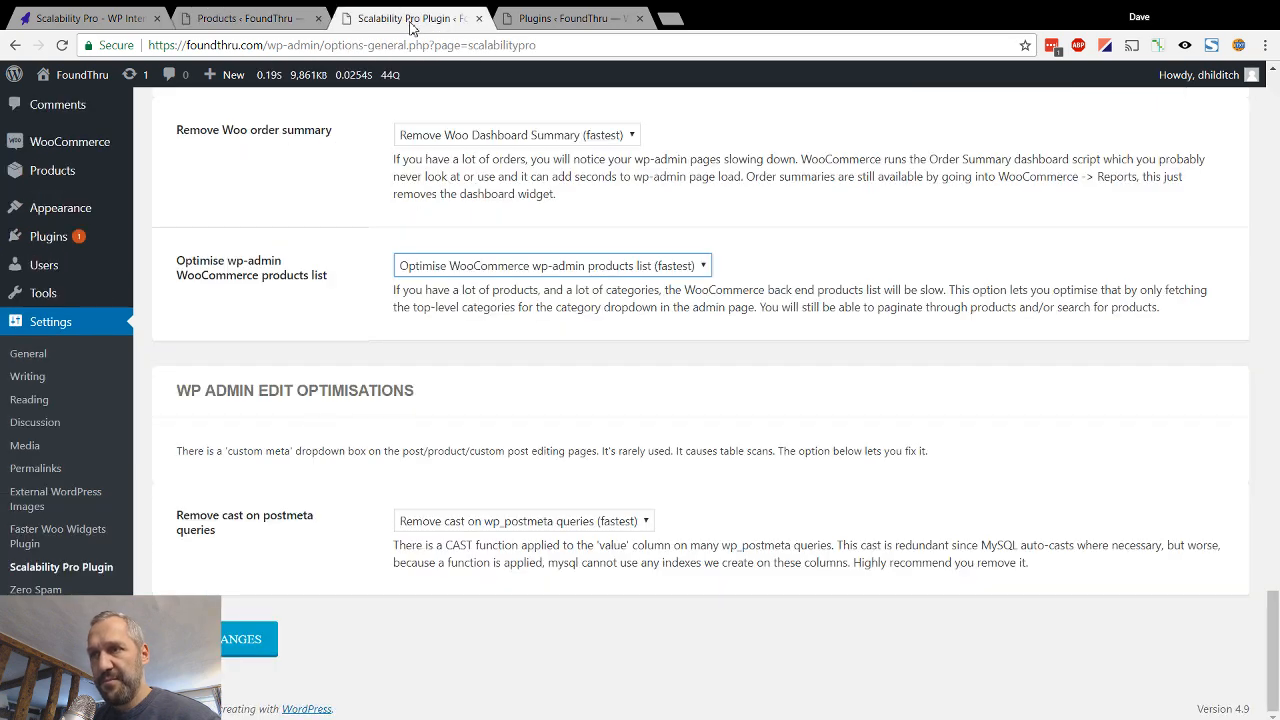
mouse_move(568, 266)
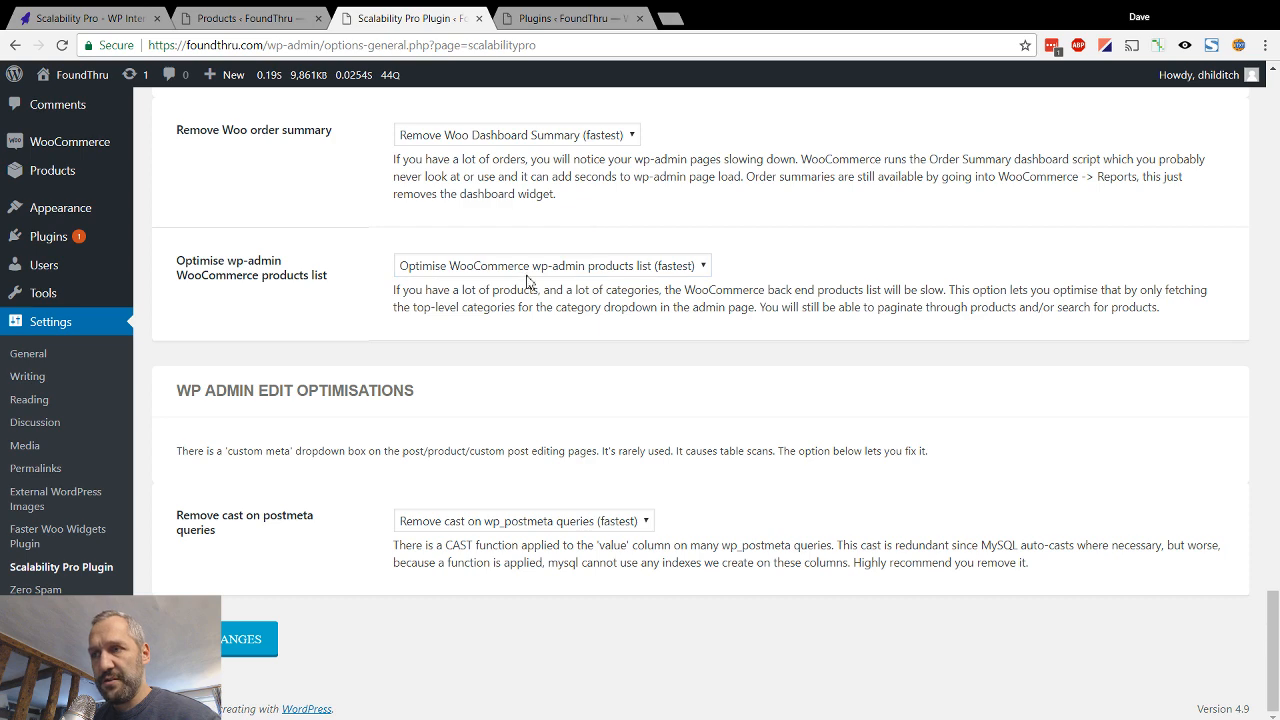
Set 'Optimise wp-admin WooCommerce products list' to 'Don't optimise (slowest)' and view Products
left_click(550, 264)
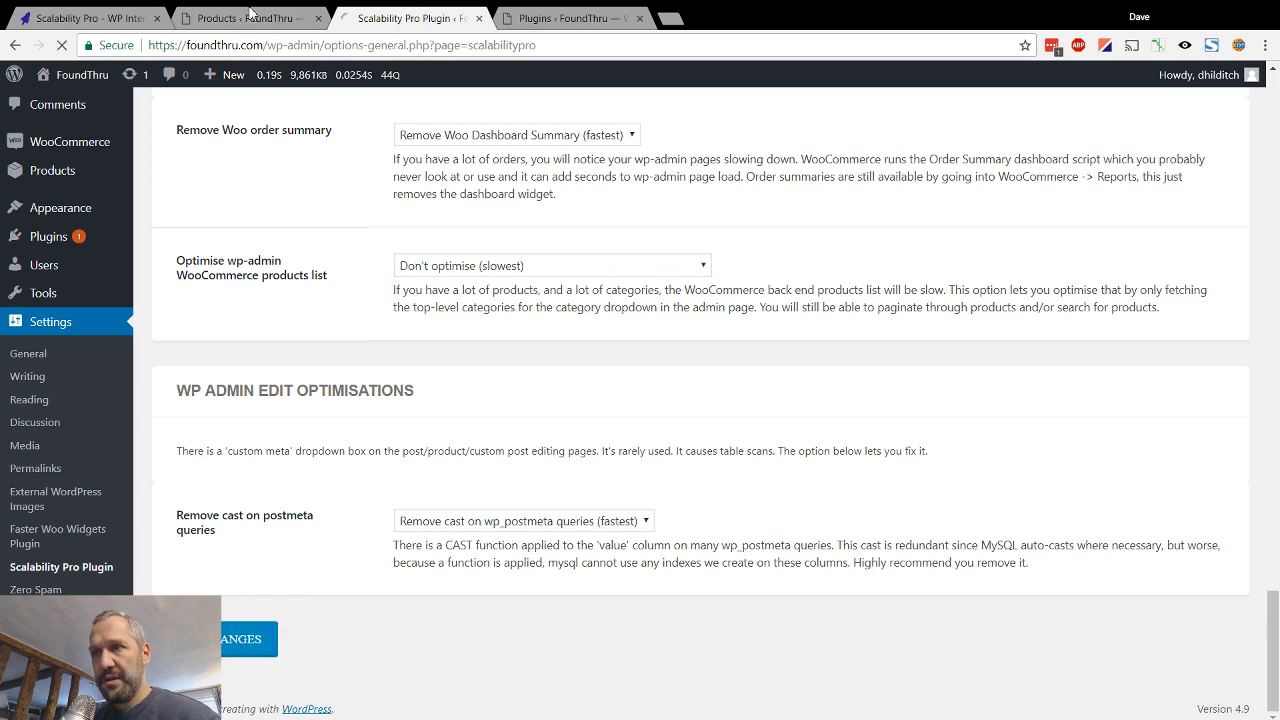
left_click(248, 18)
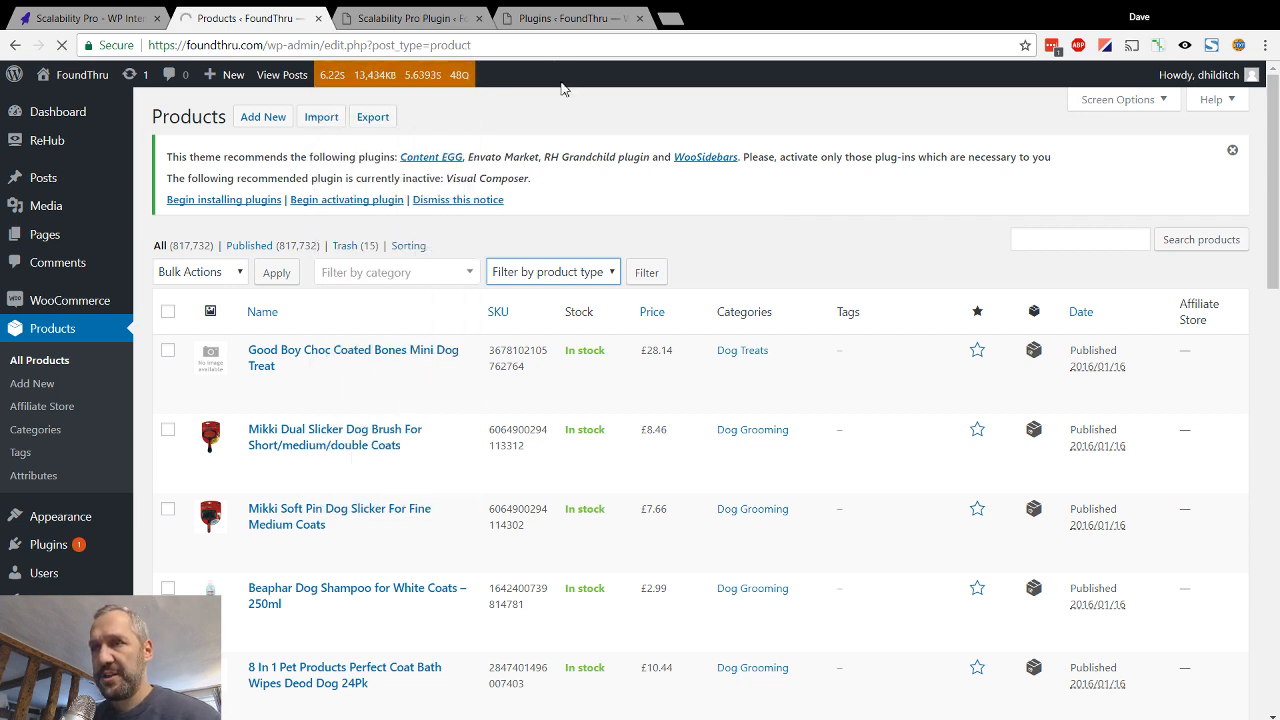
mouse_move(566, 92)
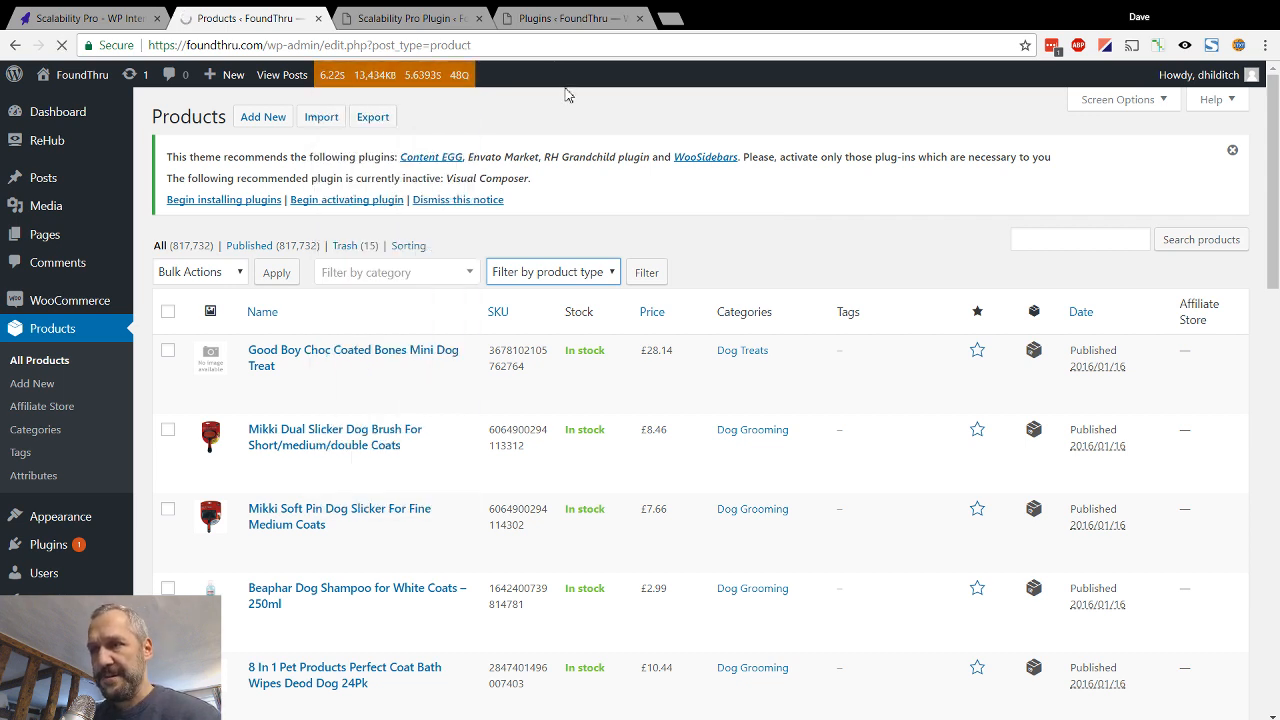
mouse_move(516, 174)
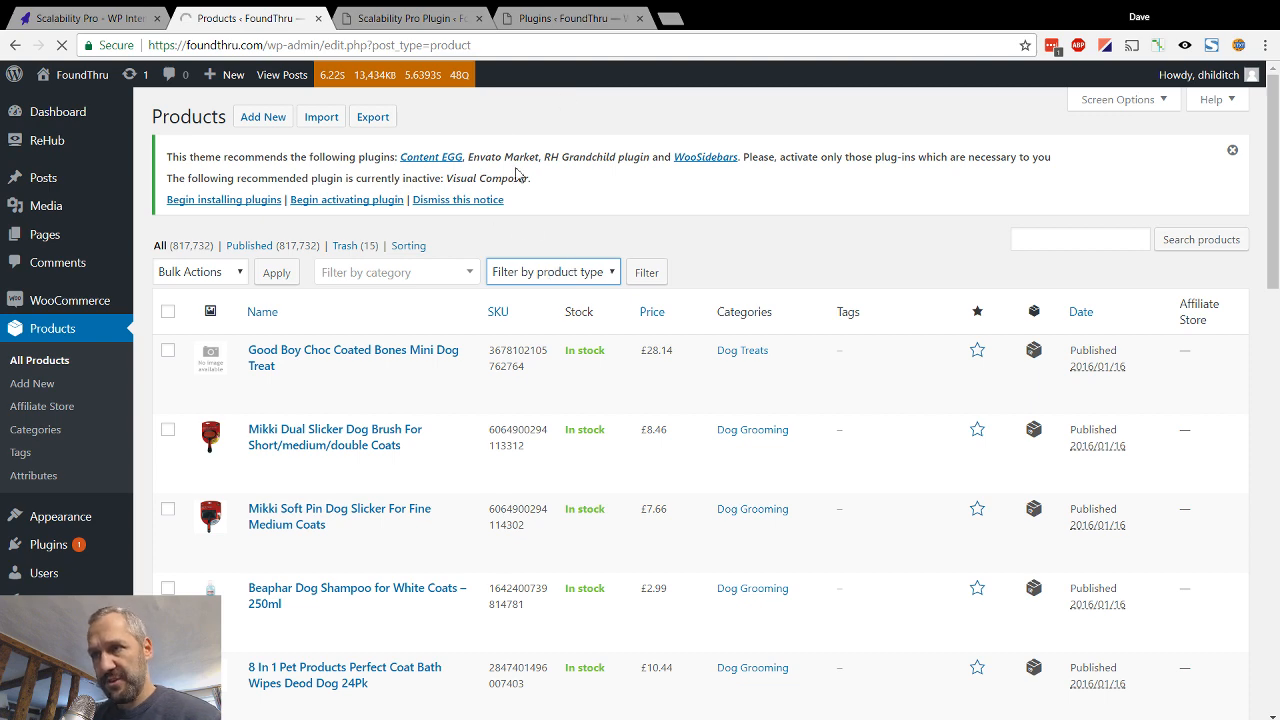
mouse_move(820, 172)
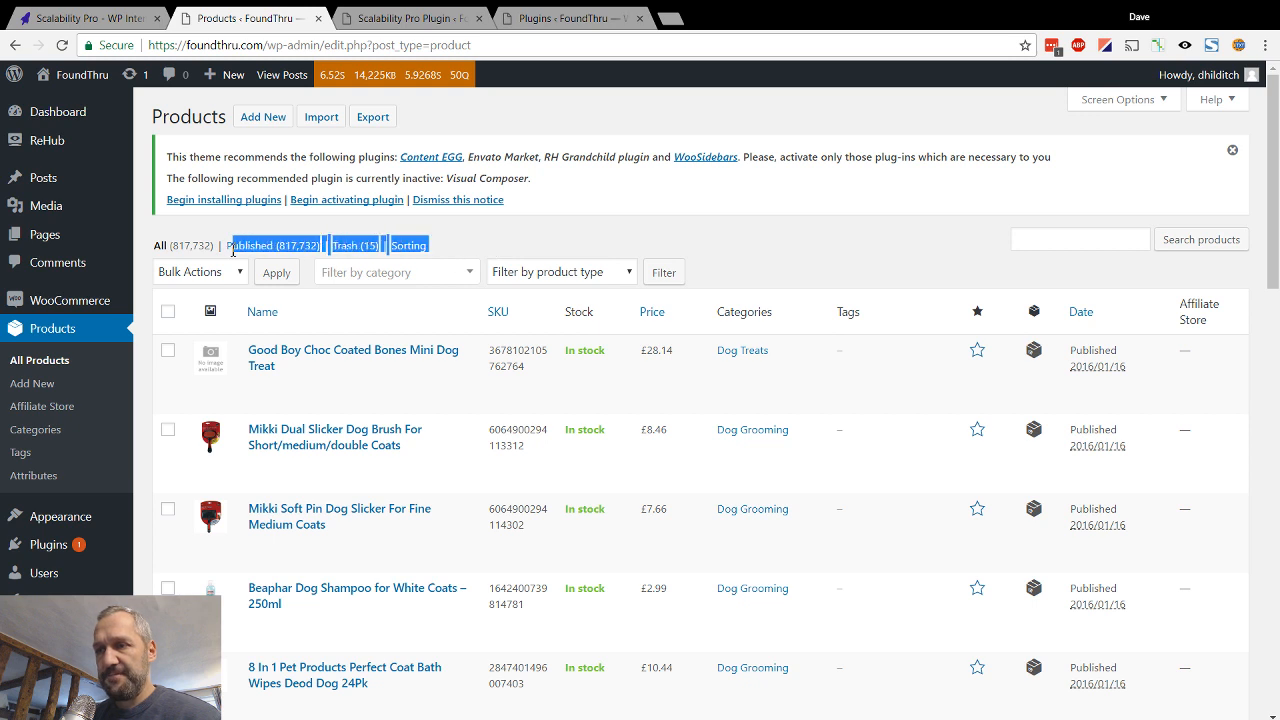
mouse_move(448, 250)
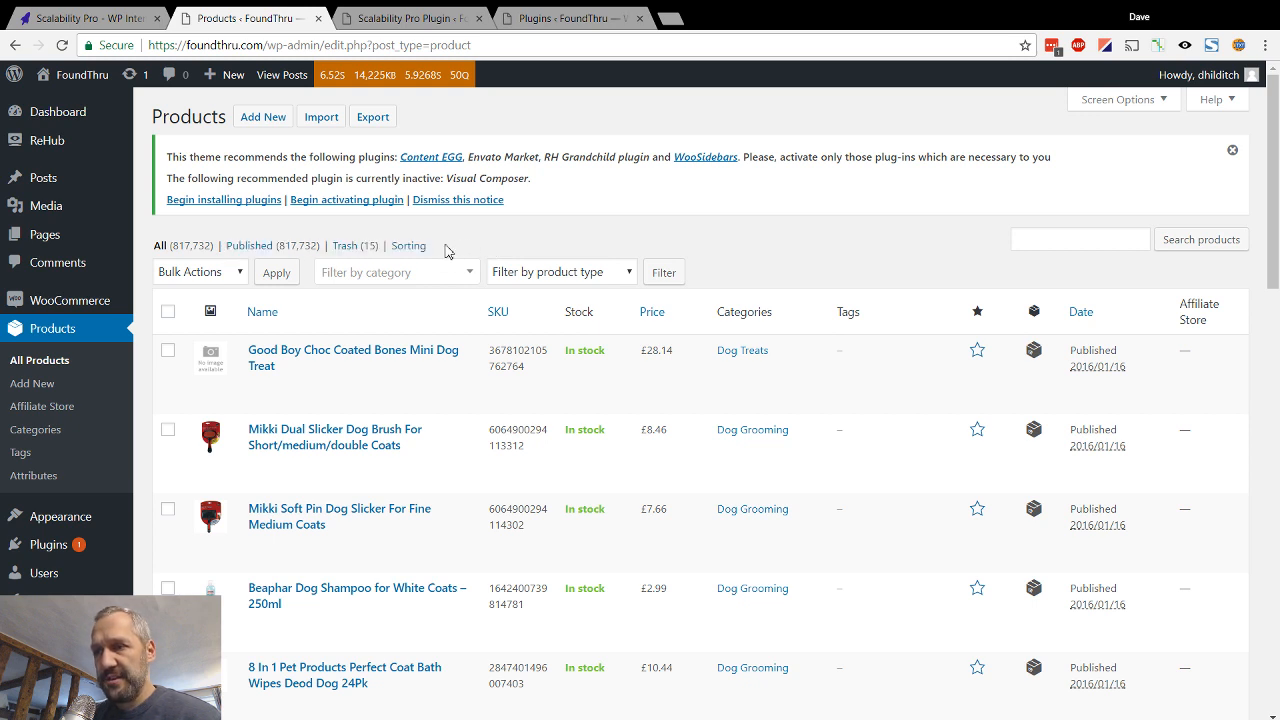
mouse_move(164, 266)
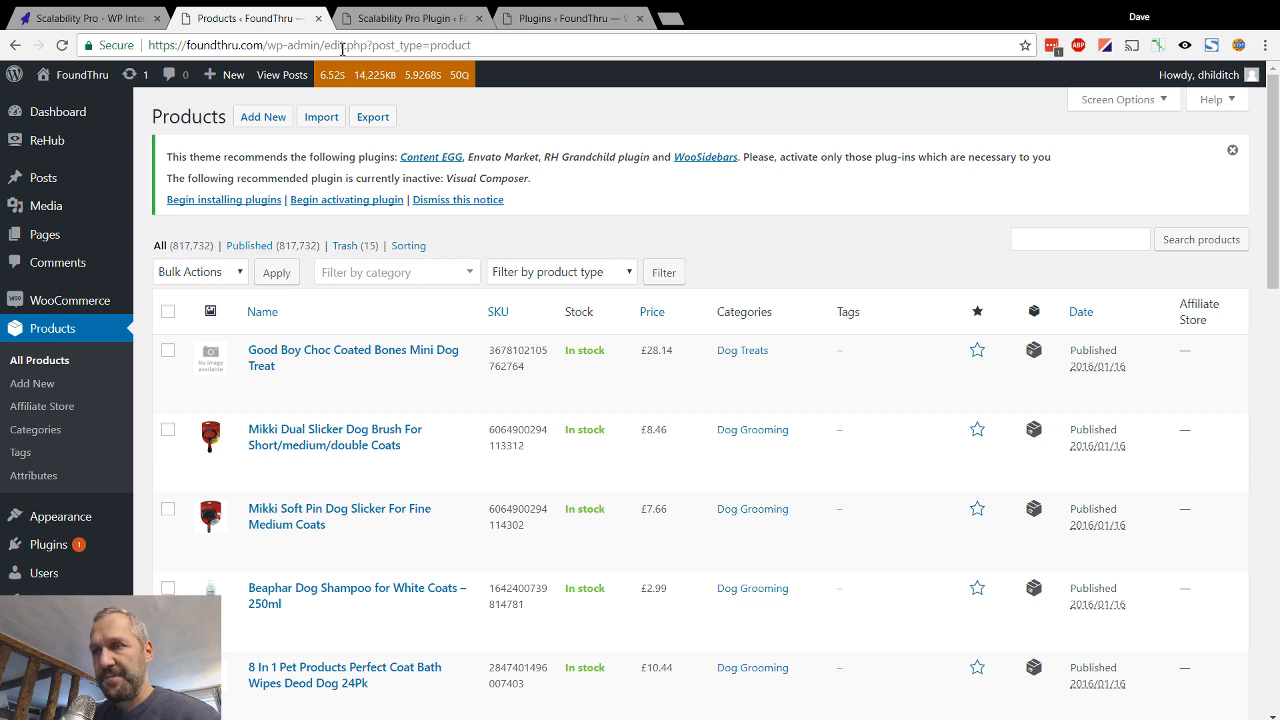
mouse_move(480, 240)
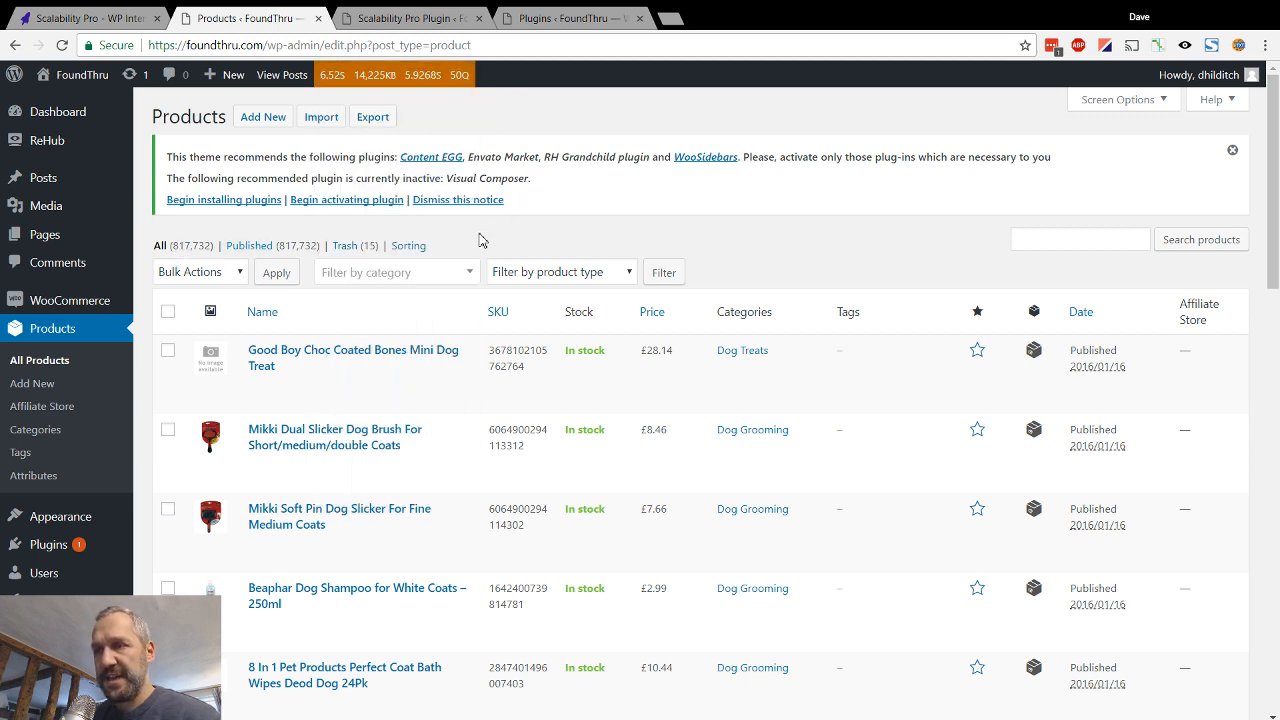
mouse_move(148, 248)
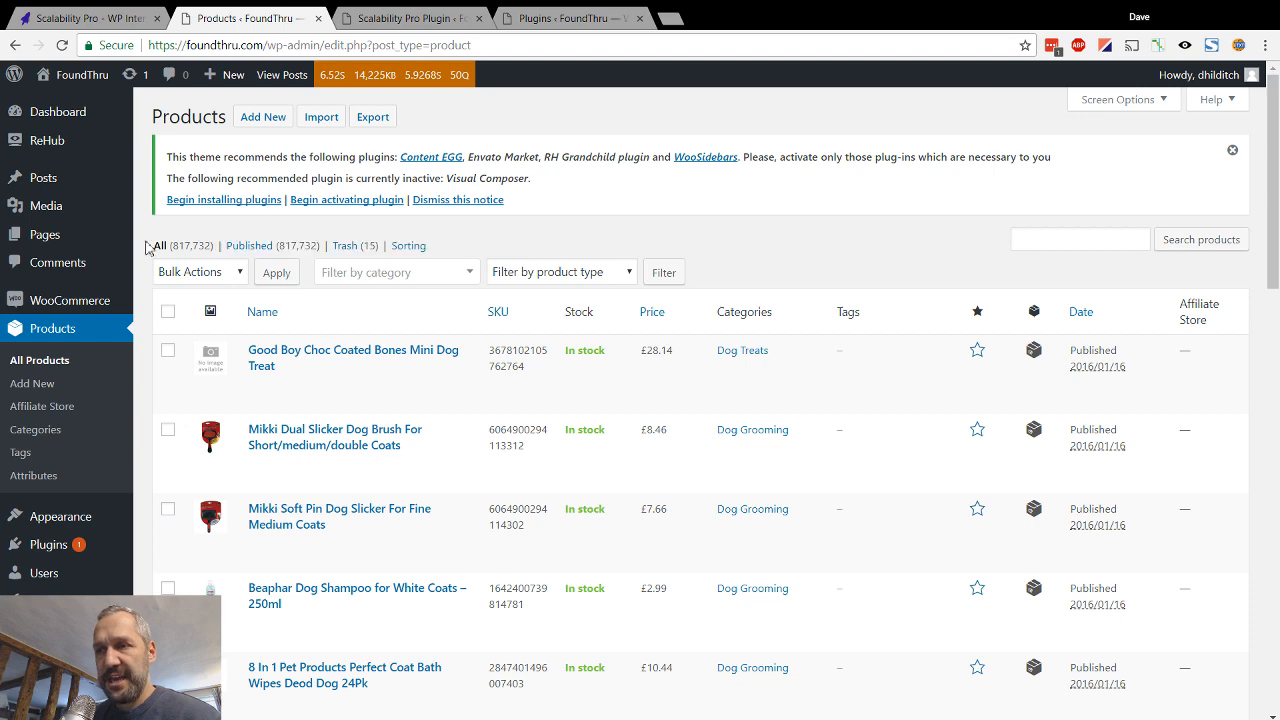
mouse_move(448, 260)
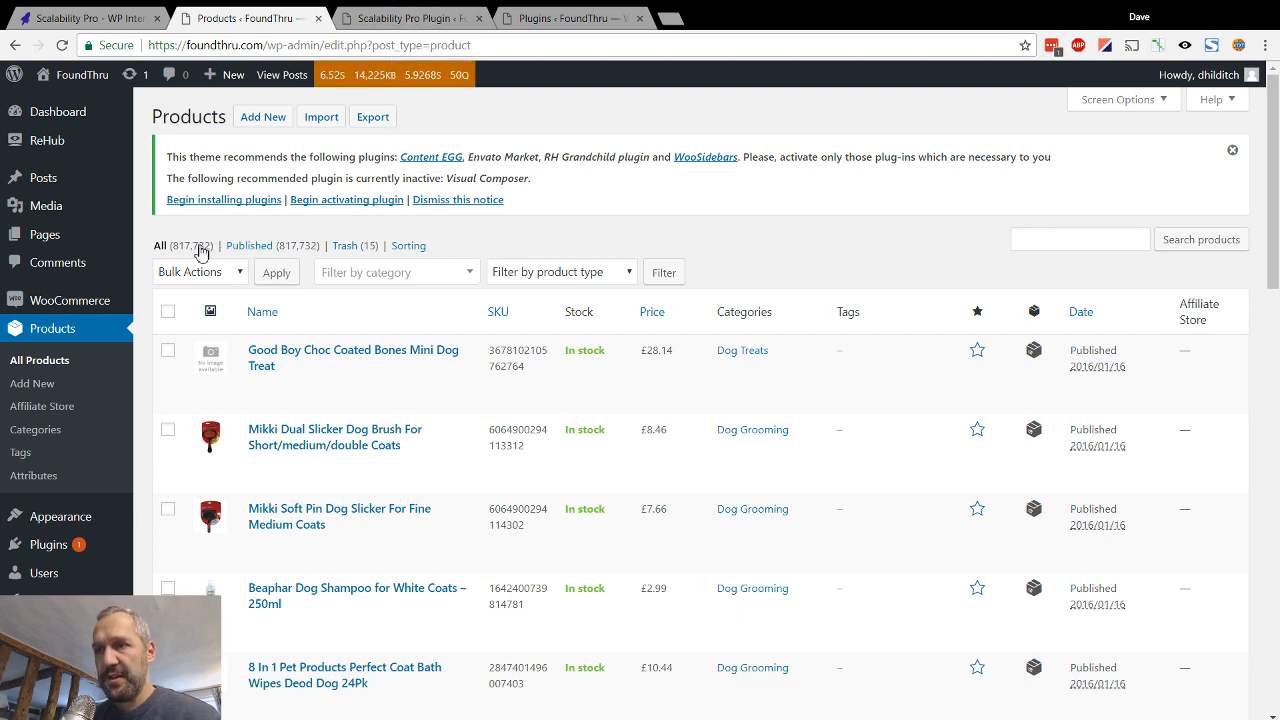
Return to the Scalability Pro settings after the unoptimised list loads in about 6.5 seconds
left_click(410, 18)
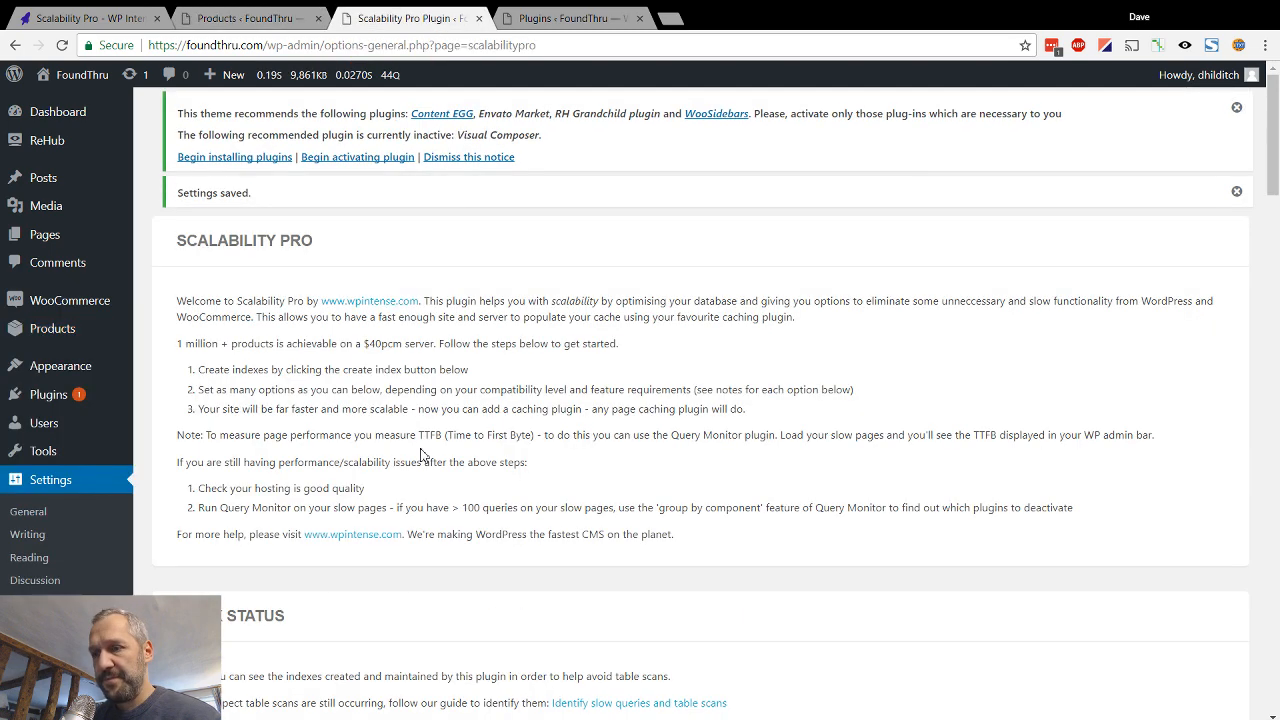
scroll("down", 3)
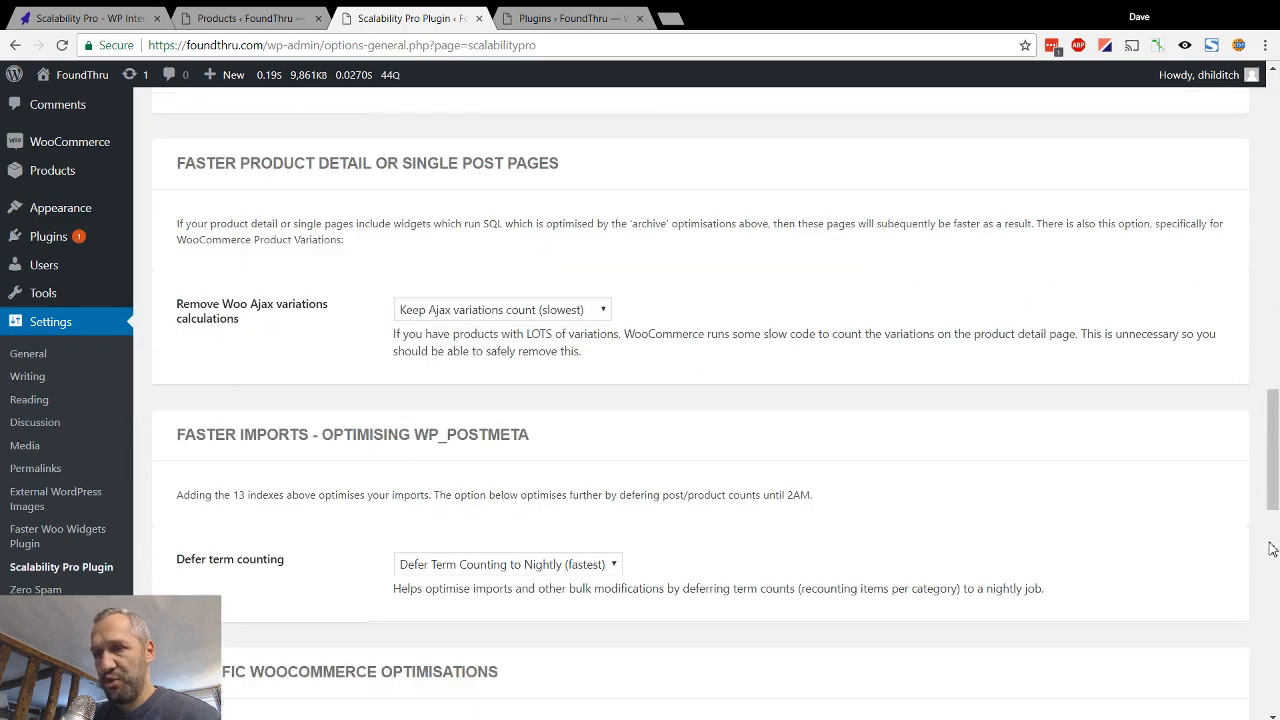
scroll("down", 3)
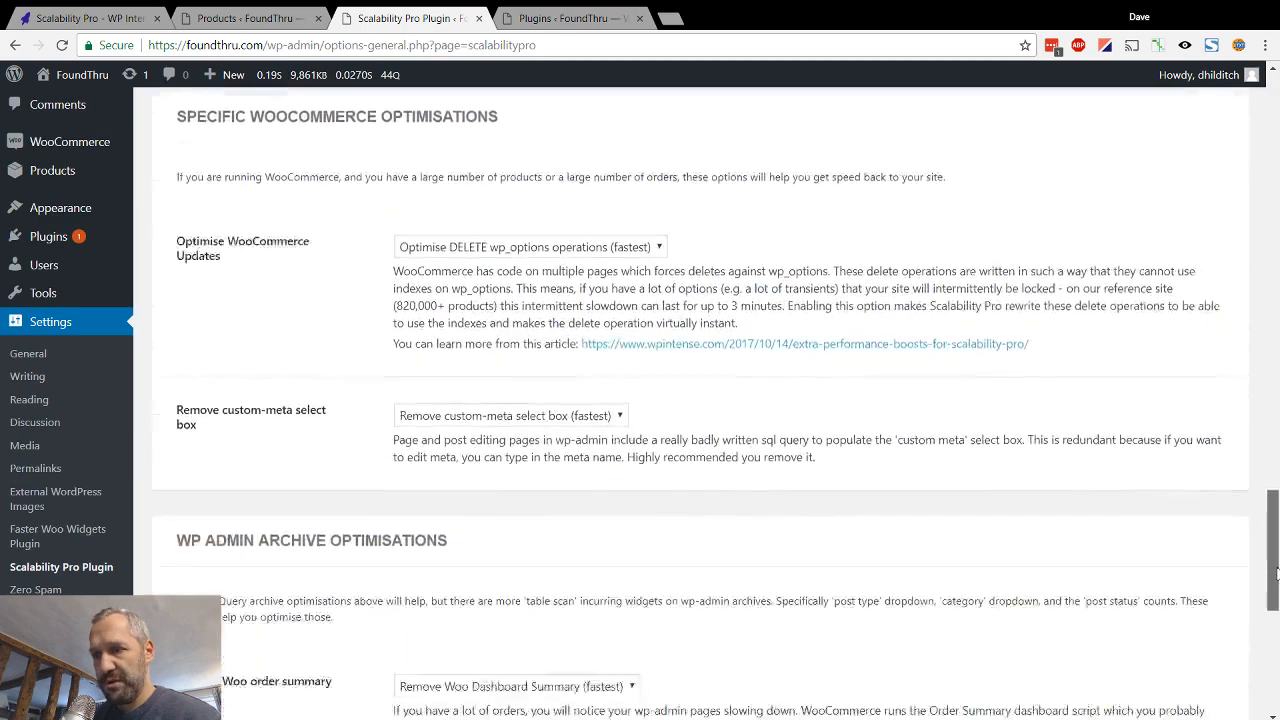
scroll("down", 3)
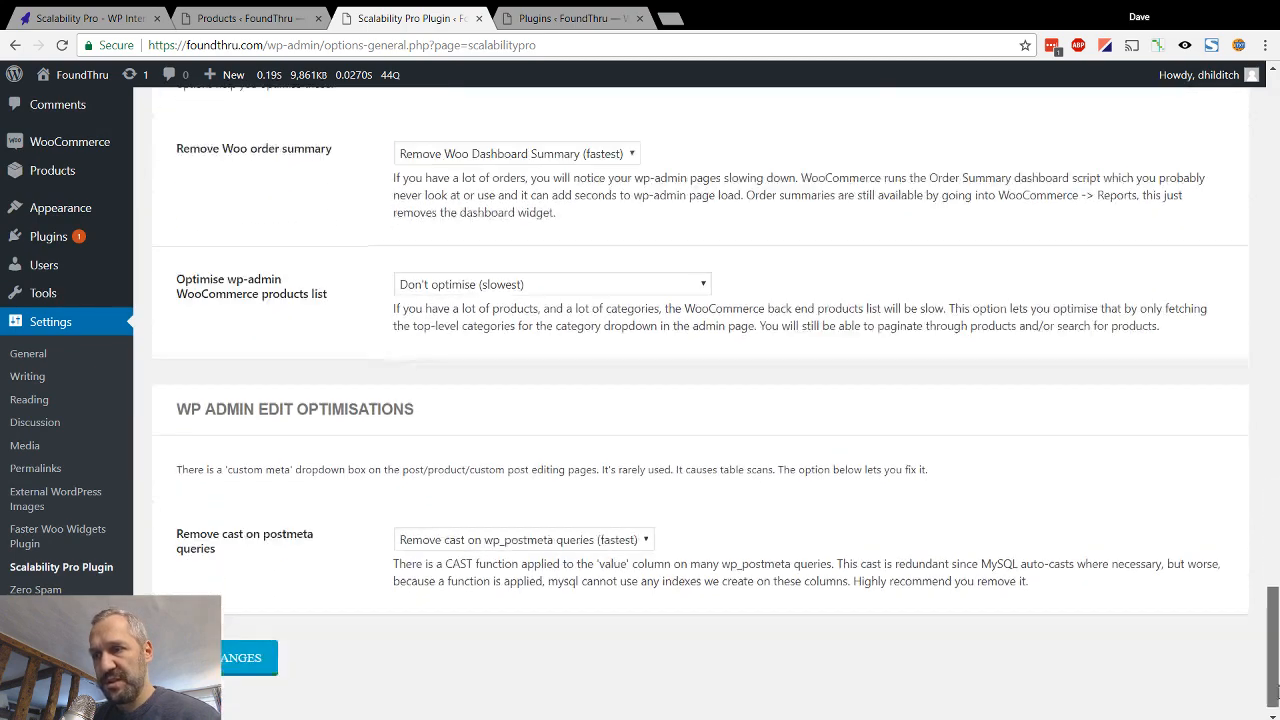
scroll("down", 3)
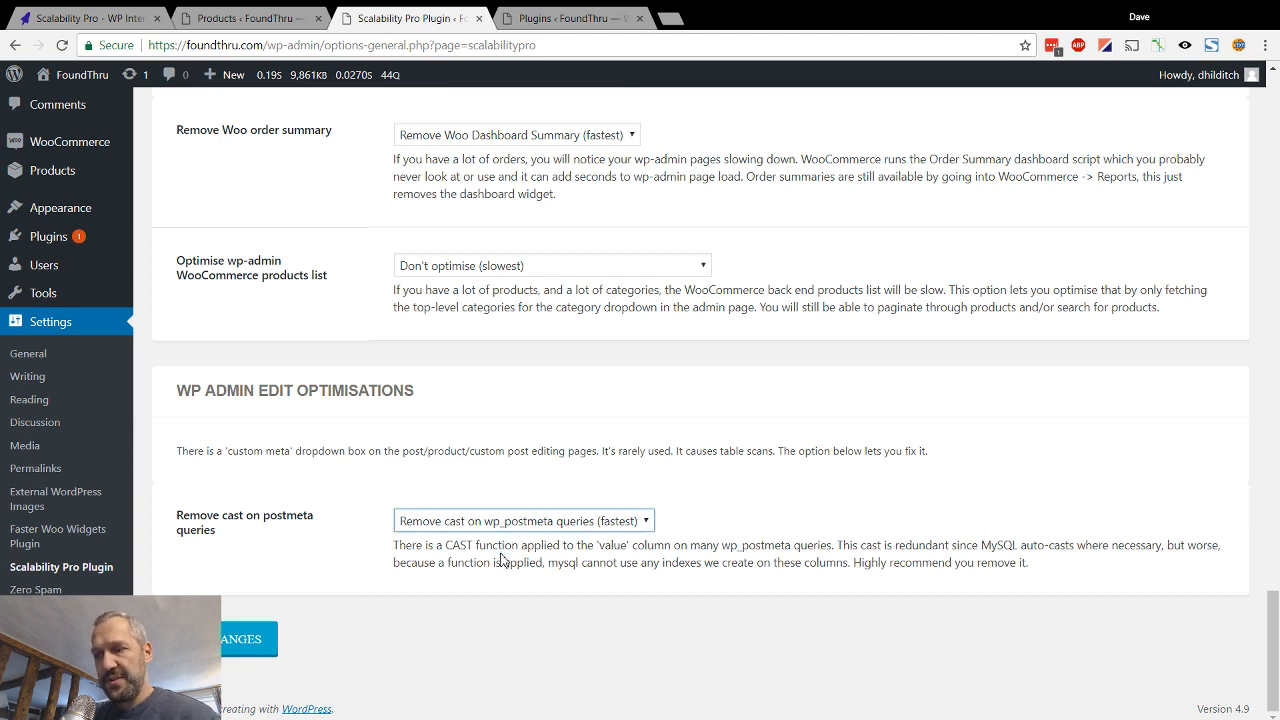
mouse_move(504, 548)
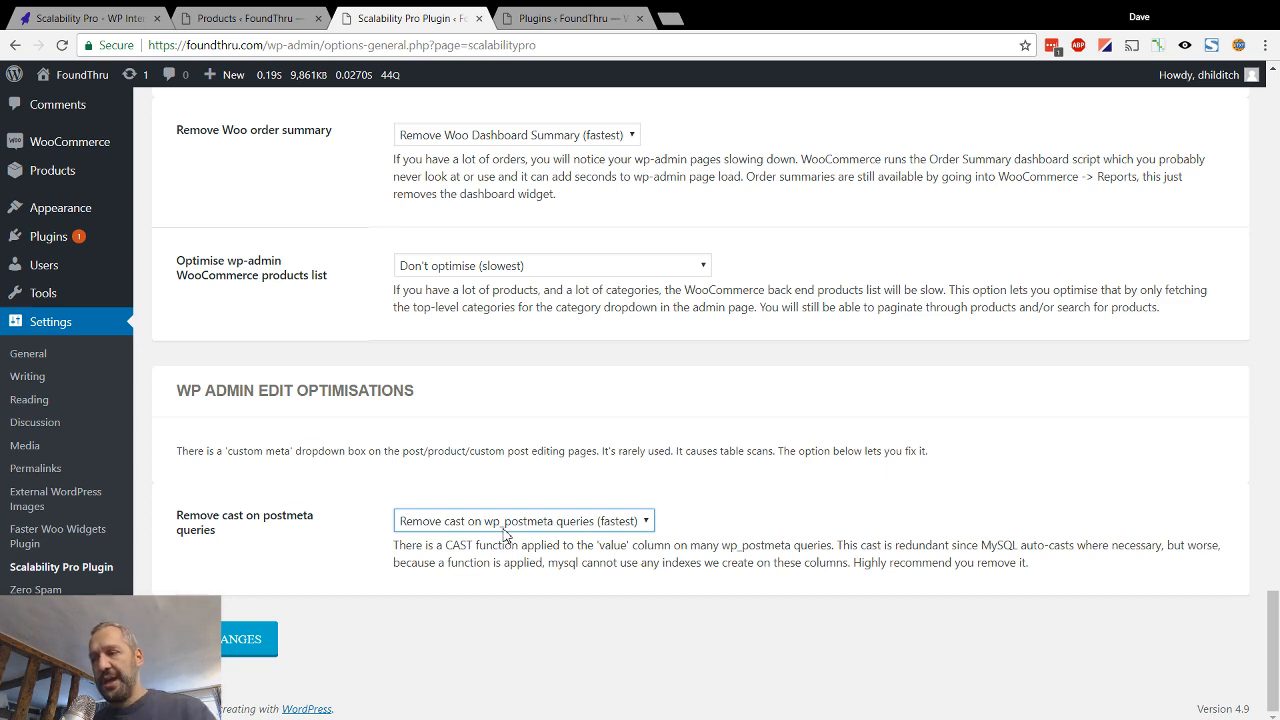
mouse_move(504, 528)
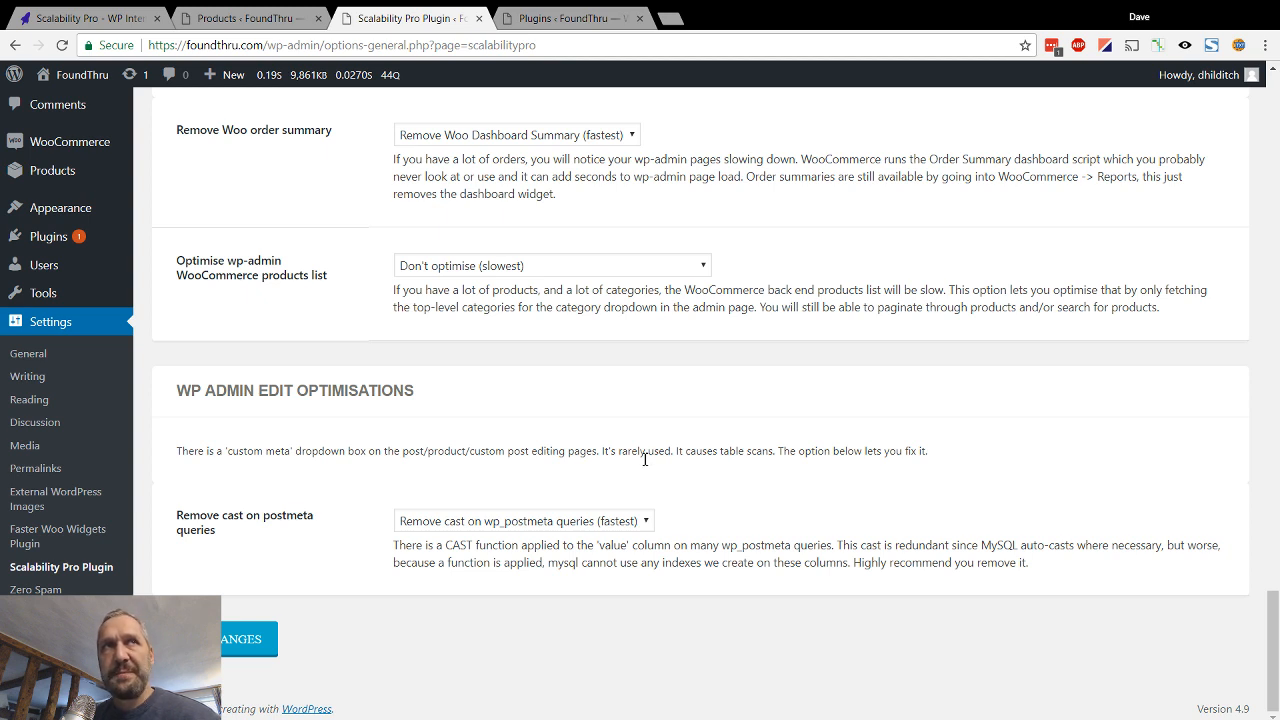
mouse_move(636, 468)
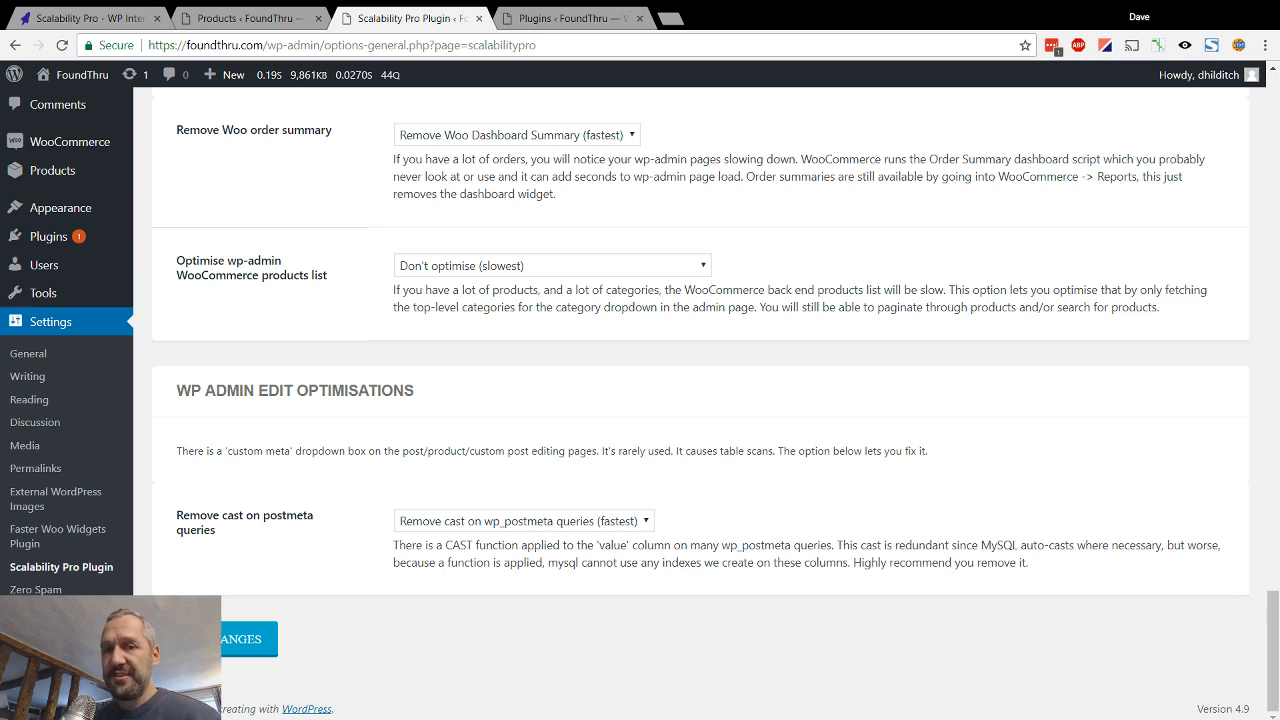
mouse_move(924, 476)
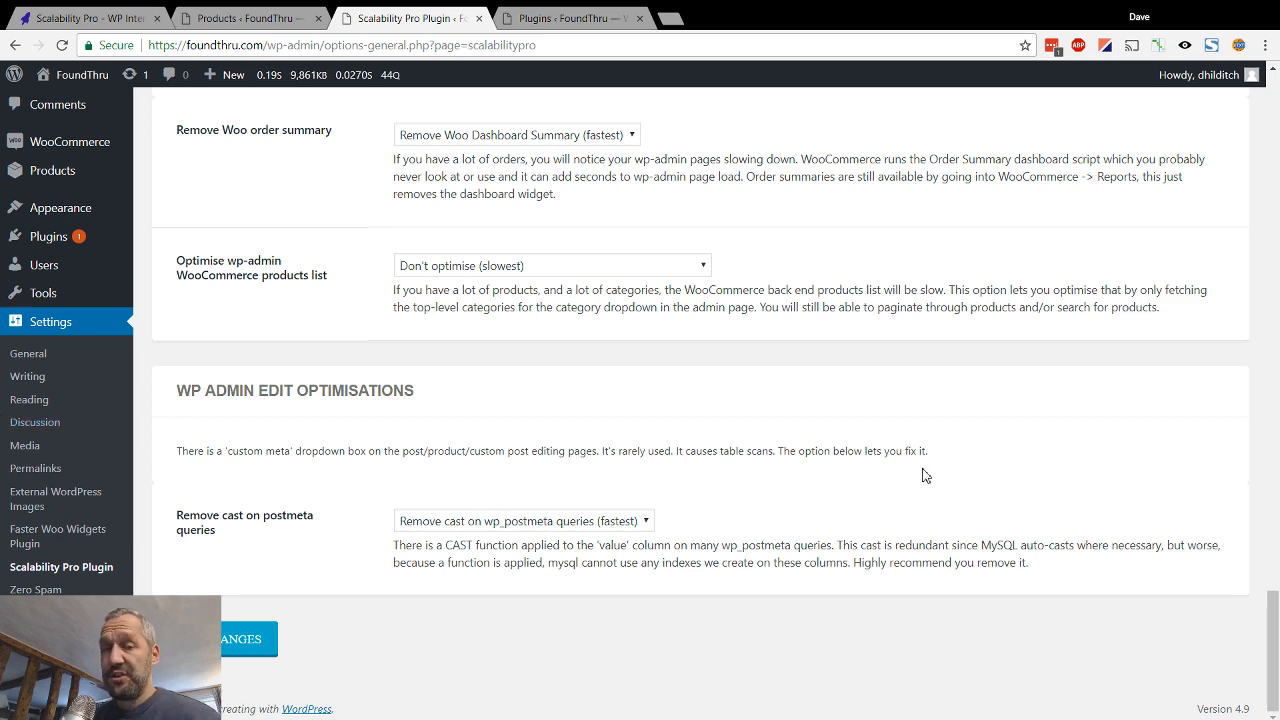
mouse_move(862, 448)
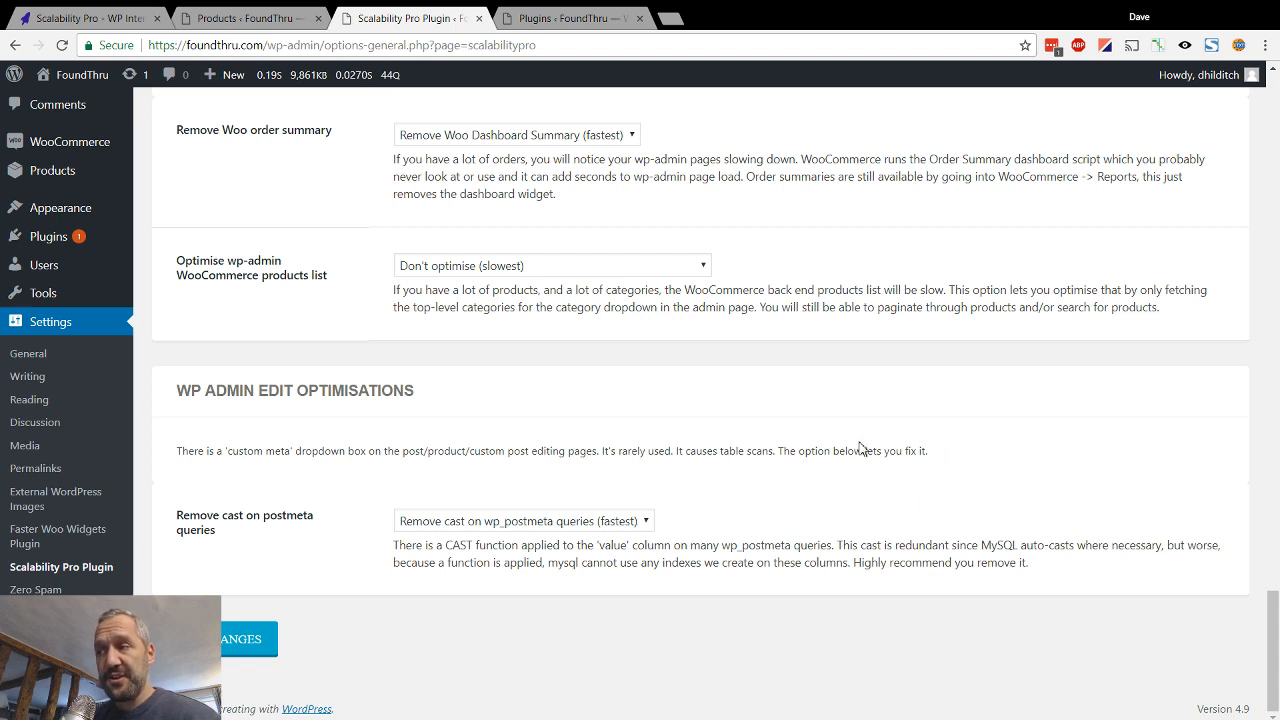
mouse_move(676, 496)
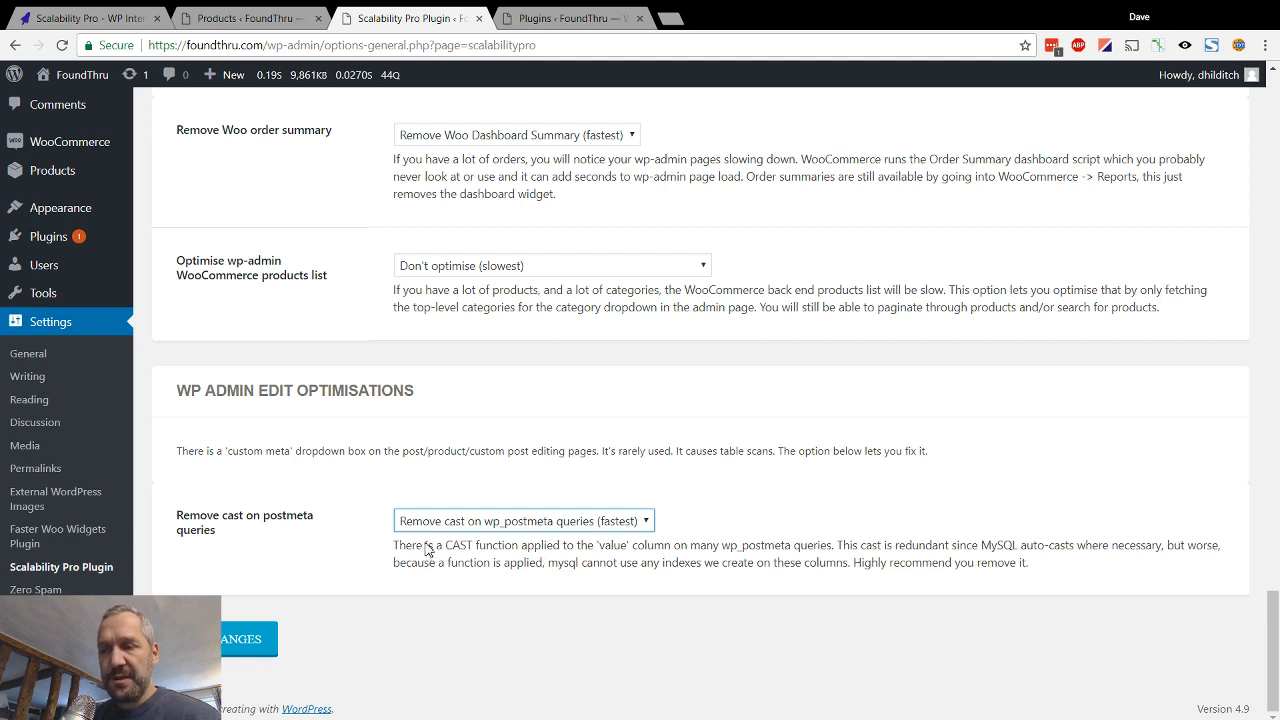
mouse_move(452, 532)
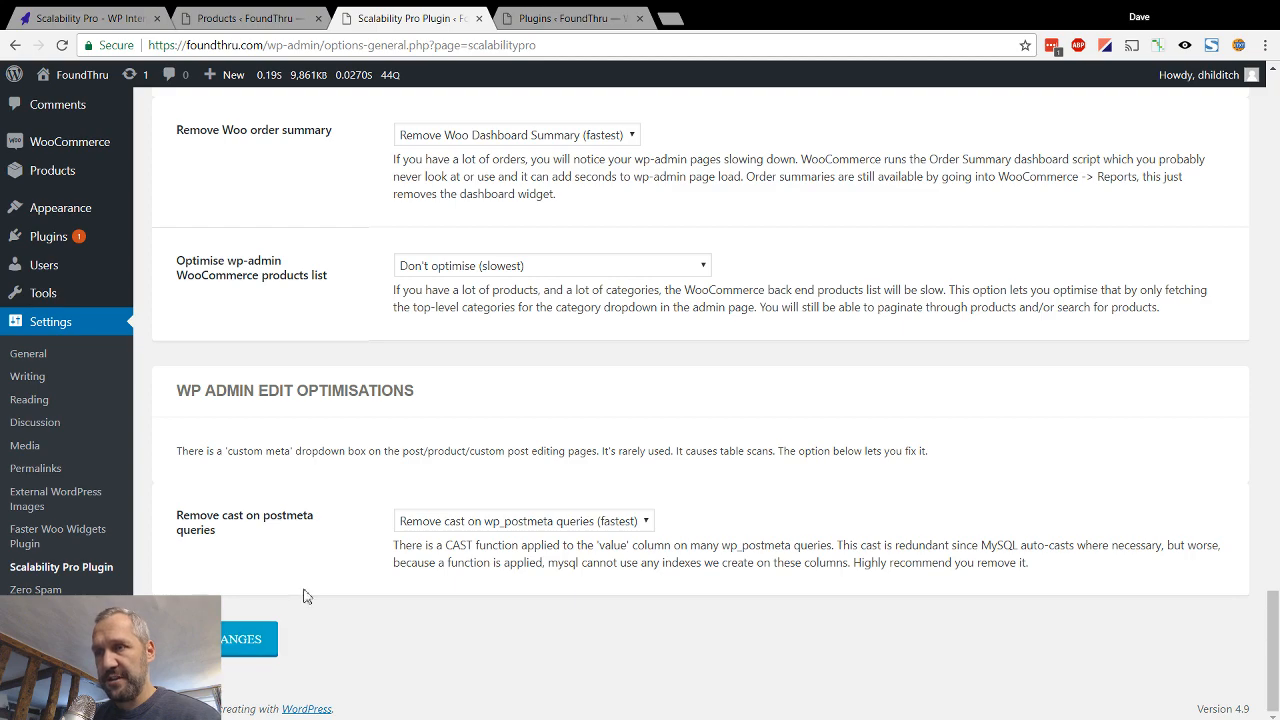
left_click(248, 638)
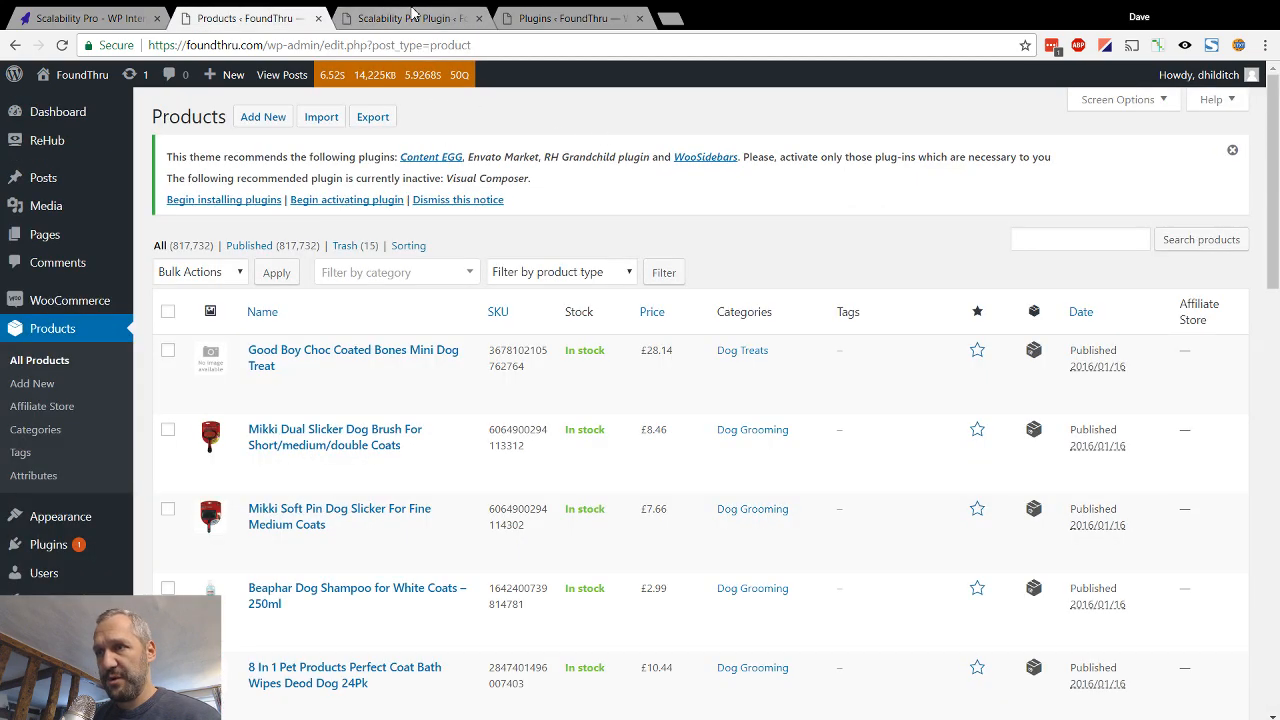
Visit the FoundThru demo site's home page with the WP Intense plugin demos overview
left_click(404, 18)
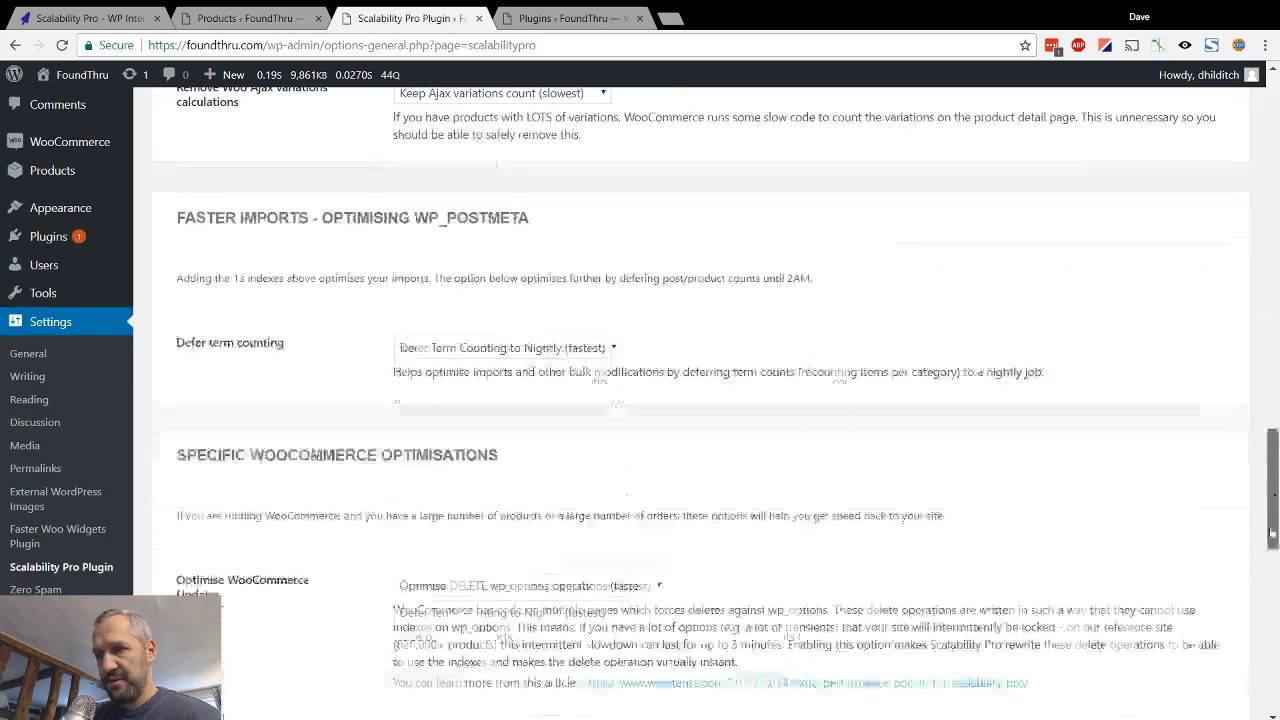
scroll("down", 3)
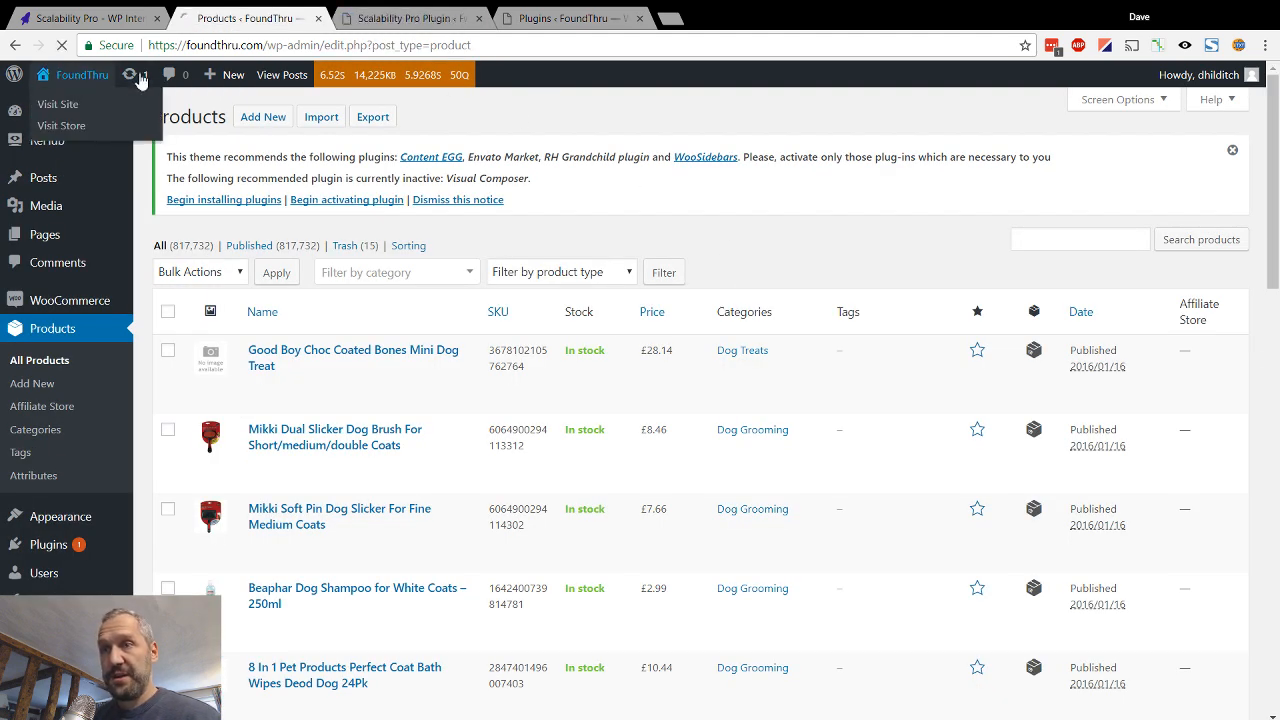
left_click(58, 104)
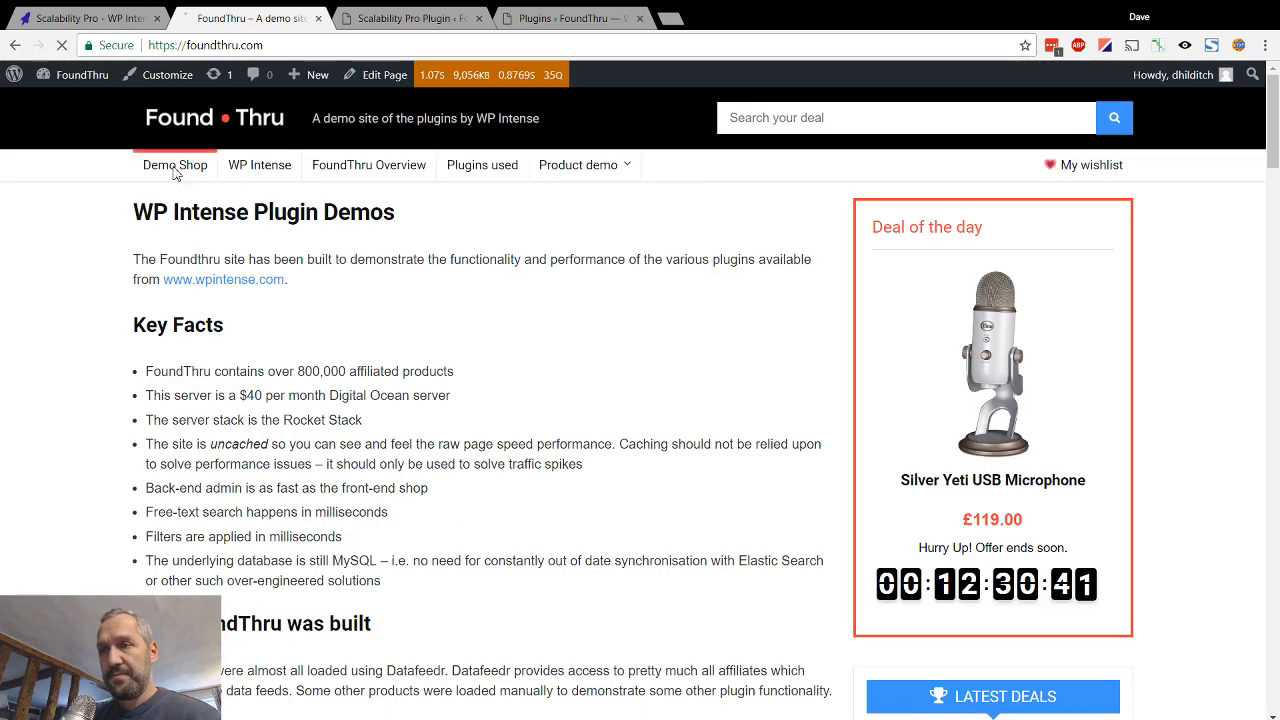
Browse the Demo Shop product grid deep enough for infinite scroll to load more products
left_click(174, 164)
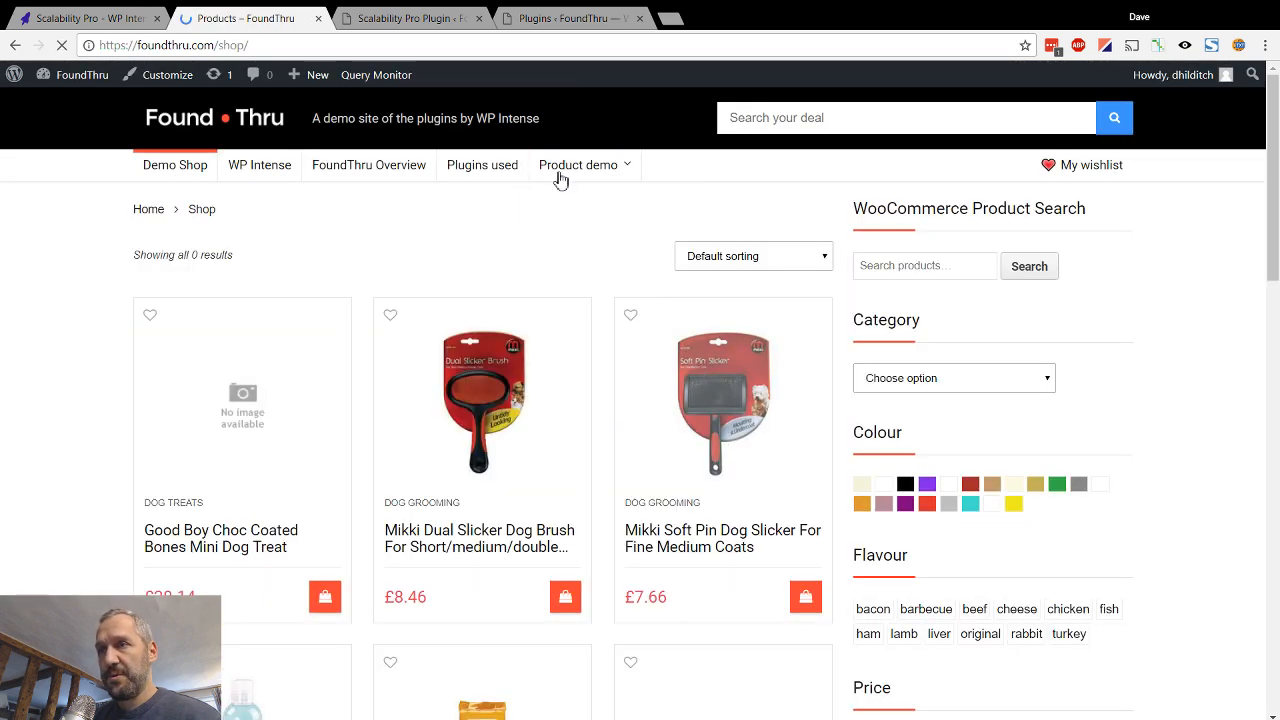
left_click(410, 18)
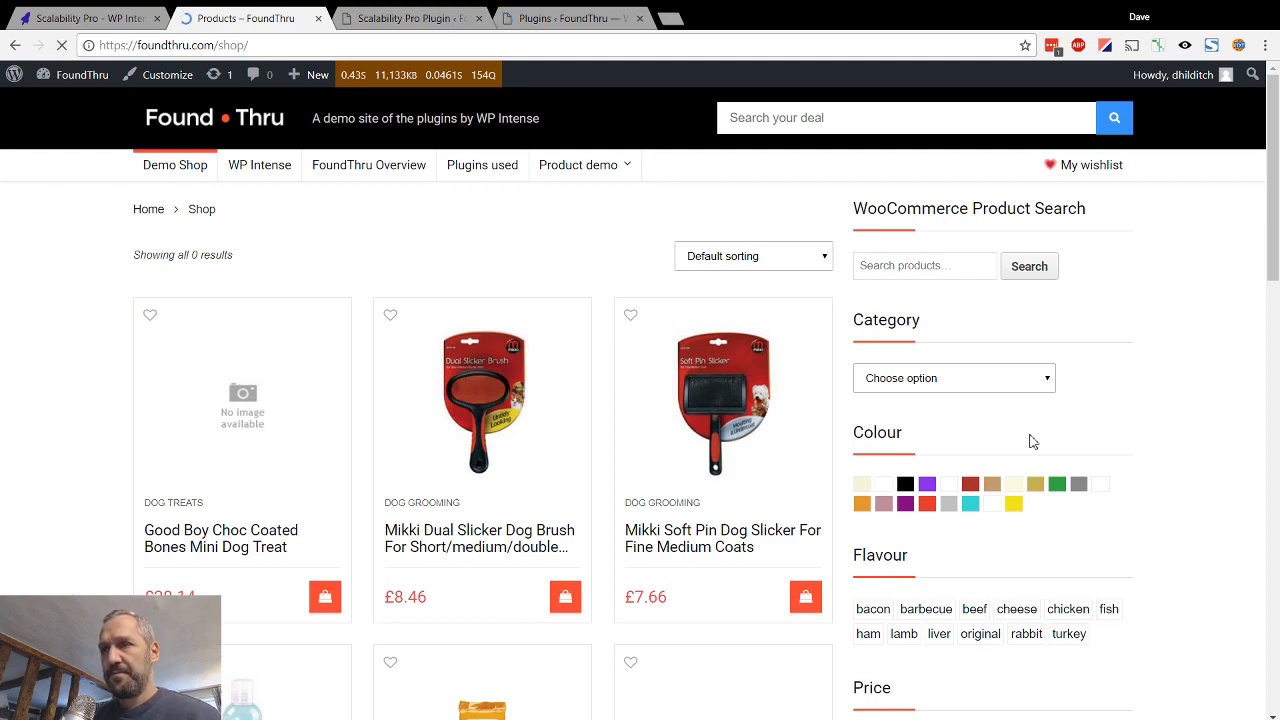
scroll("down", 3)
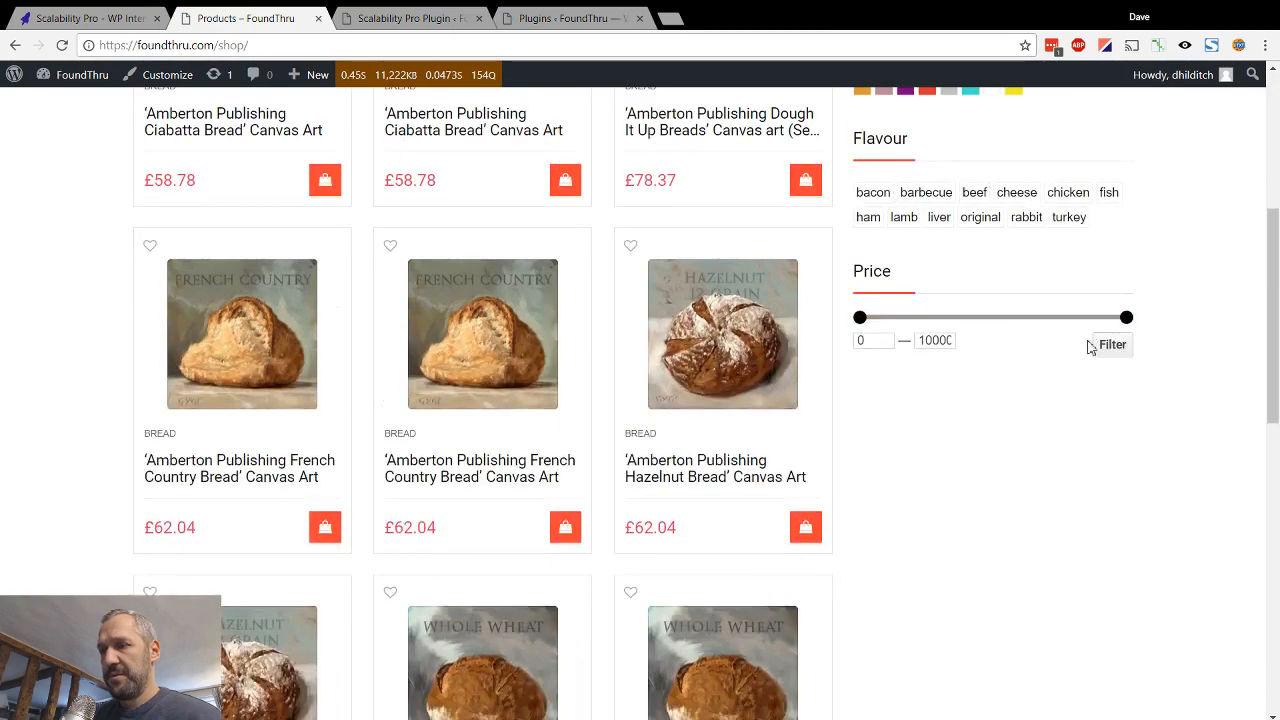
scroll("down", 3)
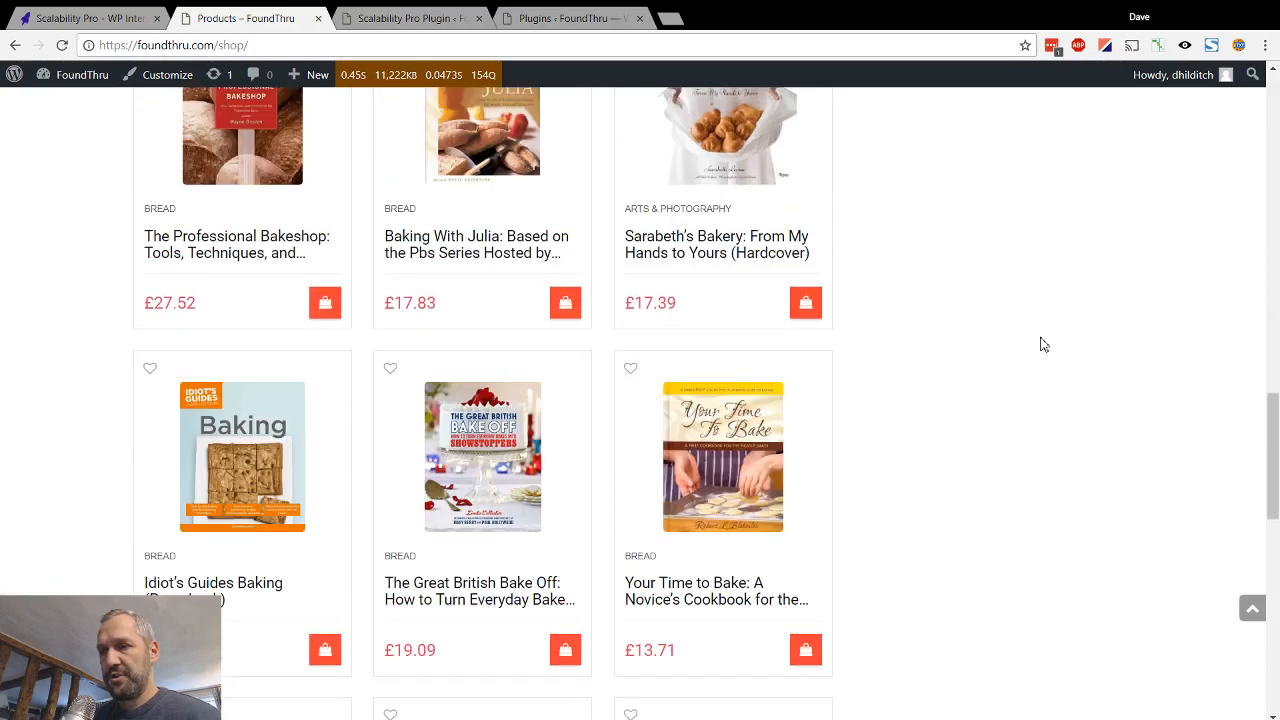
scroll("down", 3)
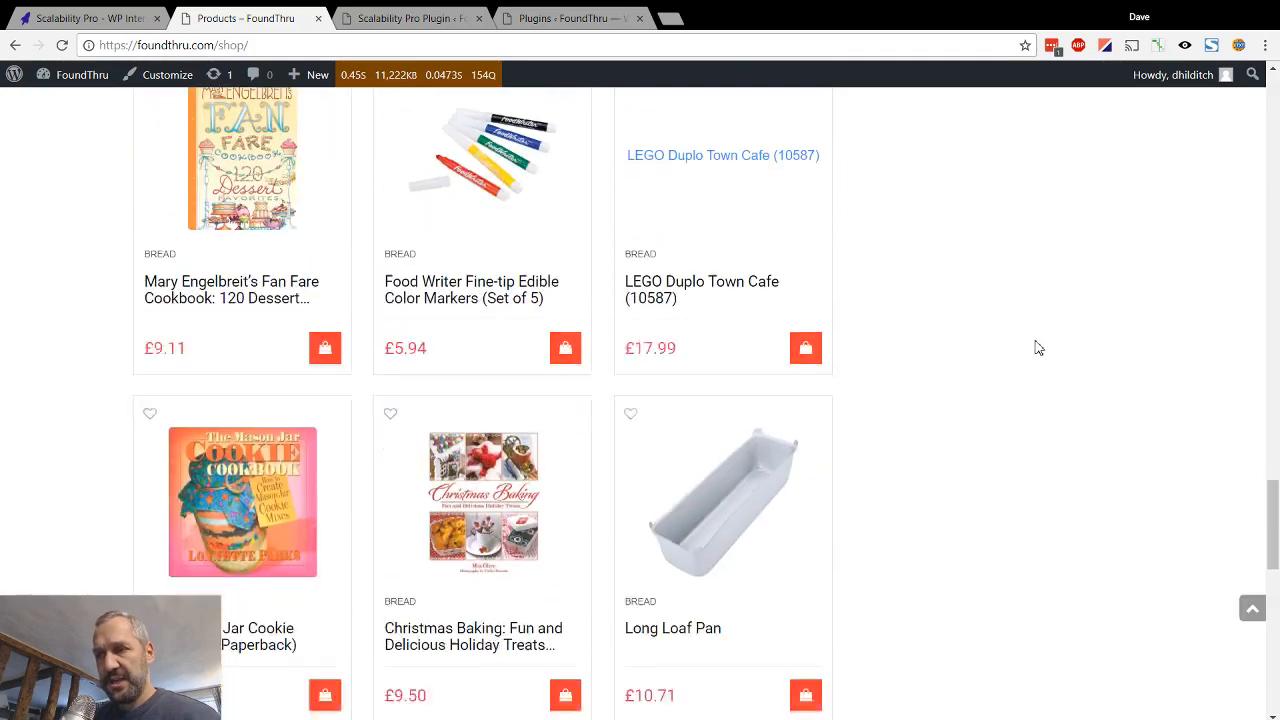
scroll("down", 3)
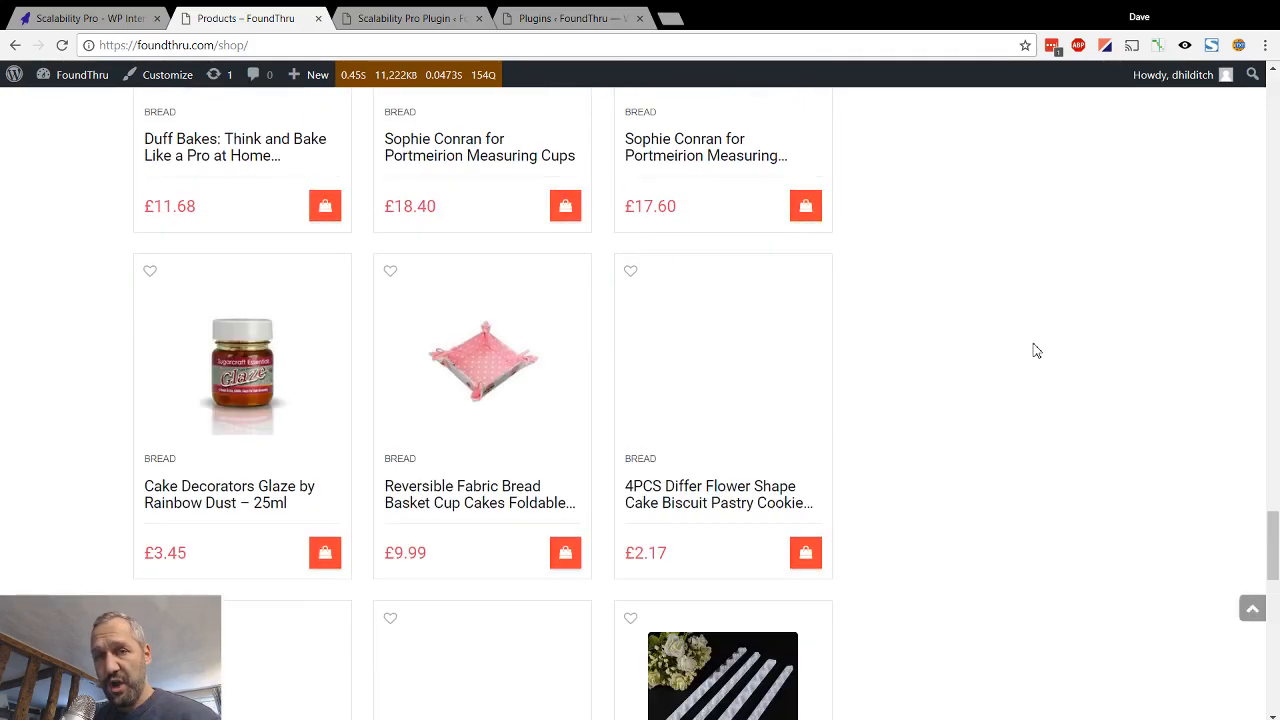
scroll("down", 3)
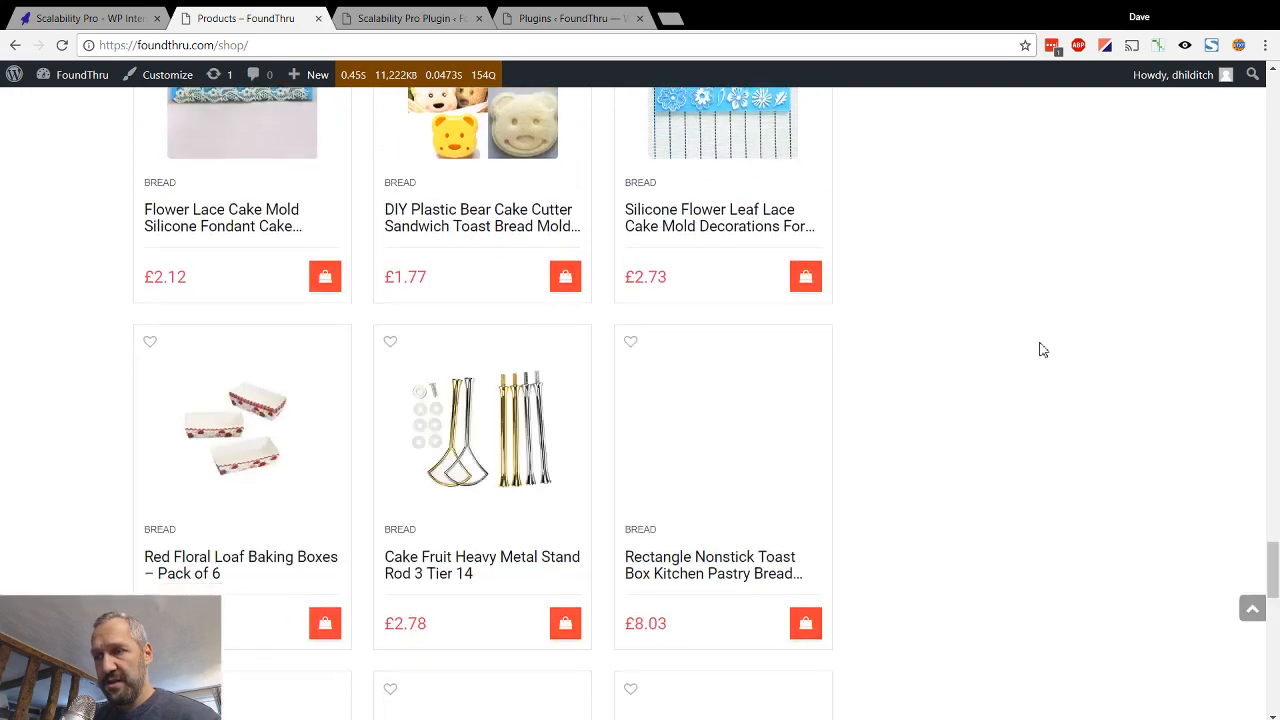
scroll("down", 3)
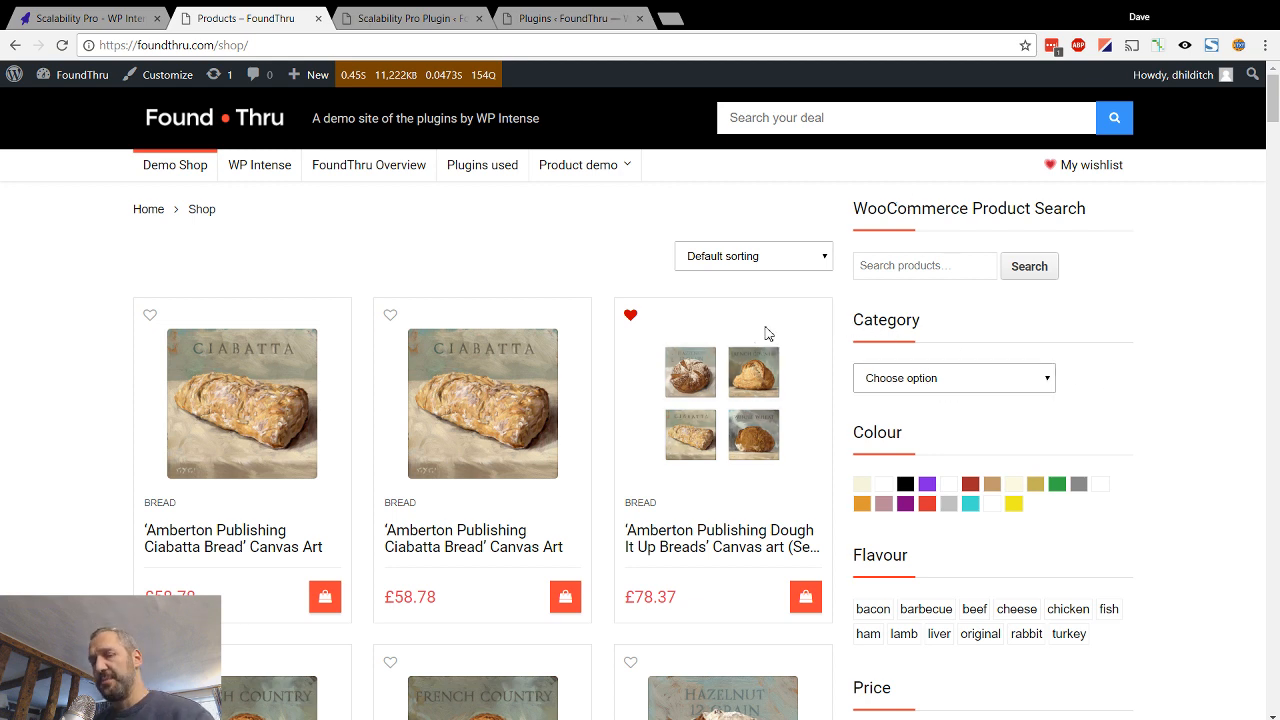
mouse_move(776, 292)
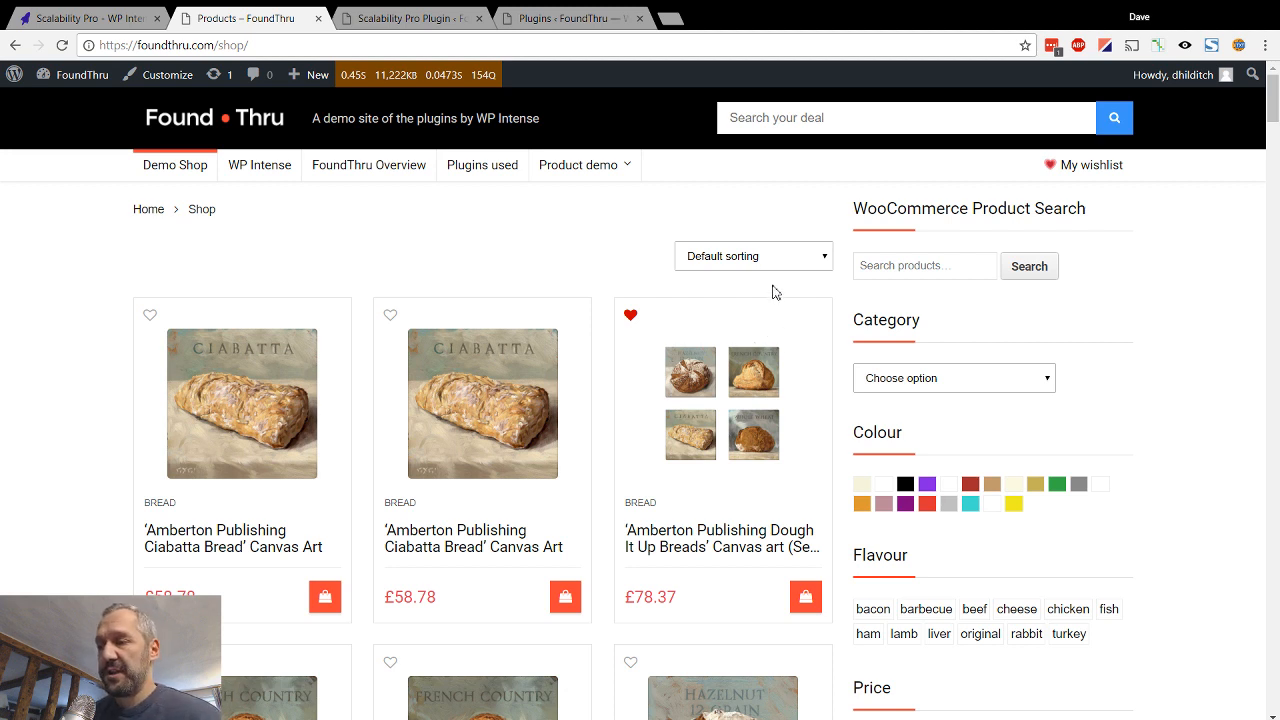
mouse_move(884, 370)
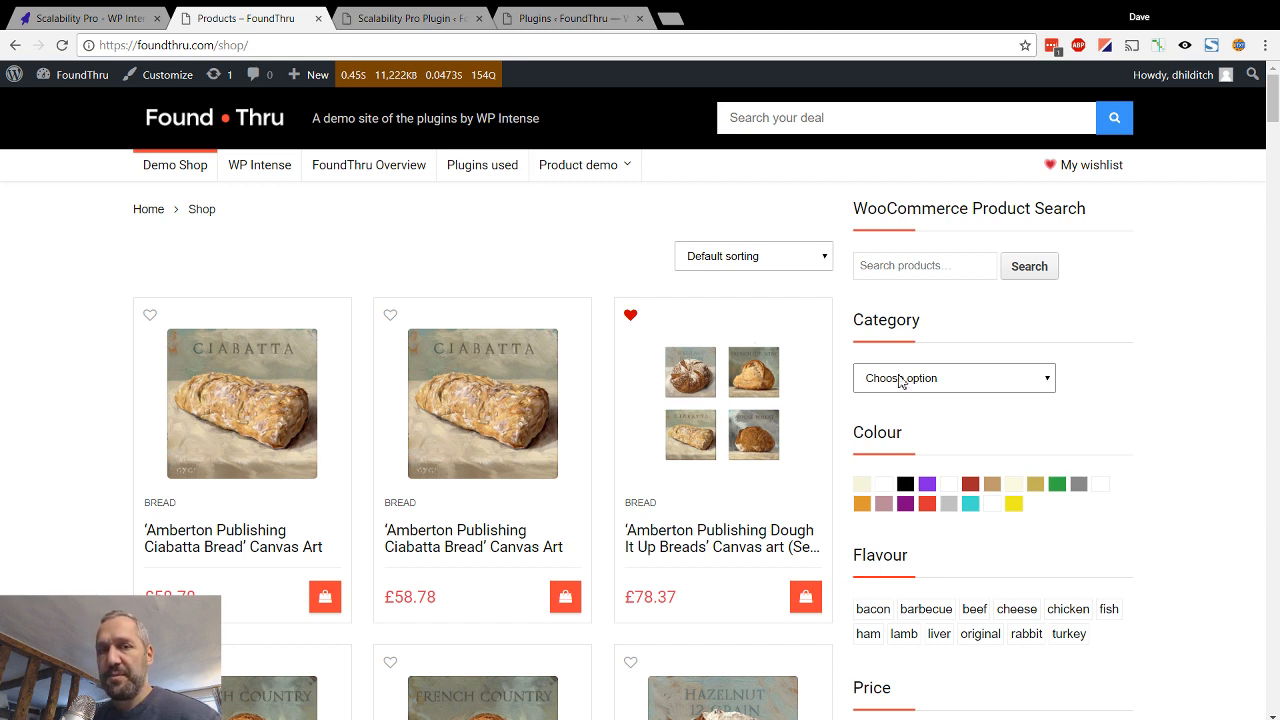
mouse_move(910, 364)
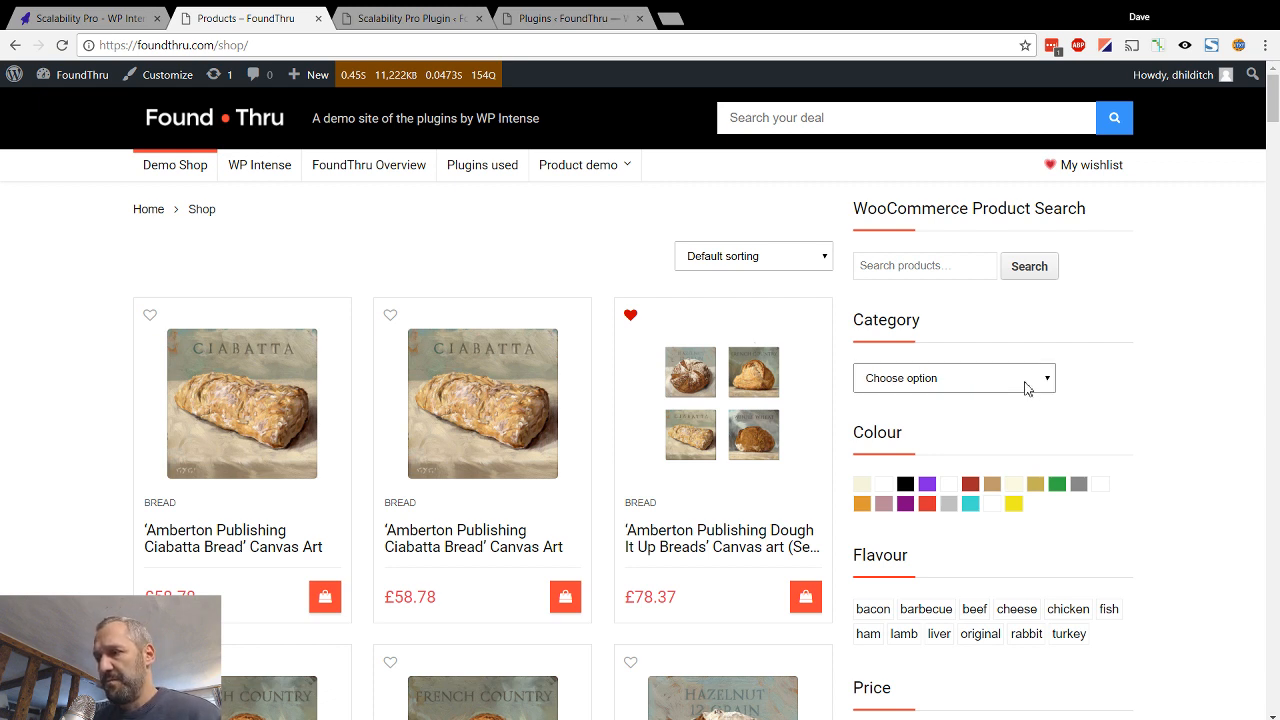
mouse_move(912, 380)
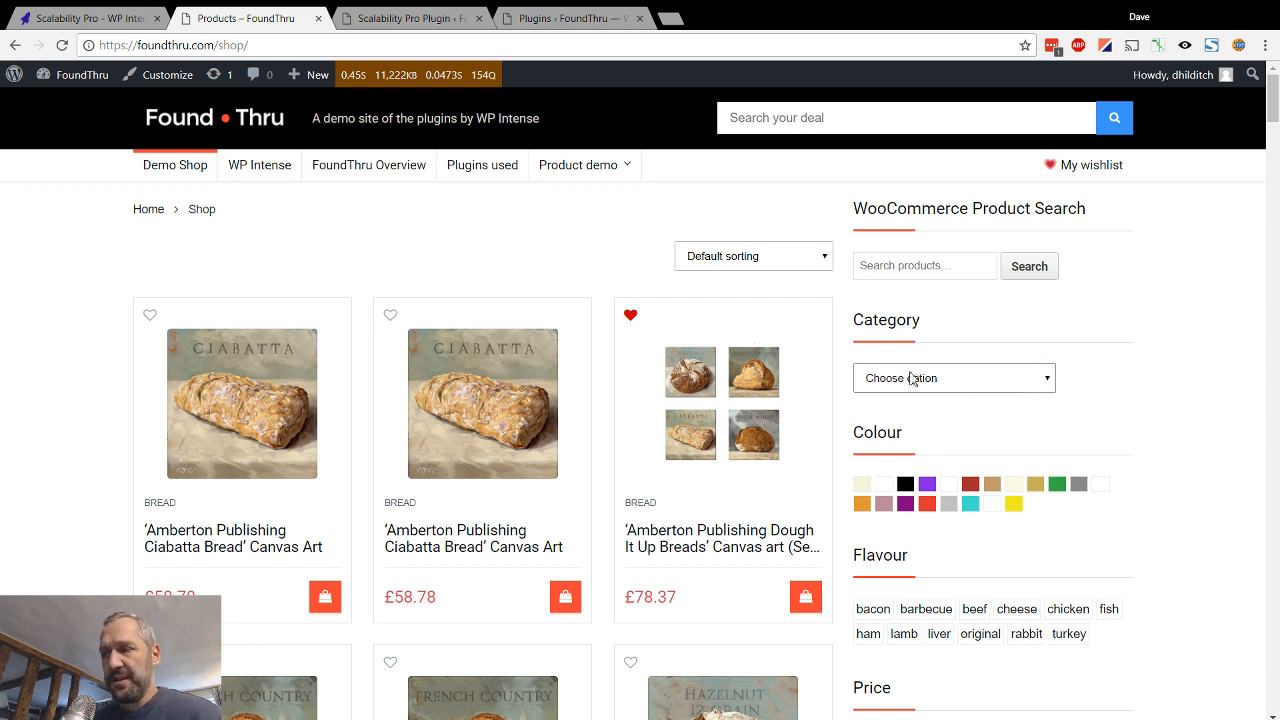
mouse_move(904, 398)
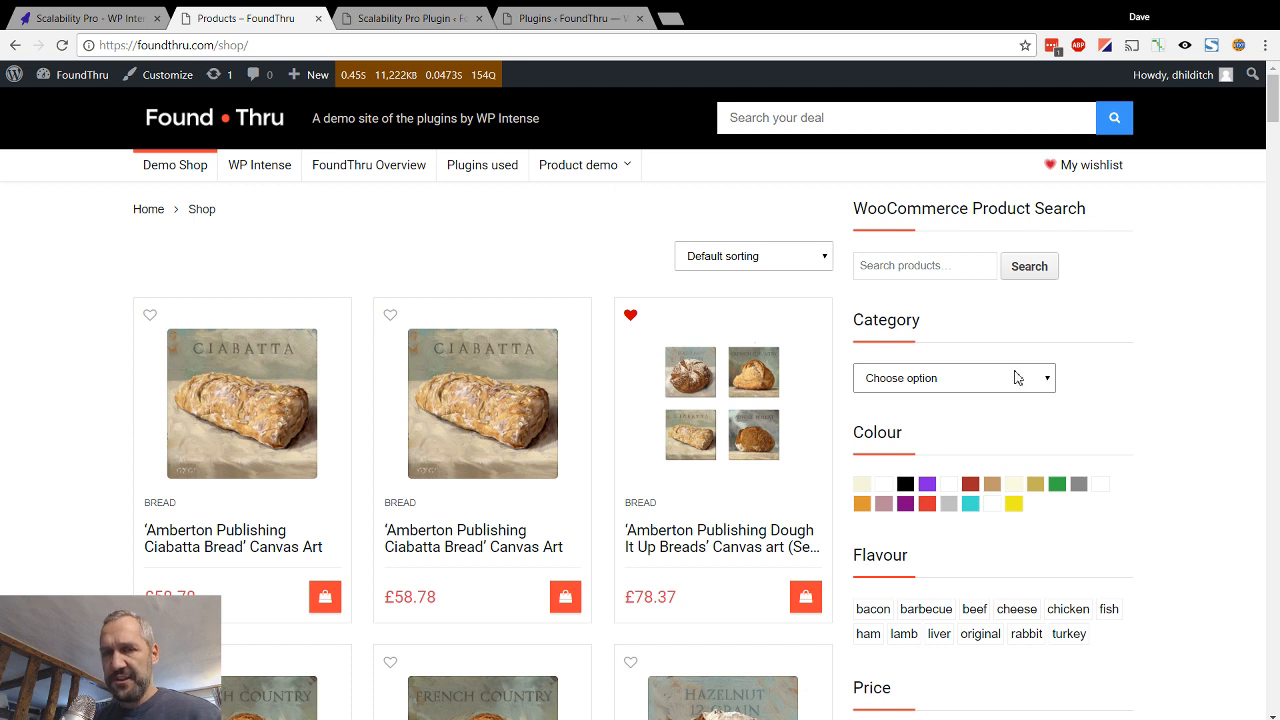
mouse_move(1008, 388)
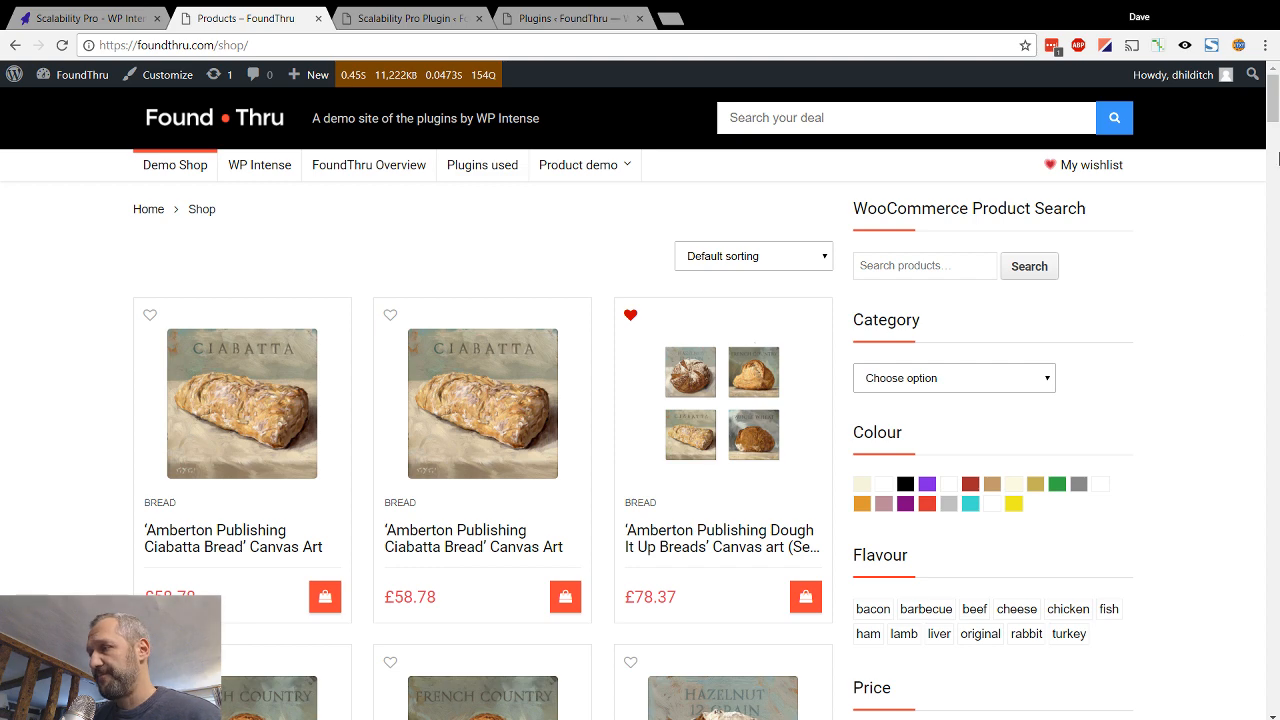
Show the shop's sidebar category and colour filters, then return to Scalability Pro settings
scroll("down", 3)
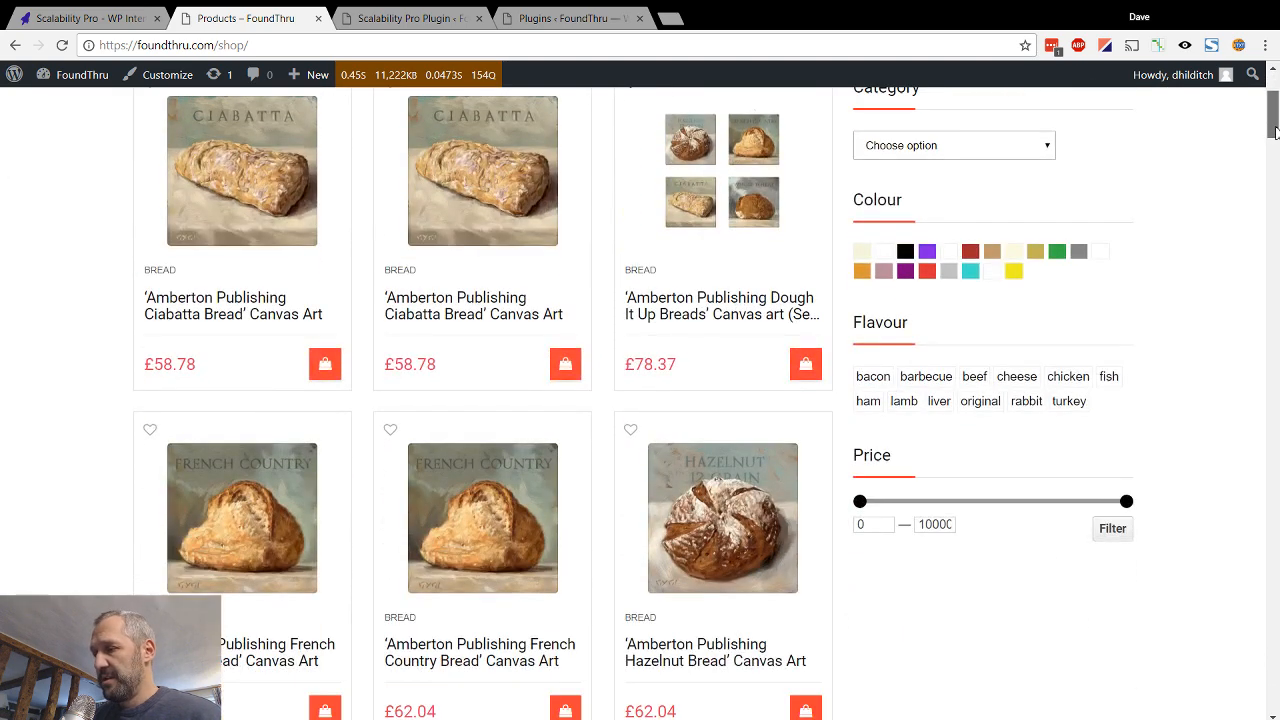
scroll("up", 3)
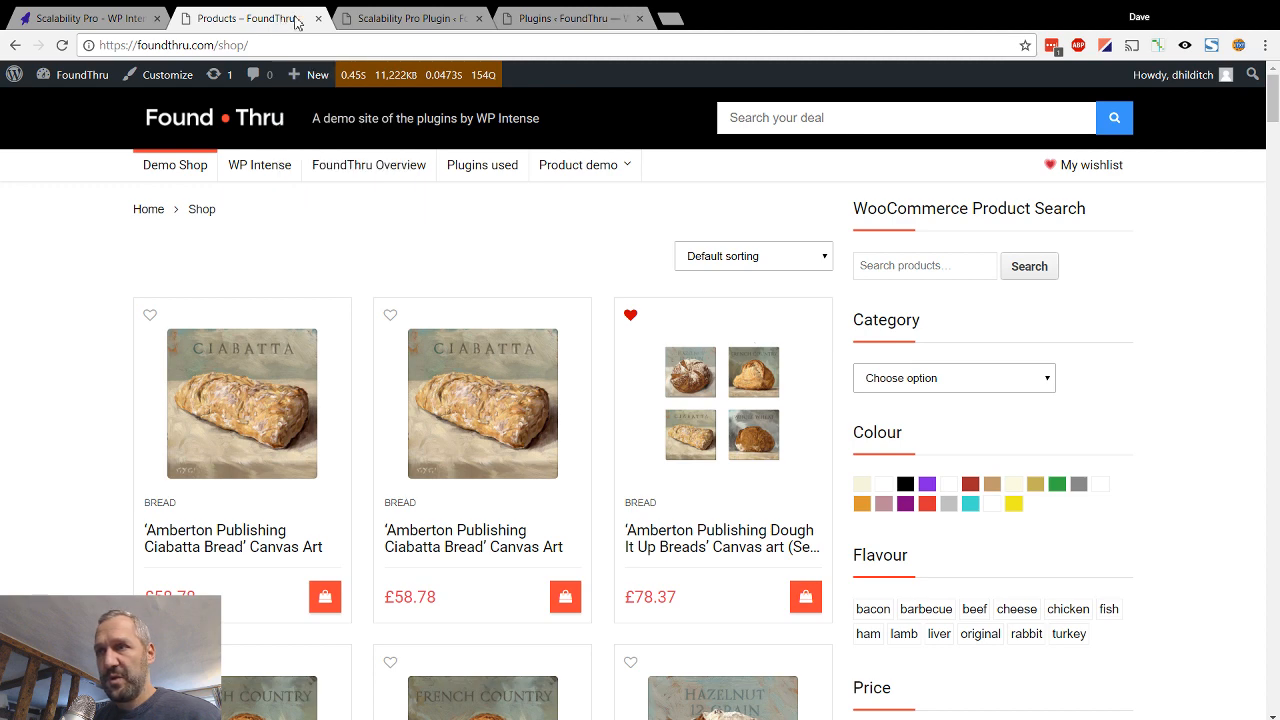
left_click(410, 18)
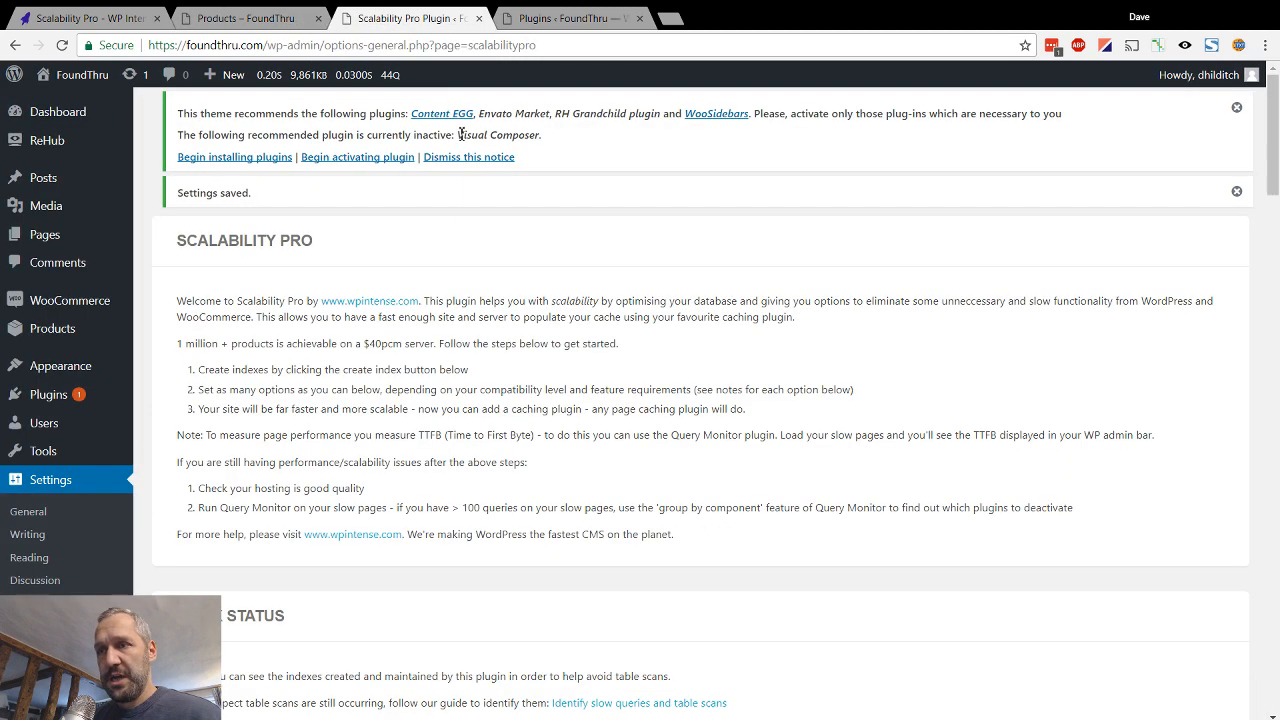
View the WP Intense Scalability Pro product page's FAQ section of common questions
left_click(370, 300)
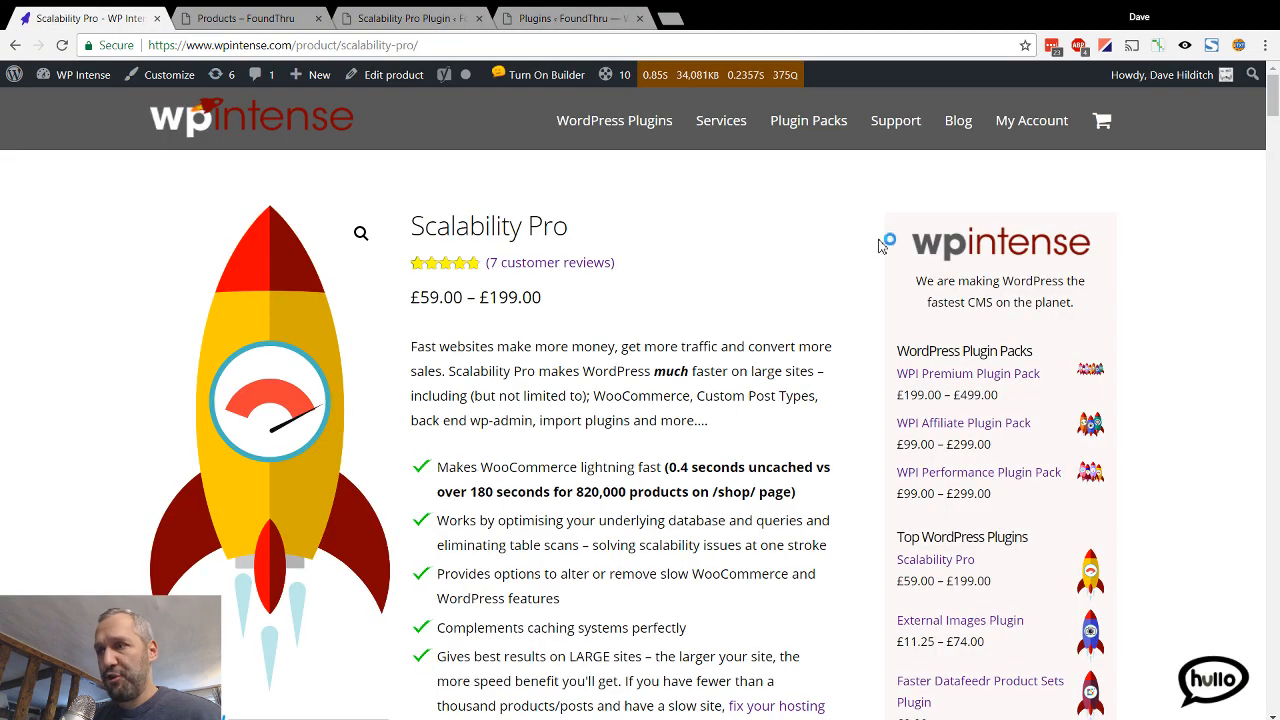
mouse_move(1078, 258)
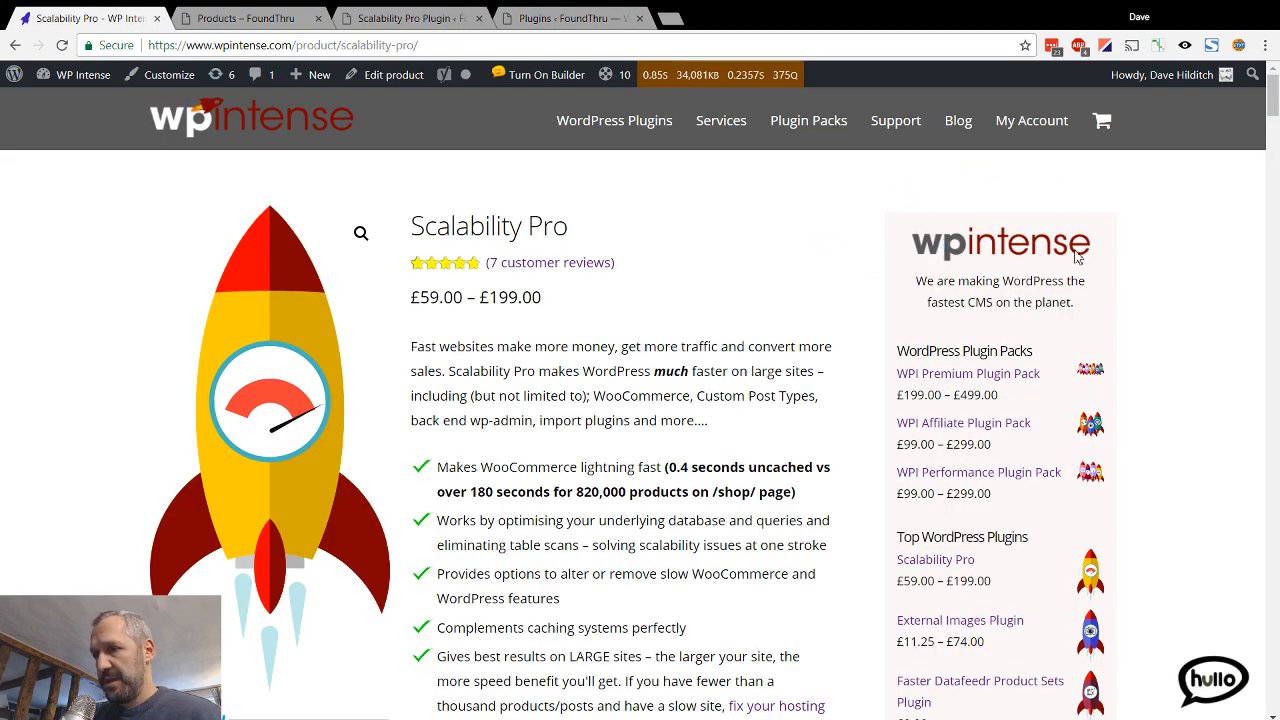
scroll("down", 3)
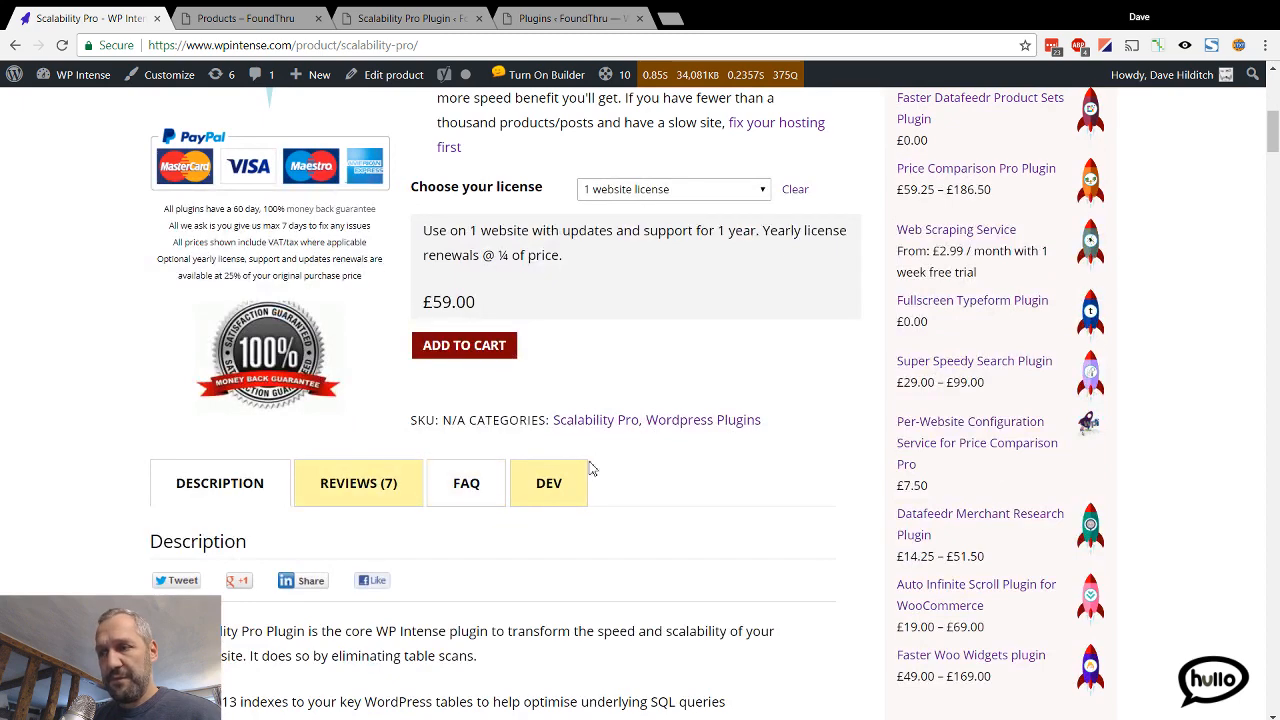
left_click(466, 482)
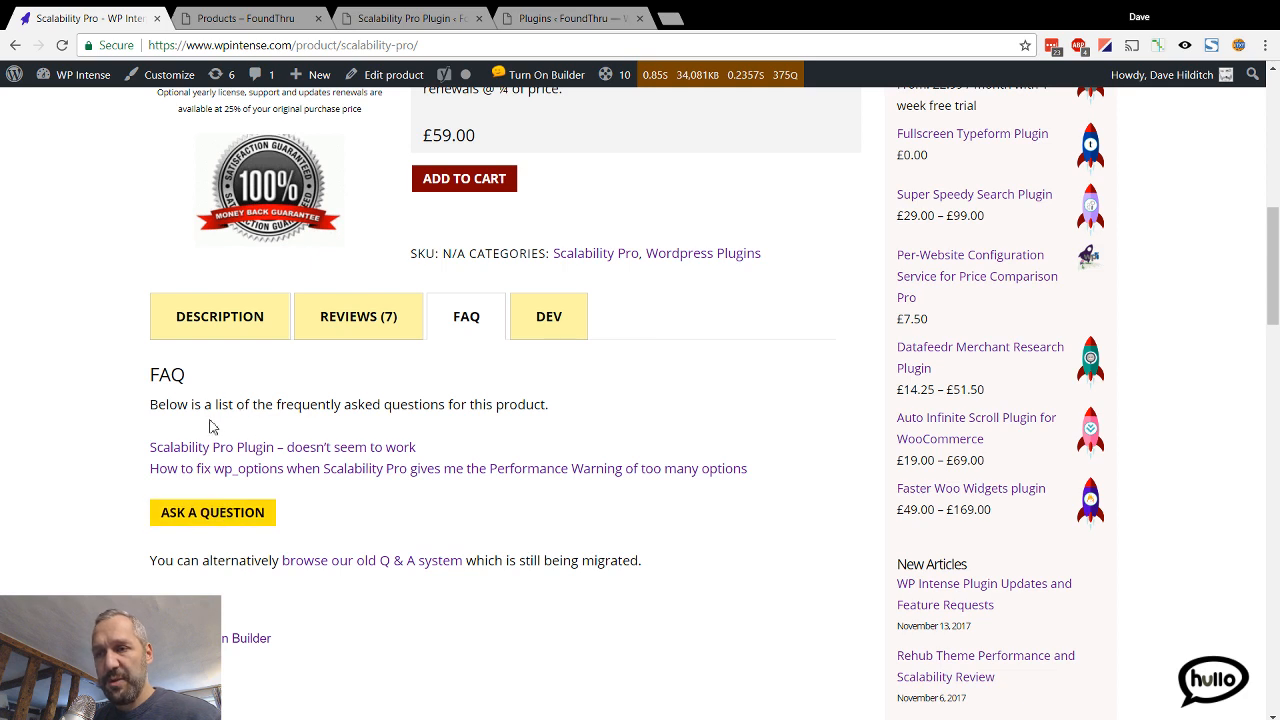
mouse_move(358, 316)
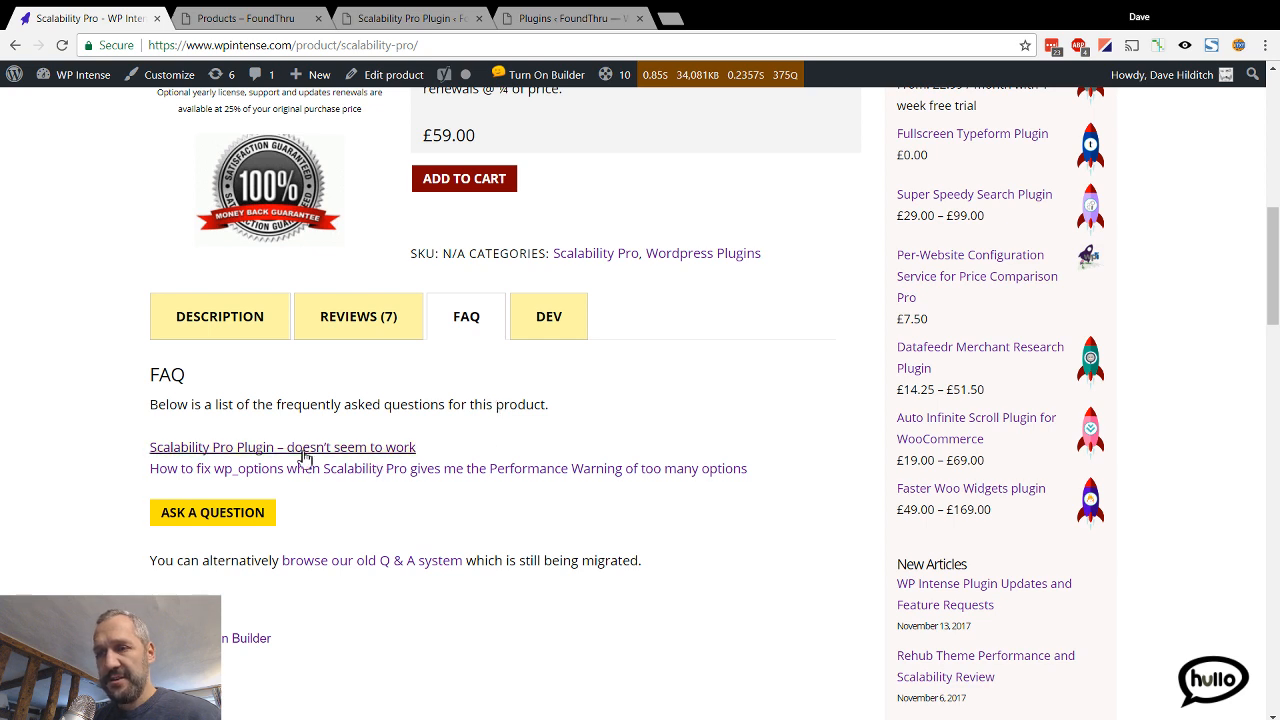
Read the 'Scalability Pro Plugin – doesn't seem to work' FAQ, then go back to the description
left_click(280, 448)
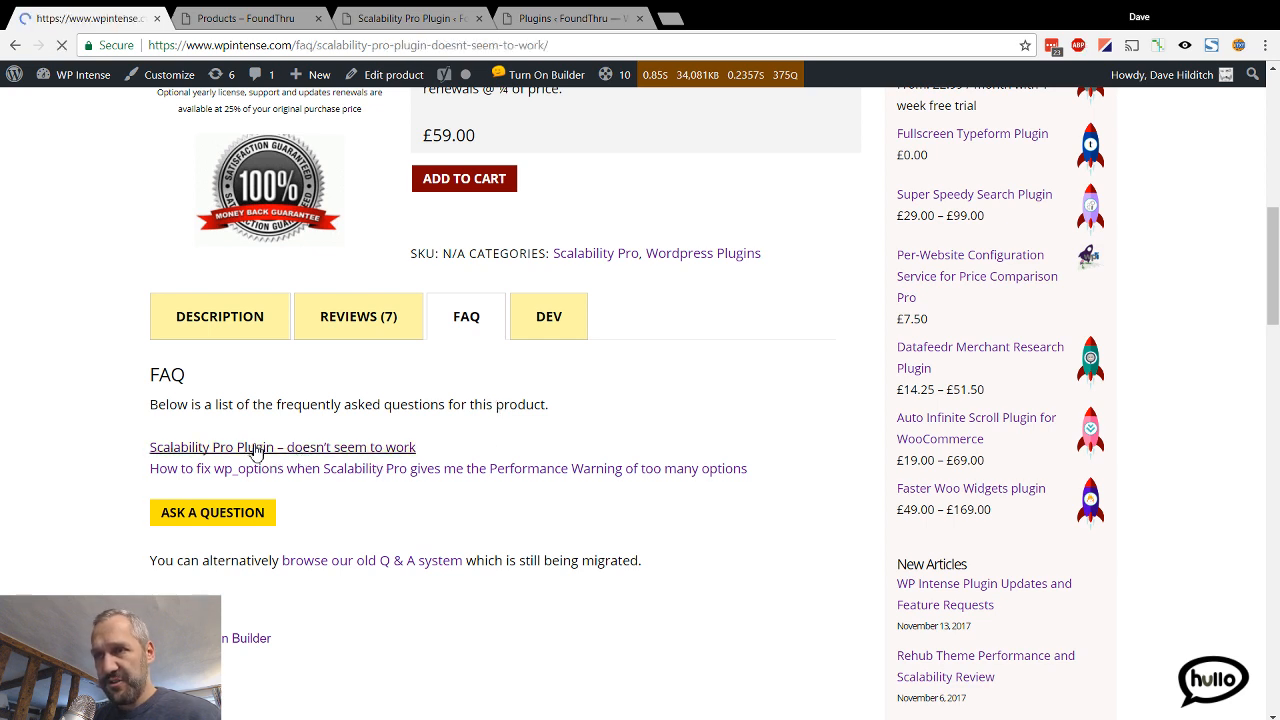
left_click(282, 448)
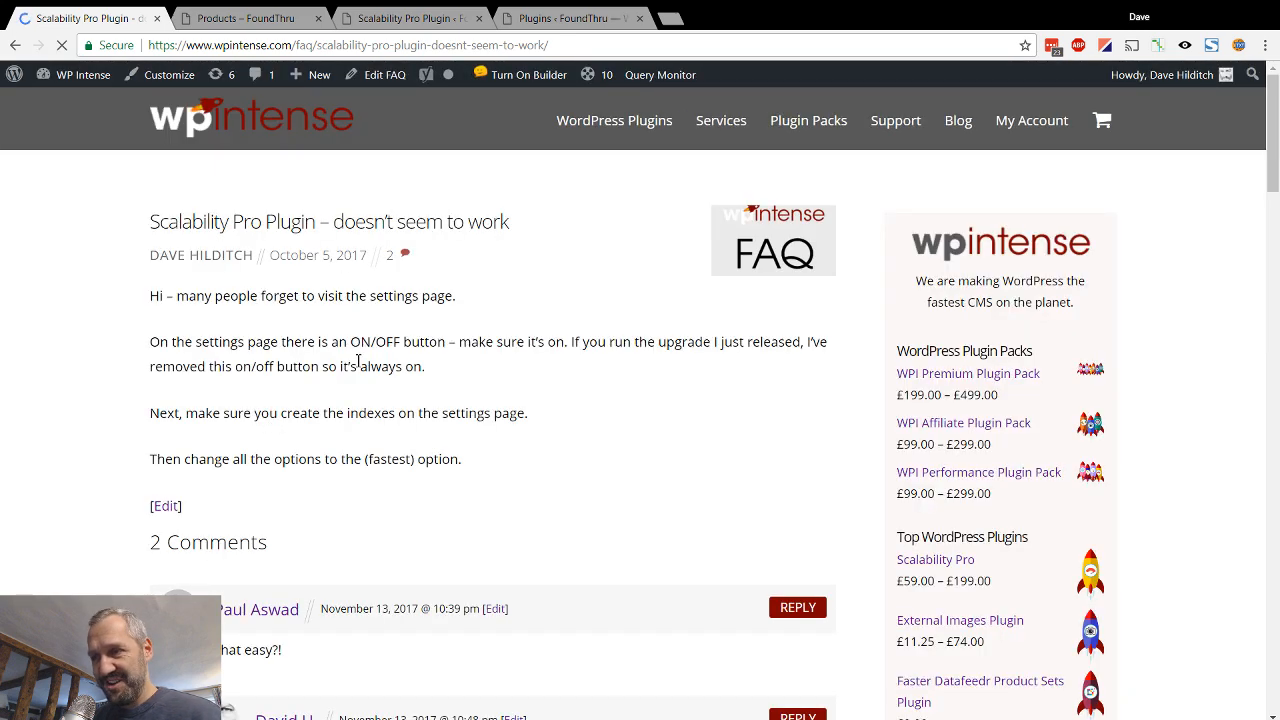
double_click(388, 340)
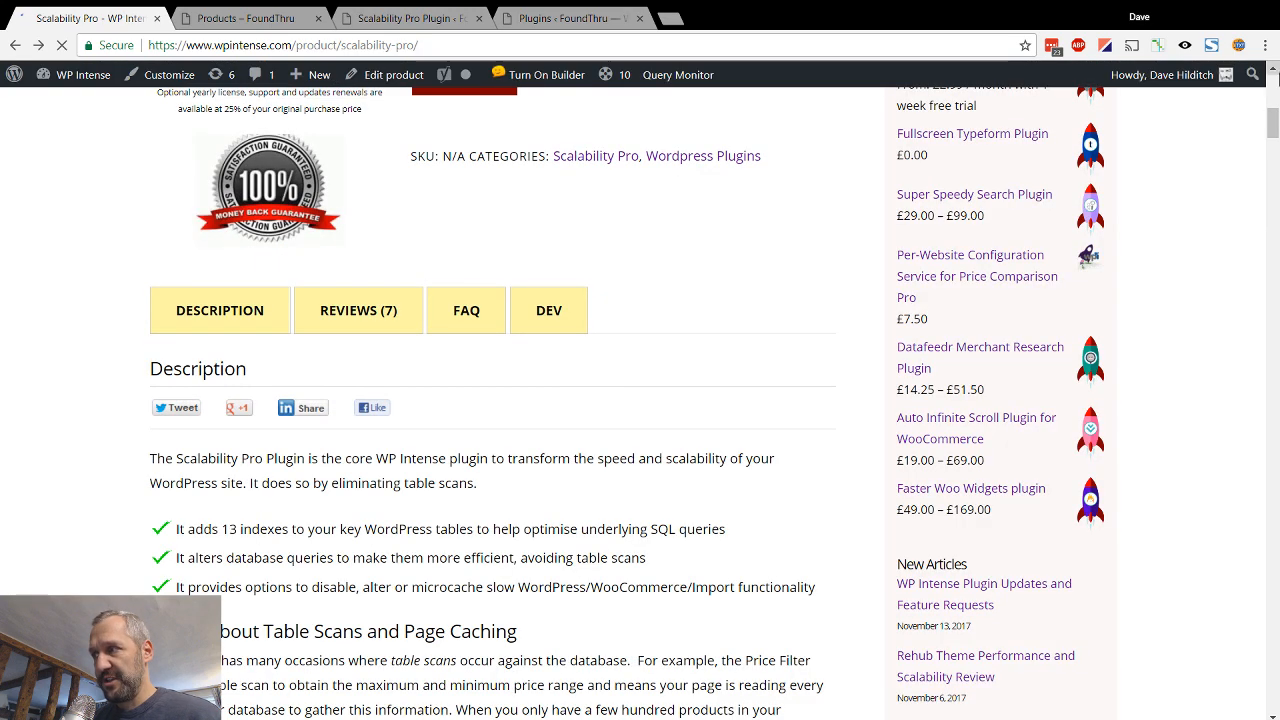
scroll("up", 3)
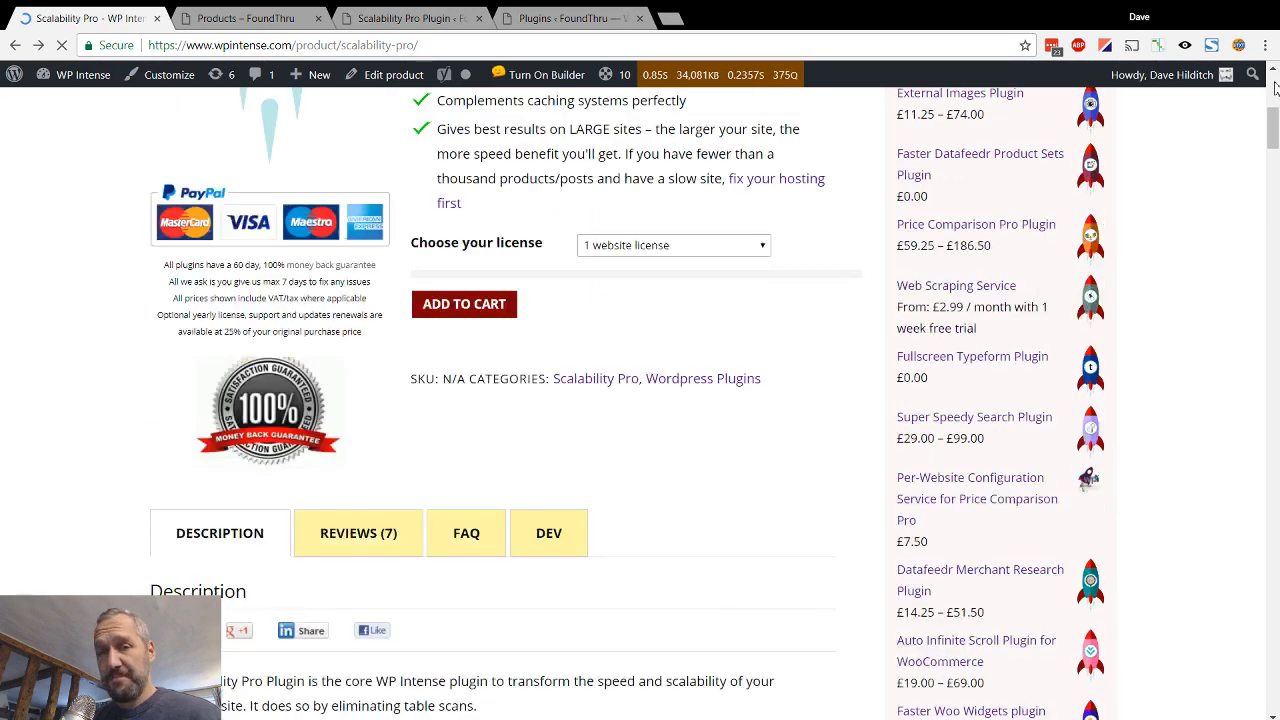
scroll("up", 3)
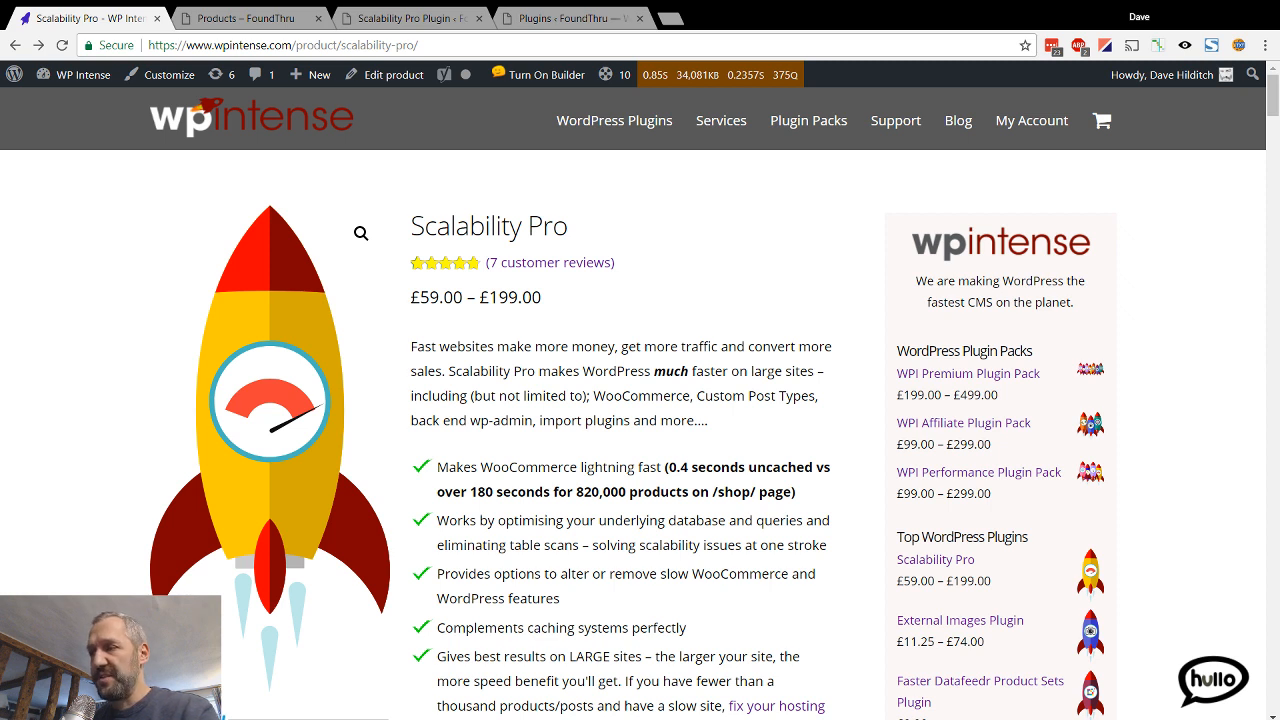
mouse_move(376, 154)
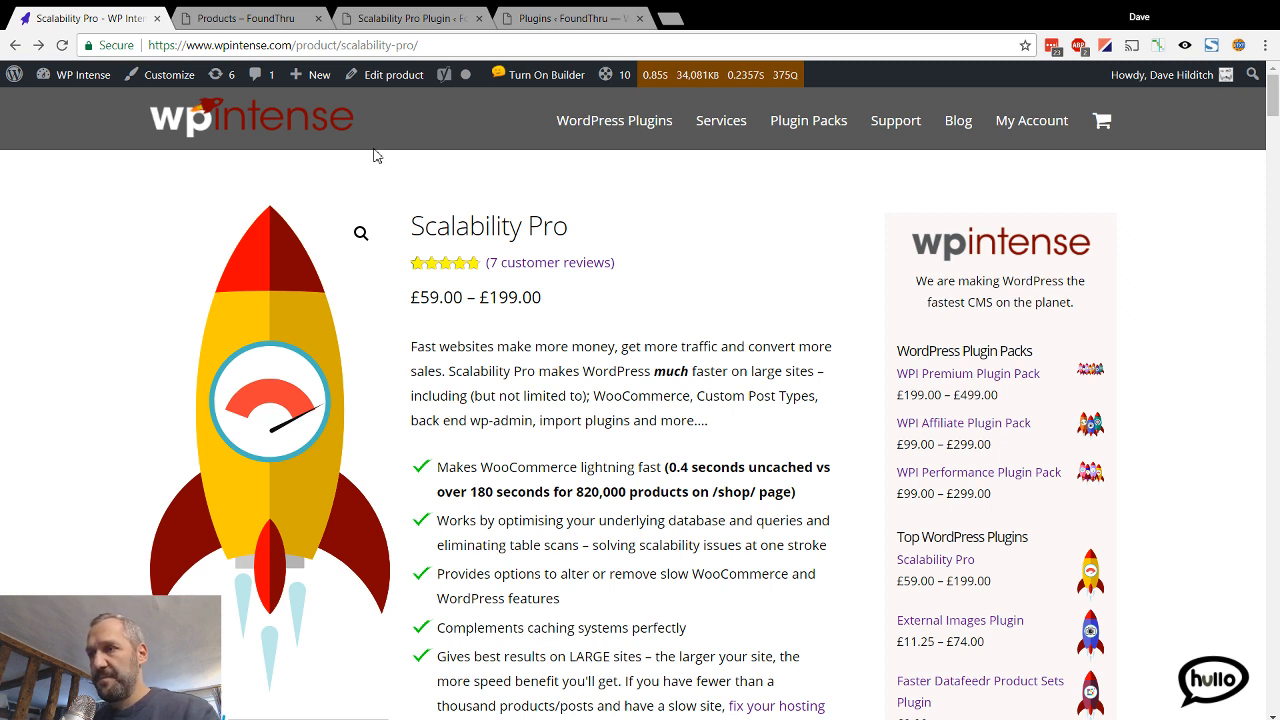
mouse_move(700, 326)
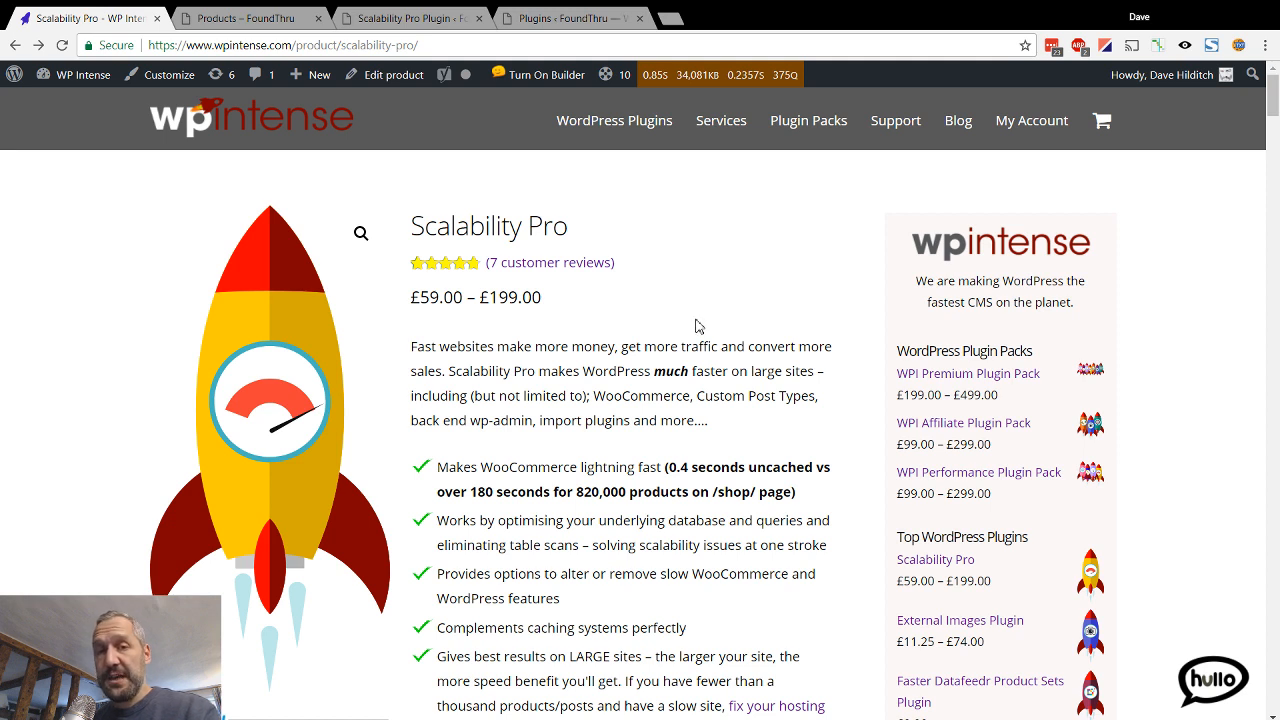